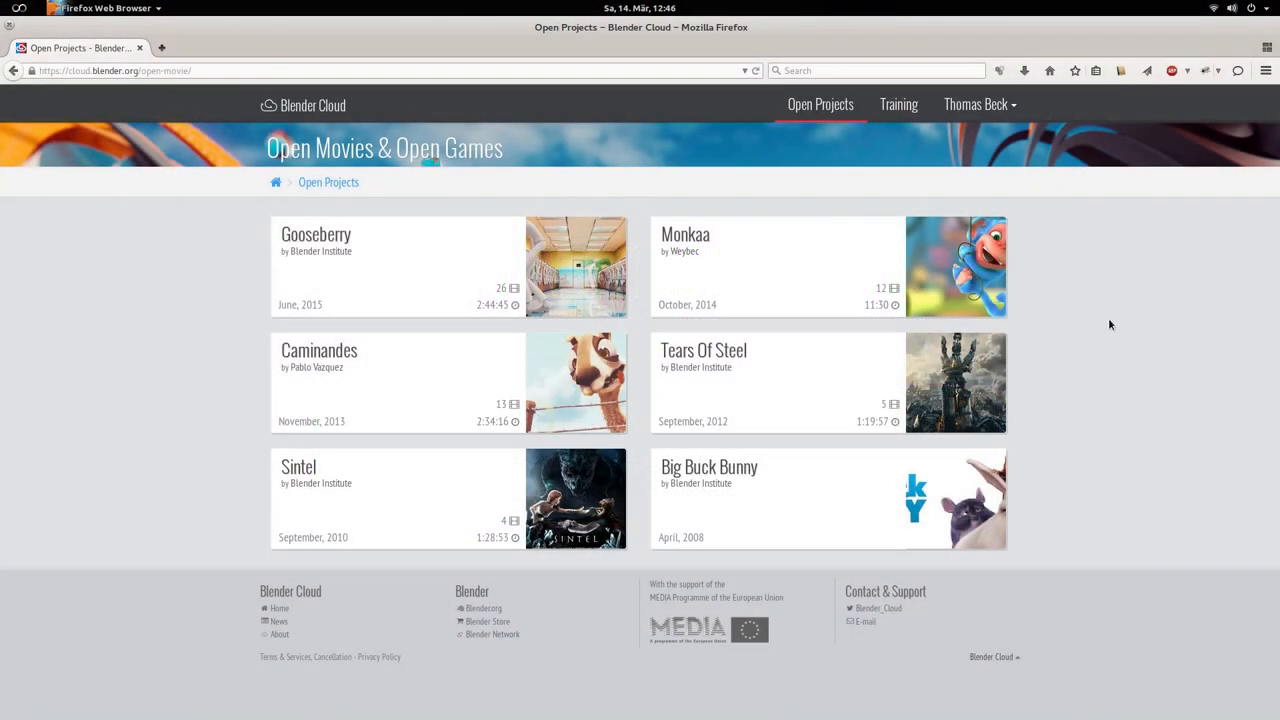
{"action": "mouse_move", "coordinate": [414, 325]}
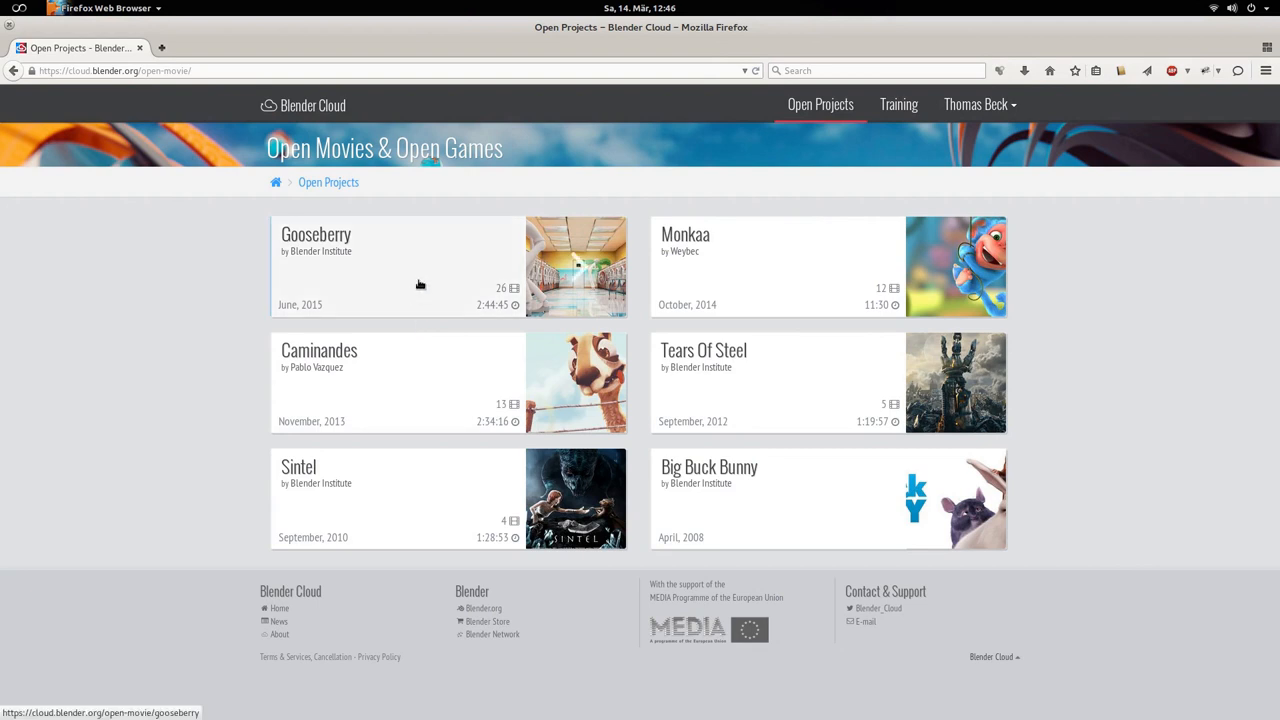
{"action": "mouse_move", "coordinate": [420, 285]}
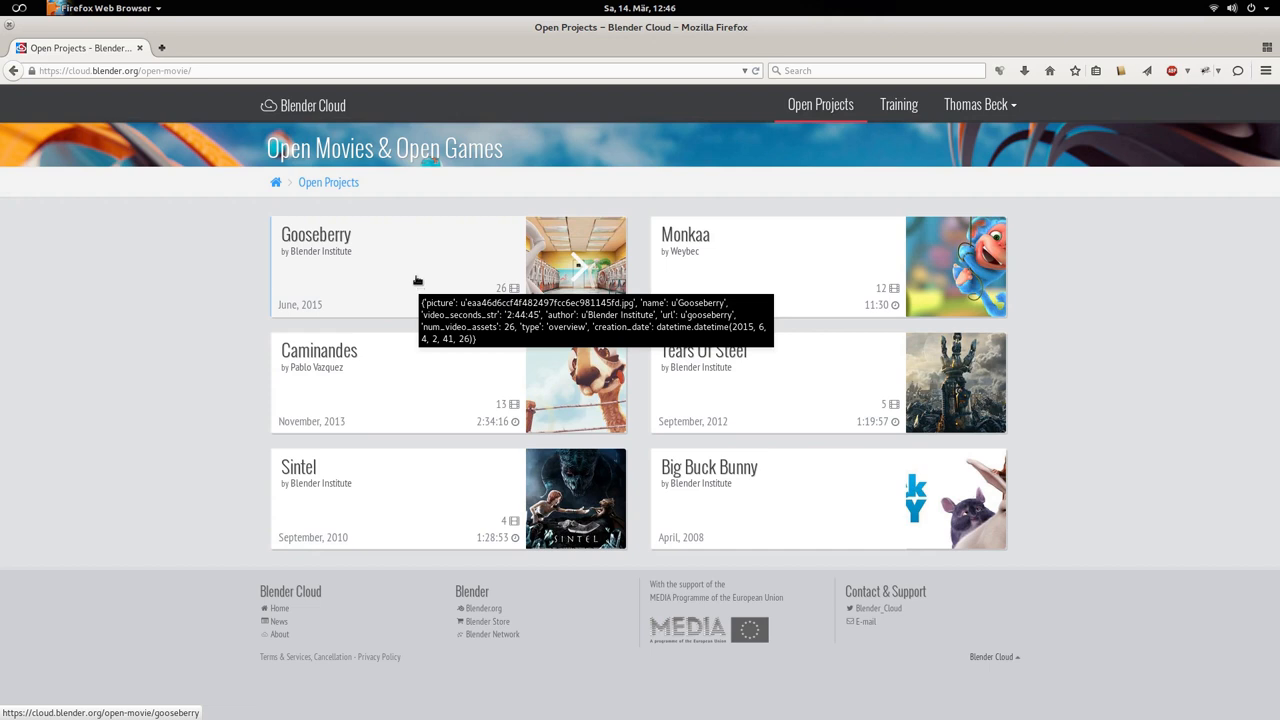
{"action": "mouse_move", "coordinate": [208, 278]}
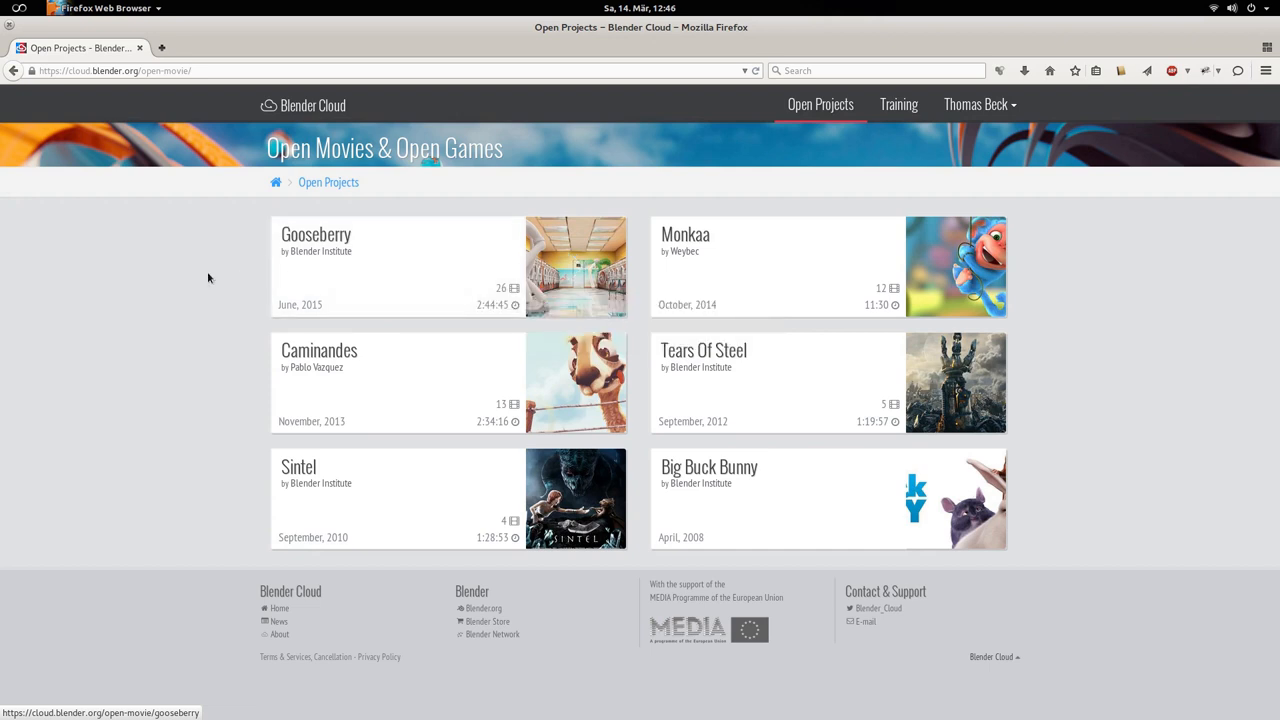
{"action": "mouse_move", "coordinate": [1118, 308]}
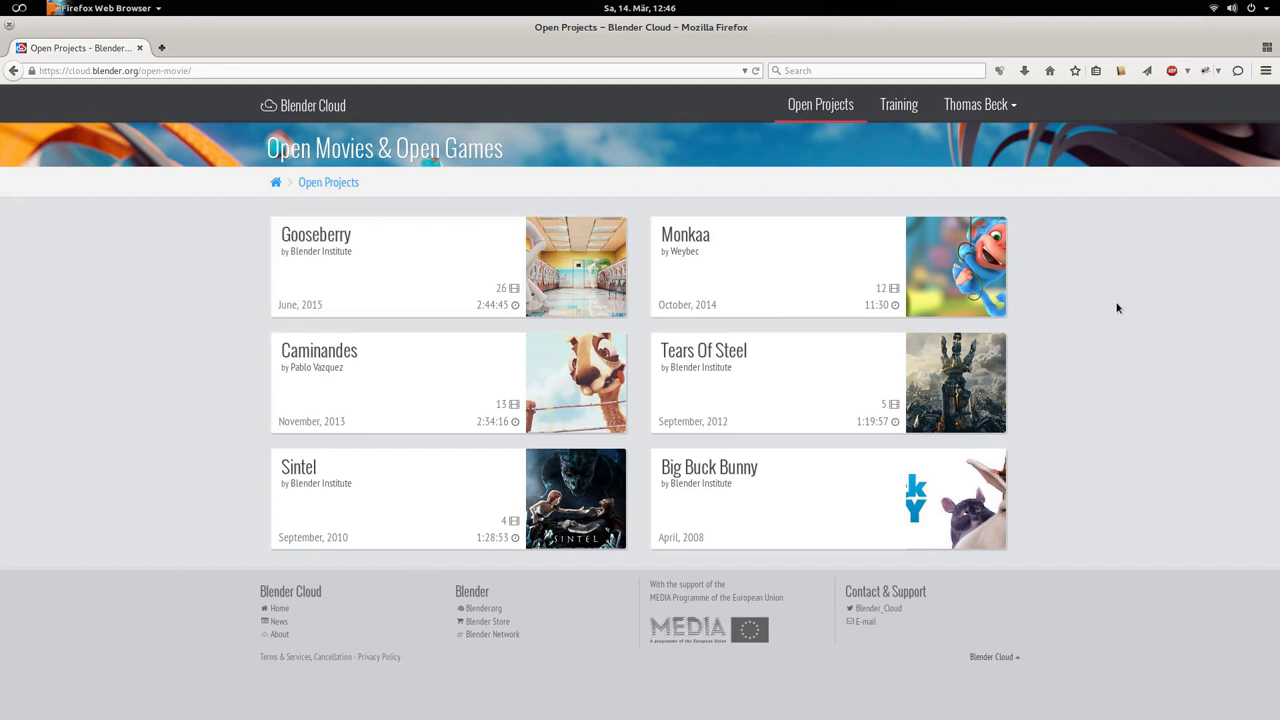
{"action": "mouse_move", "coordinate": [448, 262]}
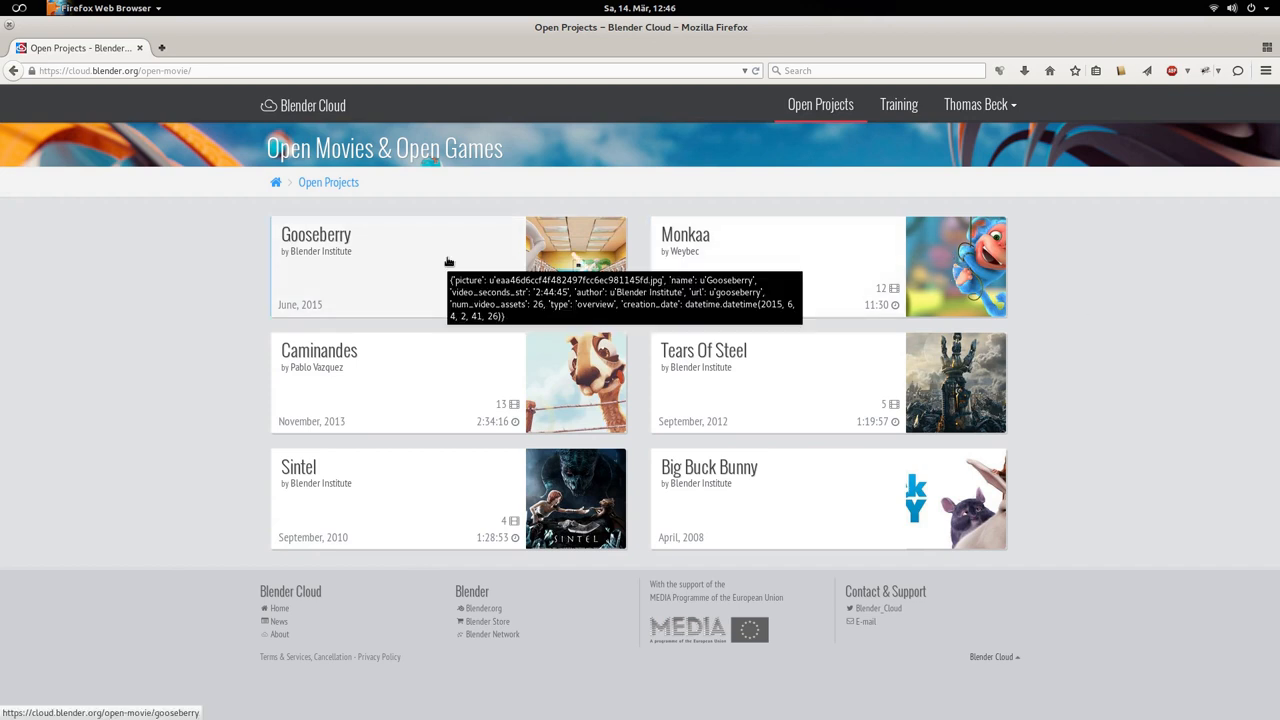
{"action": "mouse_move", "coordinate": [1133, 332]}
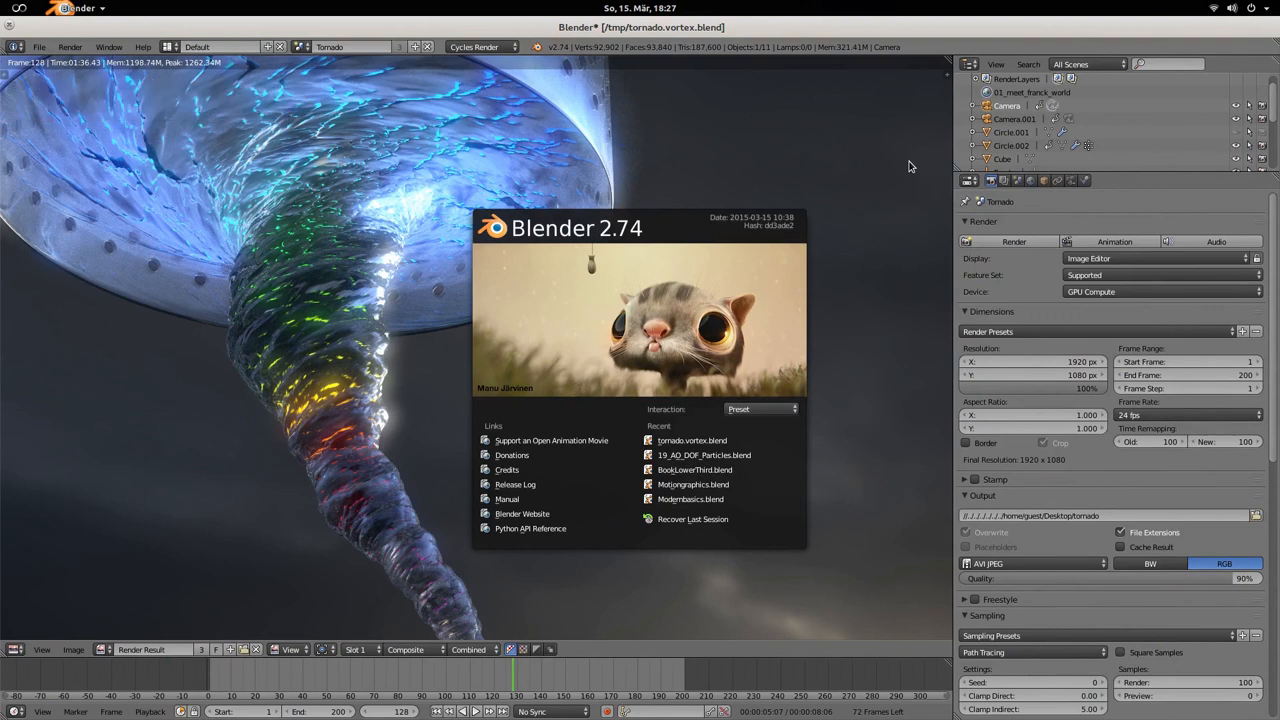
{"action": "mouse_move", "coordinate": [848, 192]}
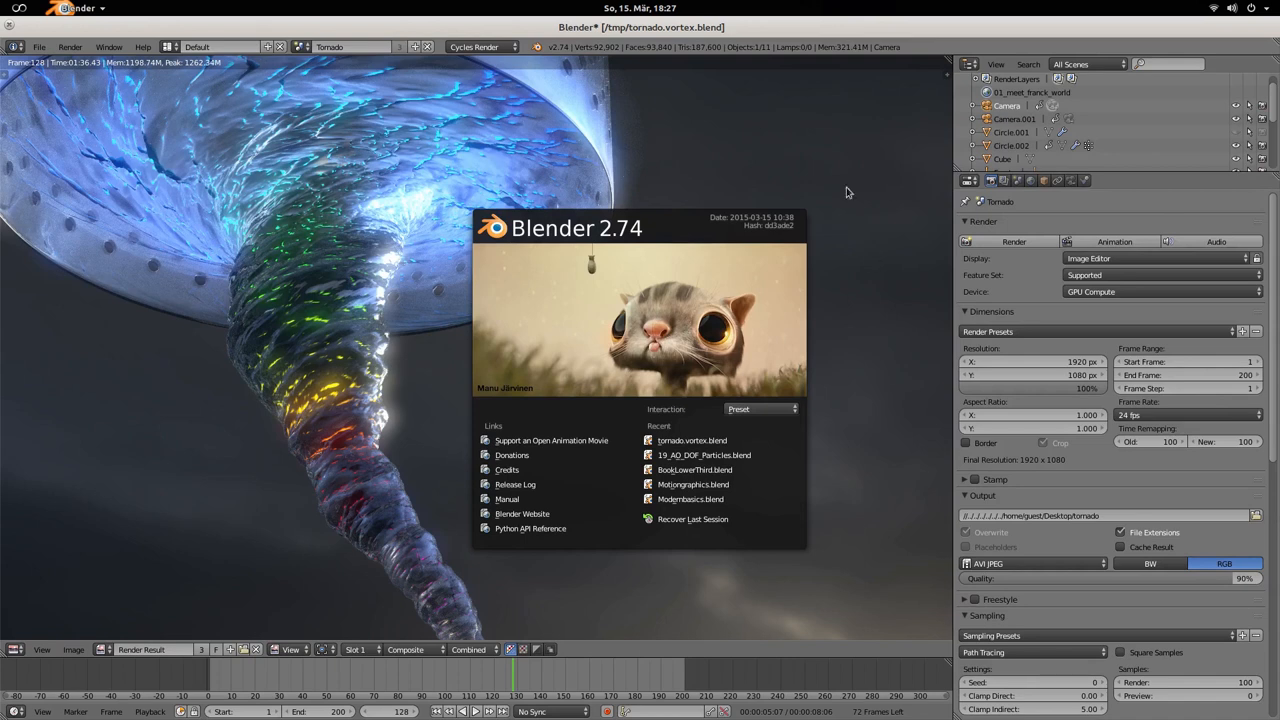
{"action": "mouse_move", "coordinate": [863, 314]}
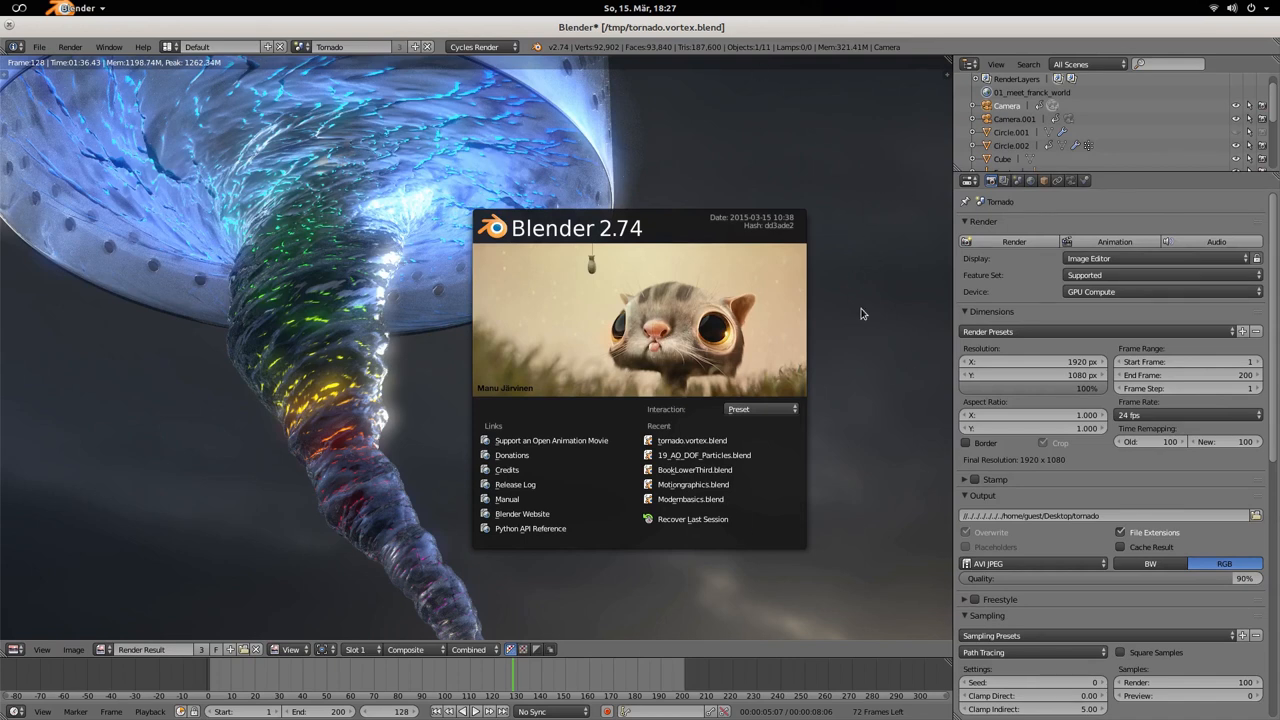
{"action": "mouse_move", "coordinate": [845, 205]}
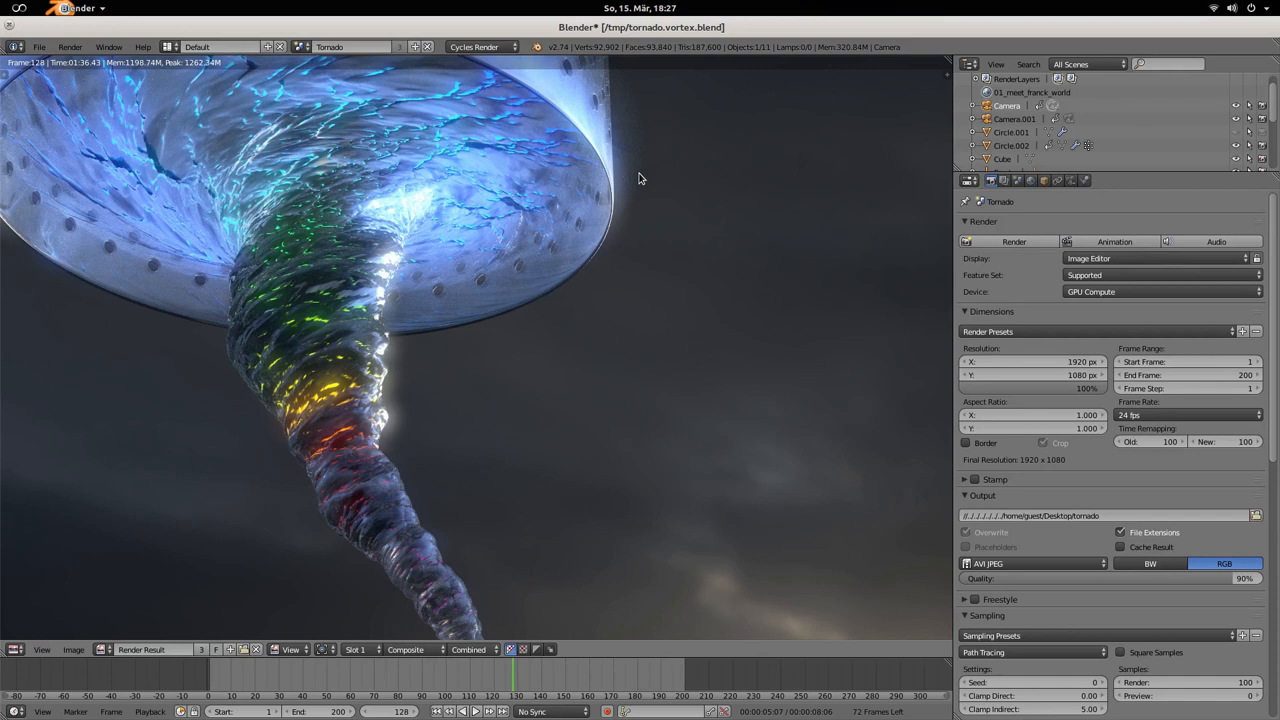
{"action": "mouse_move", "coordinate": [632, 234]}
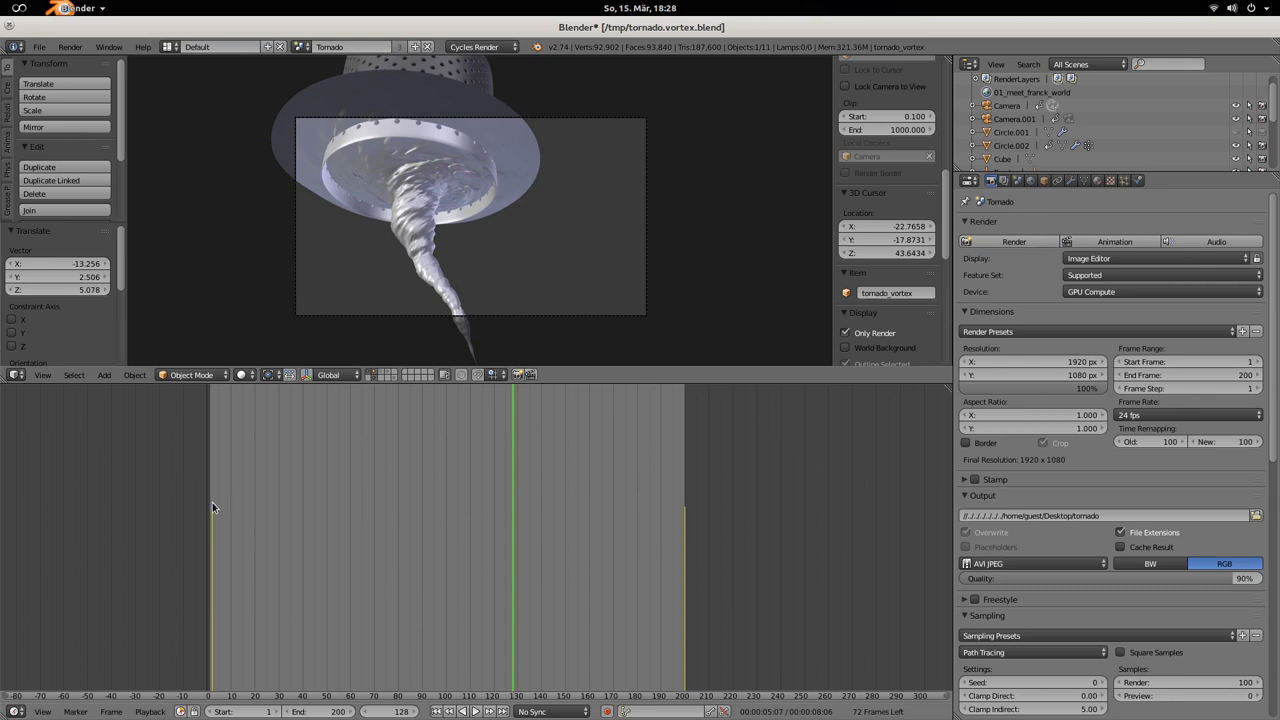
{"action": "mouse_move", "coordinate": [686, 504]}
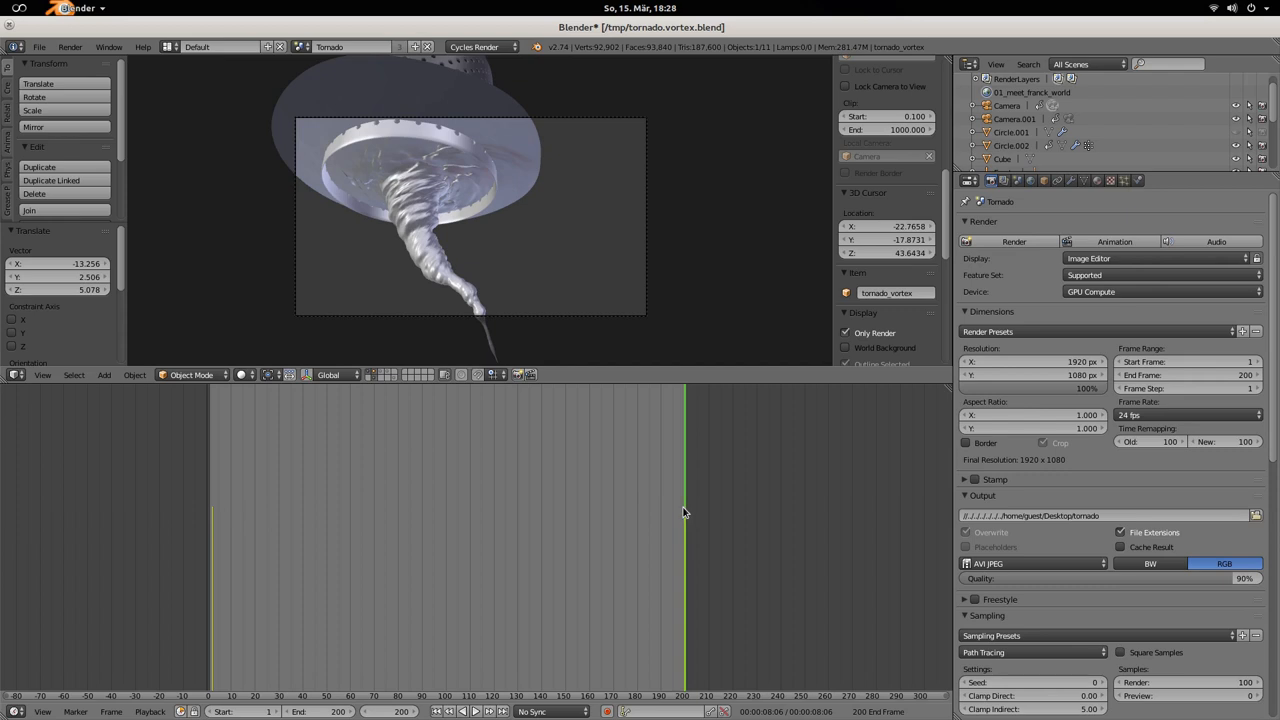
{"action": "mouse_move", "coordinate": [789, 514]}
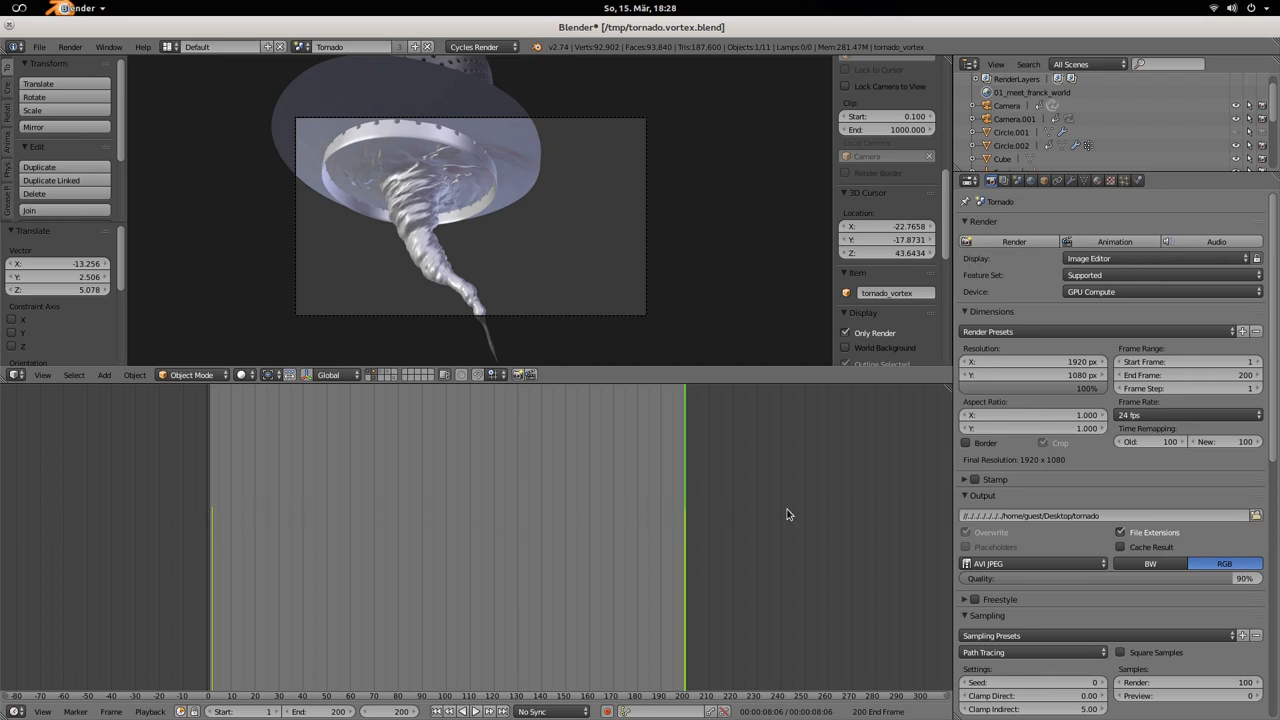
{"action": "mouse_move", "coordinate": [364, 519]}
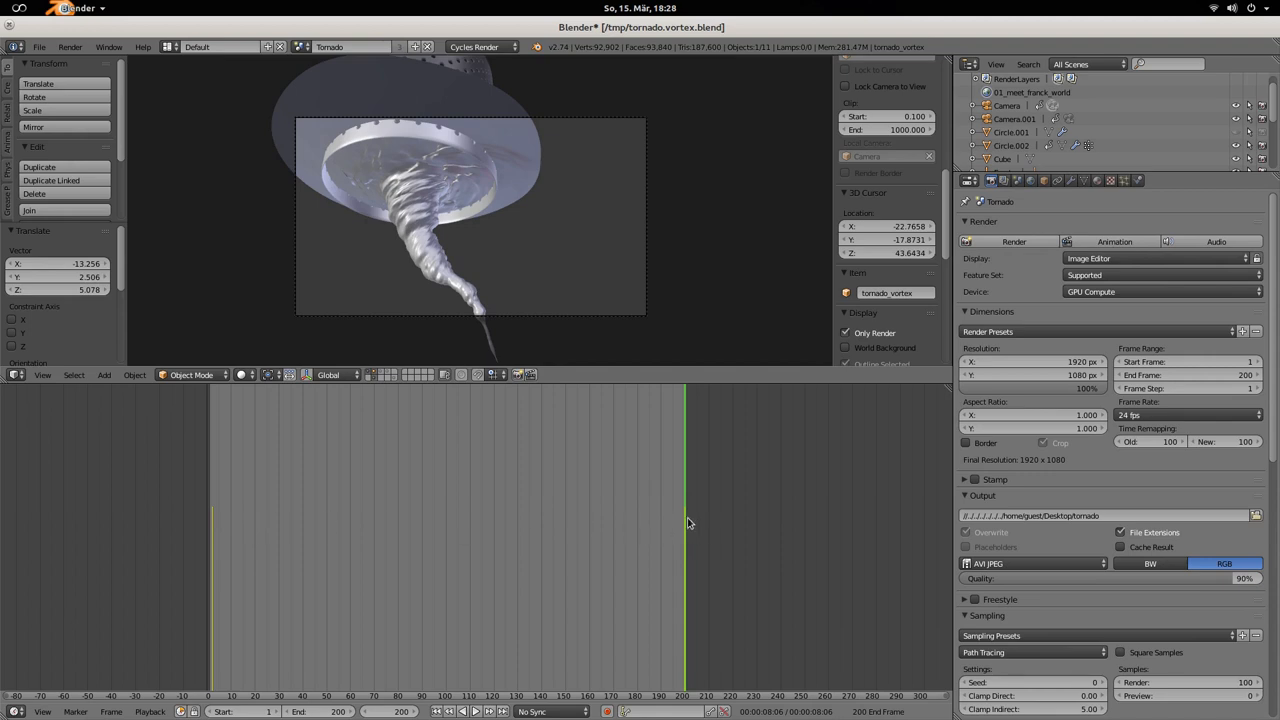
{"action": "mouse_move", "coordinate": [211, 513]}
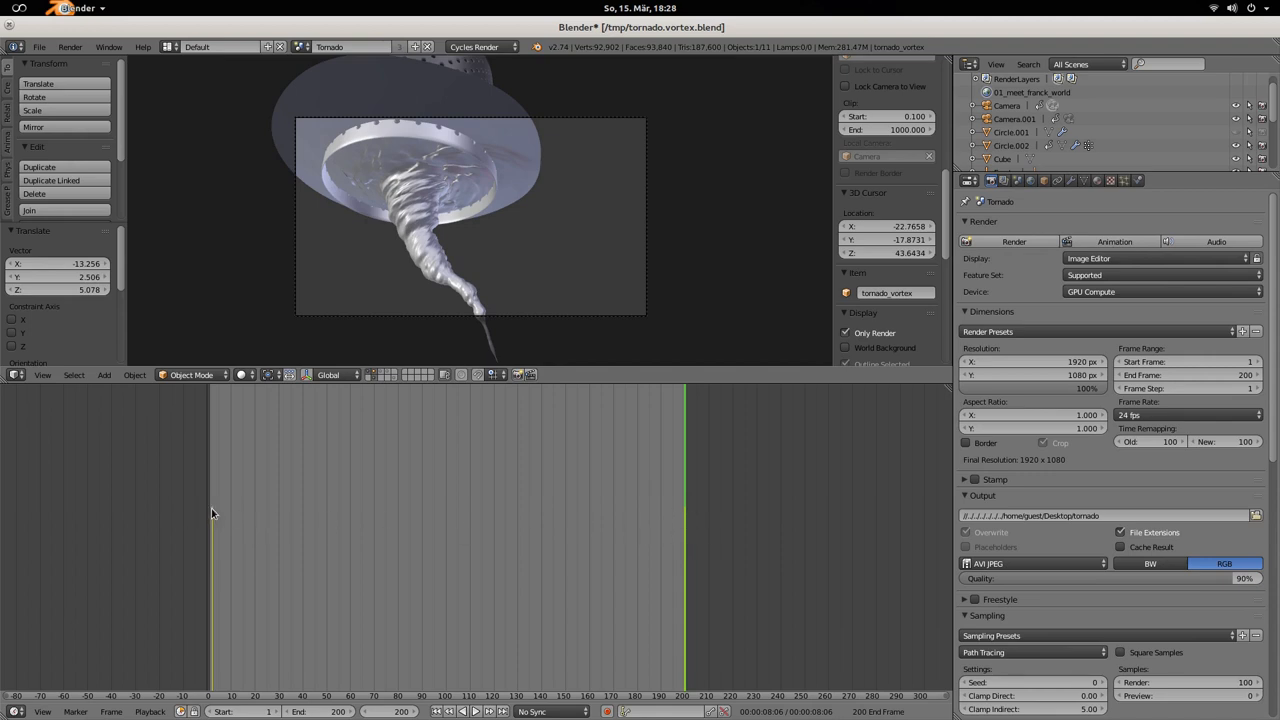
{"action": "mouse_move", "coordinate": [689, 691]}
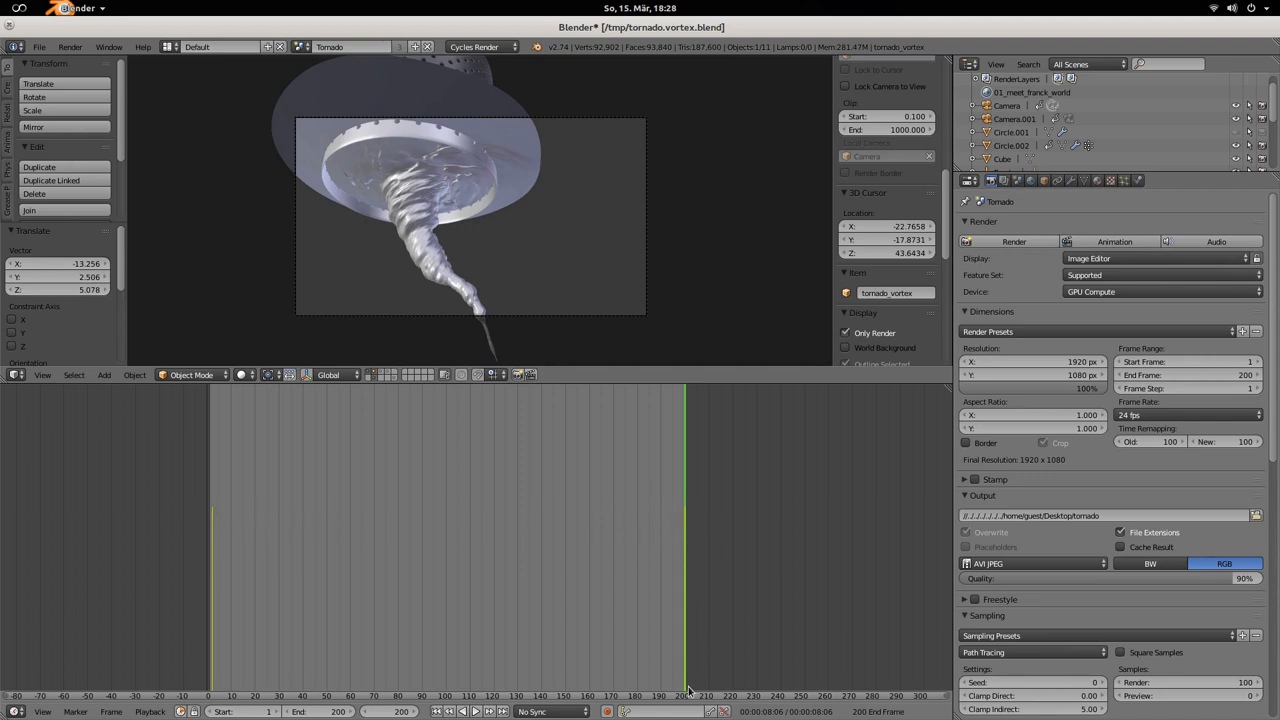
{"action": "mouse_move", "coordinate": [688, 413]}
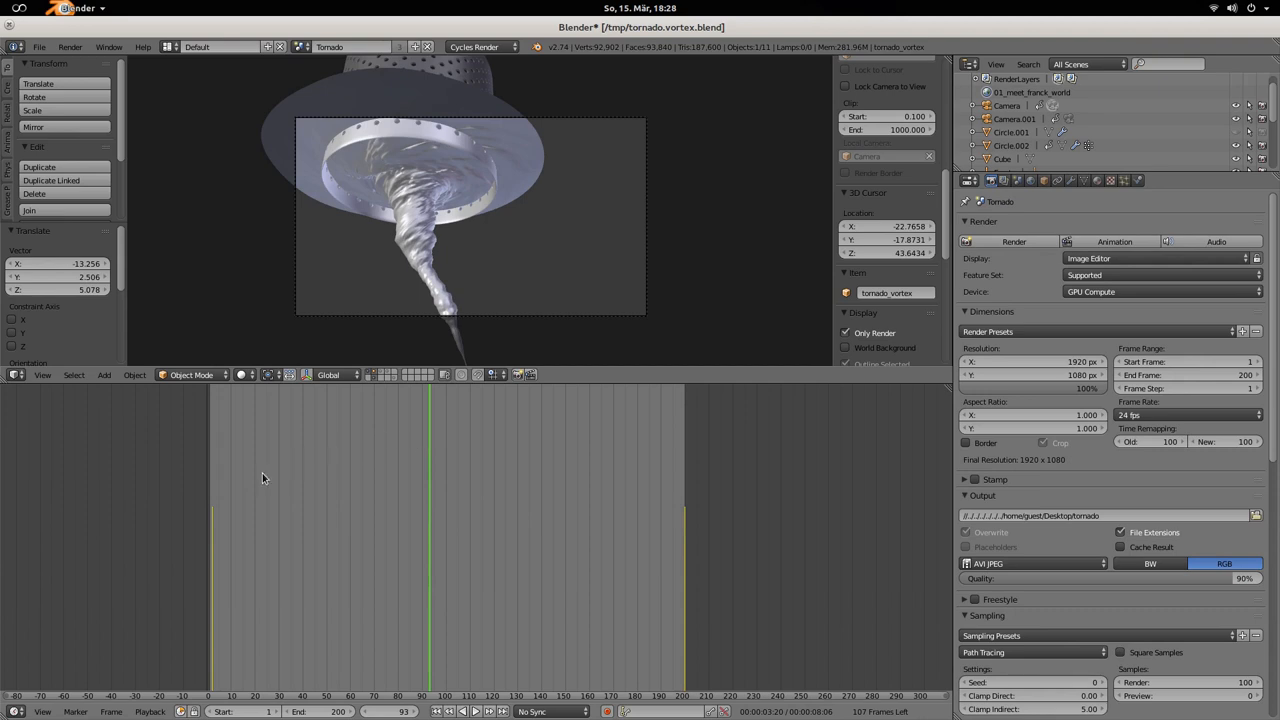
{"action": "mouse_move", "coordinate": [700, 491]}
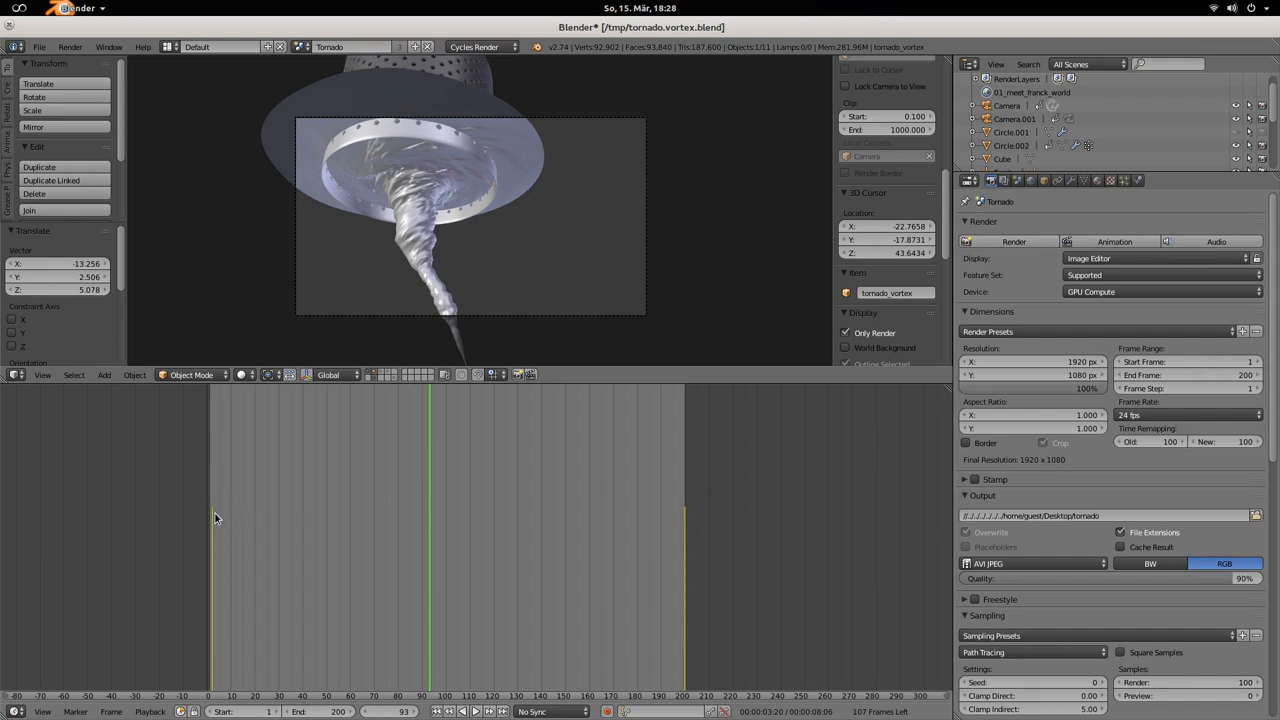
{"action": "mouse_move", "coordinate": [434, 390]}
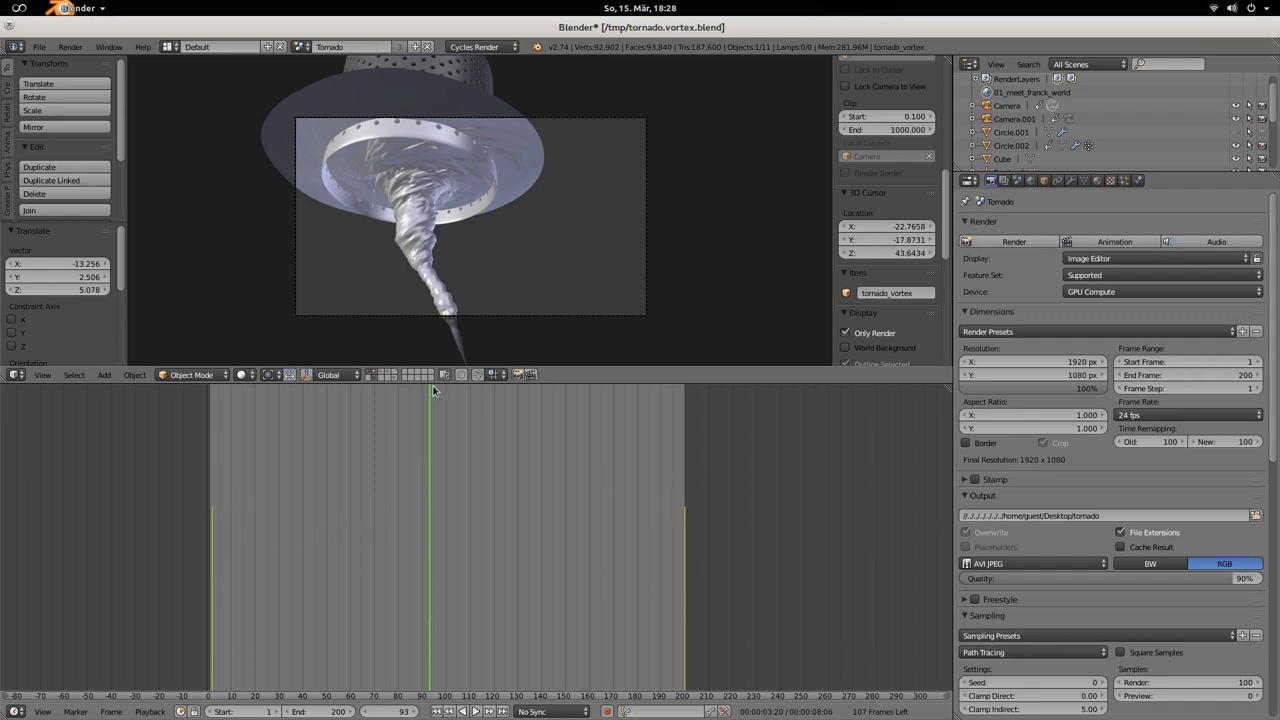
{"action": "mouse_move", "coordinate": [462, 508]}
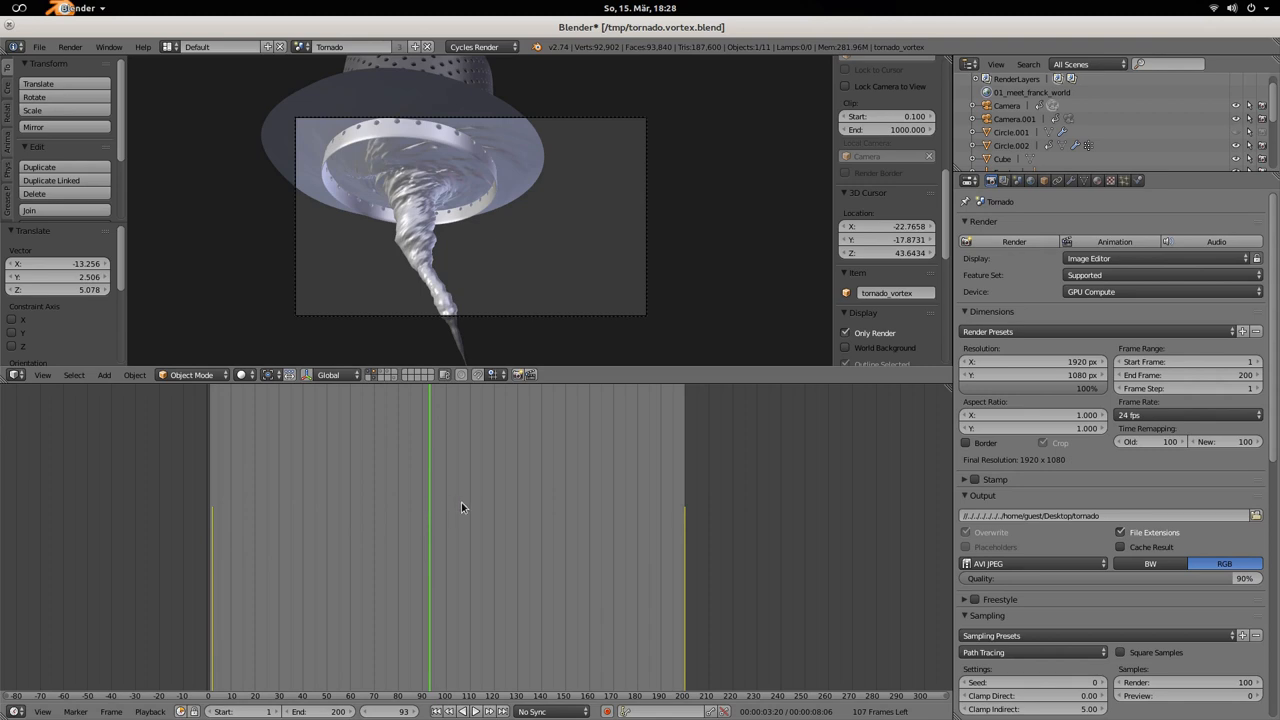
{"action": "mouse_move", "coordinate": [437, 360]}
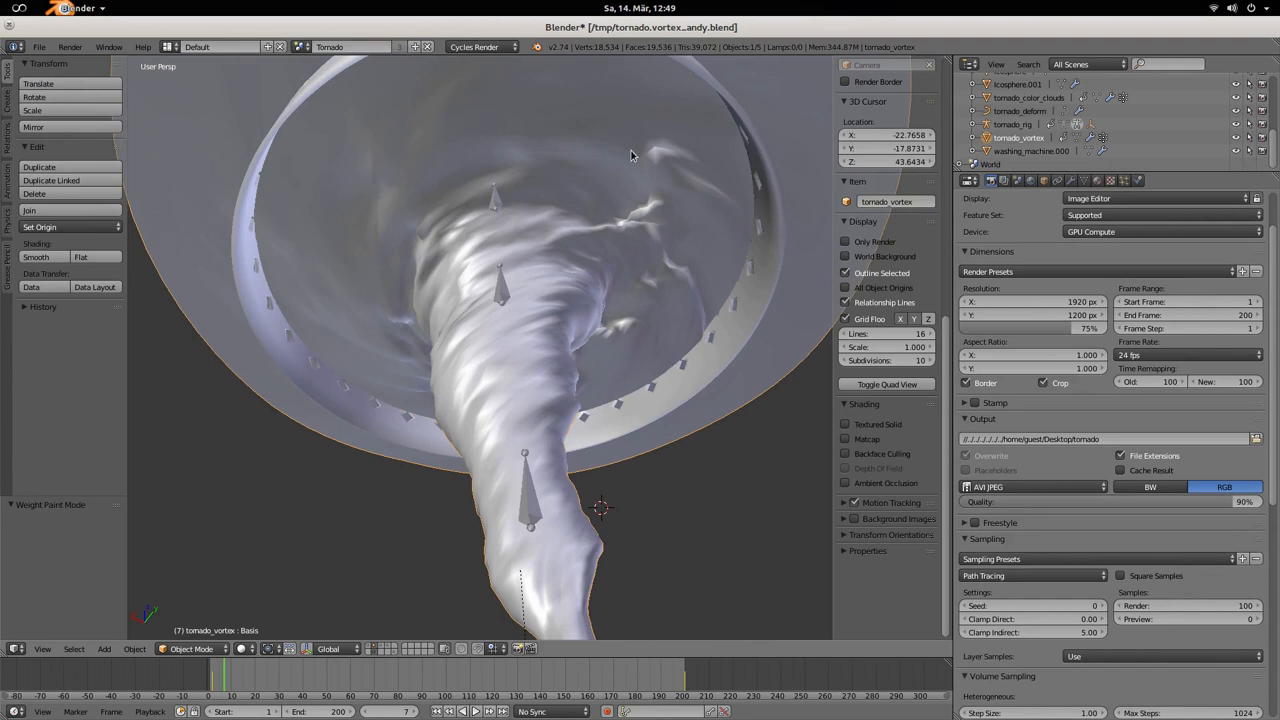
{"action": "mouse_move", "coordinate": [681, 190]}
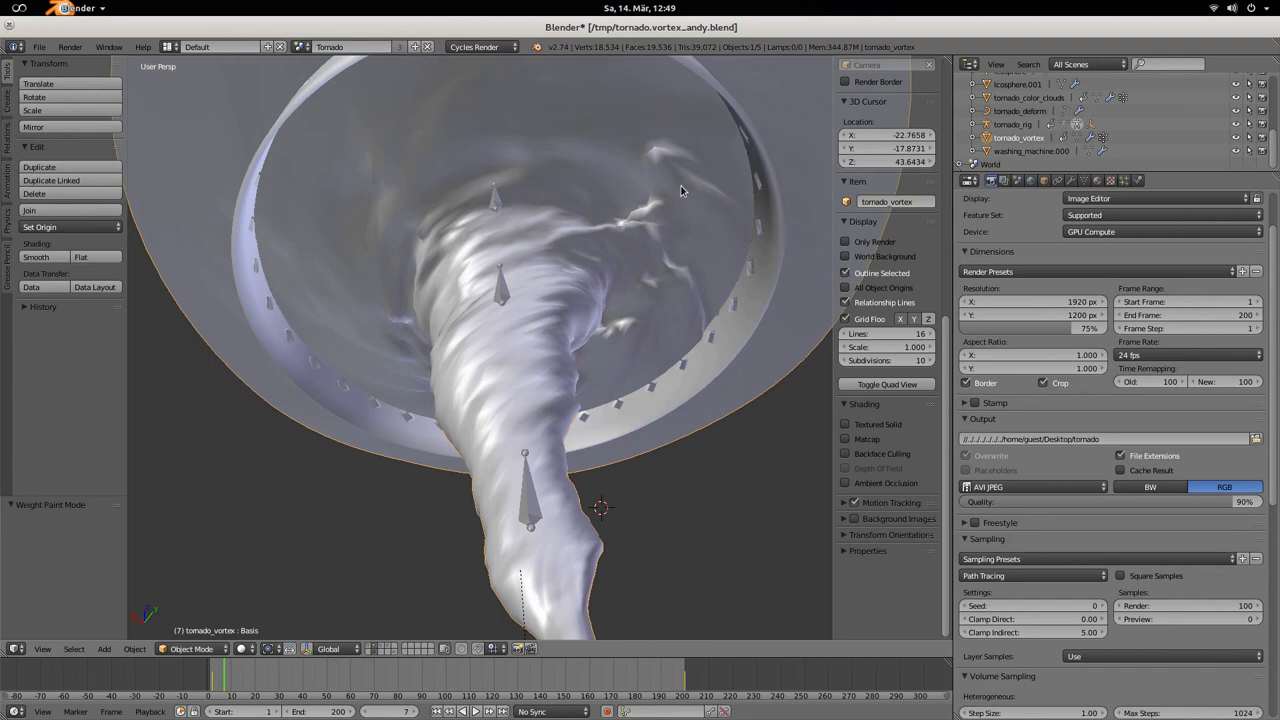
{"action": "mouse_move", "coordinate": [615, 206]}
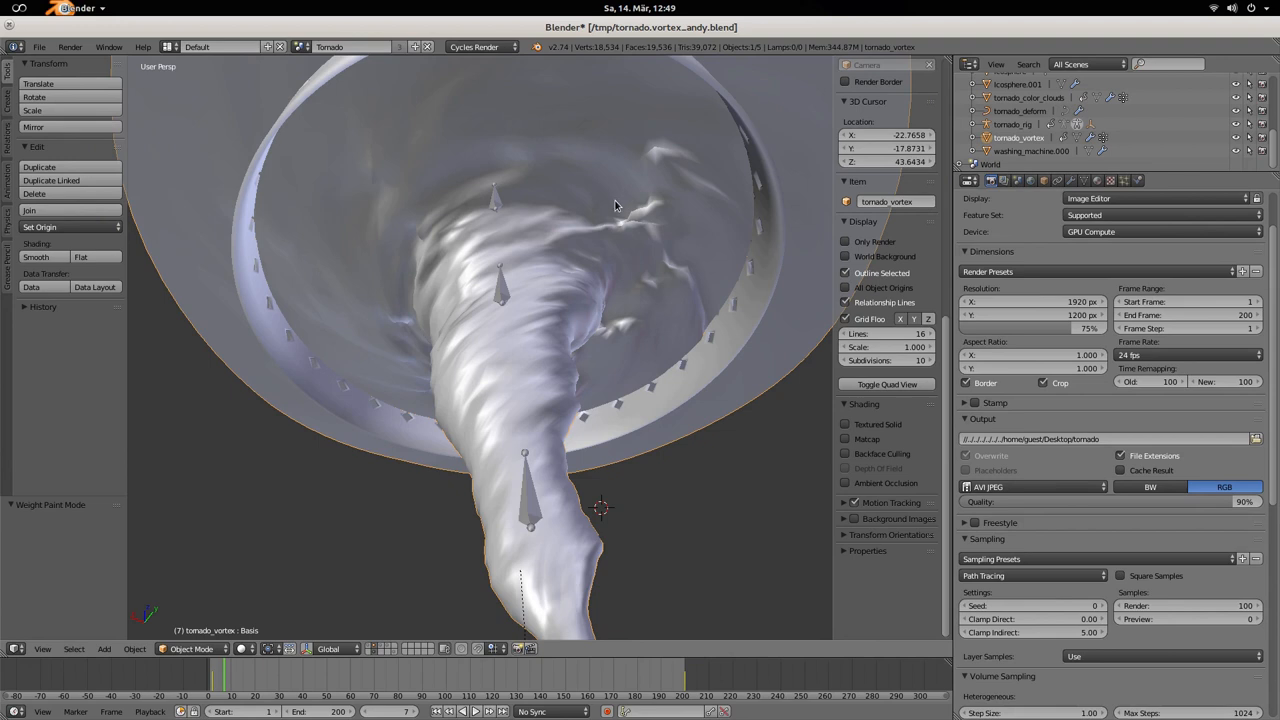
Orbit the 3D view around the twisting tornado funnel to inspect it up close.
{"action": "left_click_drag", "start_coordinate": [615, 207], "coordinate": [437, 229]}
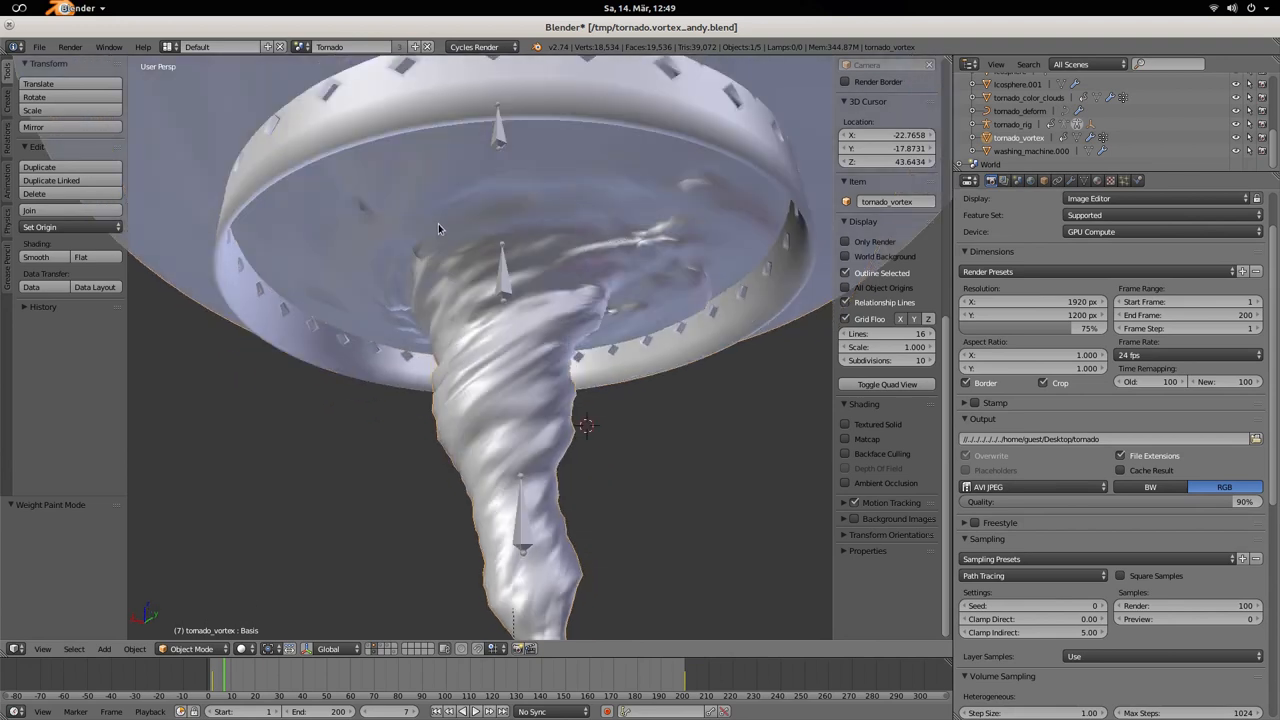
{"action": "mouse_move", "coordinate": [408, 201]}
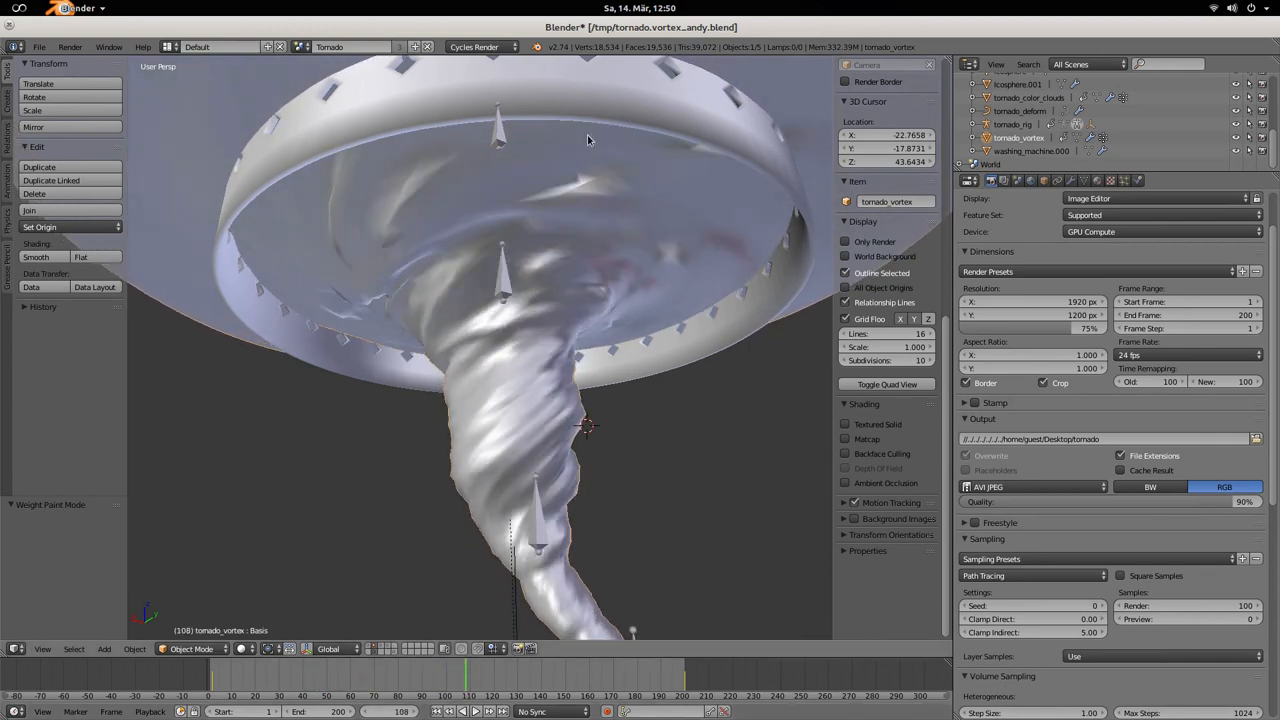
{"action": "mouse_move", "coordinate": [369, 186]}
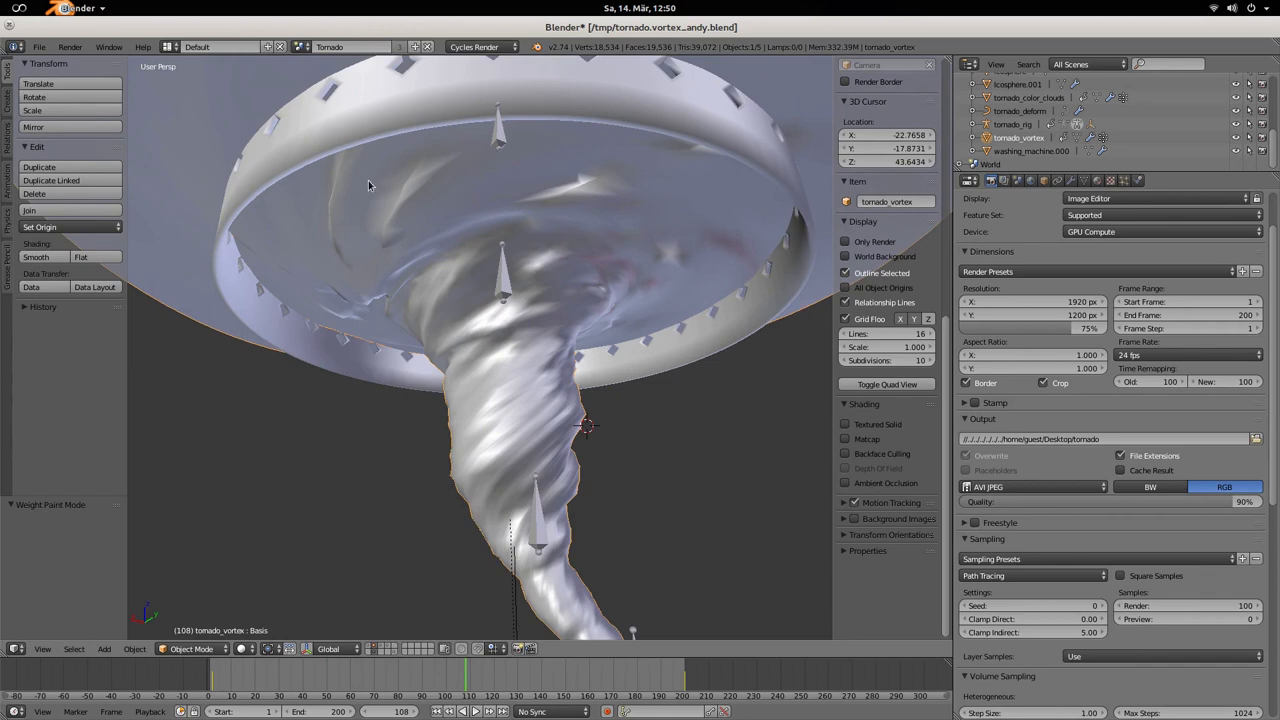
{"action": "mouse_move", "coordinate": [366, 293]}
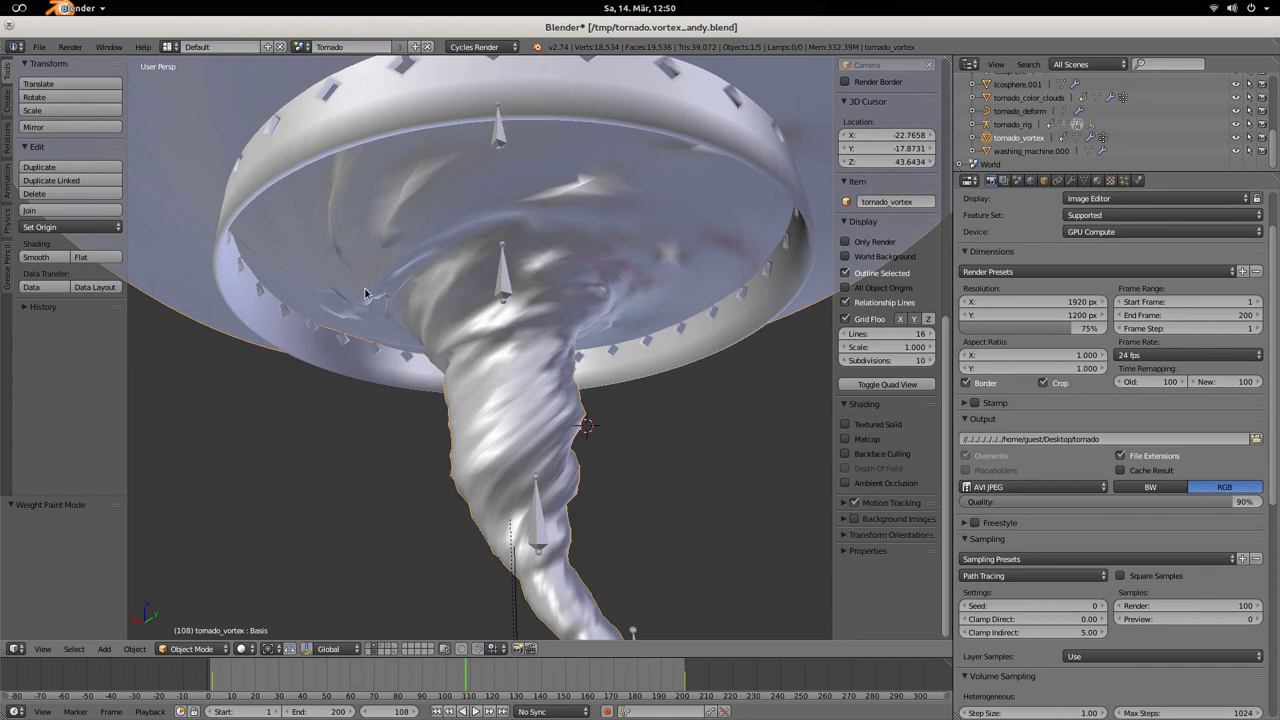
{"action": "mouse_move", "coordinate": [512, 215]}
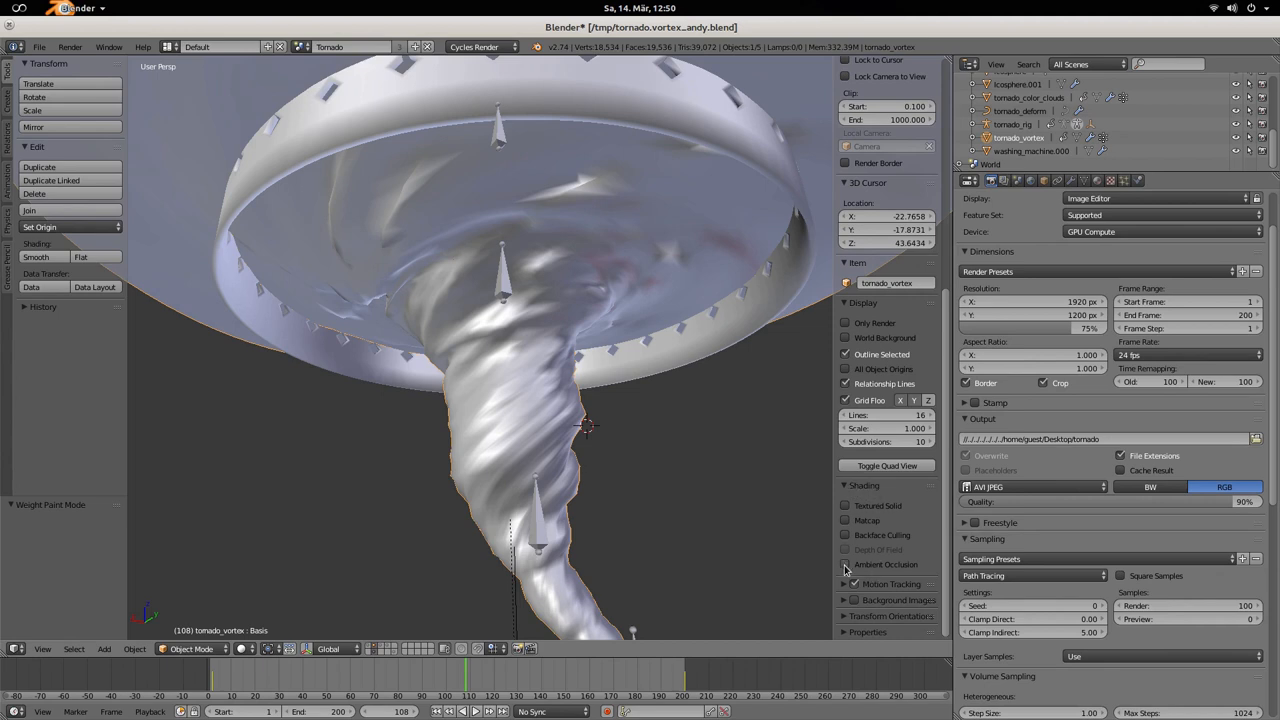
Tick Ambient Occlusion in the N-panel Shading section for the tornado vortex.
{"action": "left_click", "coordinate": [846, 564]}
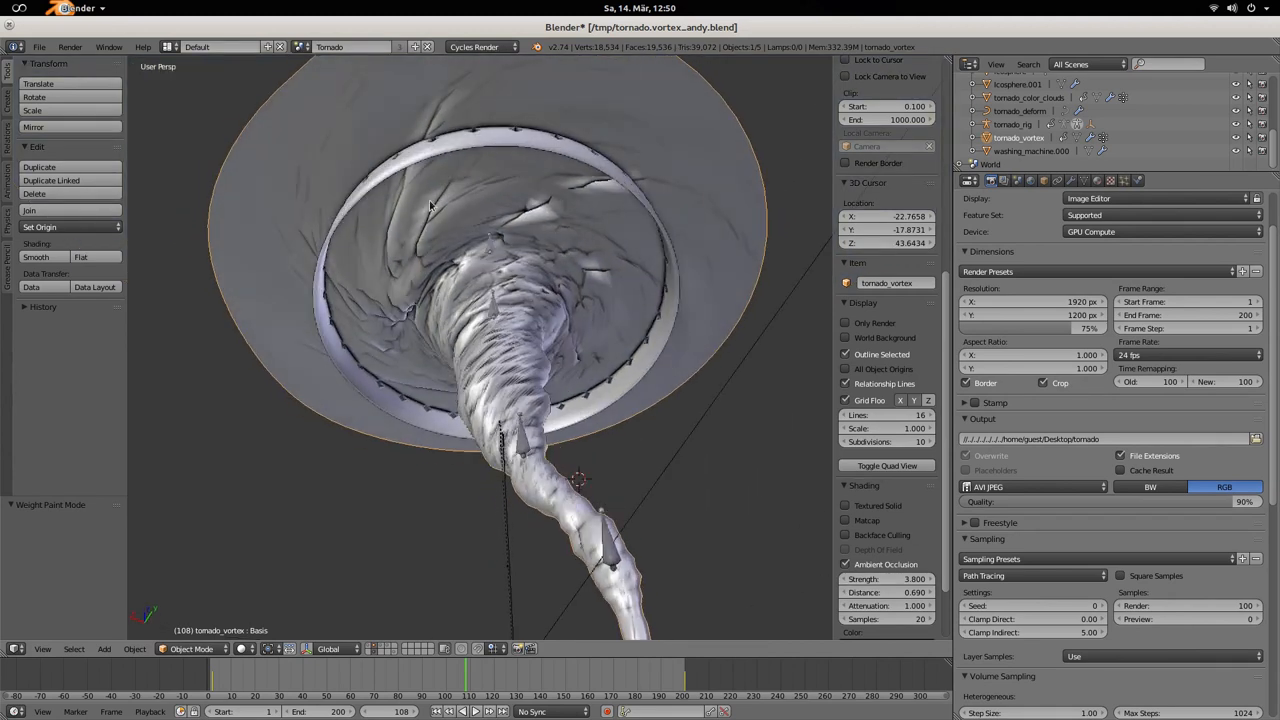
{"action": "mouse_move", "coordinate": [415, 271]}
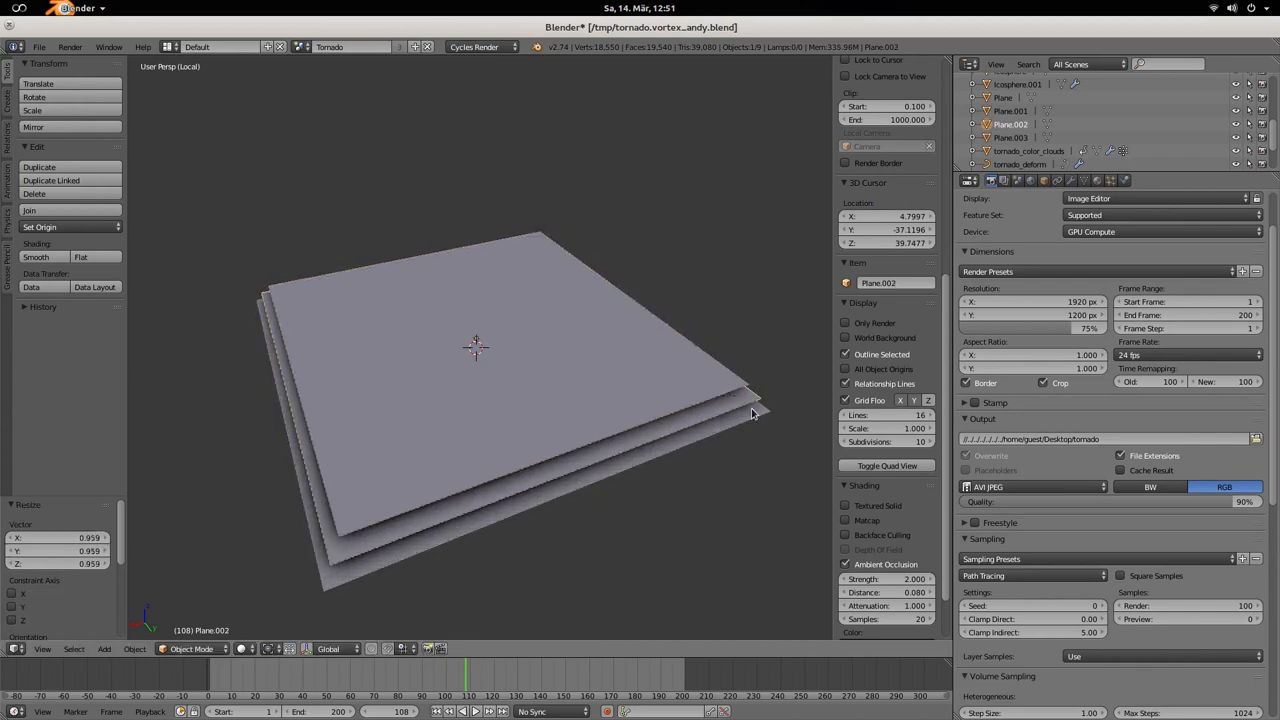
{"action": "mouse_move", "coordinate": [445, 460]}
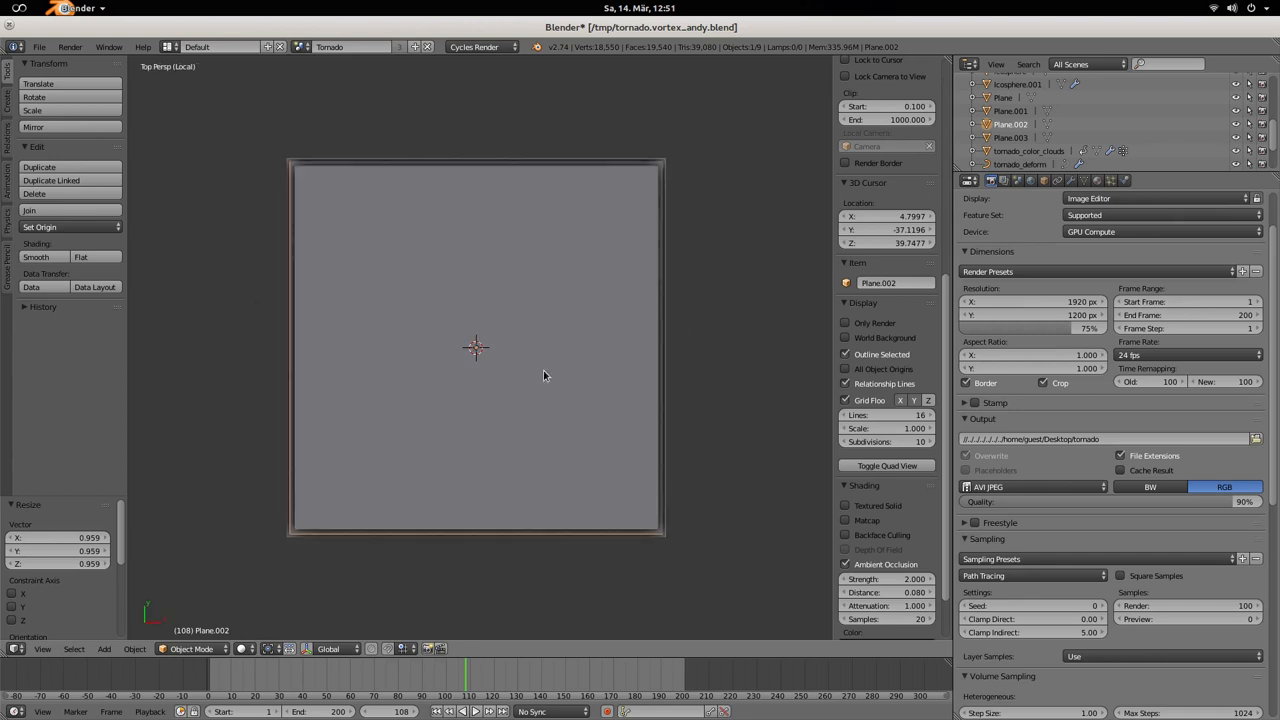
{"action": "mouse_move", "coordinate": [890, 585]}
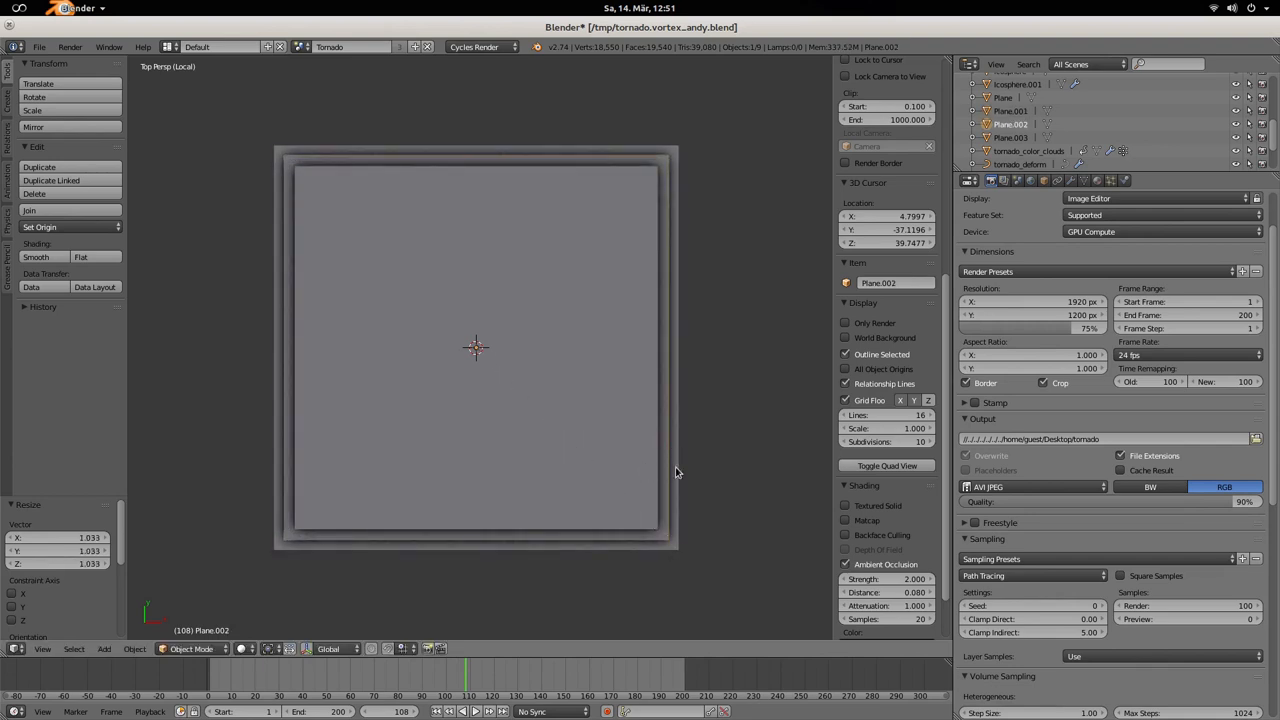
Toggle viewport ambient occlusion off and on to compare the stacked planes' shading.
{"action": "left_click", "coordinate": [846, 564]}
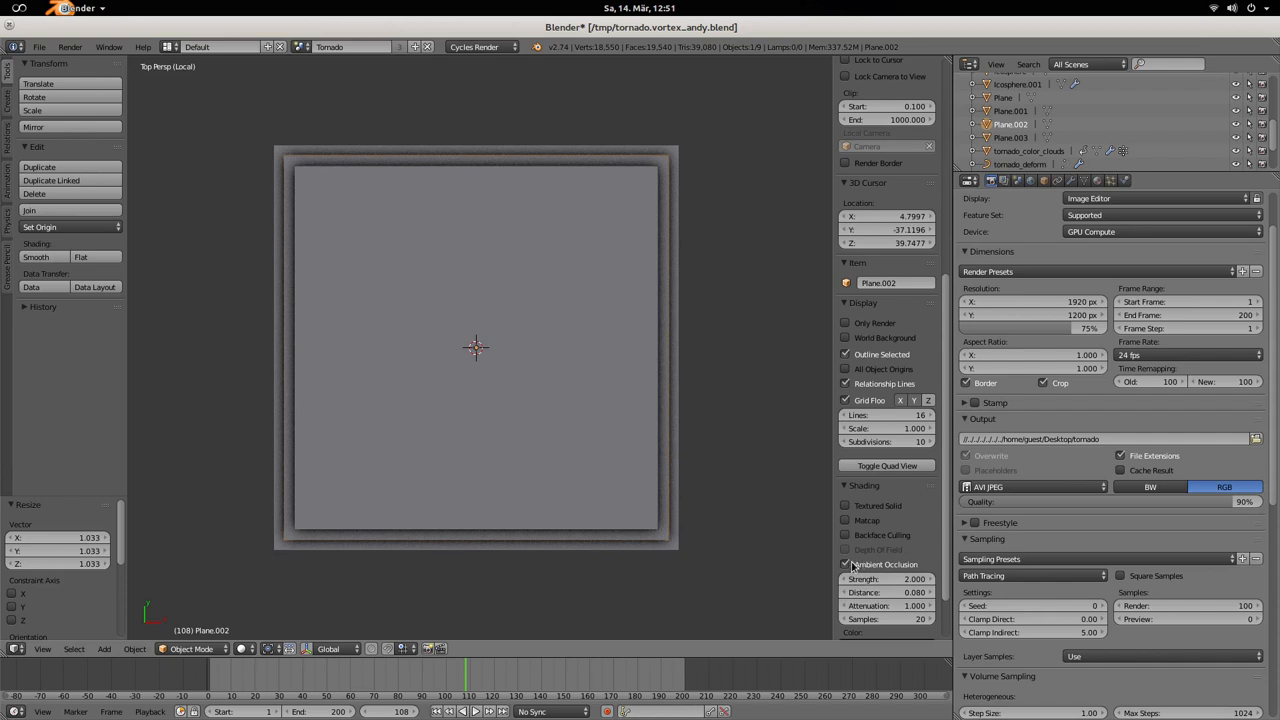
{"action": "left_click", "coordinate": [738, 530]}
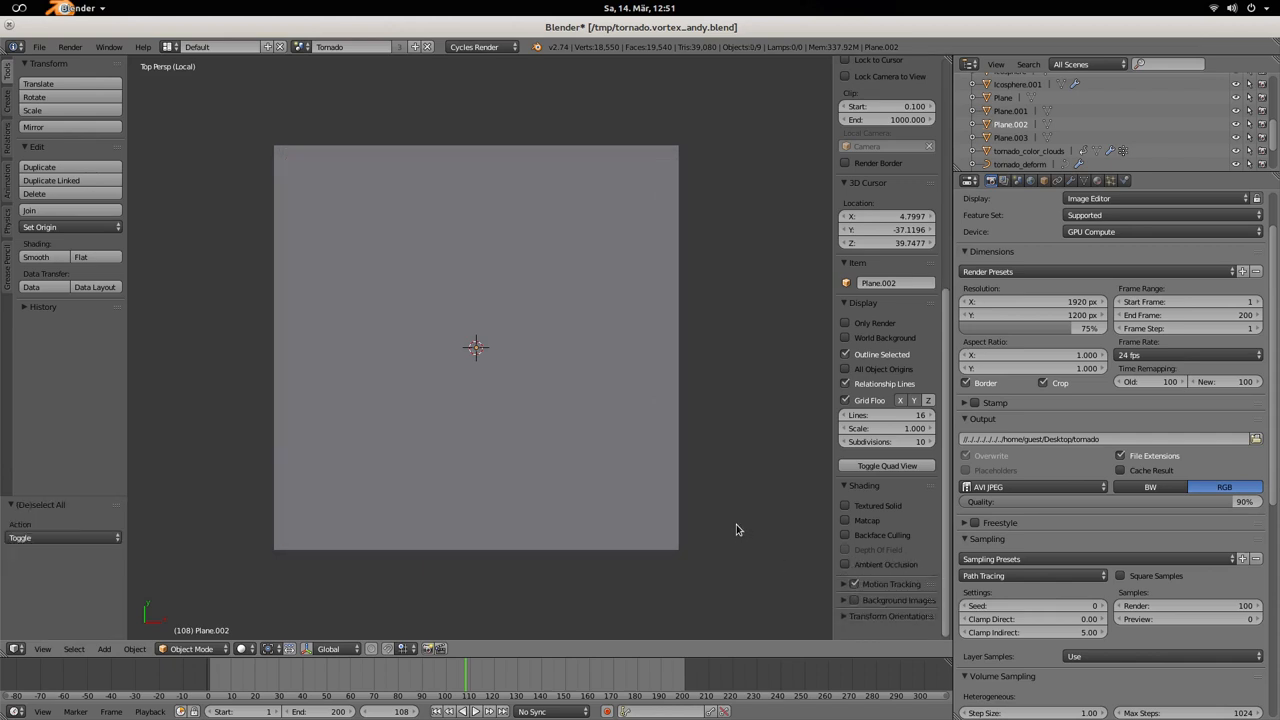
{"action": "mouse_move", "coordinate": [248, 184]}
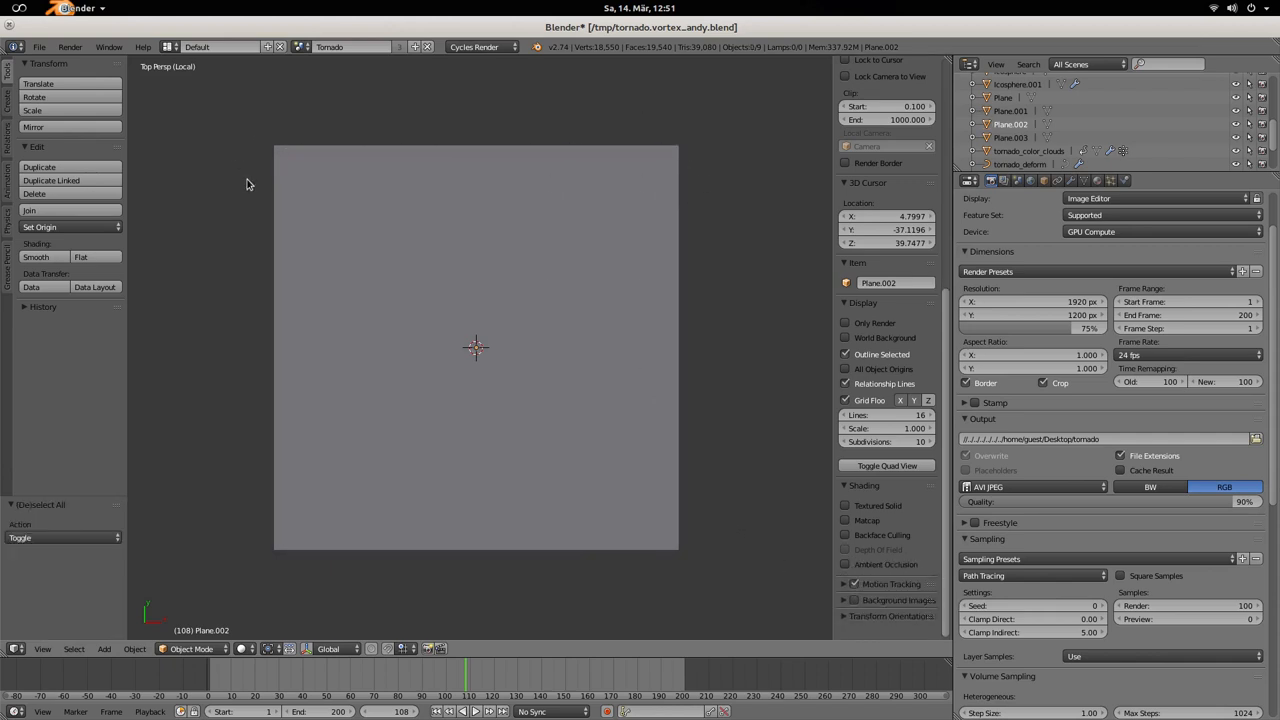
{"action": "mouse_move", "coordinate": [705, 131]}
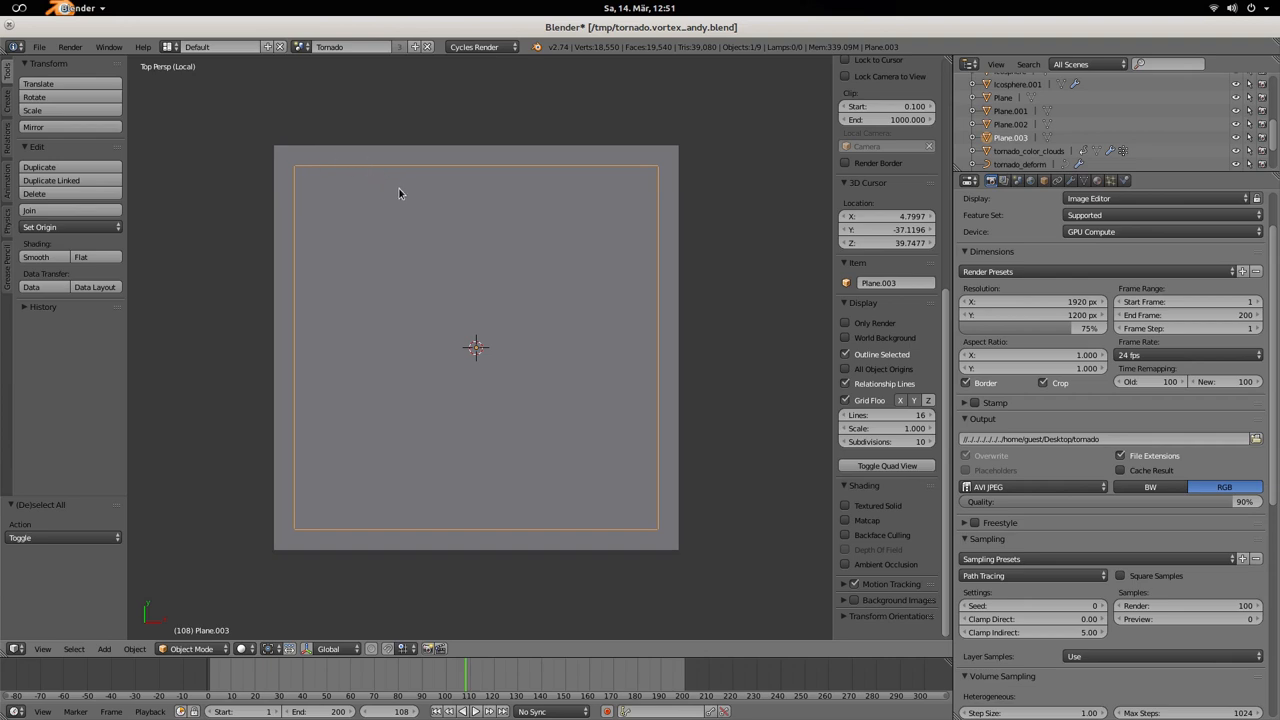
{"action": "mouse_move", "coordinate": [568, 197]}
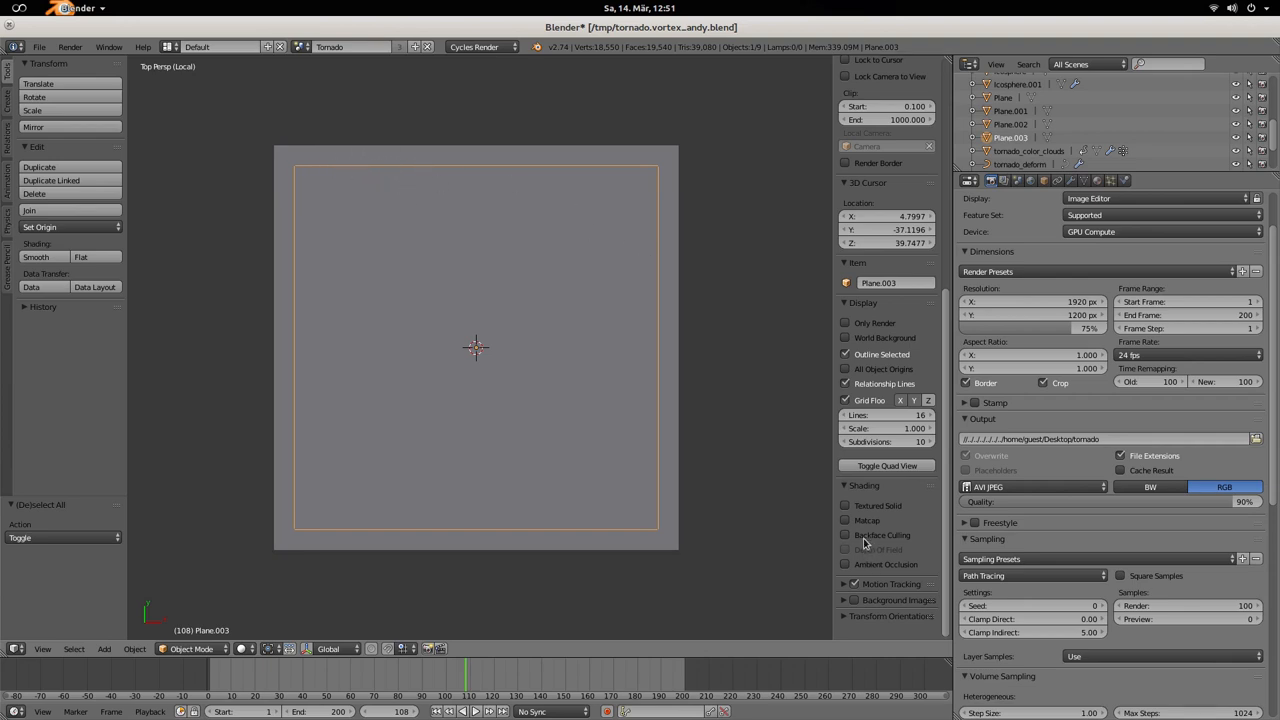
{"action": "left_click", "coordinate": [846, 564]}
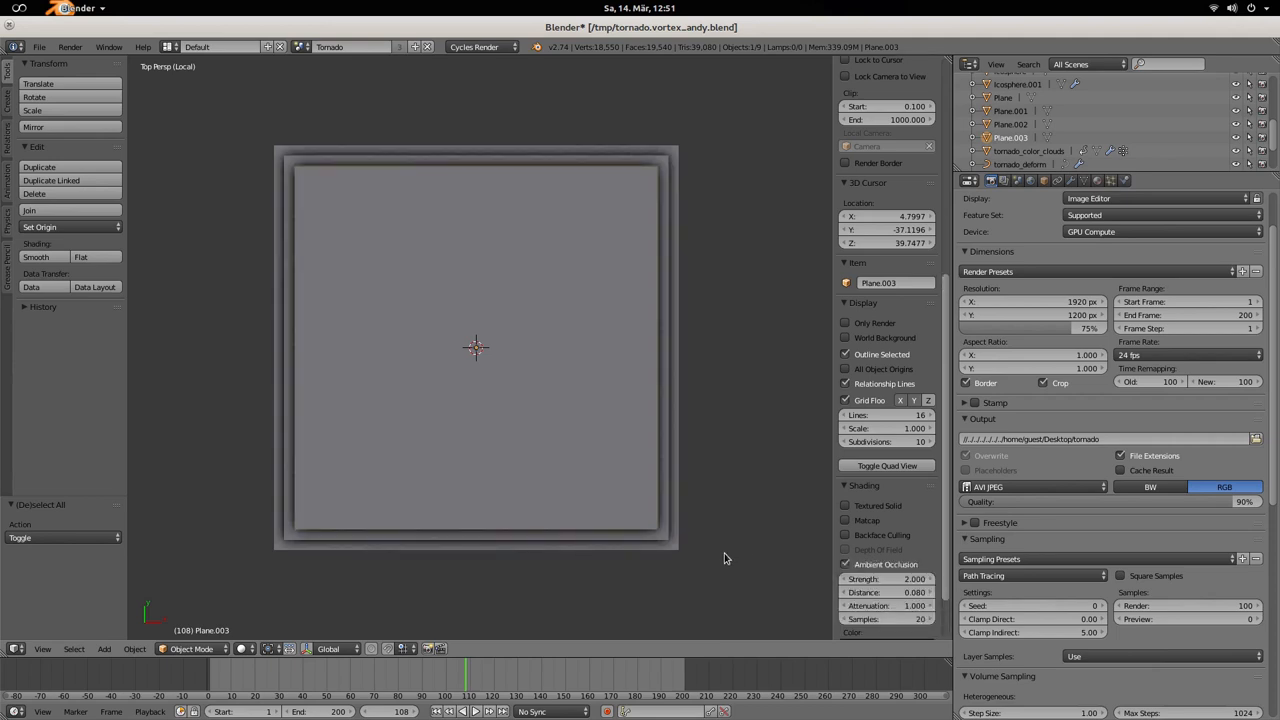
{"action": "mouse_move", "coordinate": [844, 563]}
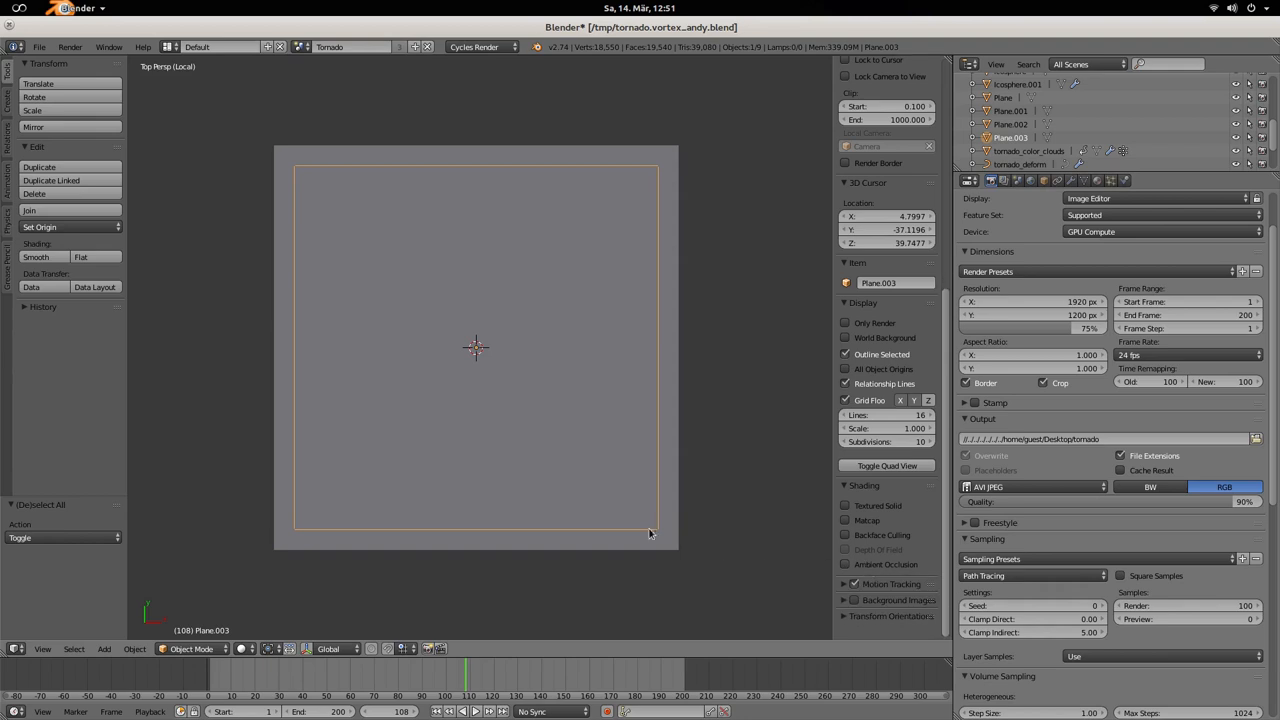
{"action": "mouse_move", "coordinate": [681, 533]}
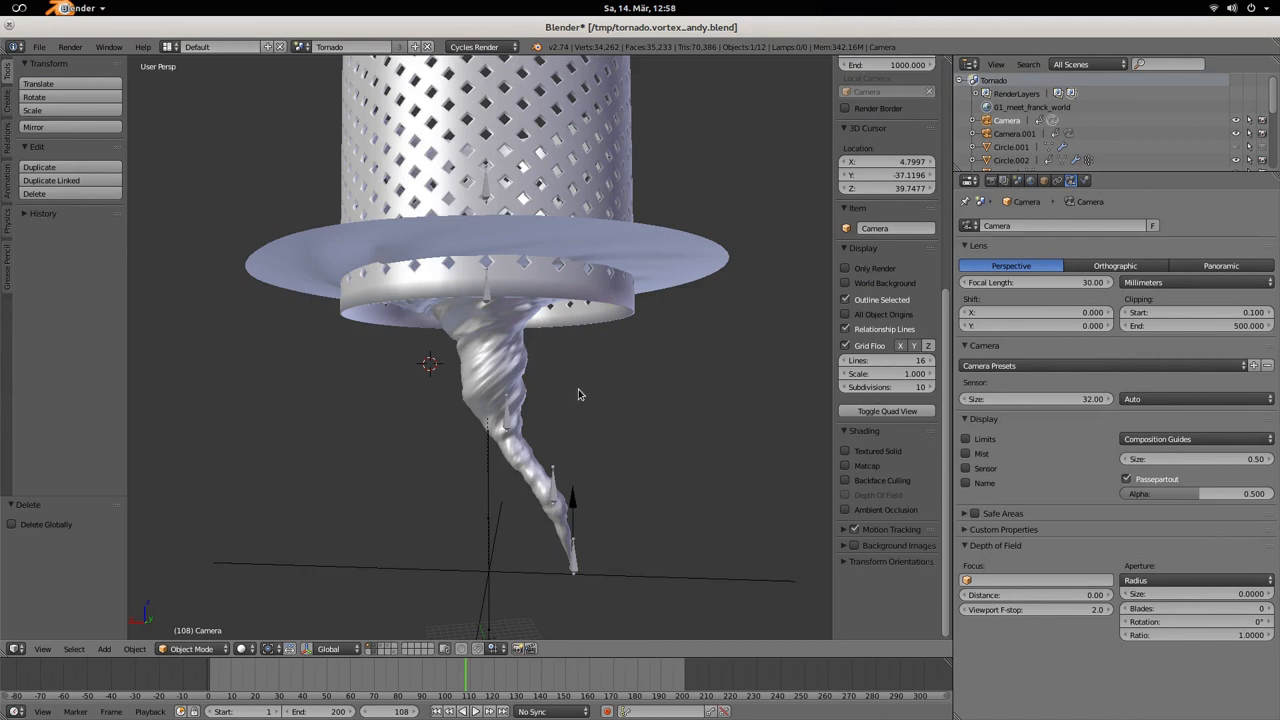
{"action": "mouse_move", "coordinate": [598, 482]}
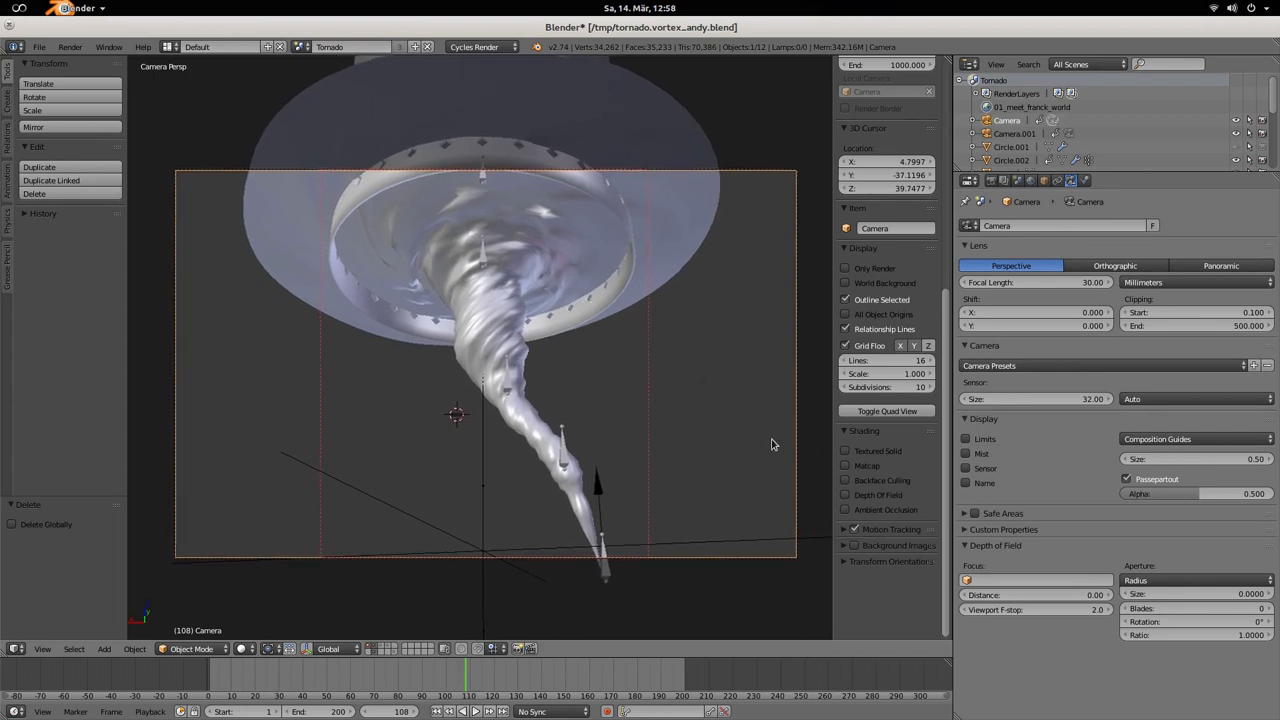
{"action": "mouse_move", "coordinate": [850, 498]}
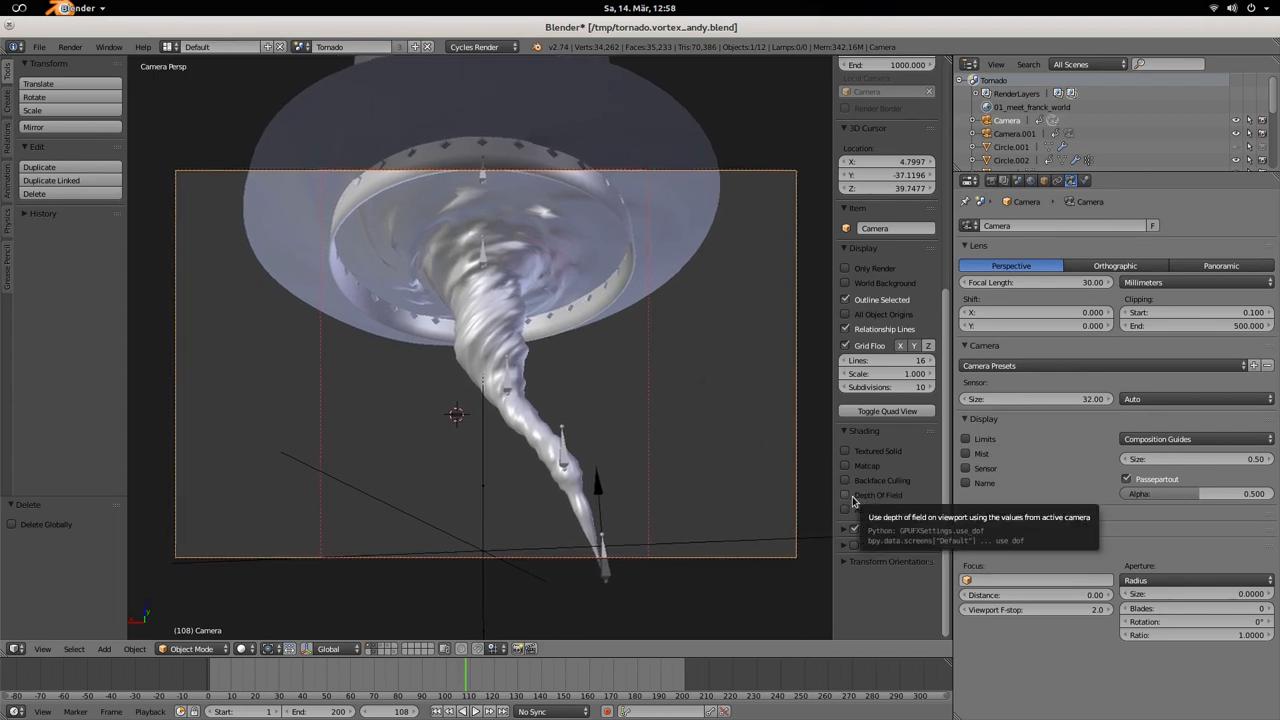
Tick Depth Of Field in the Shading panel to blur the tornado in camera view.
{"action": "left_click", "coordinate": [846, 495]}
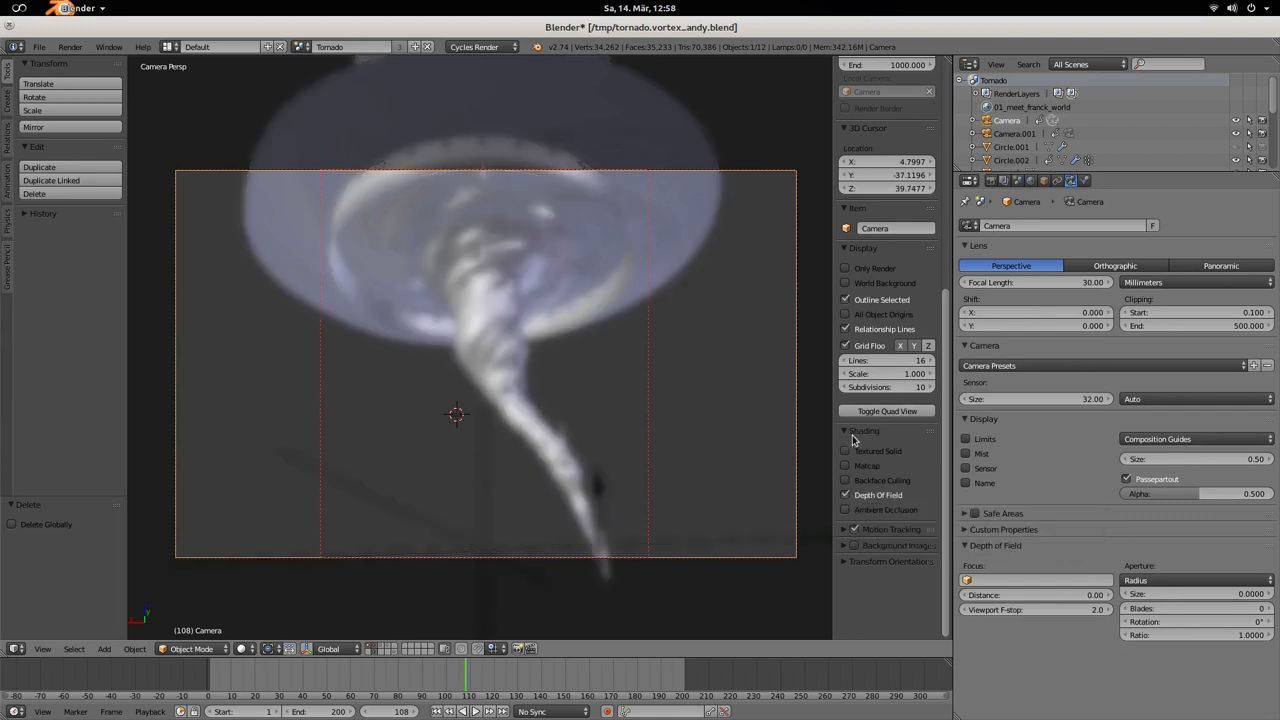
{"action": "mouse_move", "coordinate": [613, 411]}
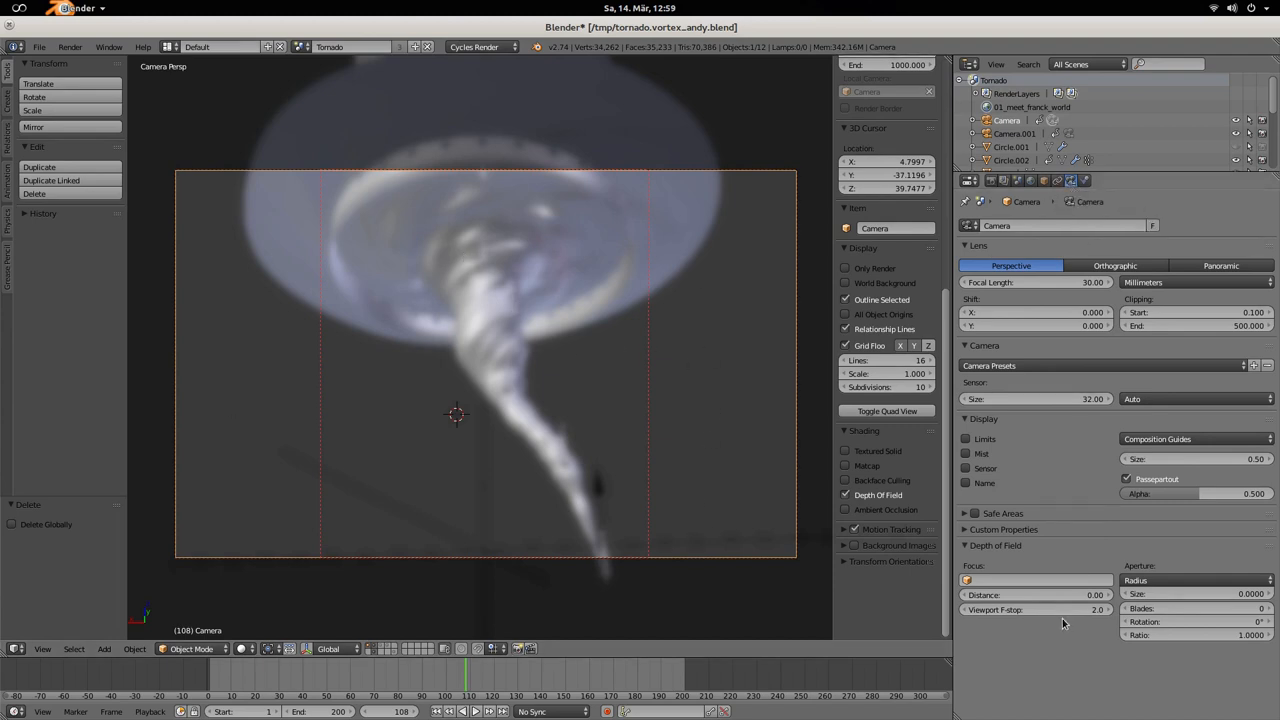
{"action": "mouse_move", "coordinate": [986, 625]}
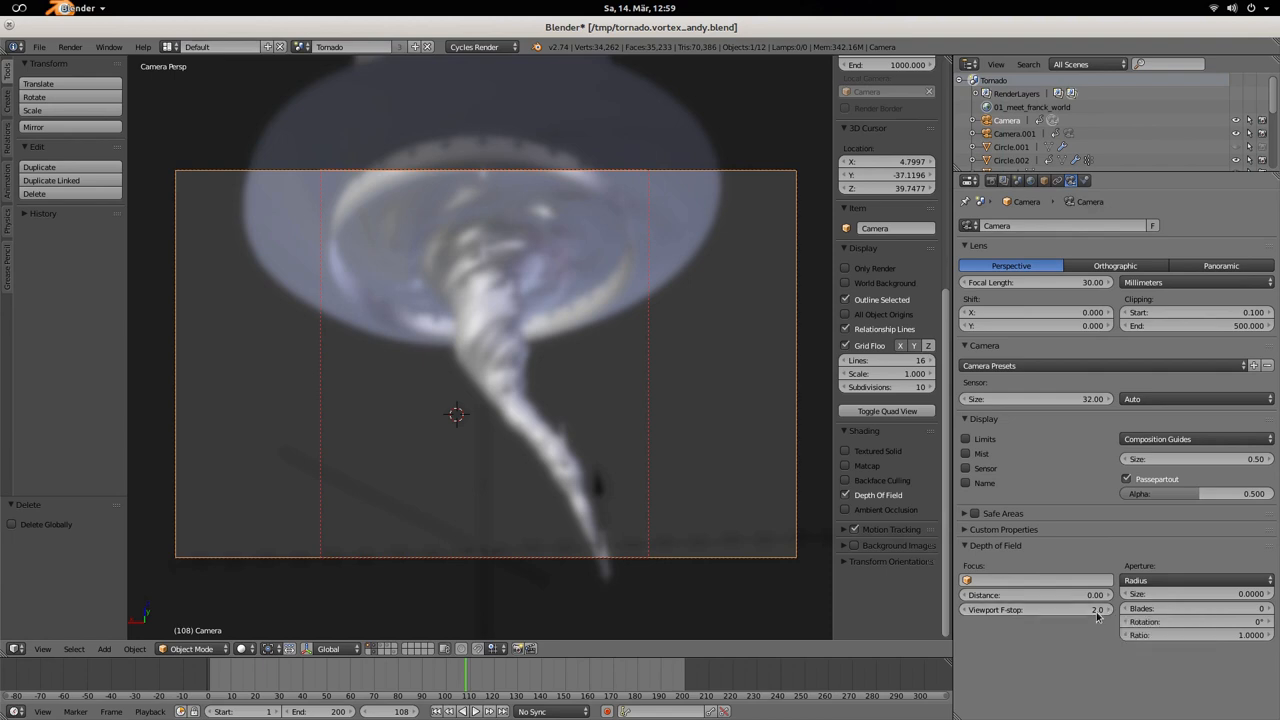
{"action": "mouse_move", "coordinate": [1075, 610]}
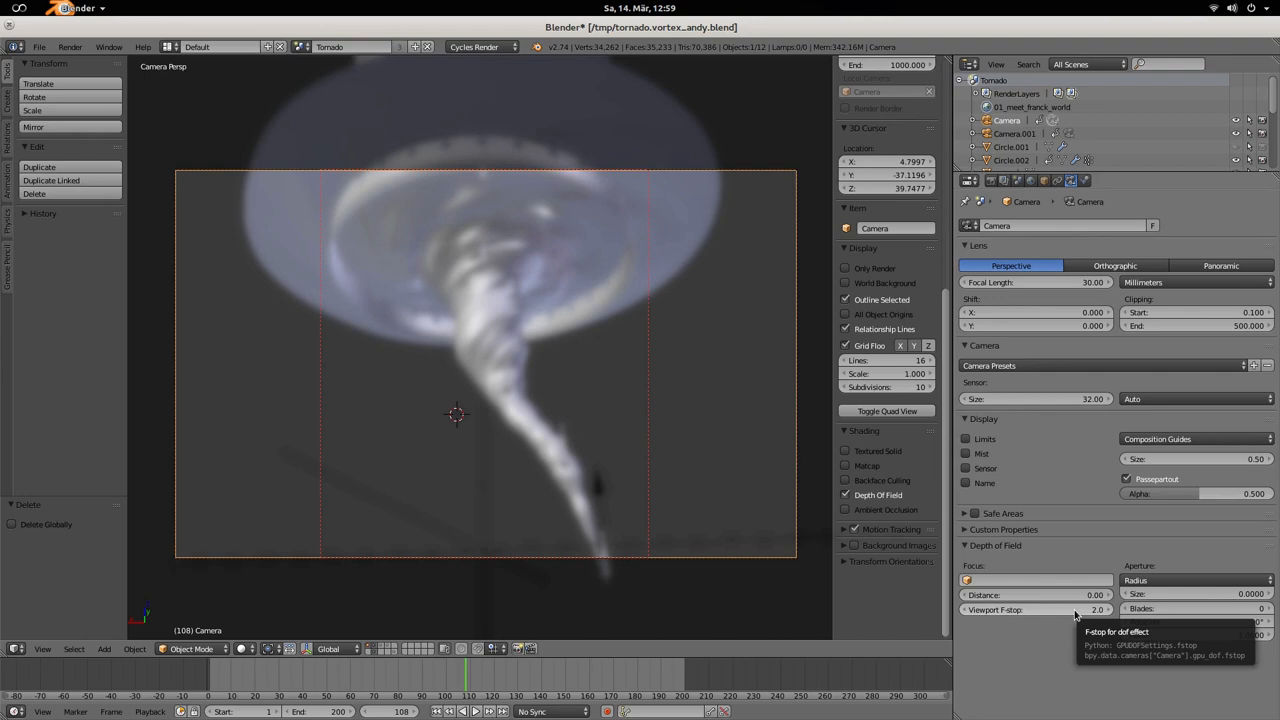
{"action": "mouse_move", "coordinate": [1010, 594]}
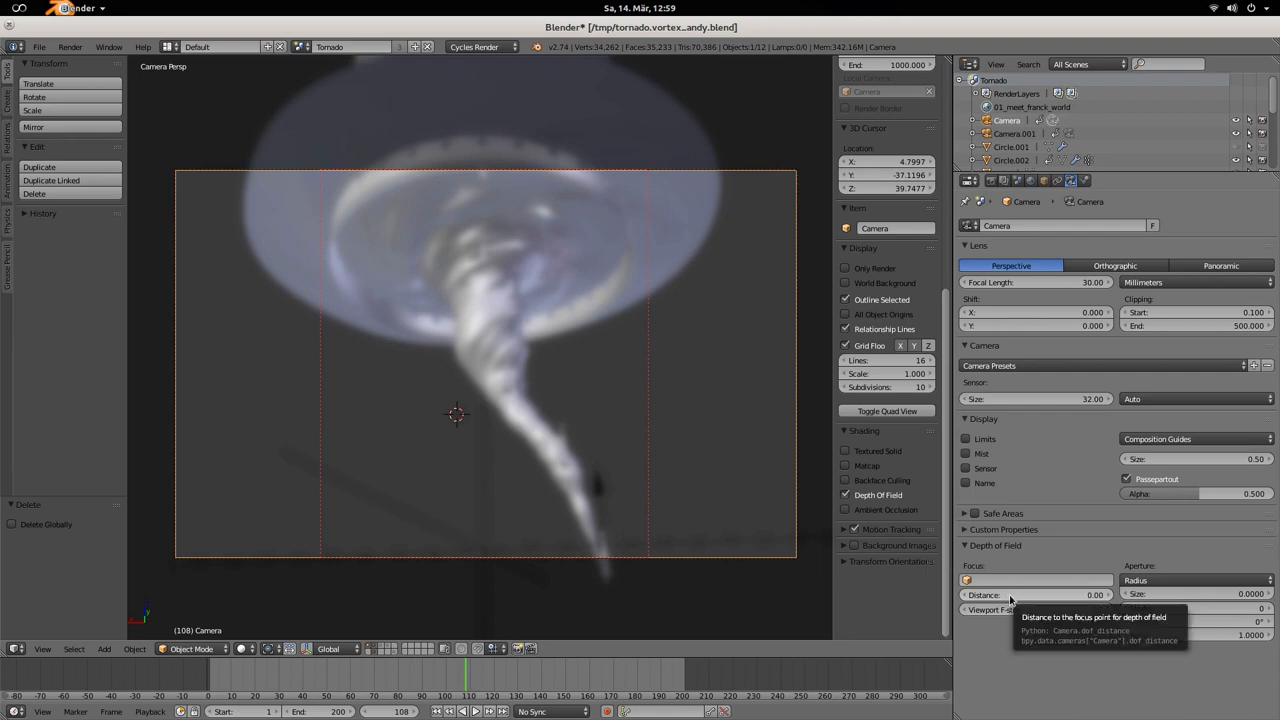
{"action": "mouse_move", "coordinate": [1076, 595]}
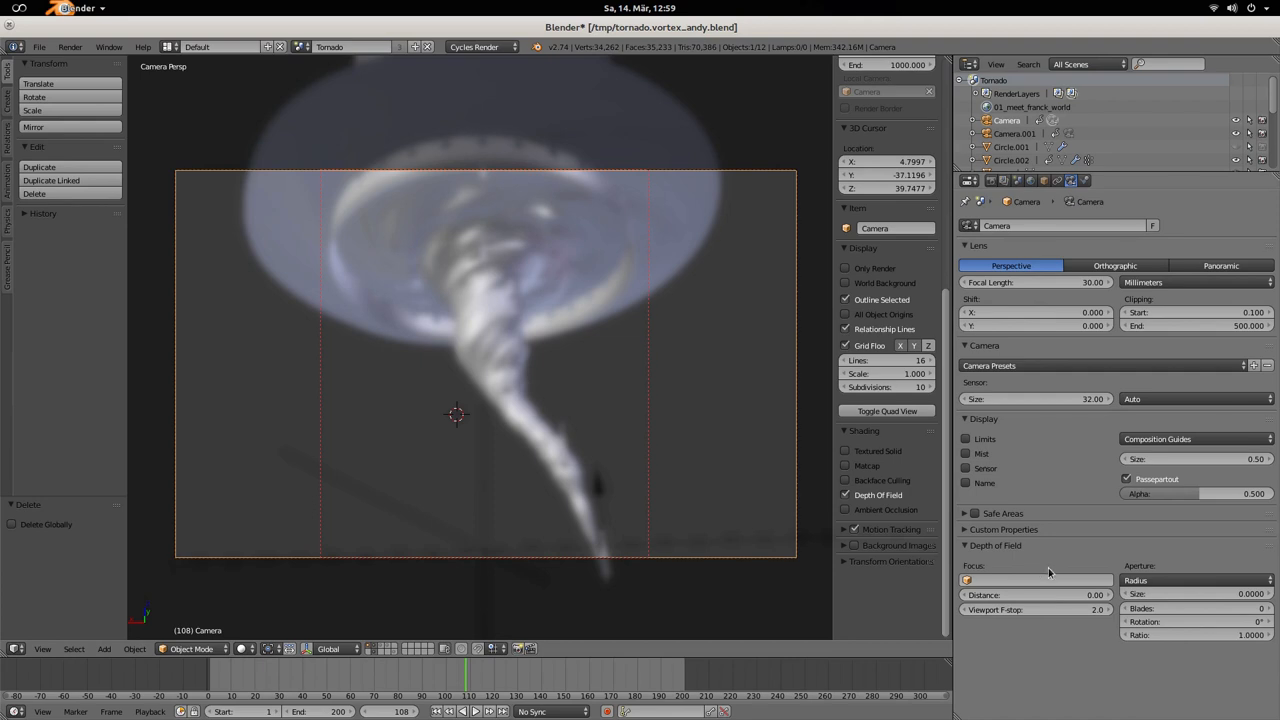
{"action": "mouse_move", "coordinate": [1080, 594]}
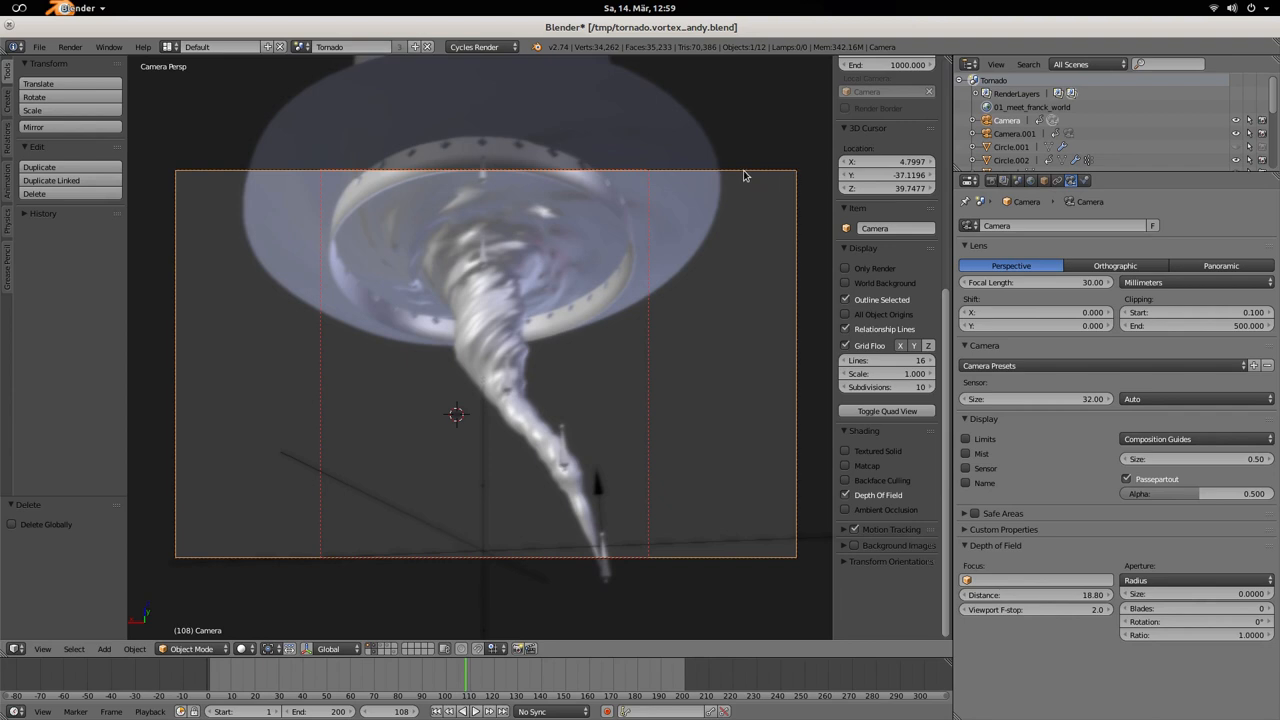
{"action": "mouse_move", "coordinate": [402, 365]}
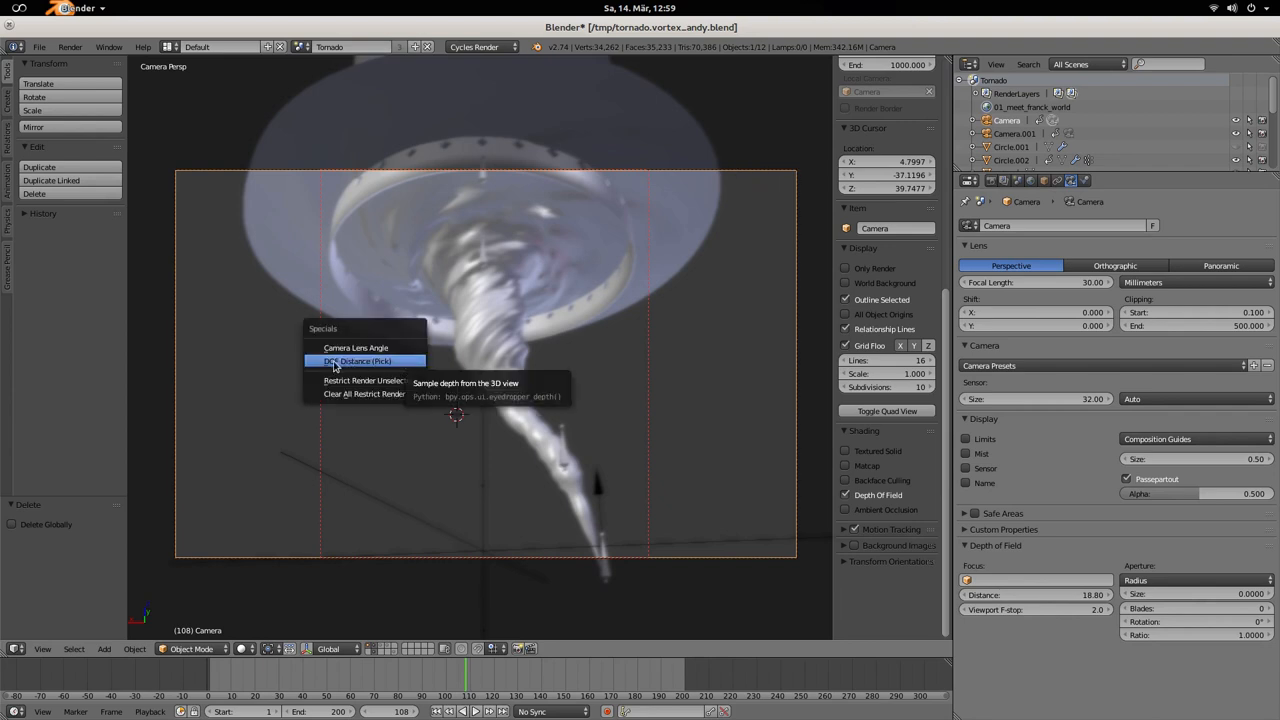
{"action": "mouse_move", "coordinate": [360, 366]}
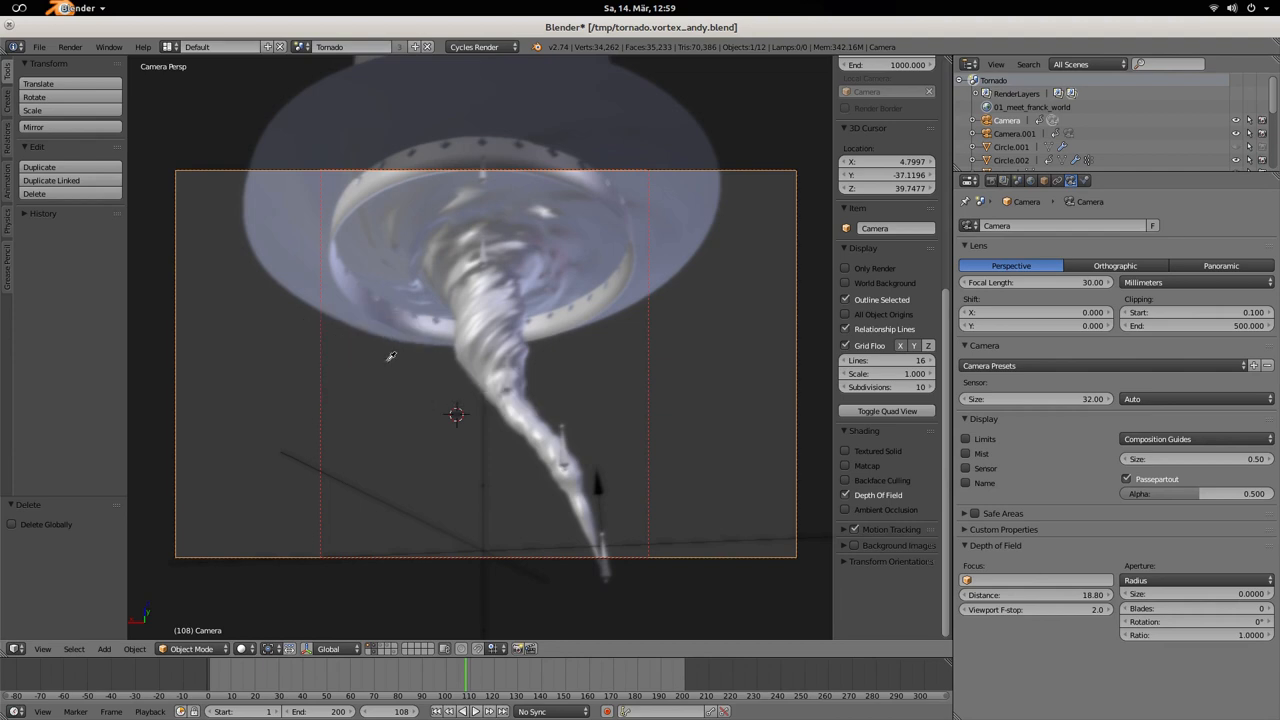
{"action": "mouse_move", "coordinate": [505, 200]}
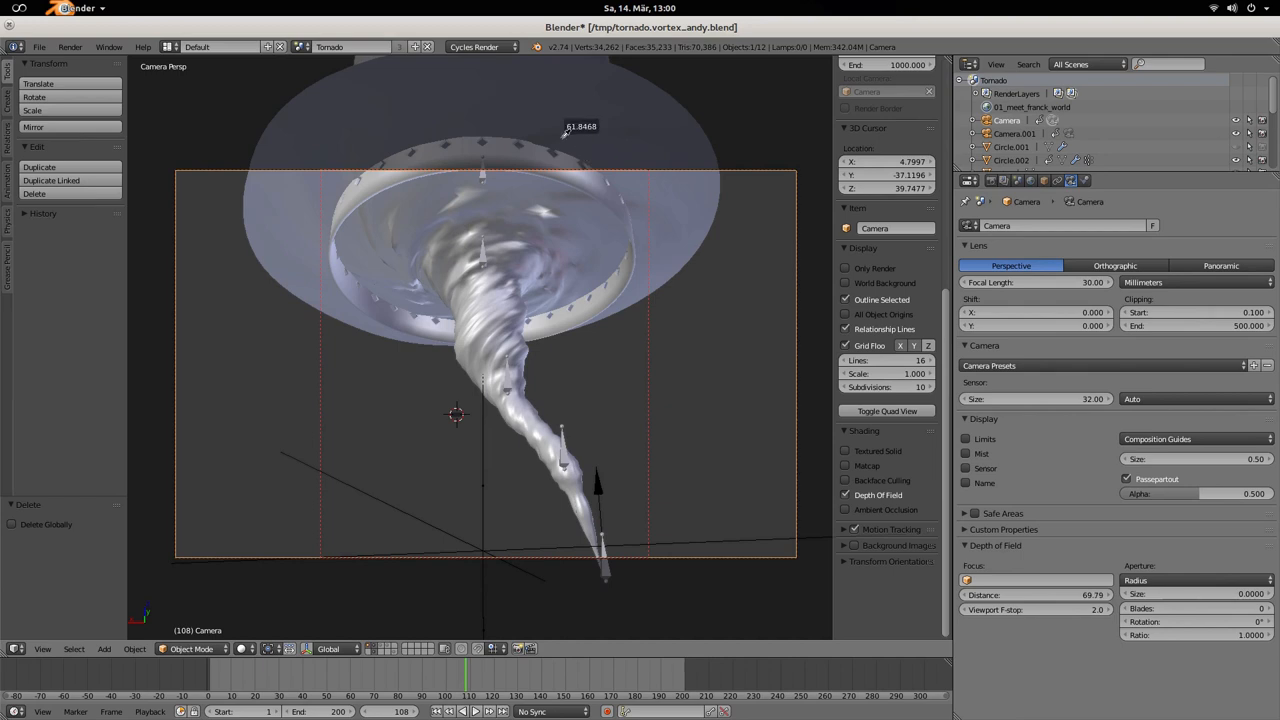
{"action": "mouse_move", "coordinate": [520, 400]}
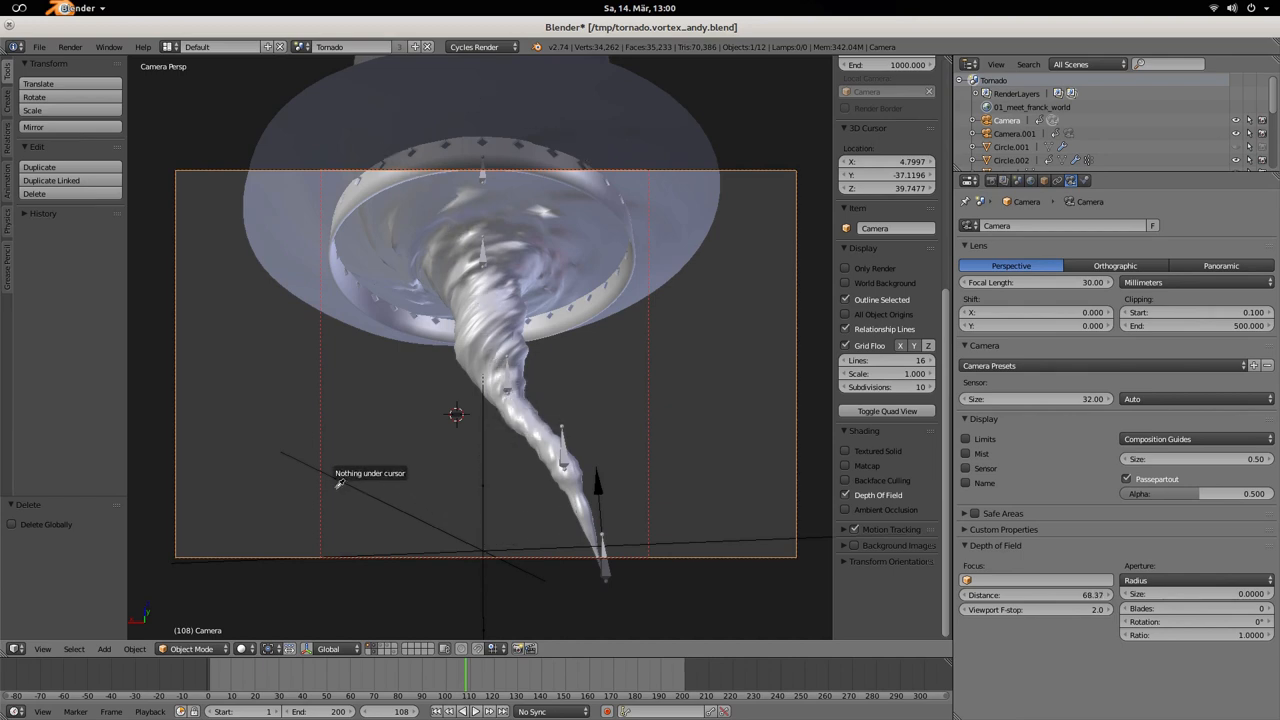
{"action": "mouse_move", "coordinate": [495, 217]}
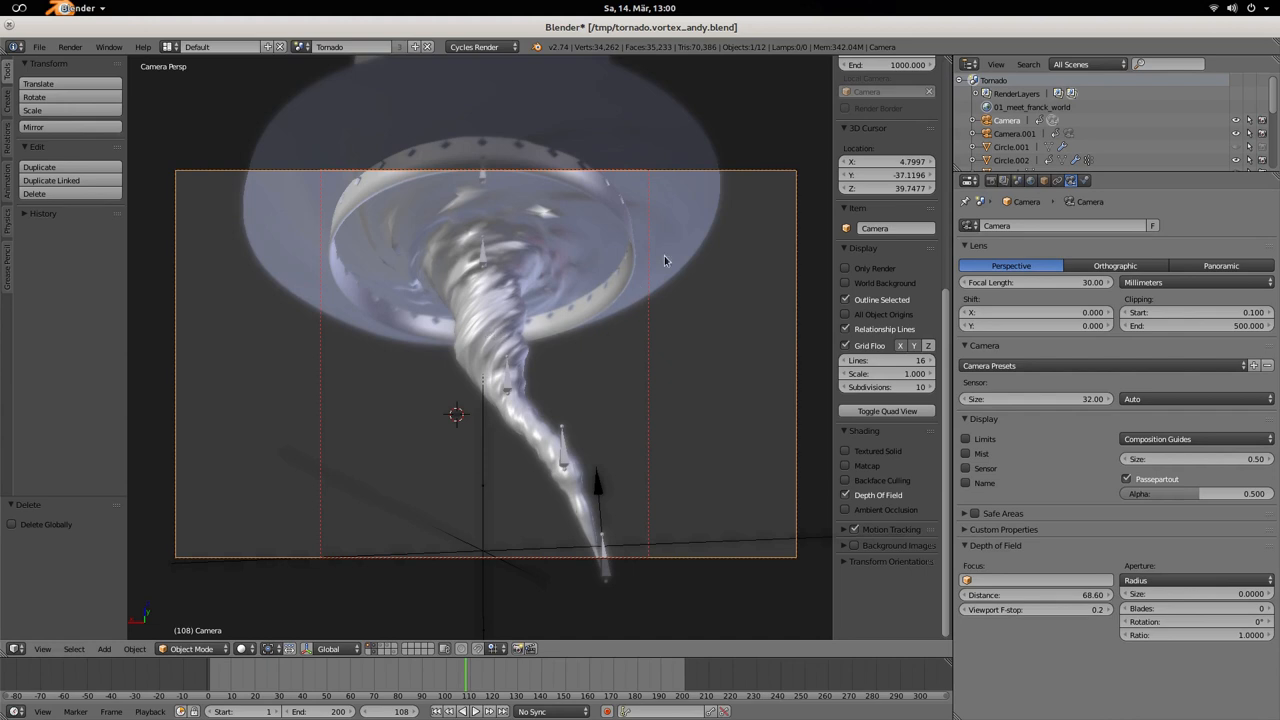
{"action": "mouse_move", "coordinate": [547, 447]}
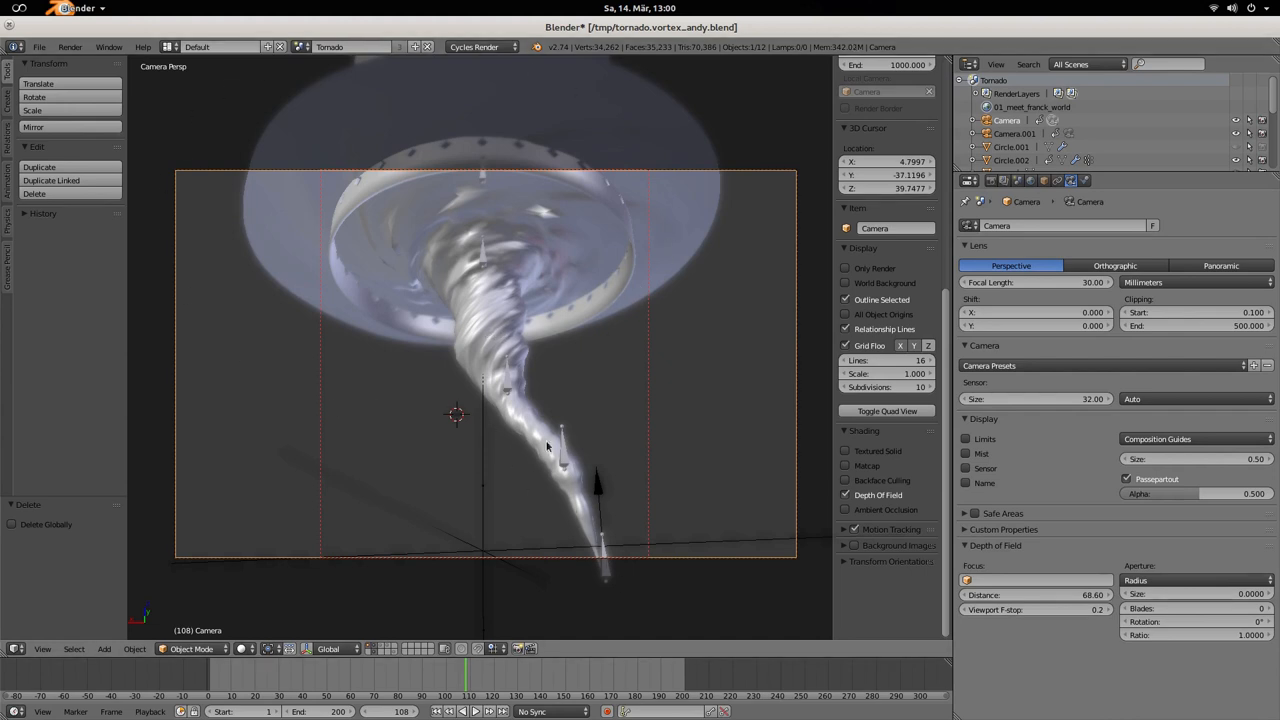
{"action": "mouse_move", "coordinate": [507, 314]}
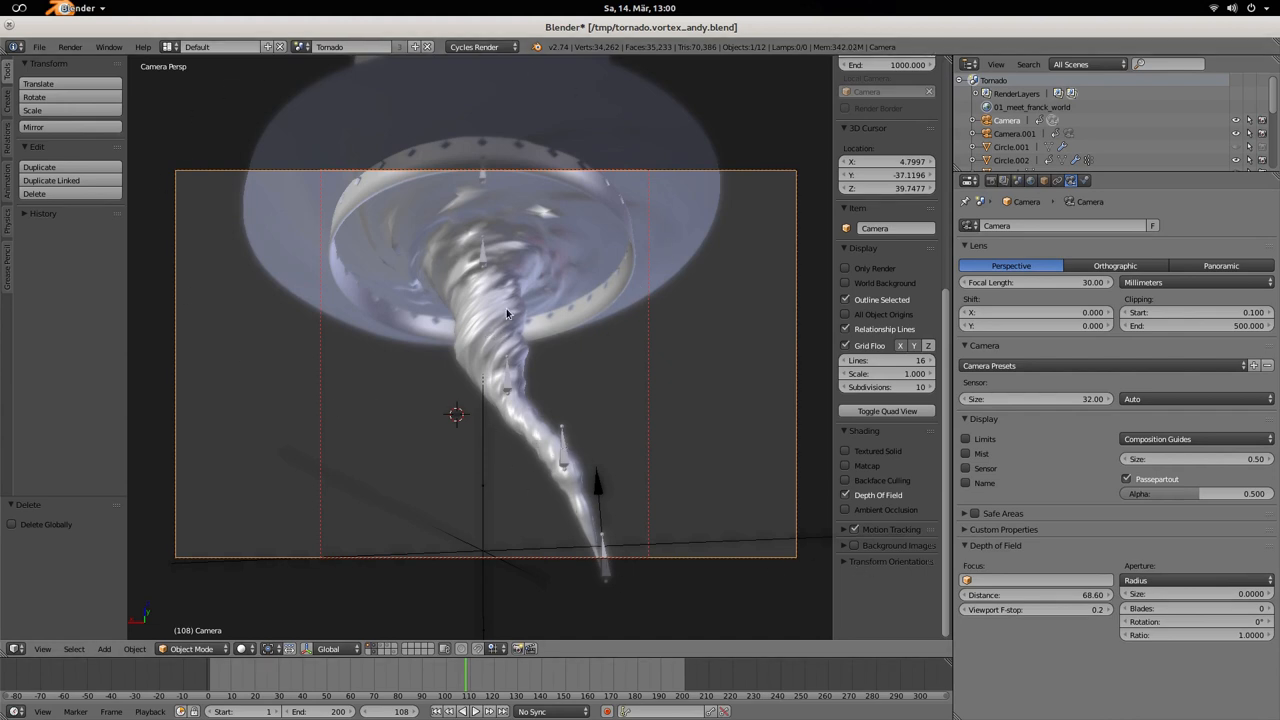
{"action": "mouse_move", "coordinate": [522, 301]}
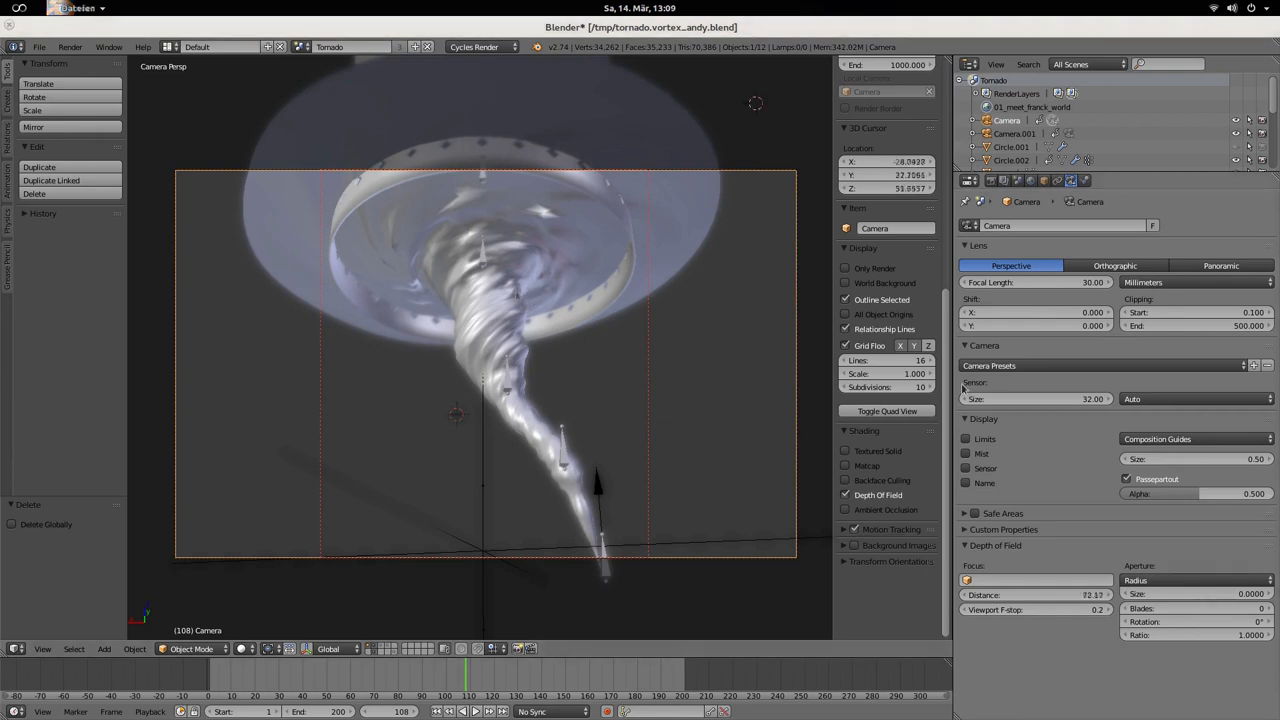
{"action": "mouse_move", "coordinate": [920, 387]}
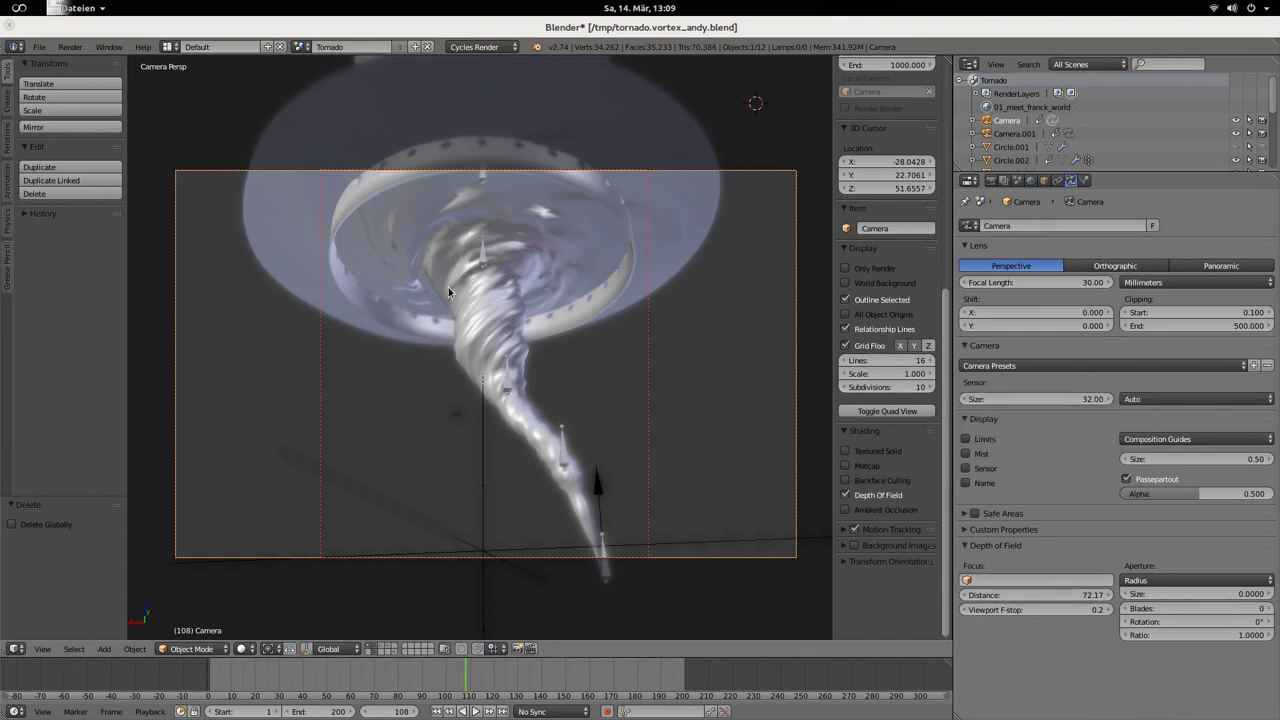
Set camera focus distance to 69.01, trying tornado_vortex as focus object, then clearing it.
{"action": "left_click", "coordinate": [450, 290]}
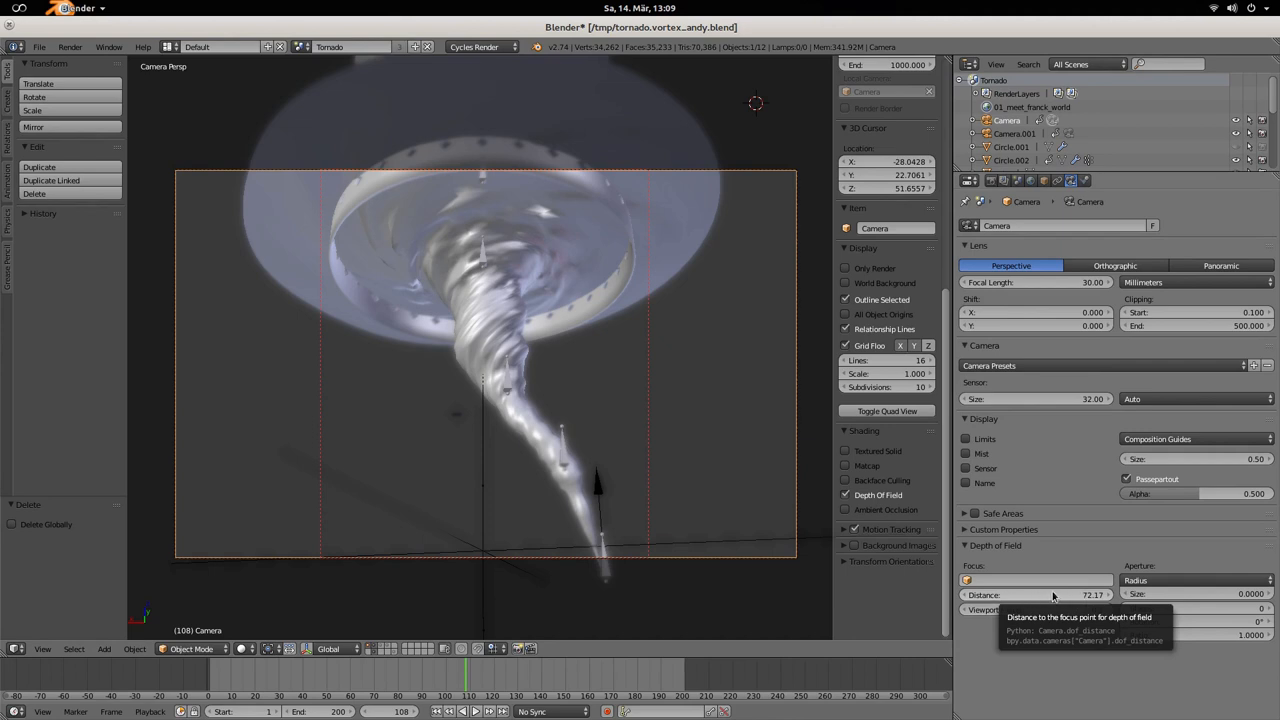
{"action": "mouse_move", "coordinate": [1015, 600]}
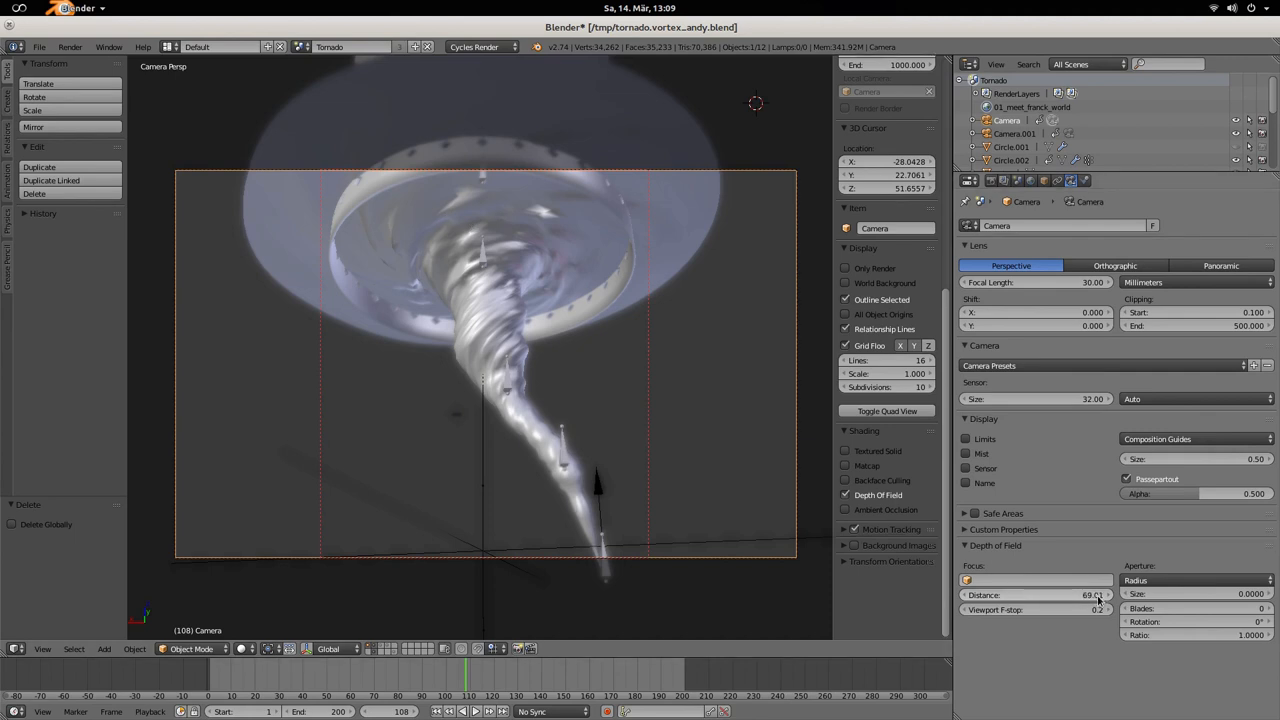
{"action": "mouse_move", "coordinate": [1044, 595]}
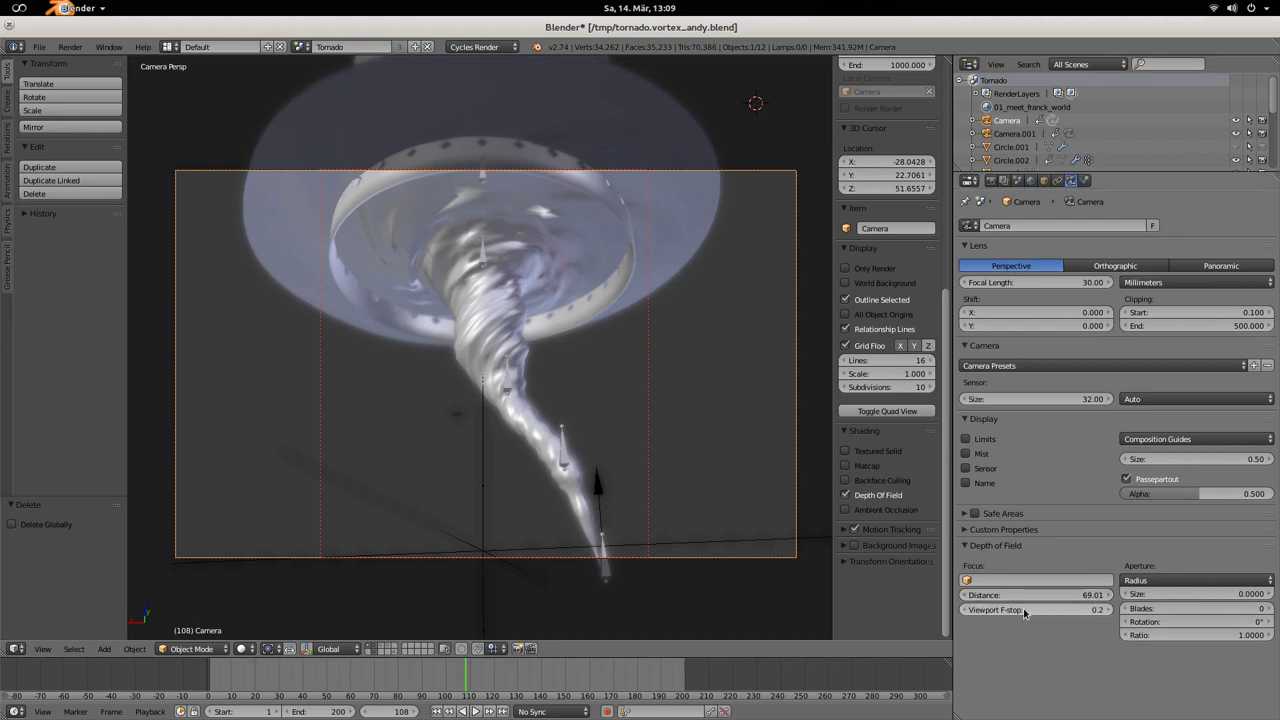
{"action": "mouse_move", "coordinate": [1035, 580]}
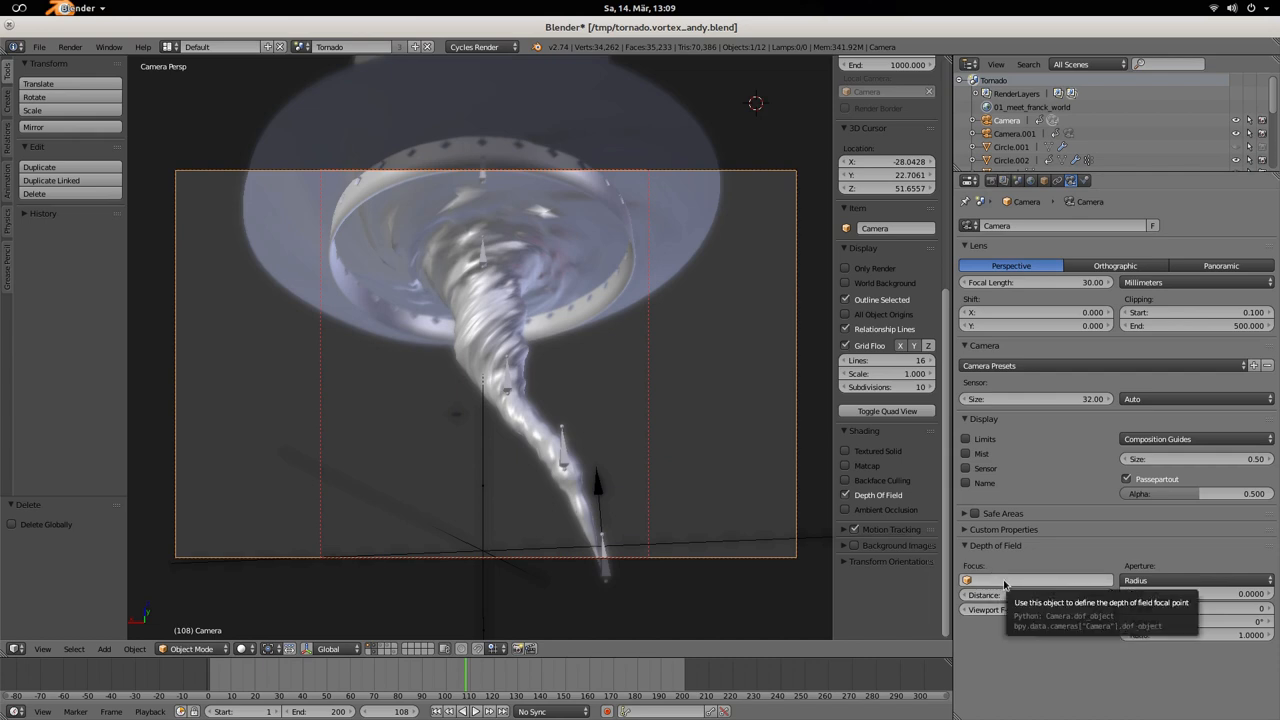
{"action": "mouse_move", "coordinate": [1020, 585]}
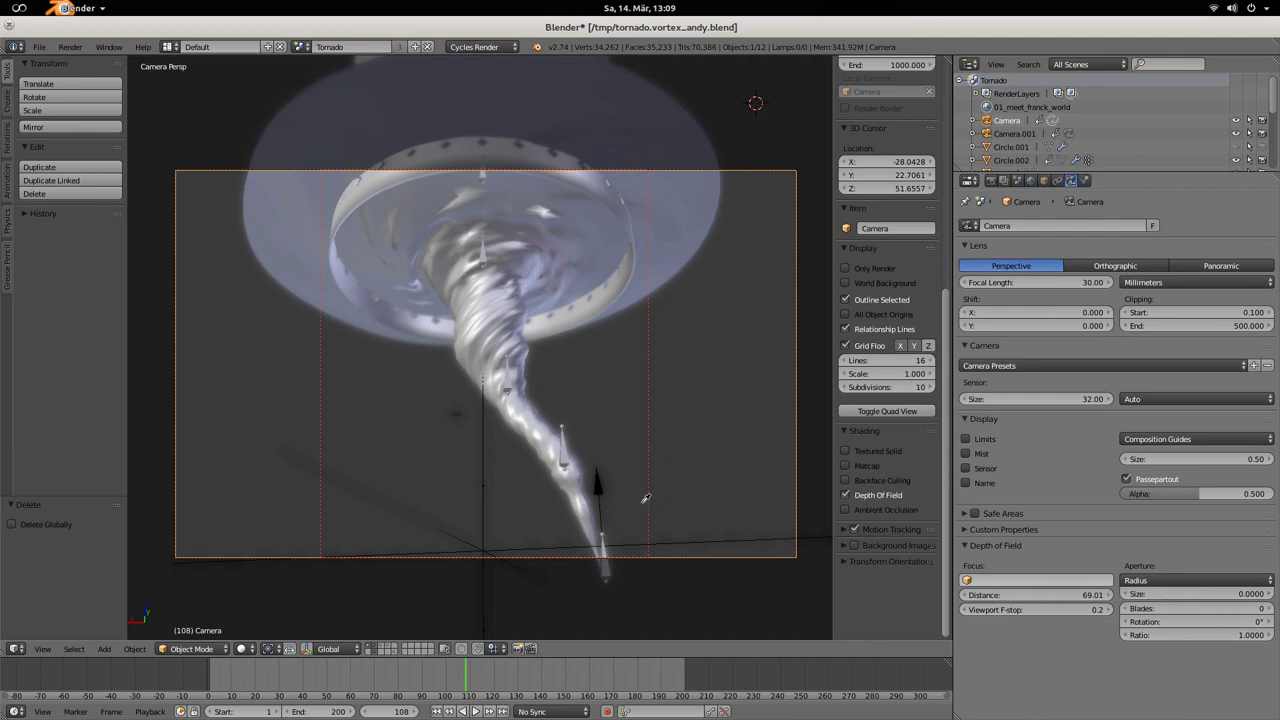
{"action": "left_click", "coordinate": [1035, 580]}
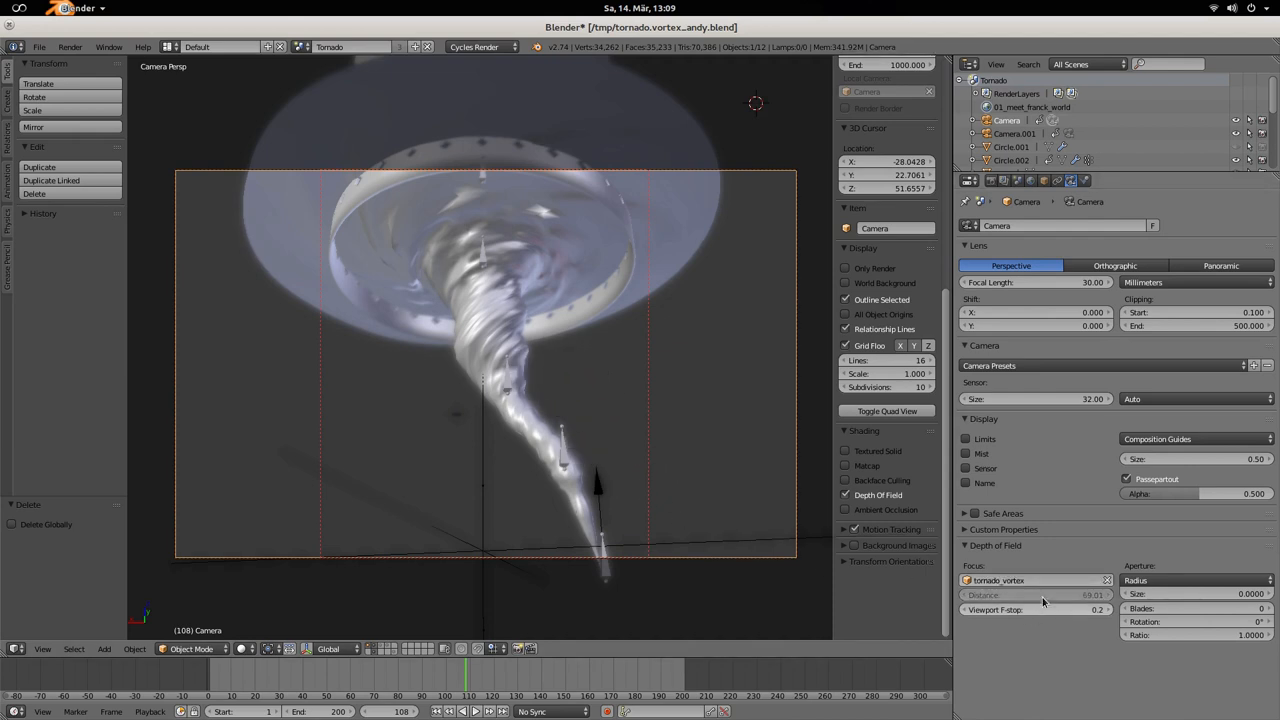
{"action": "mouse_move", "coordinate": [1108, 580]}
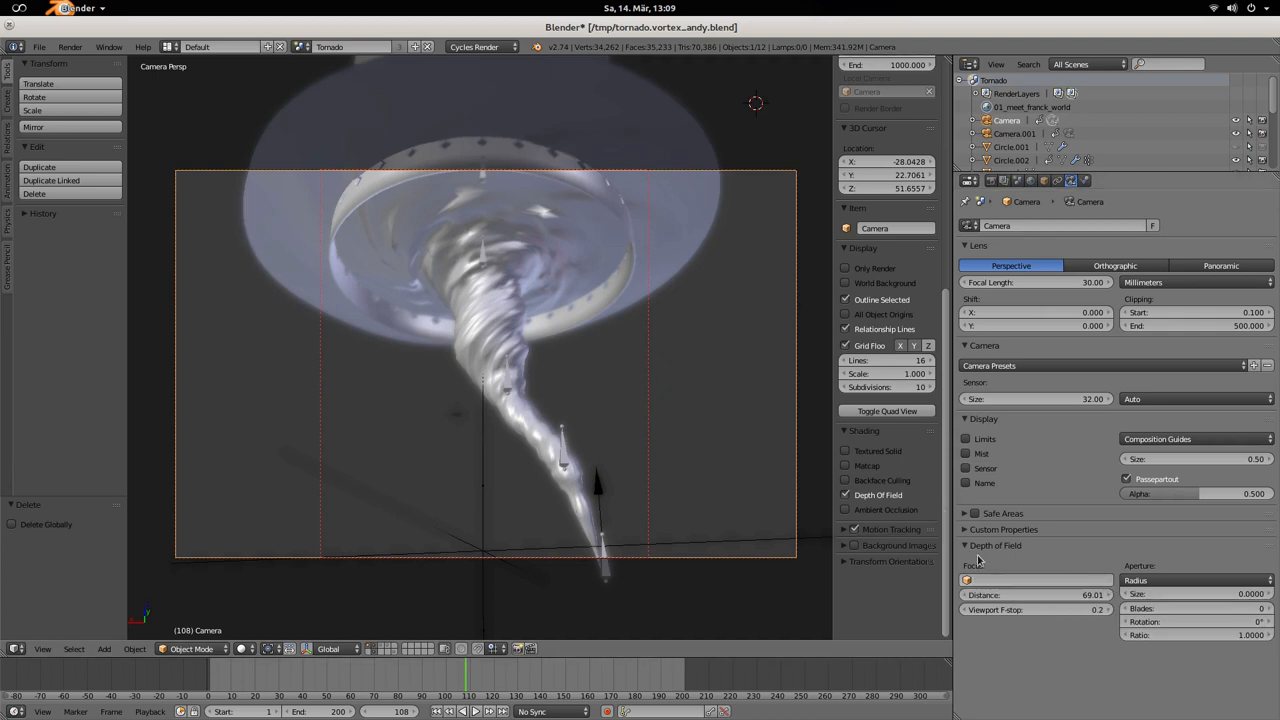
{"action": "left_click", "coordinate": [967, 513]}
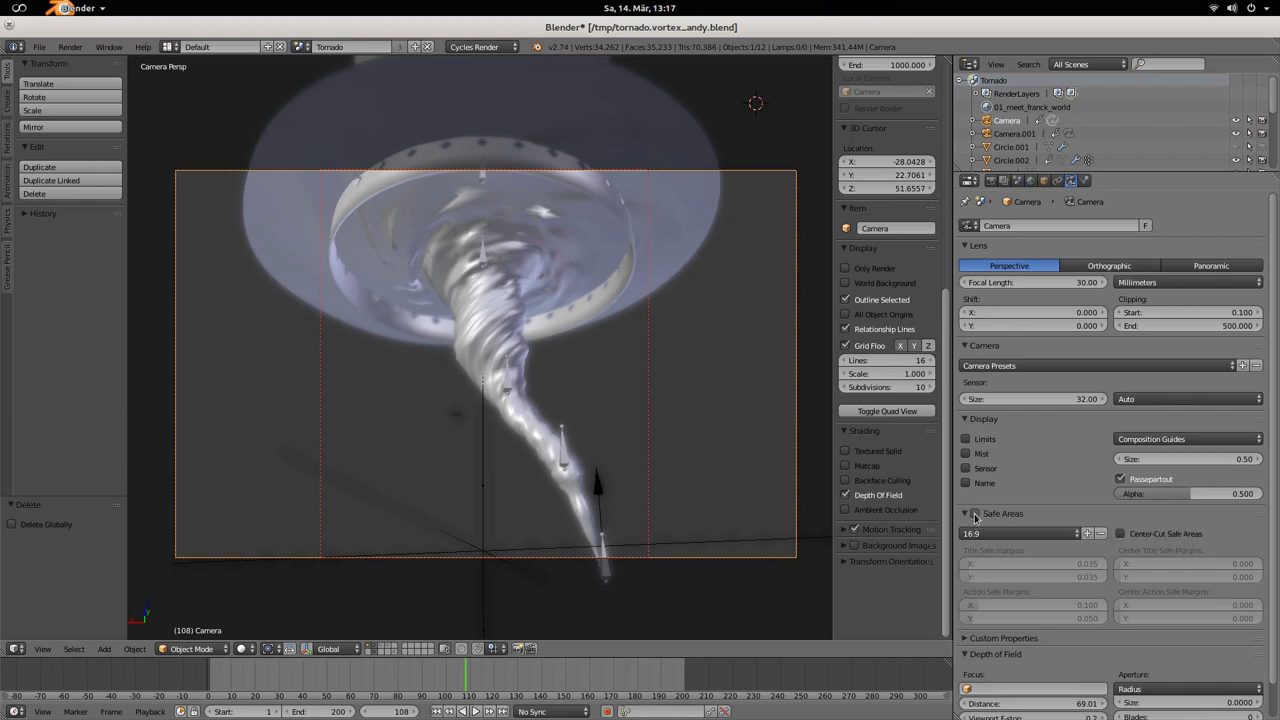
Enable 16:9 camera safe areas to draw title- and action-safe guide frames.
{"action": "left_click", "coordinate": [975, 513]}
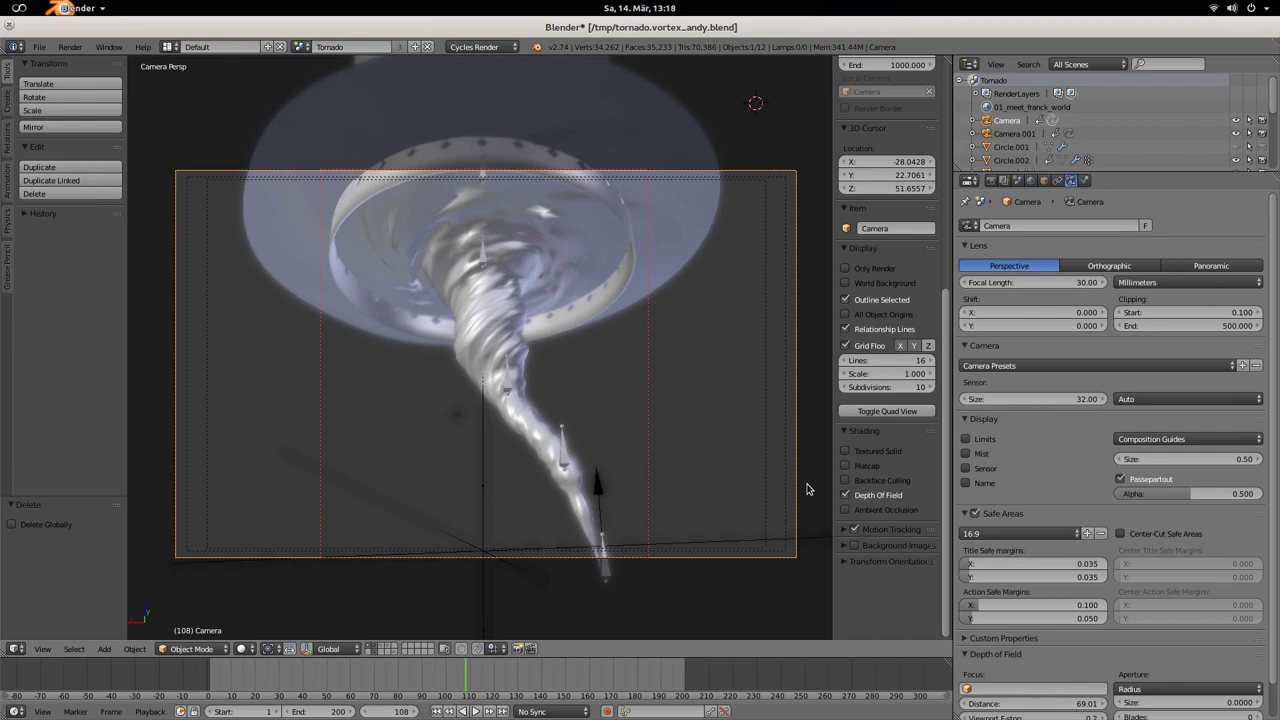
{"action": "mouse_move", "coordinate": [788, 480]}
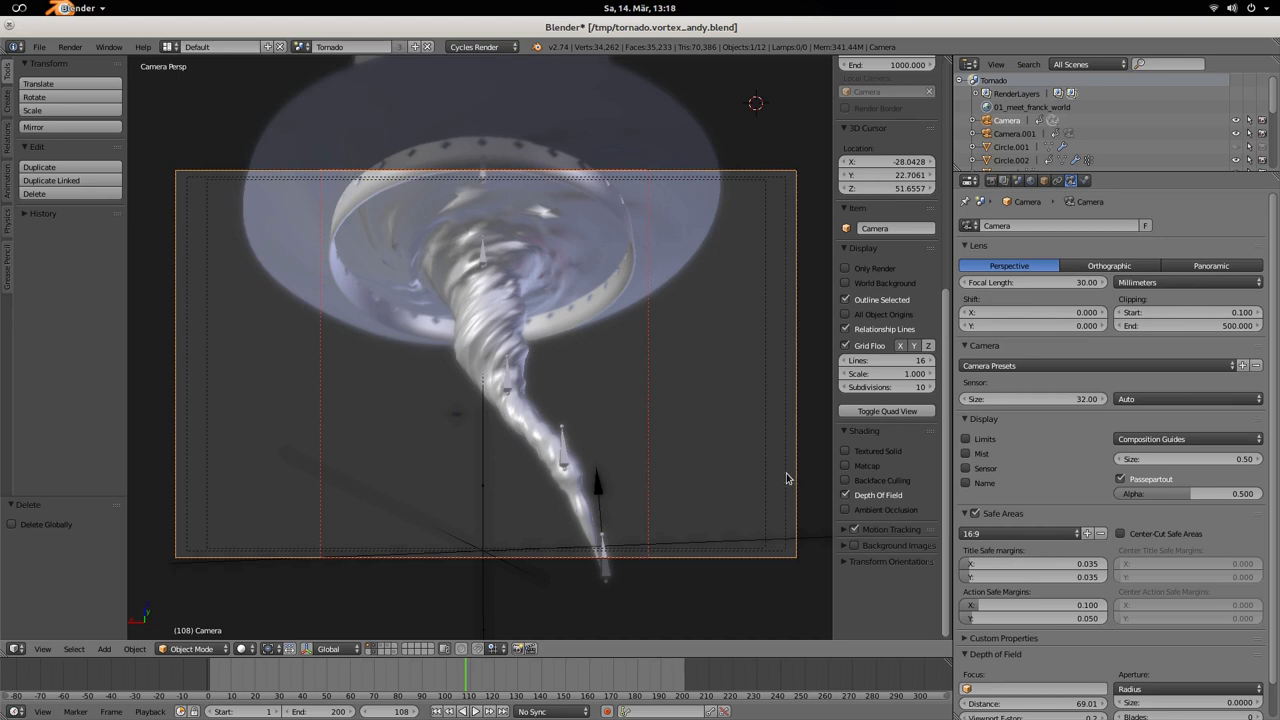
{"action": "mouse_move", "coordinate": [781, 469]}
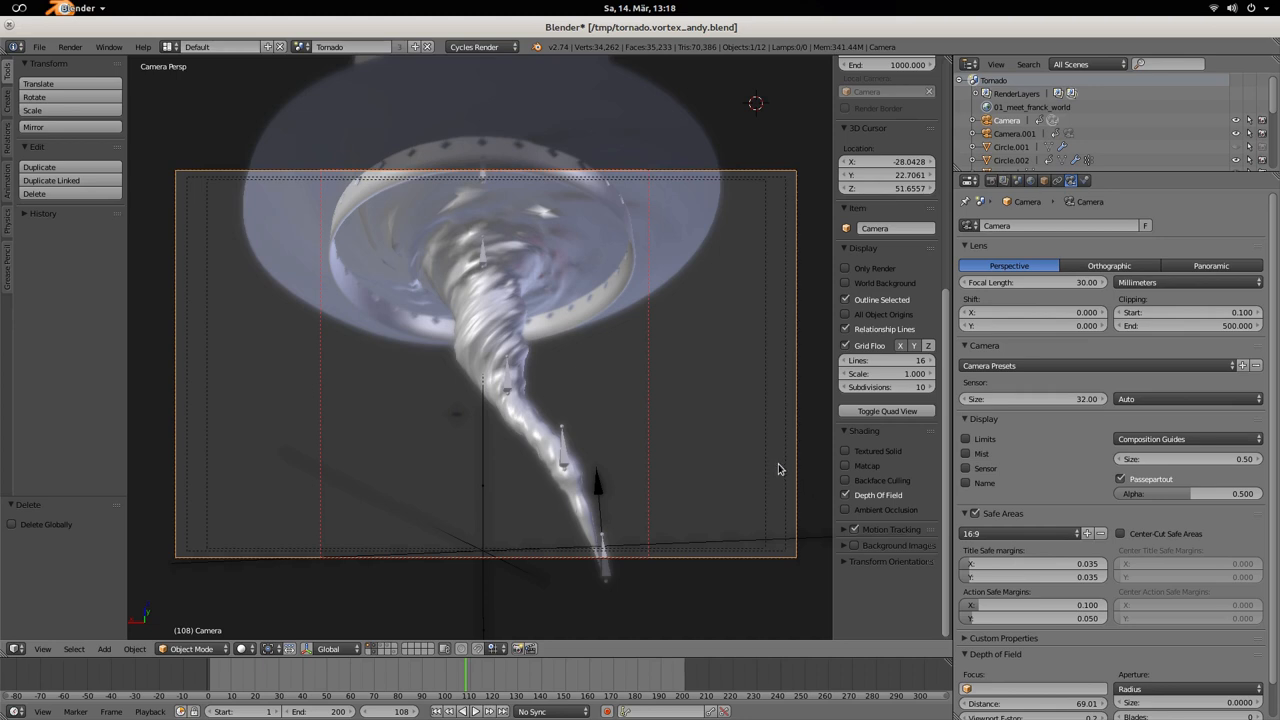
{"action": "mouse_move", "coordinate": [800, 194]}
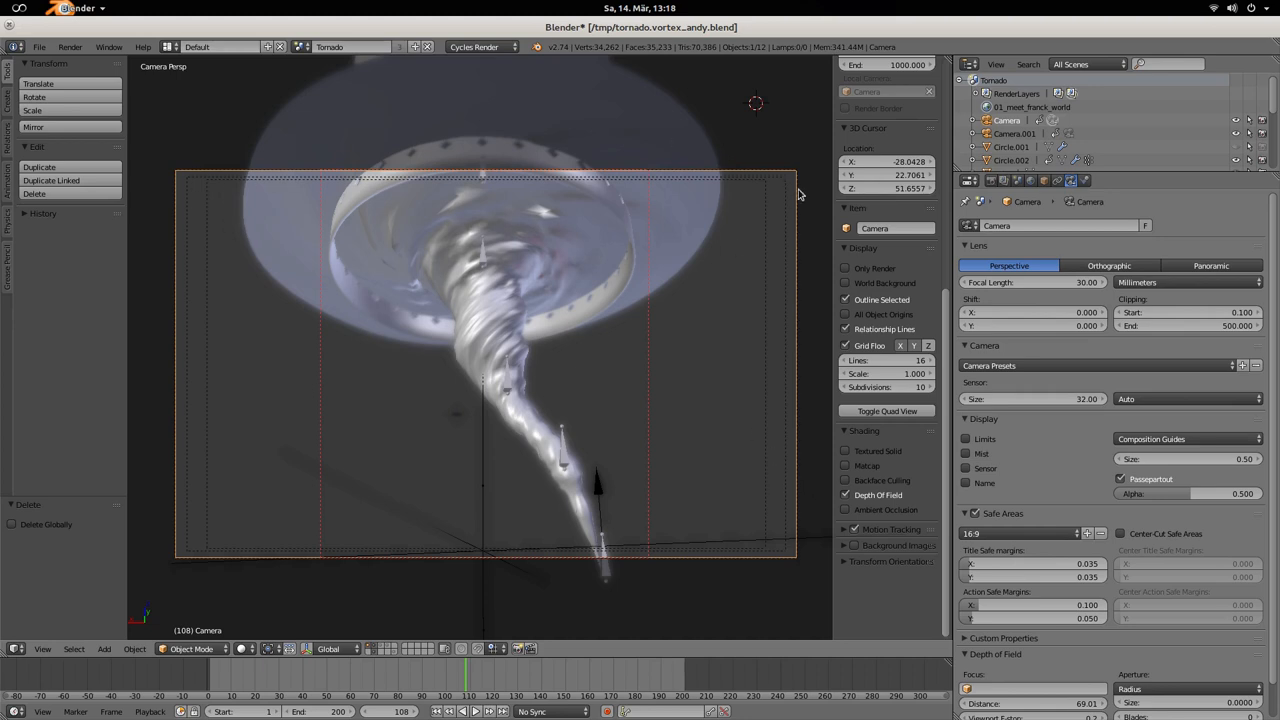
{"action": "mouse_move", "coordinate": [567, 450]}
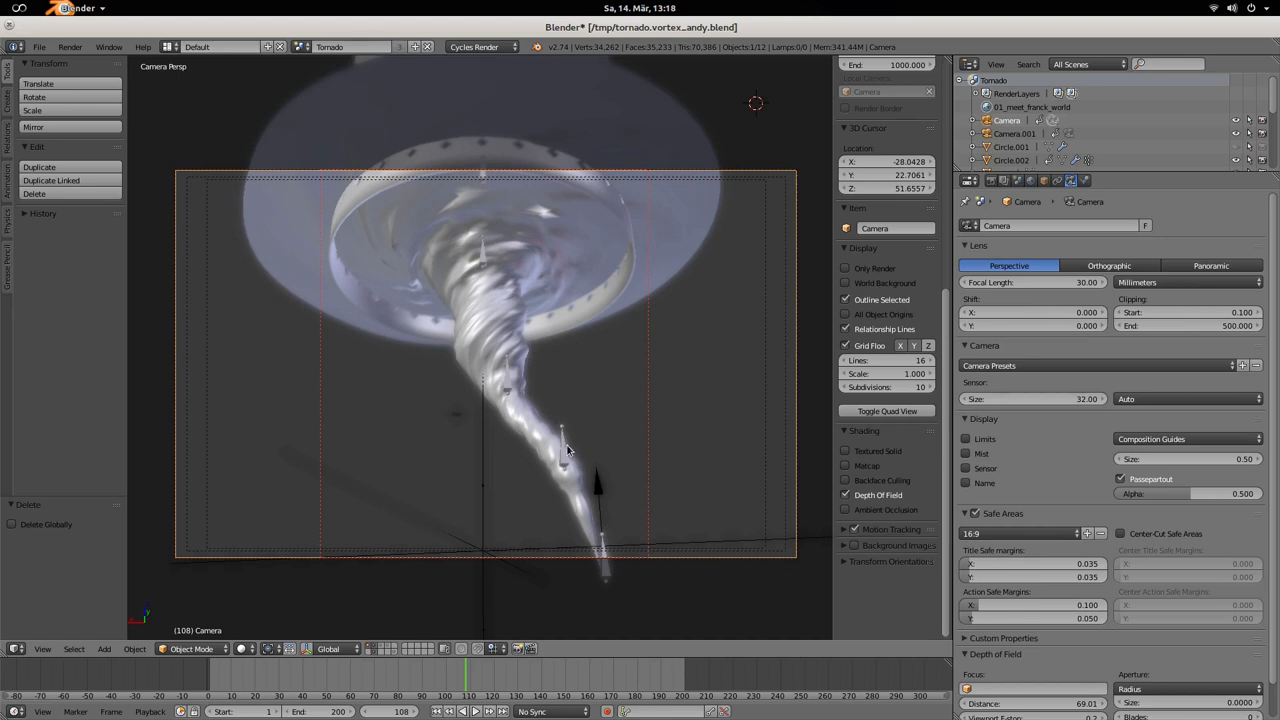
{"action": "left_click_drag", "start_coordinate": [565, 450], "coordinate": [565, 318]}
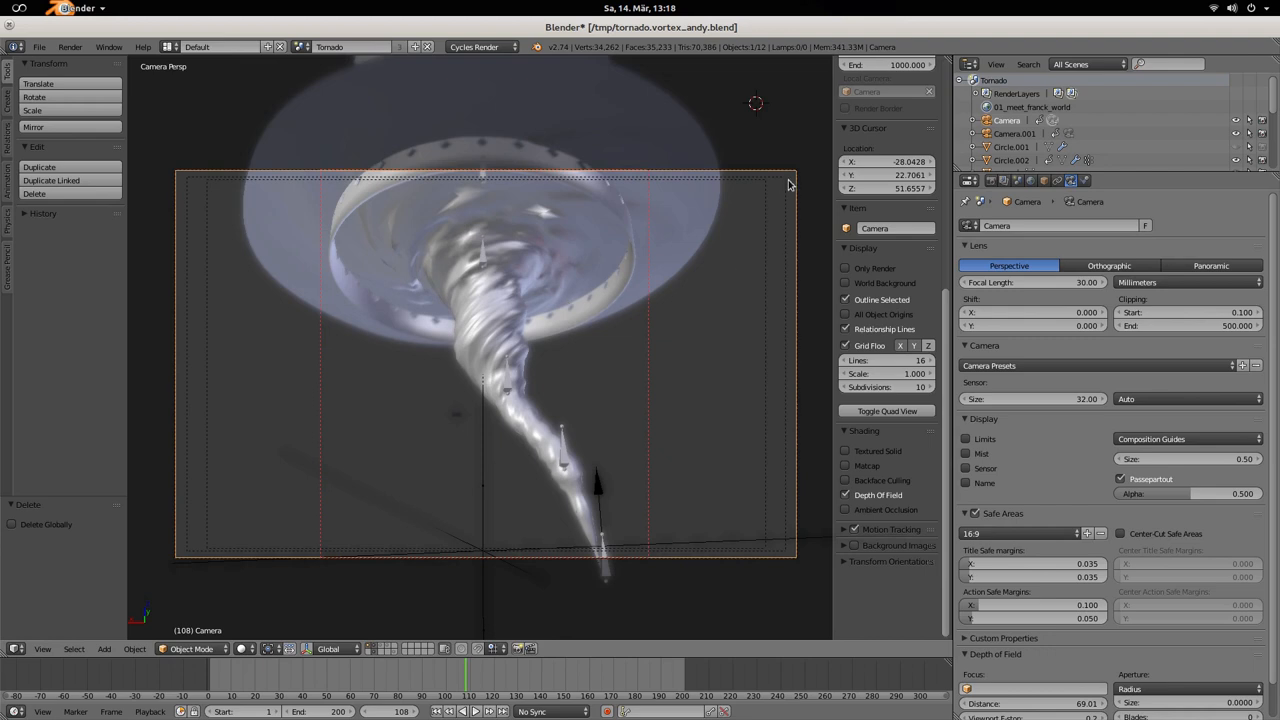
{"action": "mouse_move", "coordinate": [200, 519]}
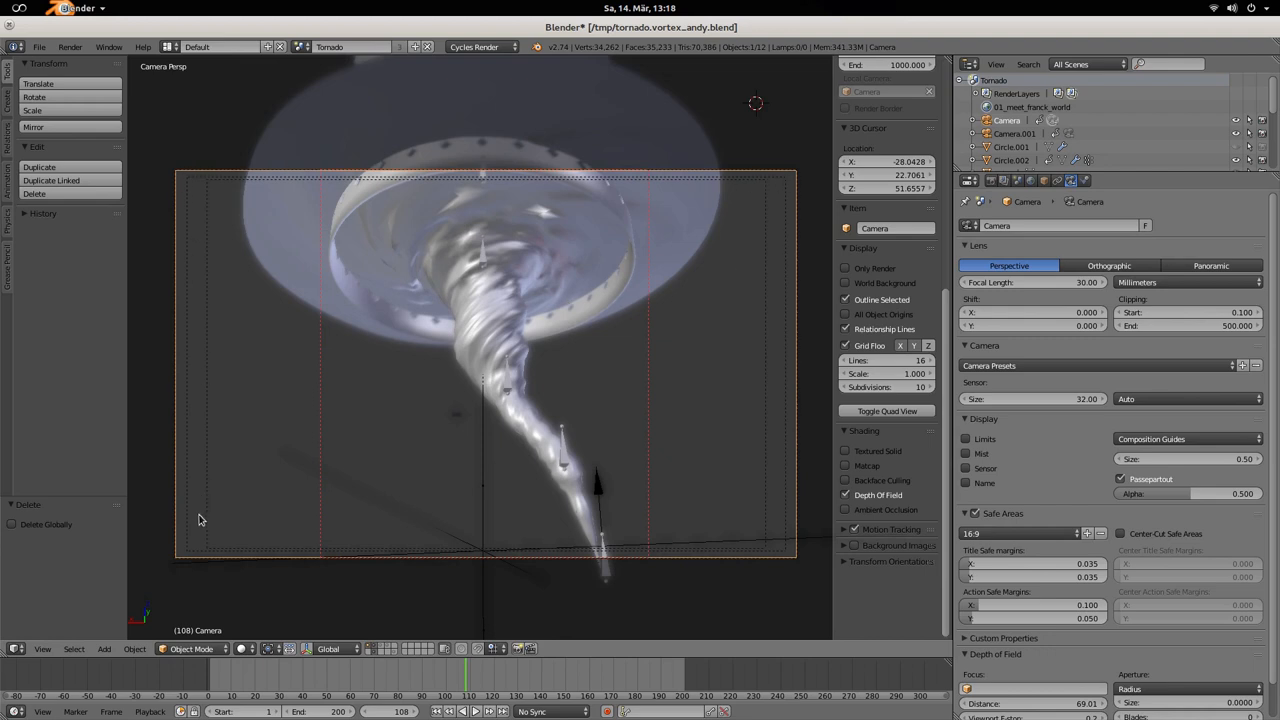
{"action": "mouse_move", "coordinate": [780, 190]}
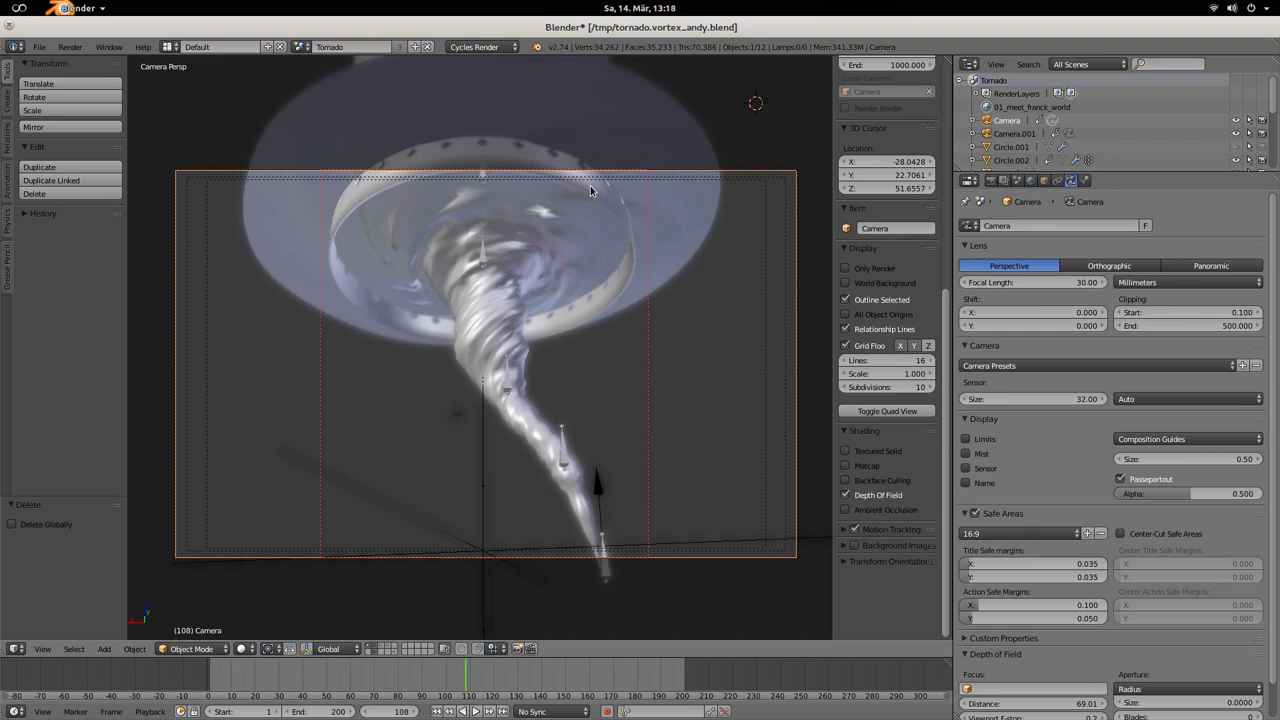
{"action": "mouse_move", "coordinate": [622, 194]}
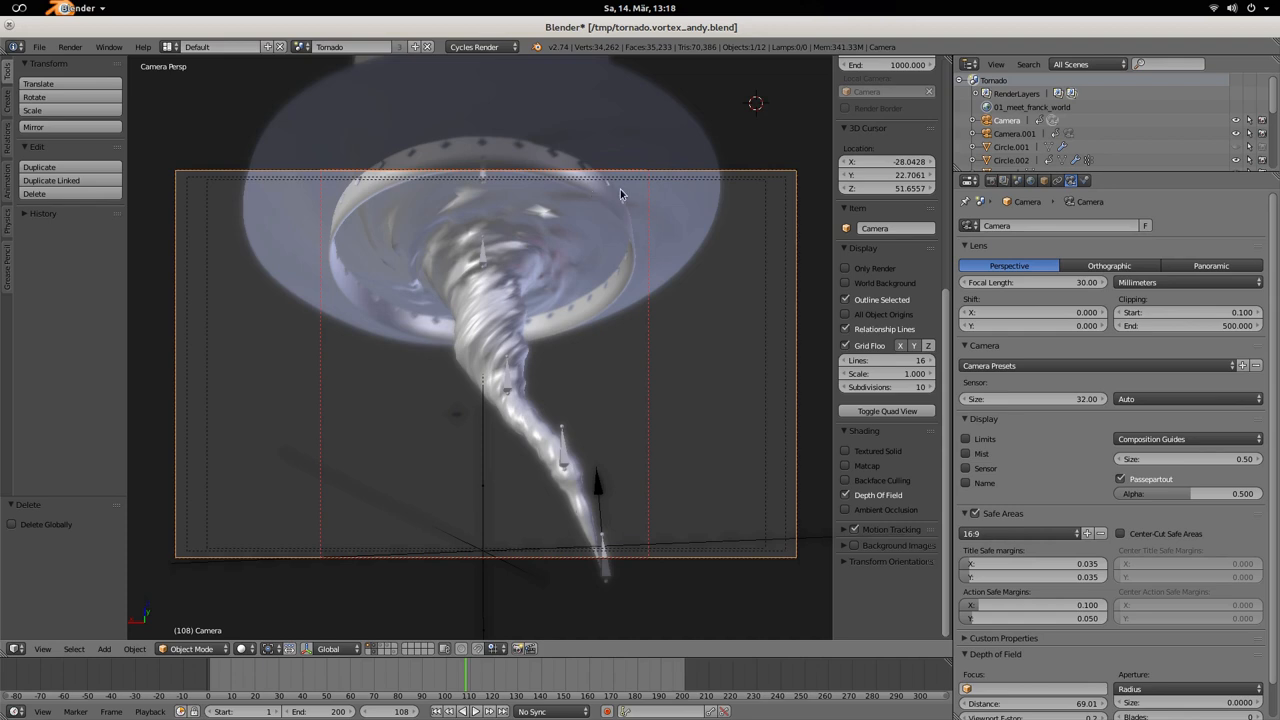
{"action": "mouse_move", "coordinate": [777, 225]}
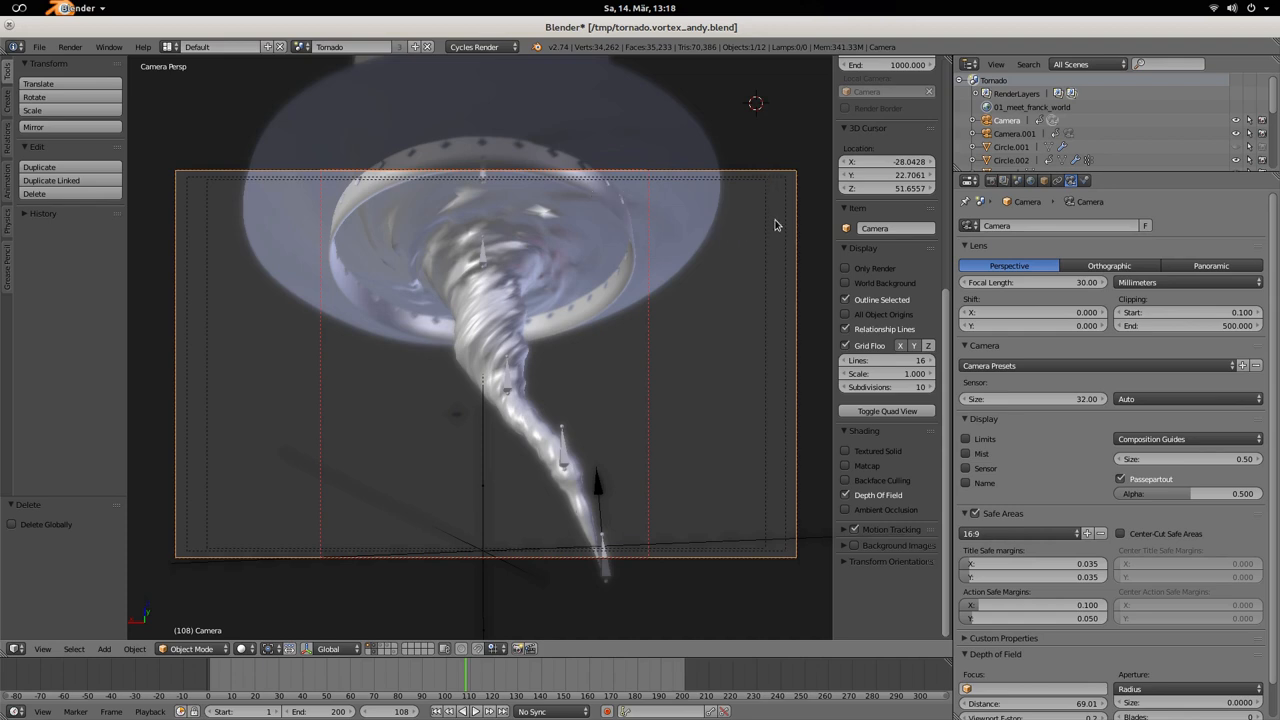
{"action": "mouse_move", "coordinate": [205, 530]}
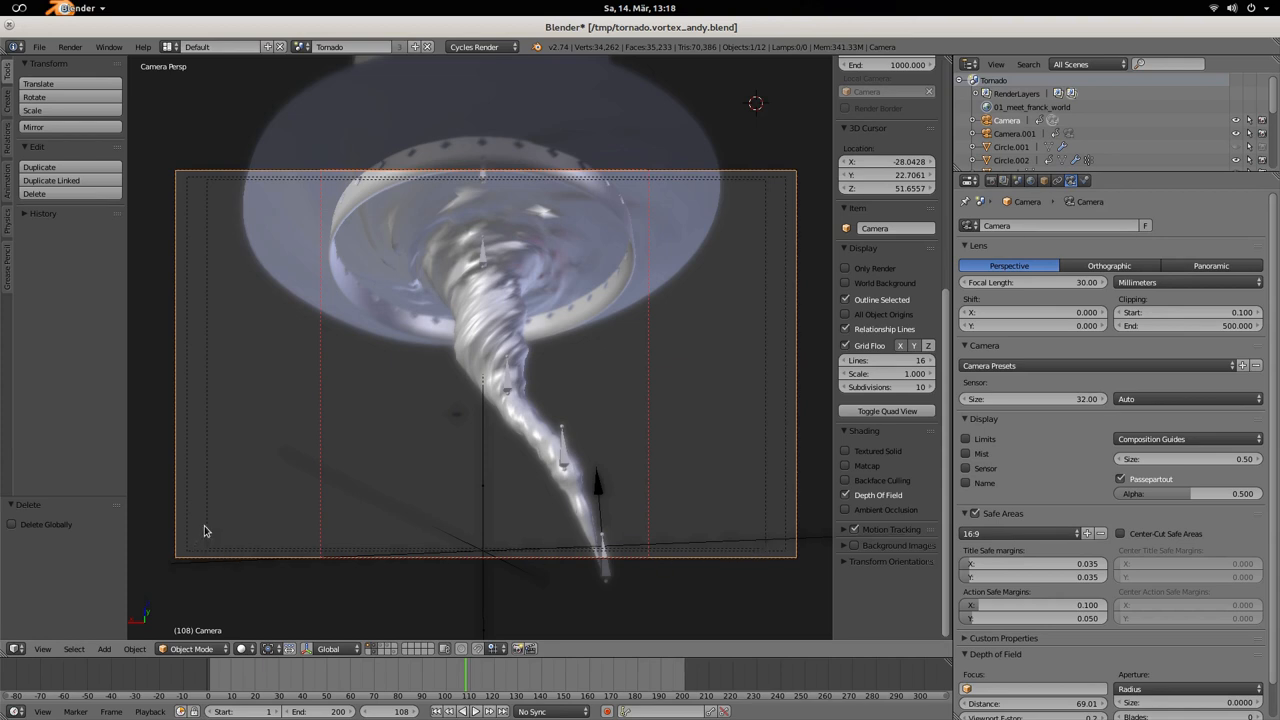
{"action": "mouse_move", "coordinate": [762, 186]}
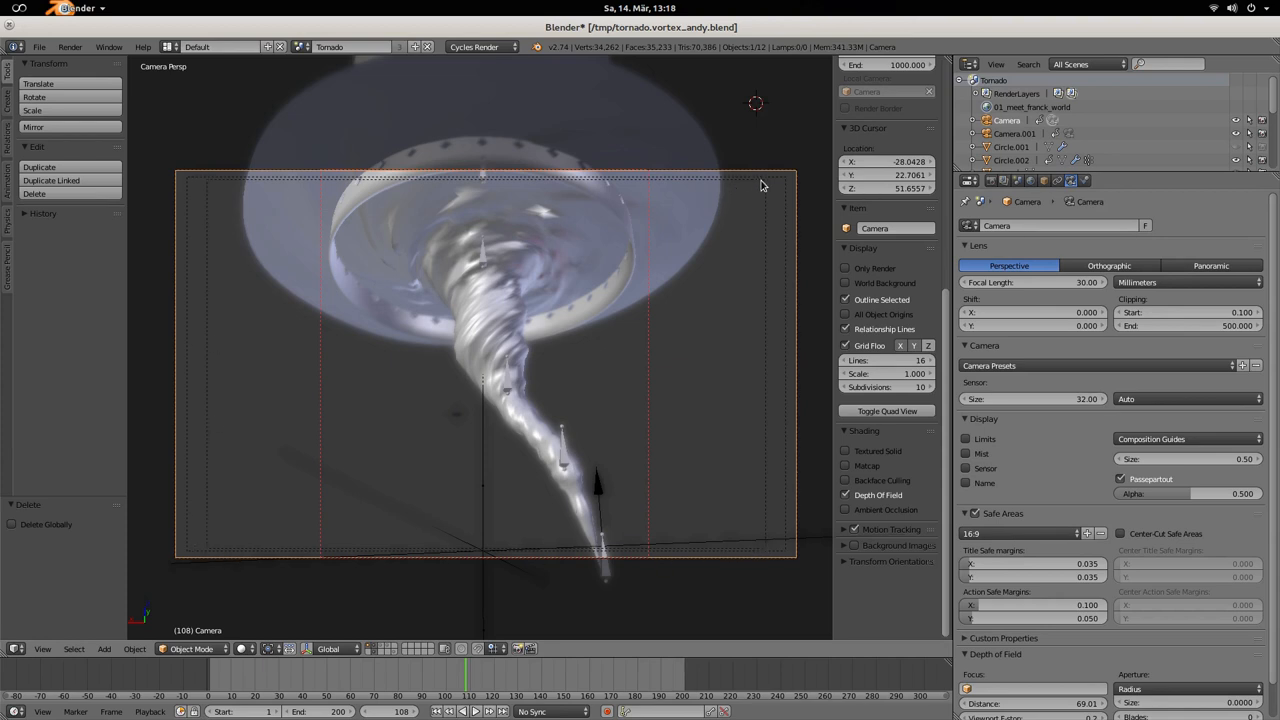
{"action": "mouse_move", "coordinate": [770, 188]}
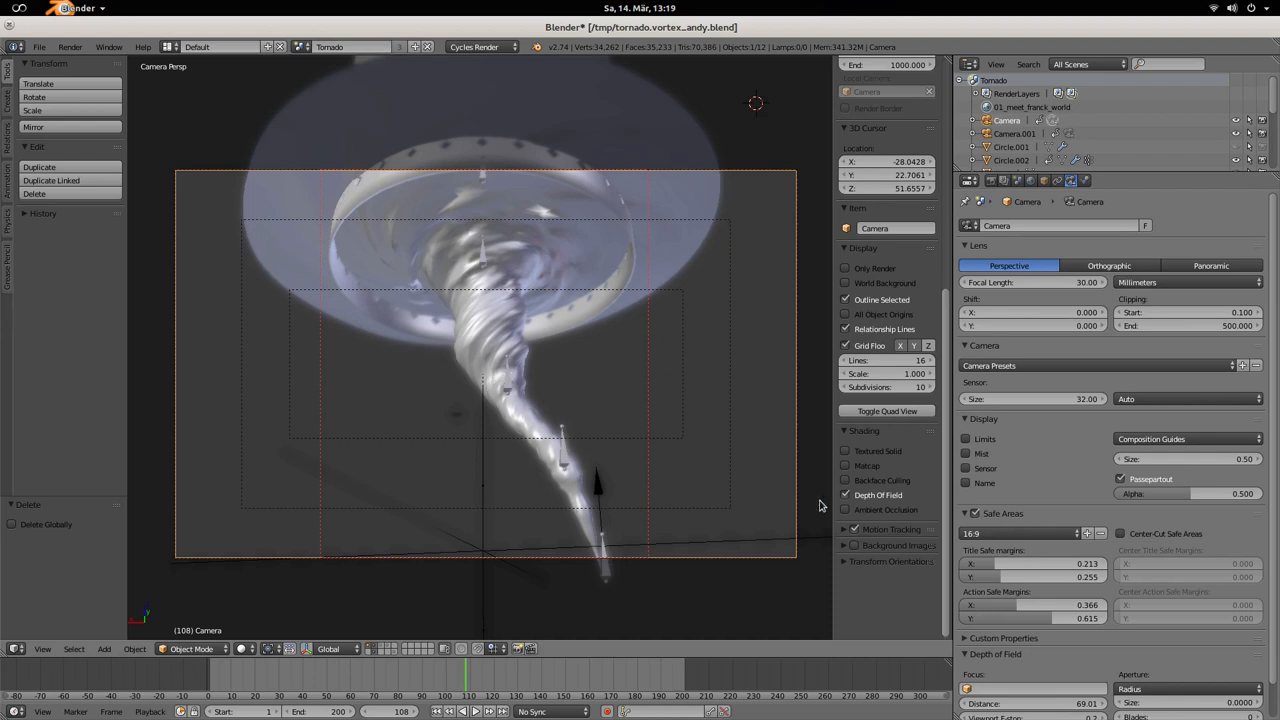
{"action": "left_click", "coordinate": [1015, 533]}
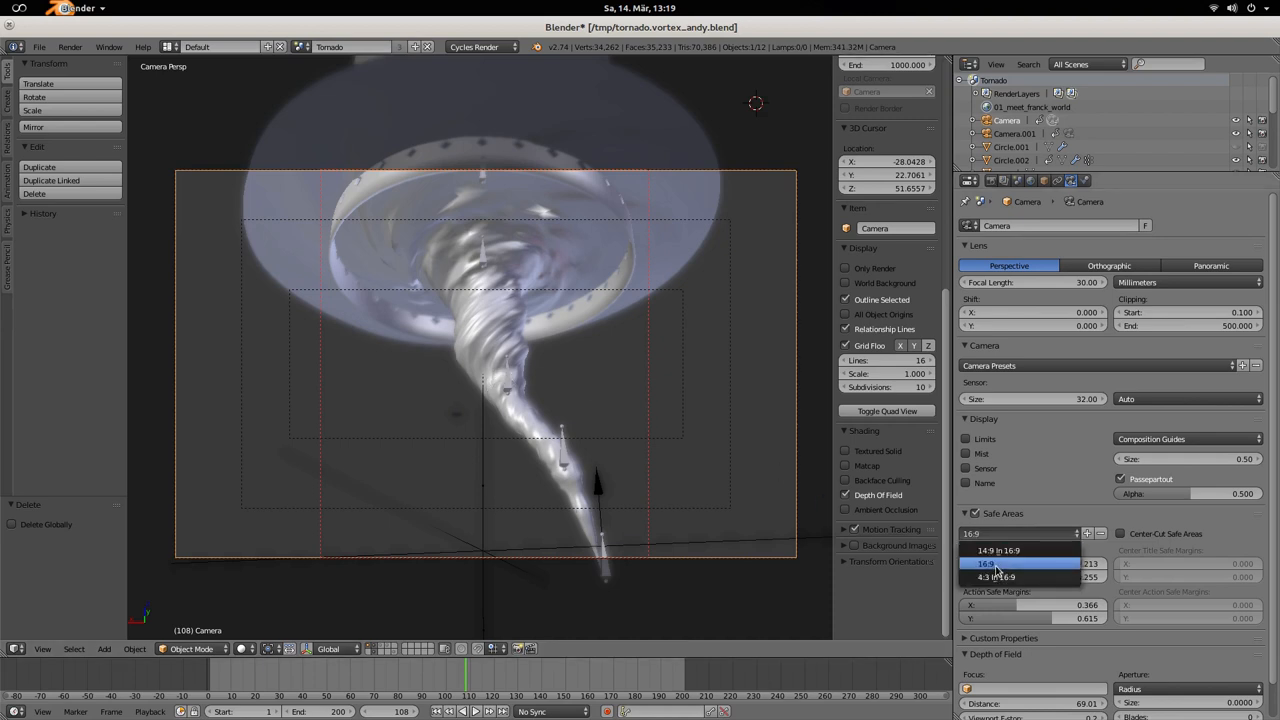
{"action": "left_click", "coordinate": [990, 563]}
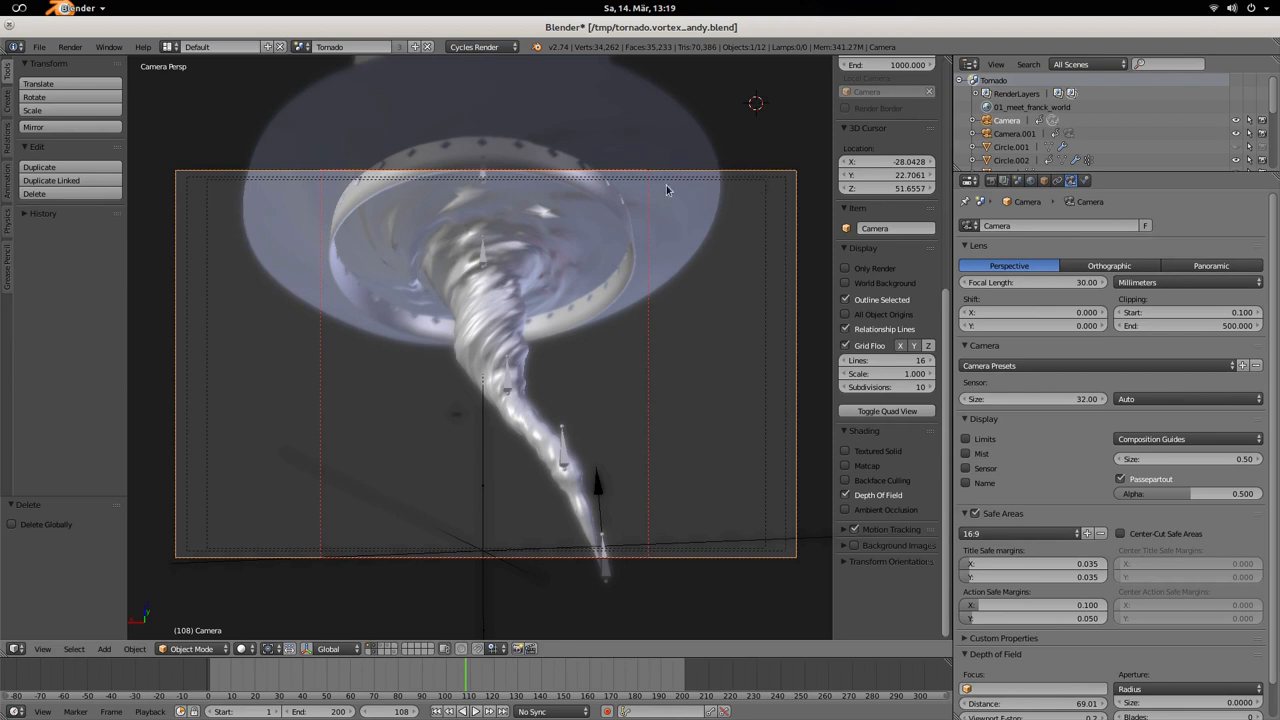
{"action": "mouse_move", "coordinate": [448, 557]}
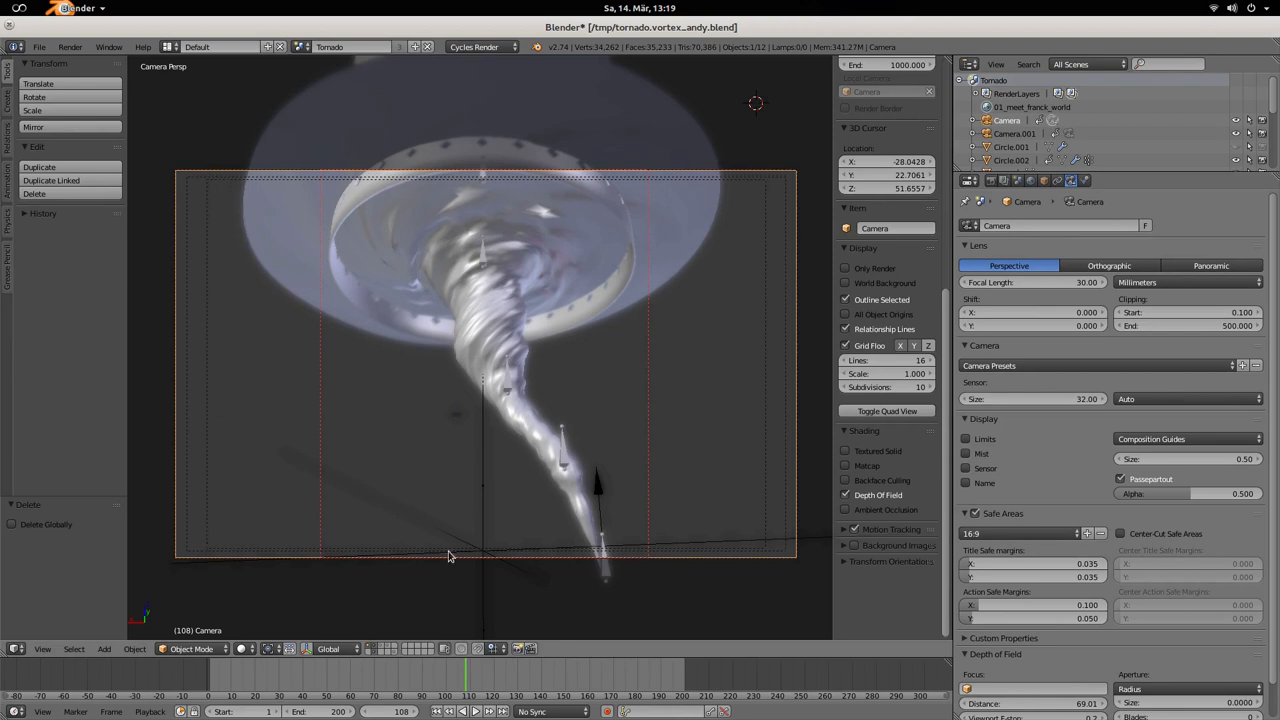
{"action": "mouse_move", "coordinate": [768, 552]}
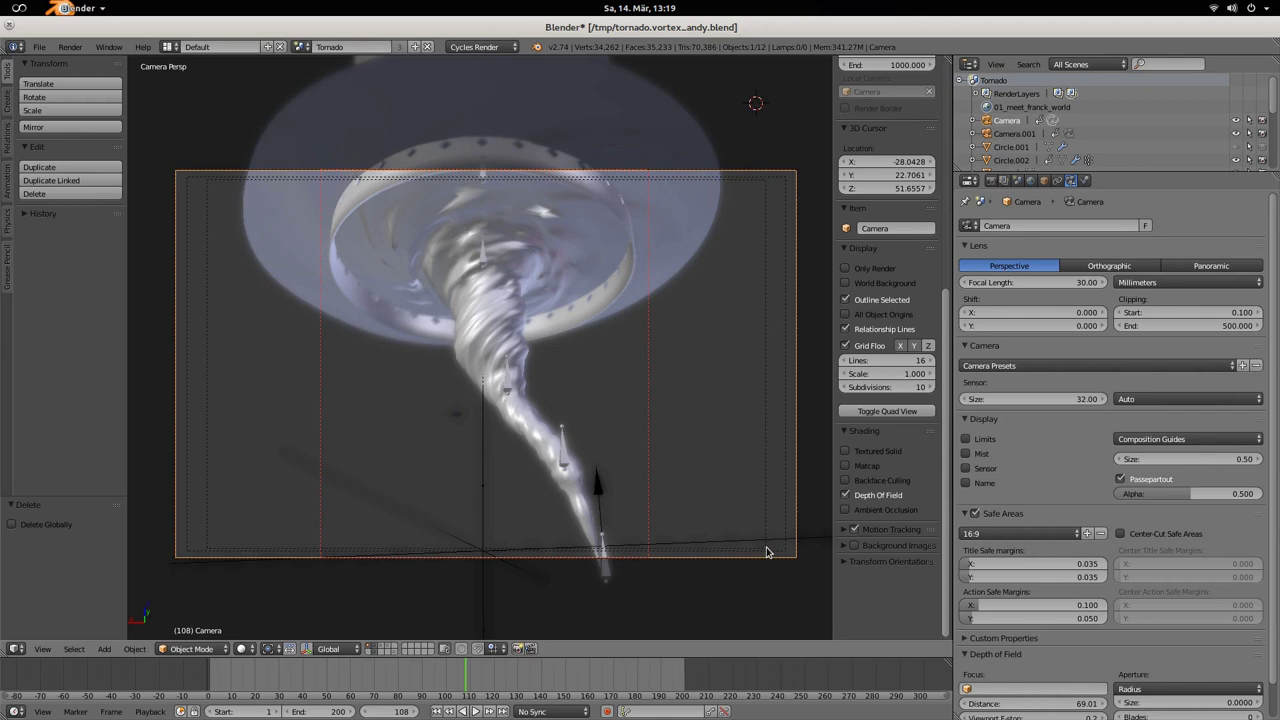
{"action": "mouse_move", "coordinate": [764, 196]}
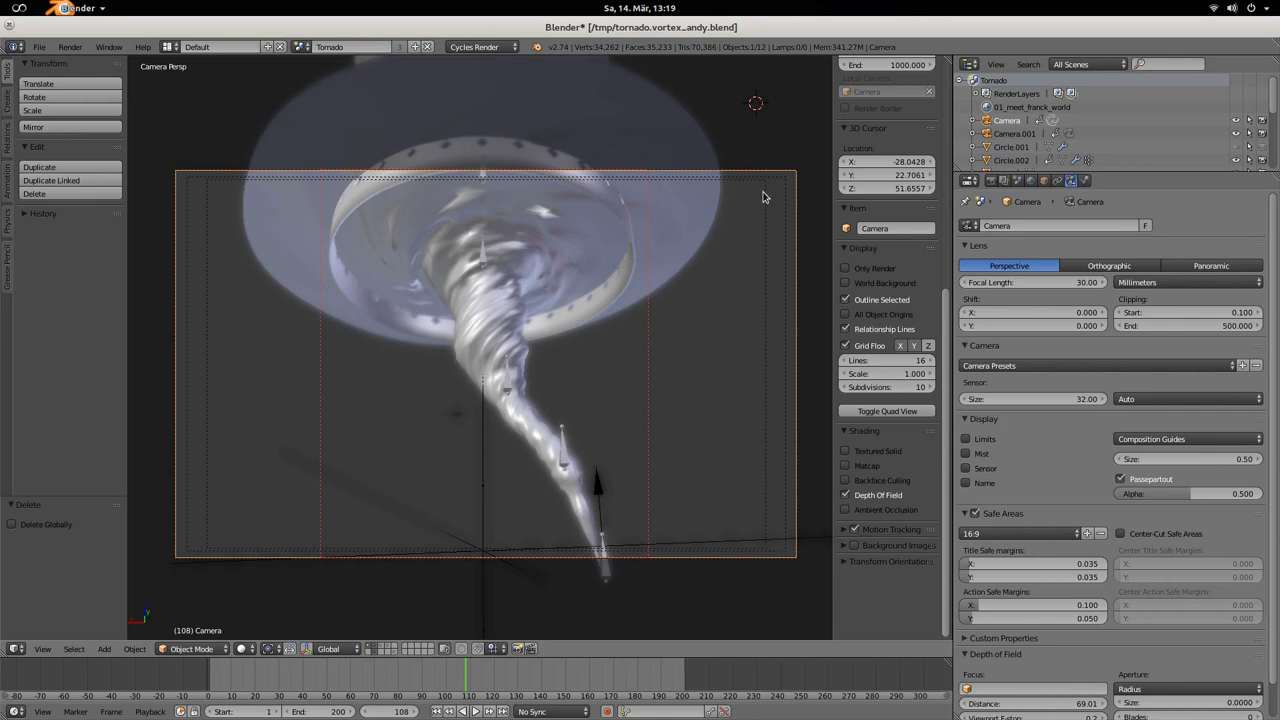
{"action": "mouse_move", "coordinate": [786, 203]}
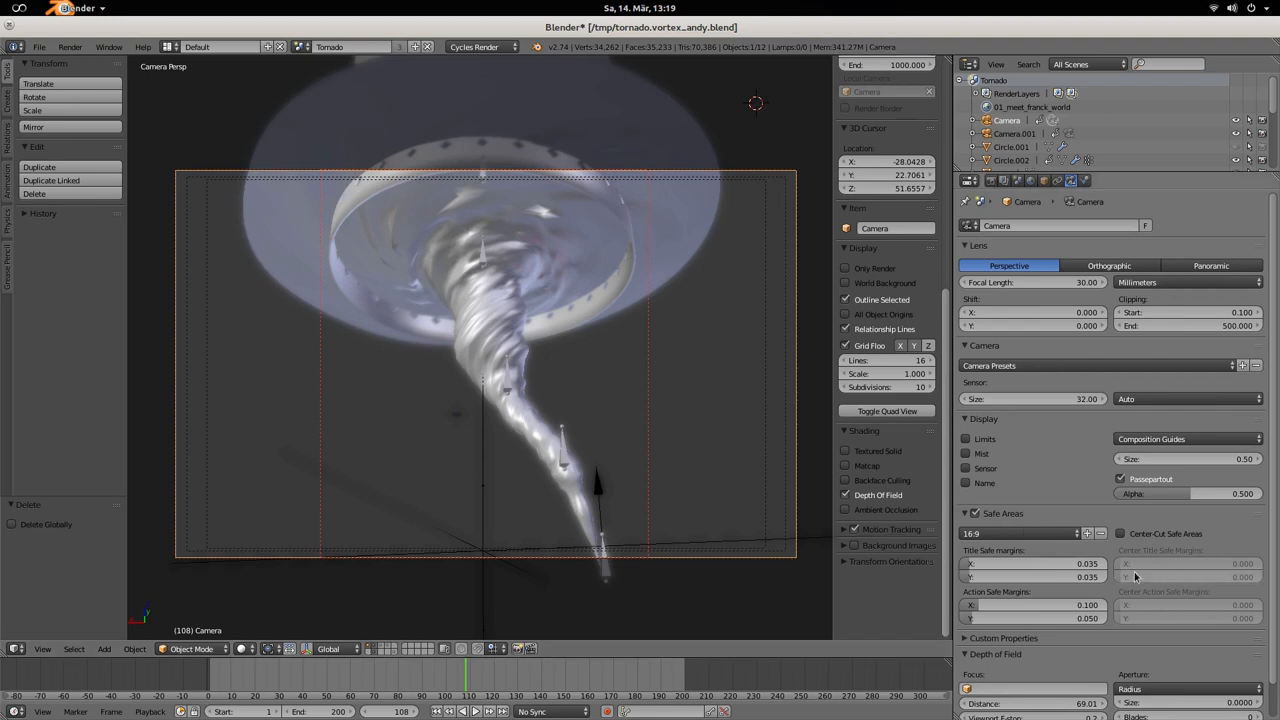
{"action": "mouse_move", "coordinate": [790, 362]}
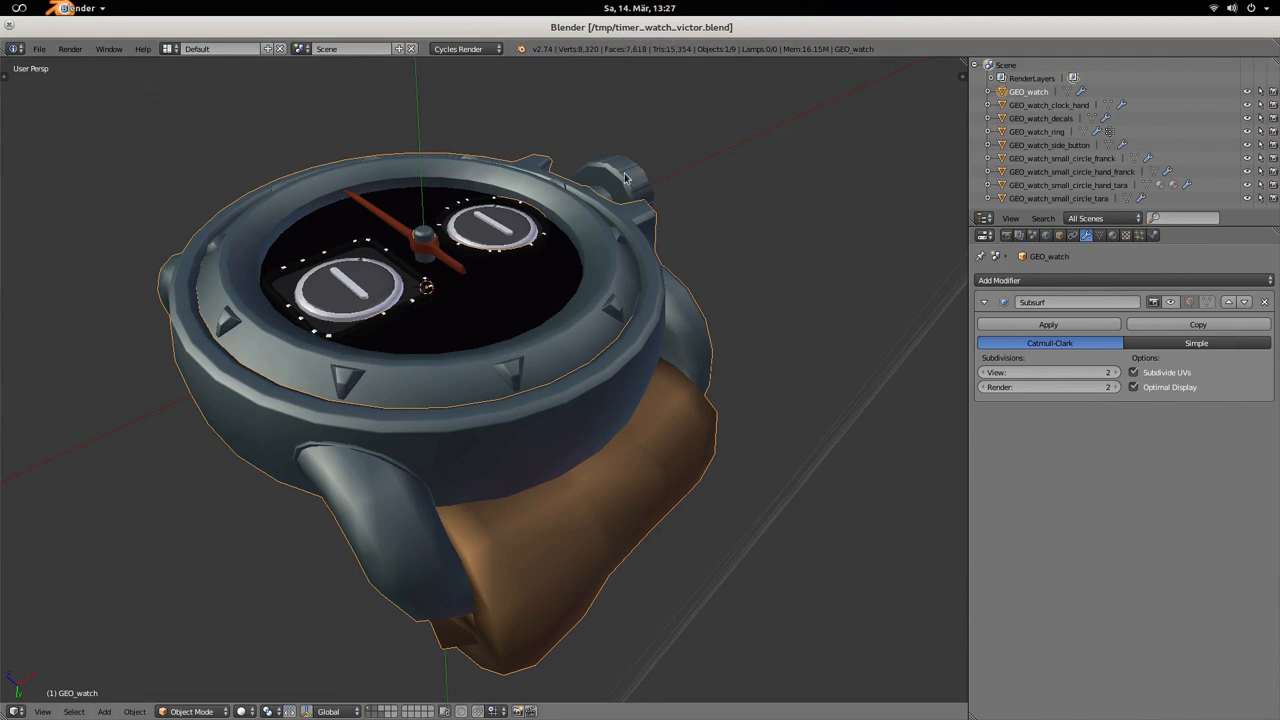
Switch the watch viewport shading to Texture while orbiting around the model.
{"action": "left_click_drag", "start_coordinate": [620, 180], "coordinate": [620, 355]}
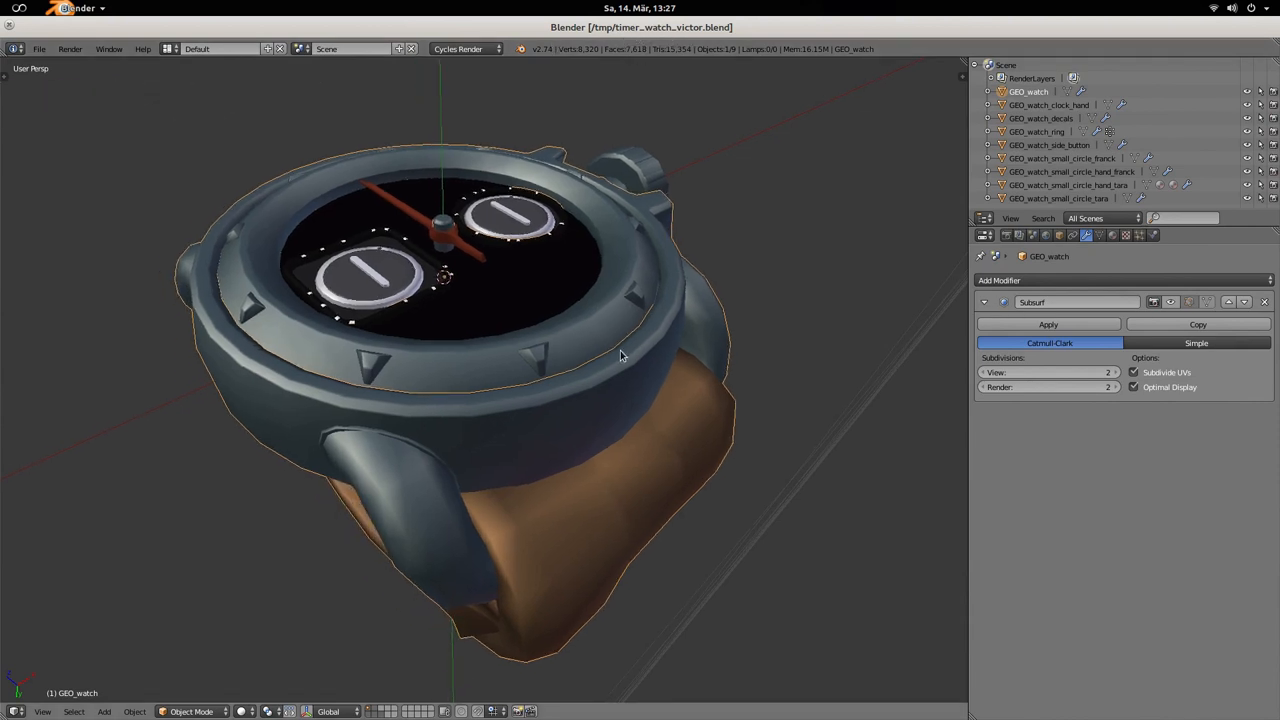
{"action": "left_click_drag", "start_coordinate": [620, 355], "coordinate": [690, 350]}
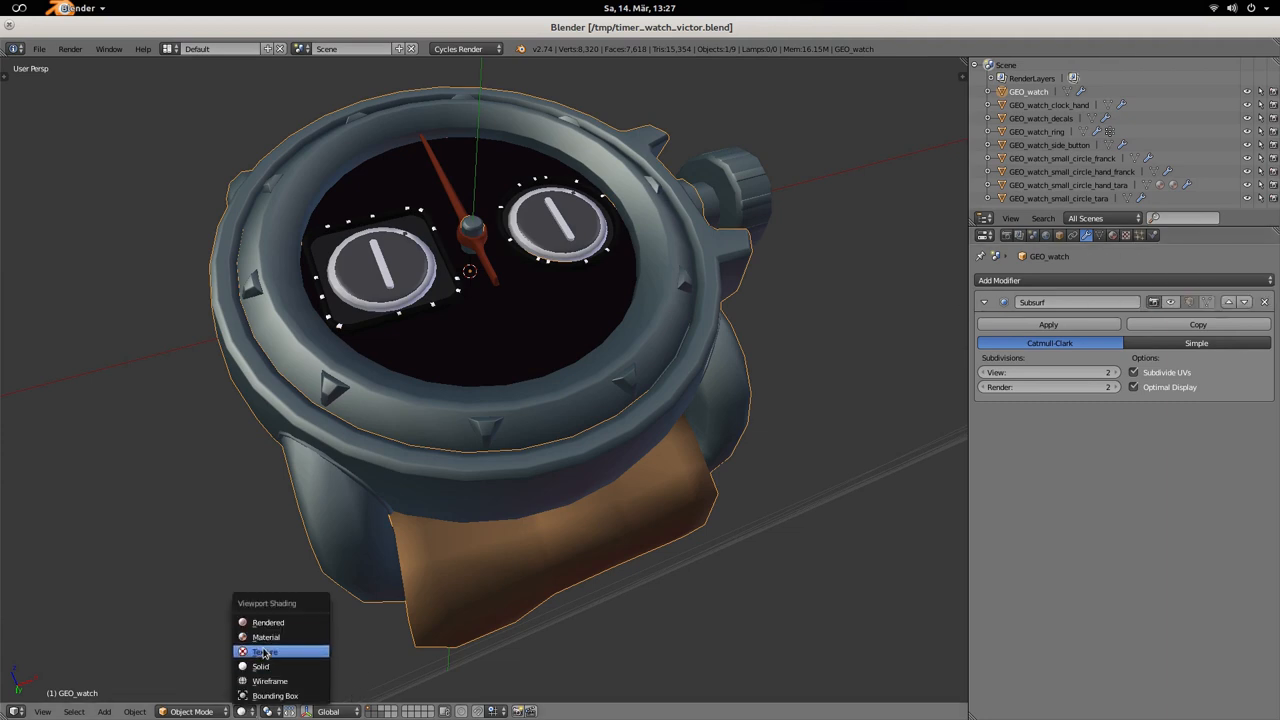
{"action": "left_click", "coordinate": [264, 651]}
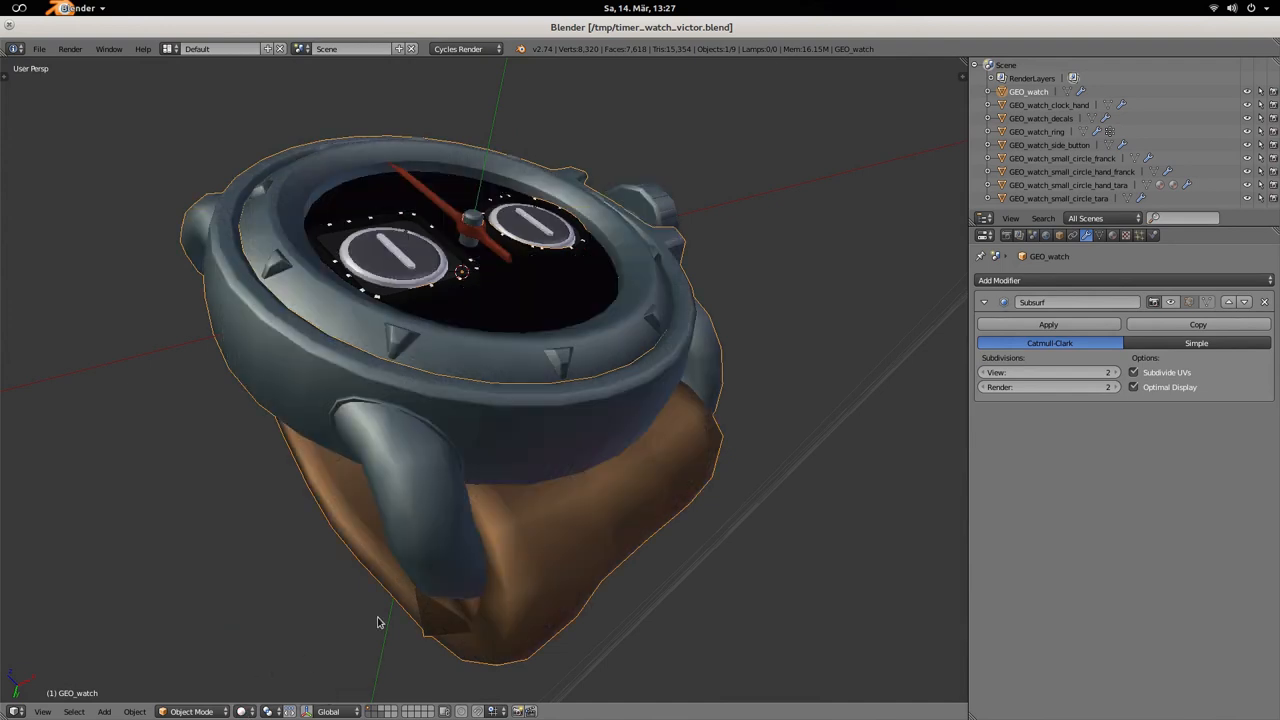
{"action": "left_click_drag", "start_coordinate": [378, 622], "coordinate": [573, 416]}
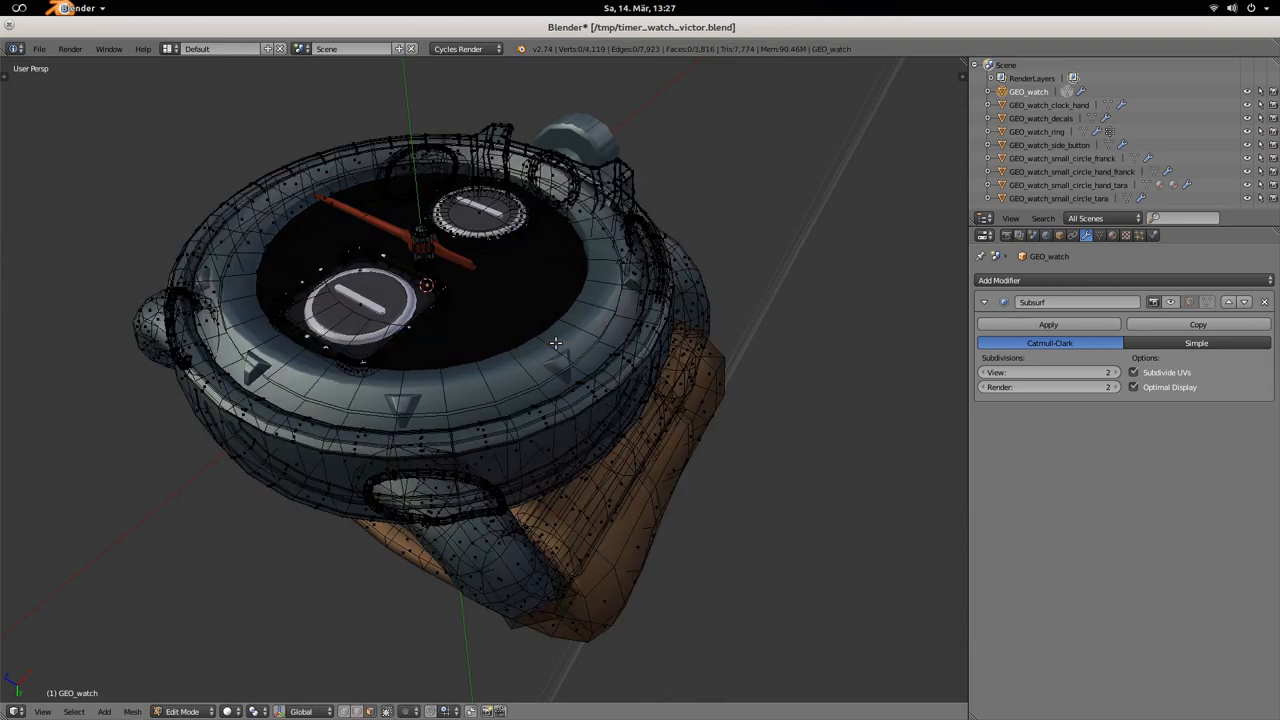
Select one watch face, then Shift+G select similar faces by Flat/Smooth shading.
{"action": "left_click", "coordinate": [457, 370]}
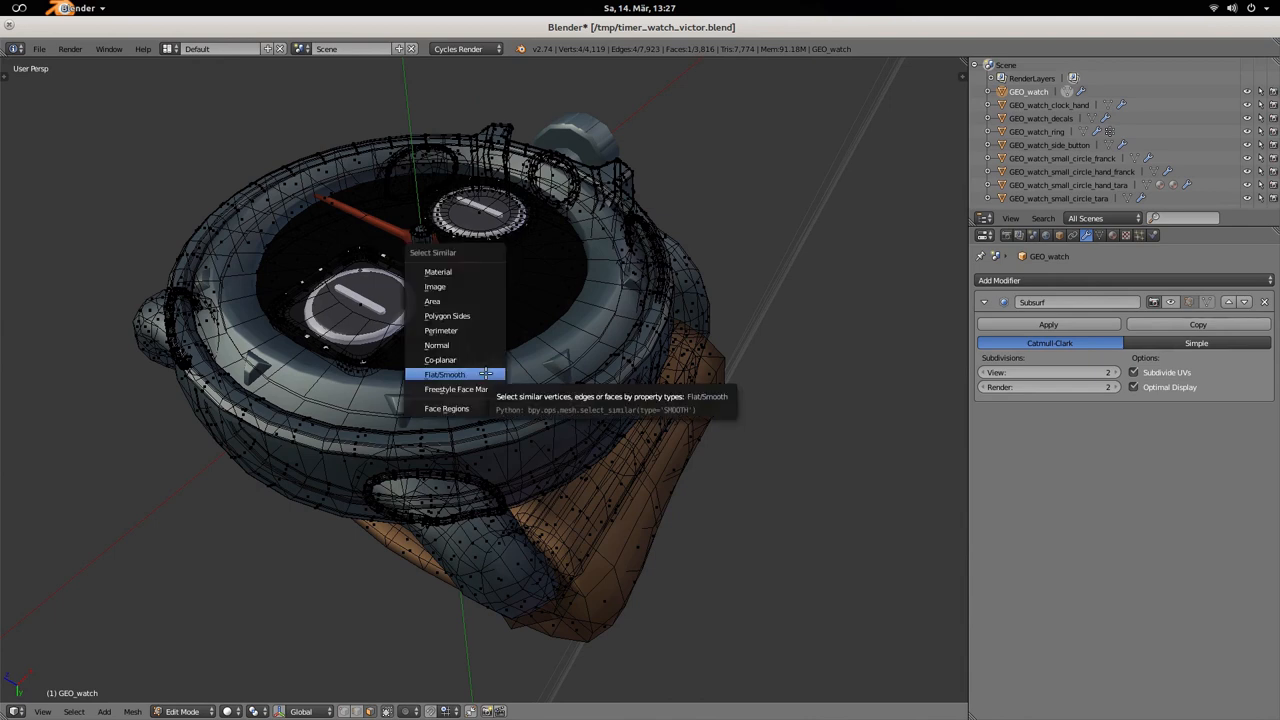
{"action": "mouse_move", "coordinate": [437, 271]}
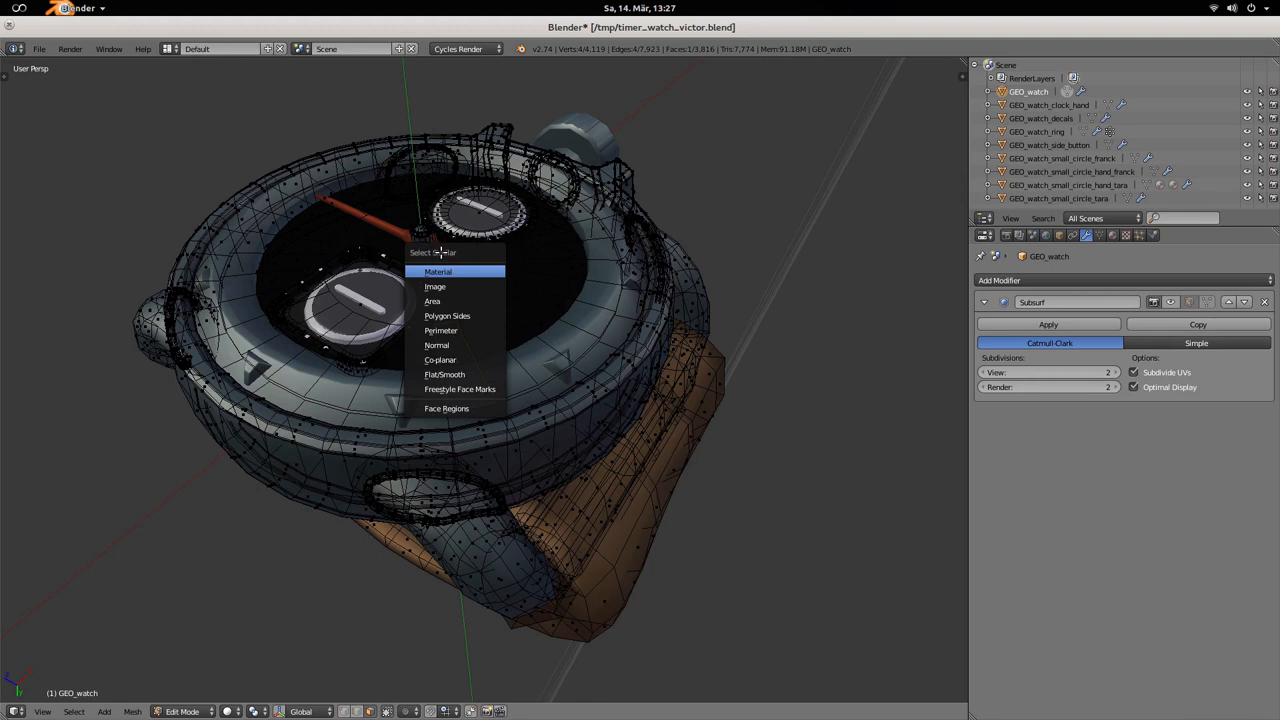
{"action": "mouse_move", "coordinate": [441, 330]}
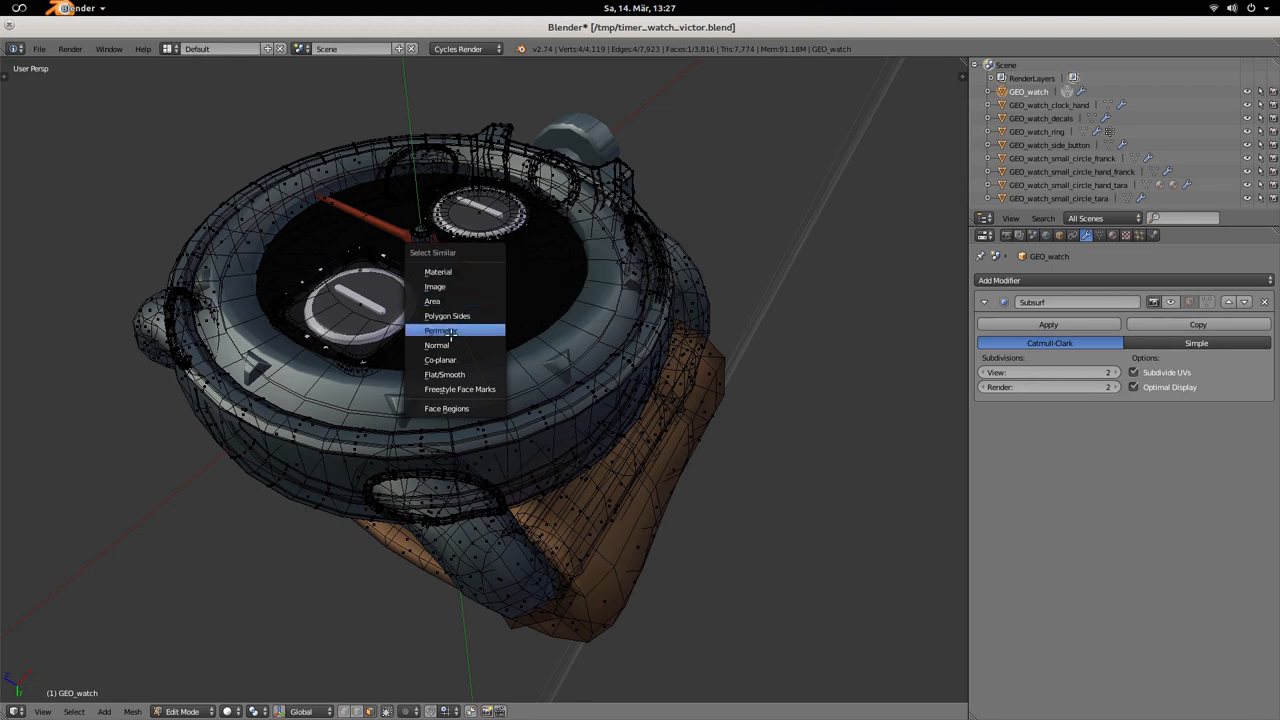
{"action": "mouse_move", "coordinate": [444, 374]}
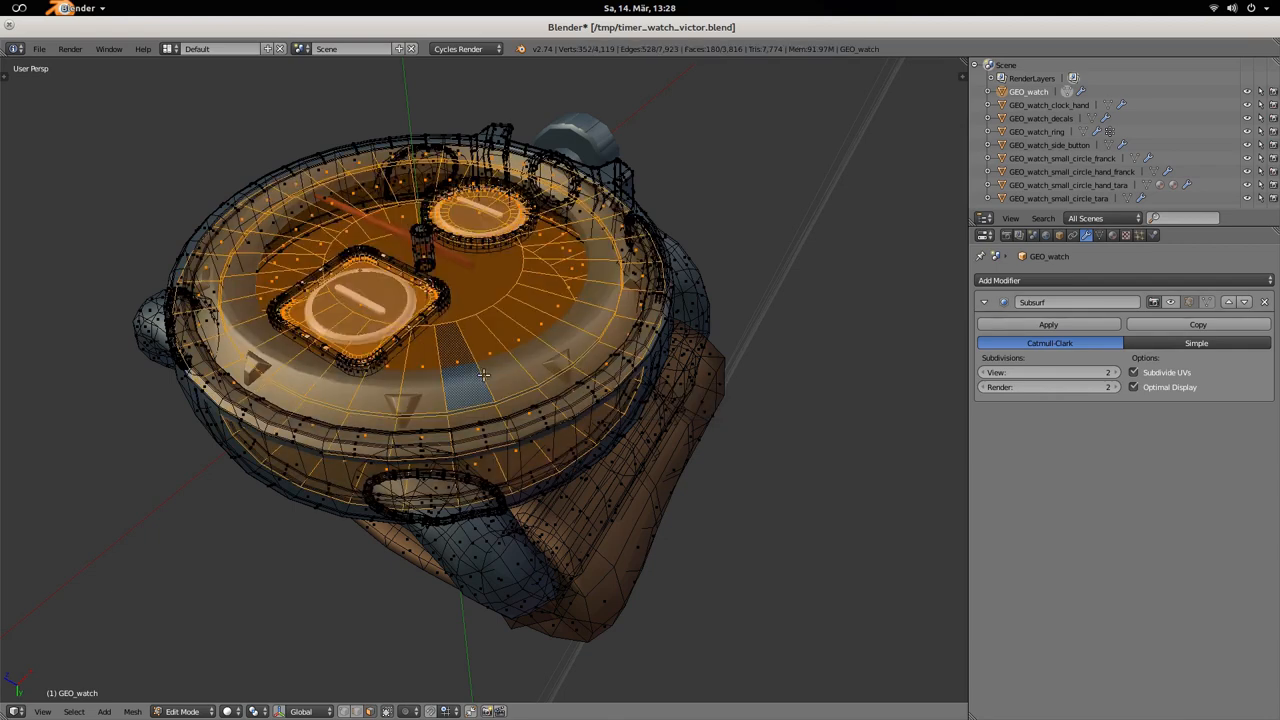
{"action": "left_click_drag", "start_coordinate": [485, 375], "coordinate": [465, 485]}
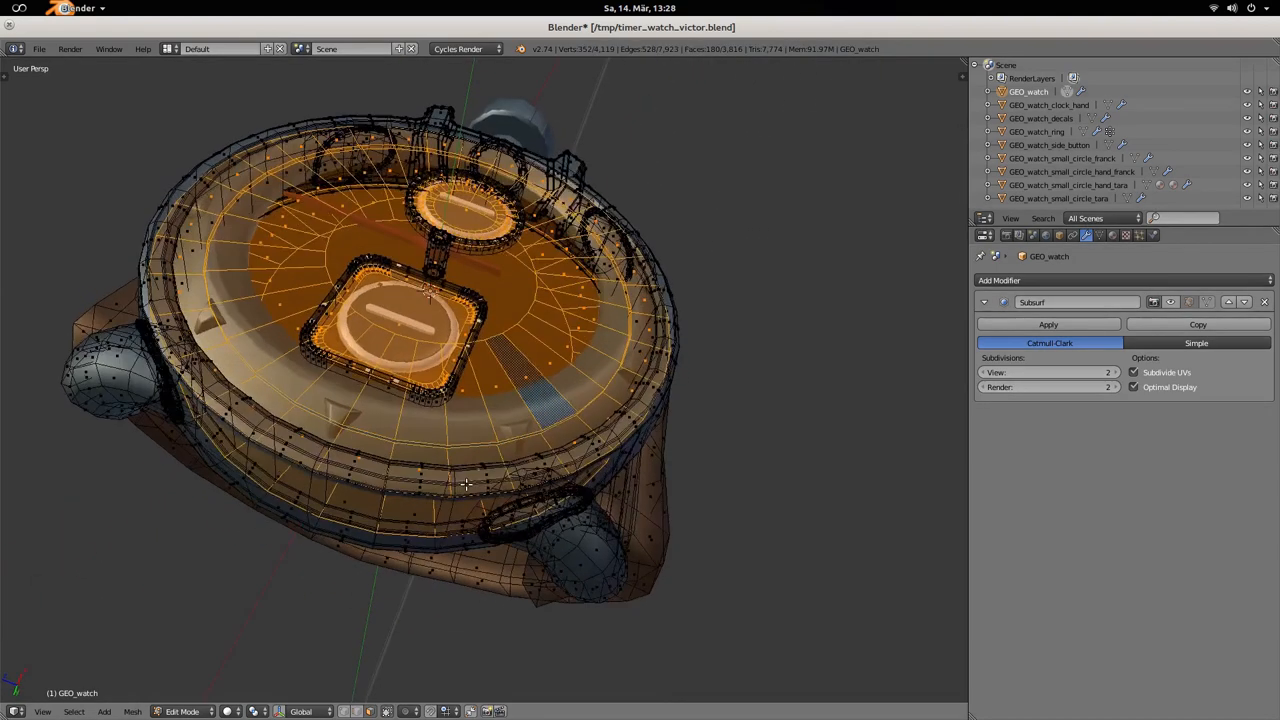
{"action": "left_click_drag", "start_coordinate": [465, 485], "coordinate": [545, 571]}
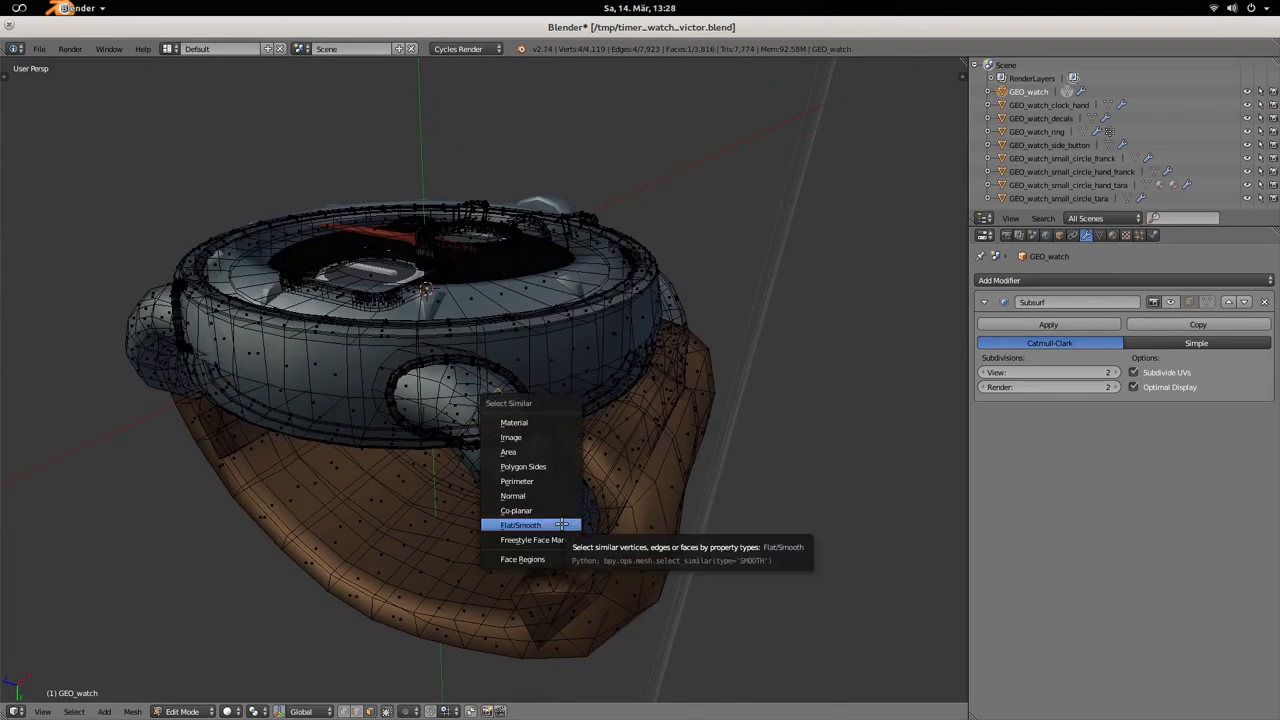
{"action": "left_click", "coordinate": [520, 525]}
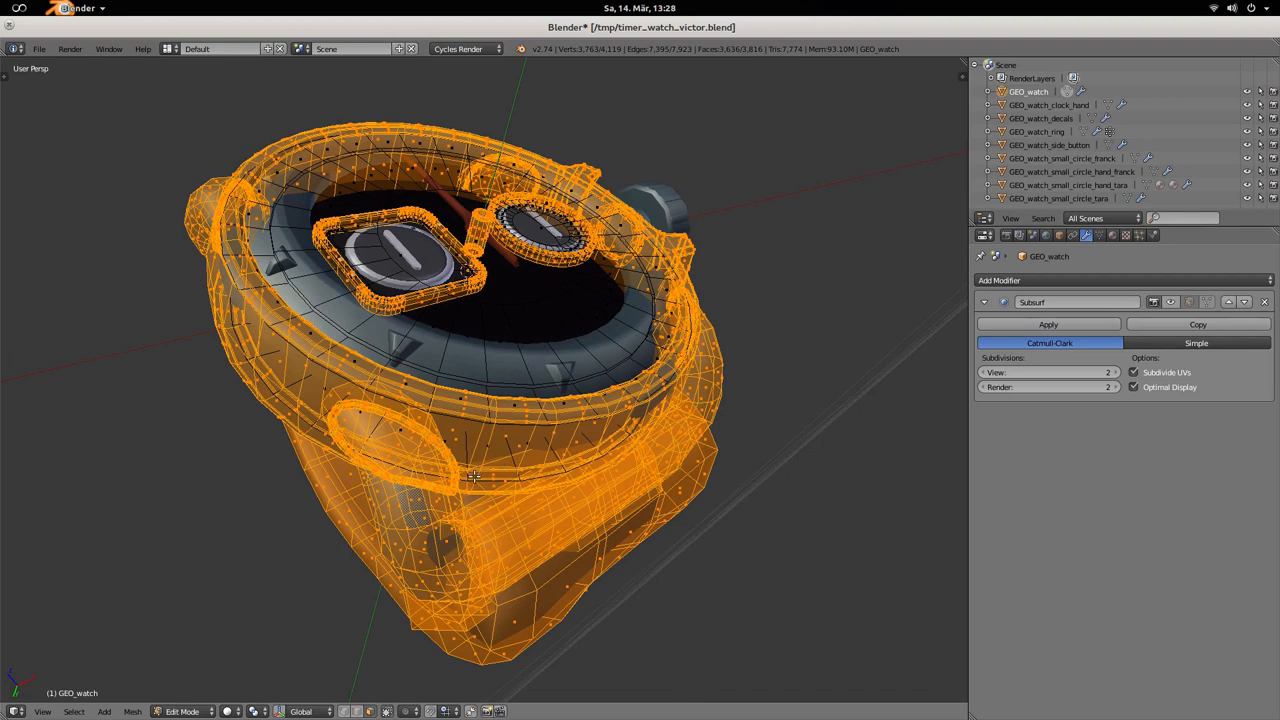
{"action": "mouse_move", "coordinate": [496, 376]}
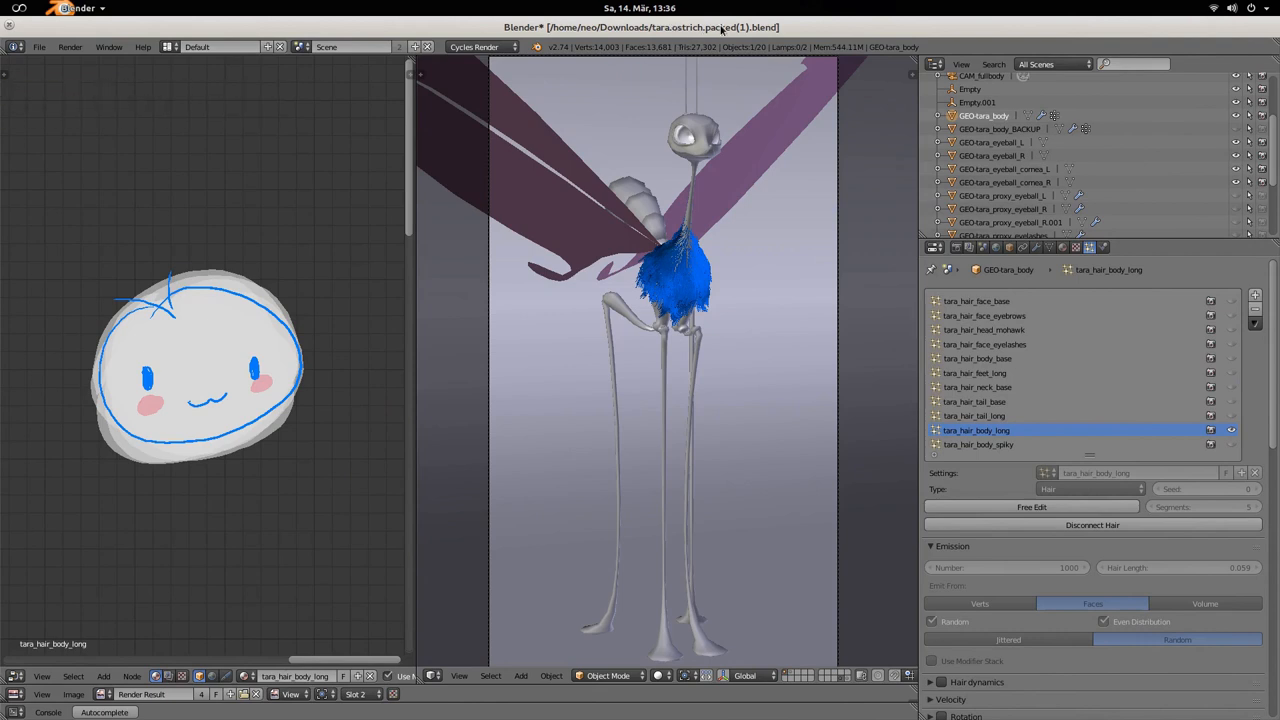
{"action": "mouse_move", "coordinate": [738, 119]}
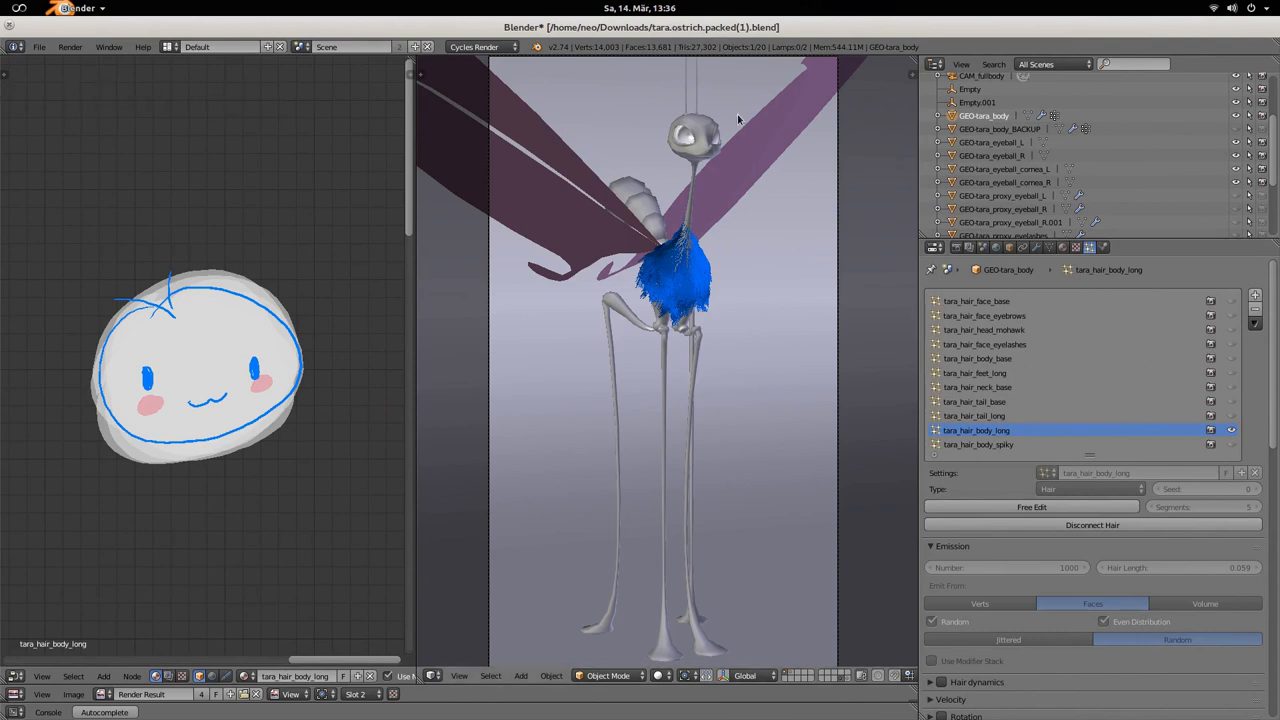
{"action": "mouse_move", "coordinate": [175, 337]}
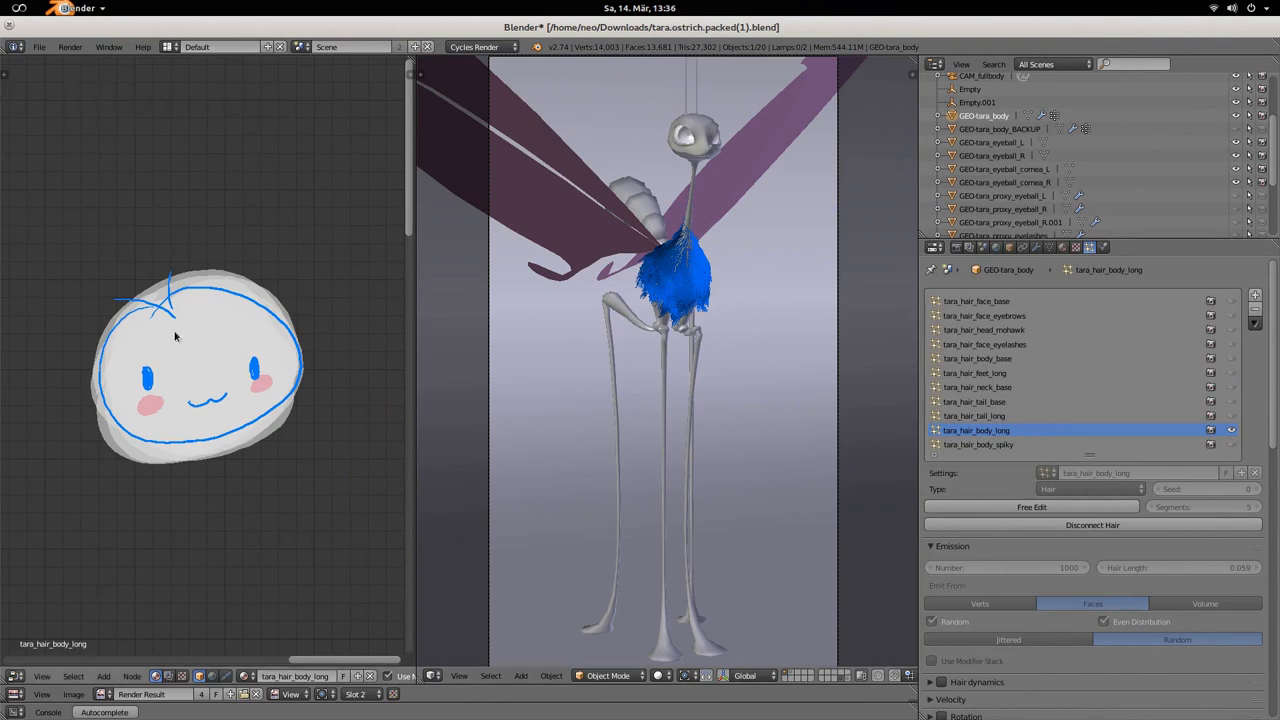
{"action": "mouse_move", "coordinate": [371, 300]}
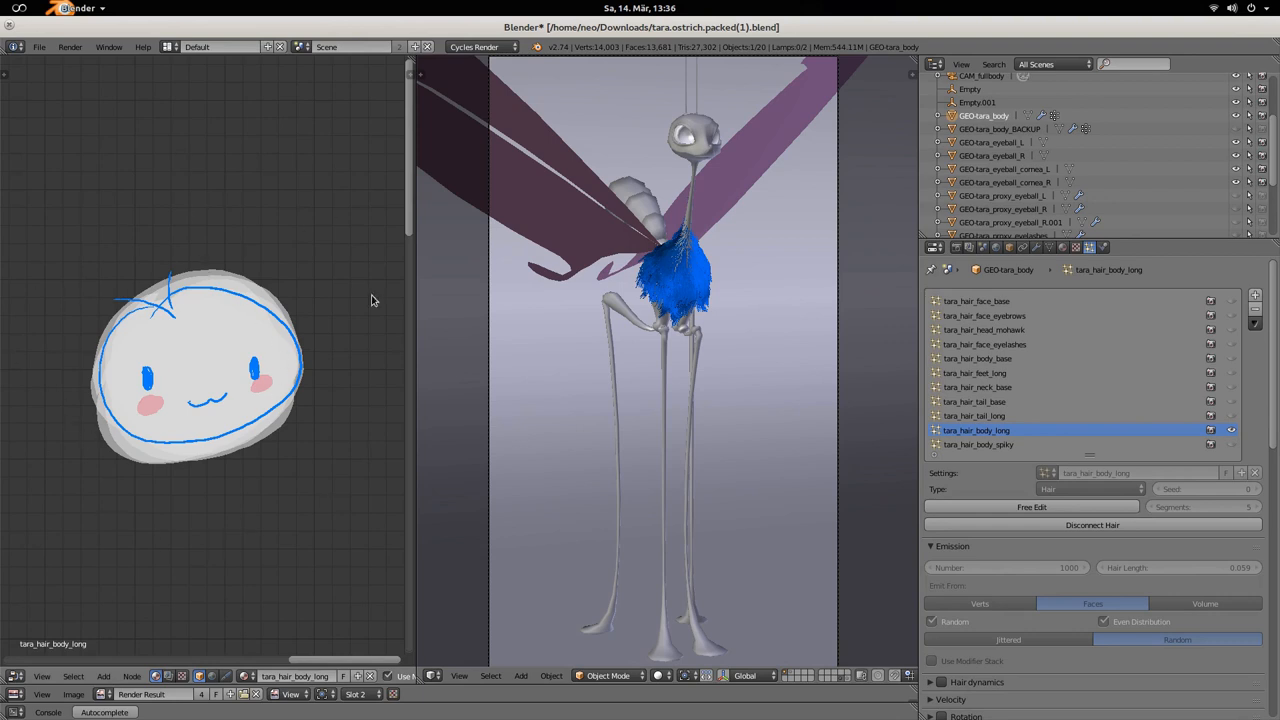
{"action": "mouse_move", "coordinate": [1227, 412]}
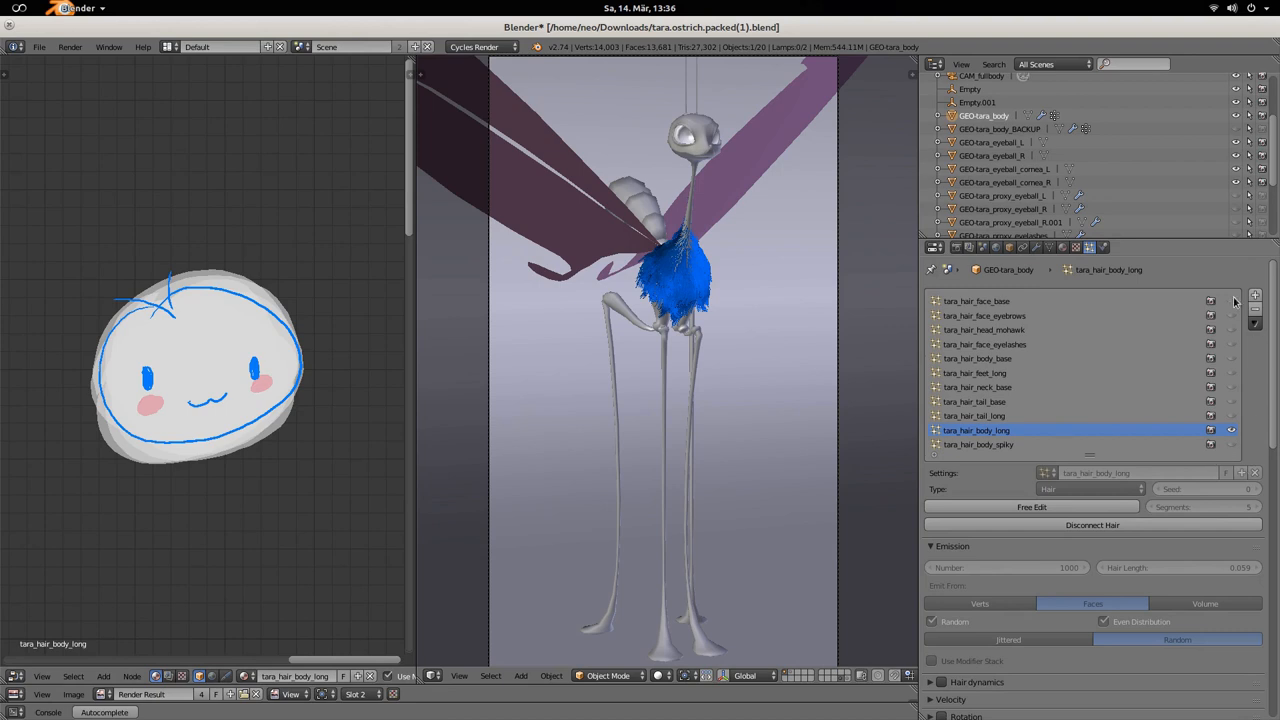
{"action": "mouse_move", "coordinate": [1185, 297]}
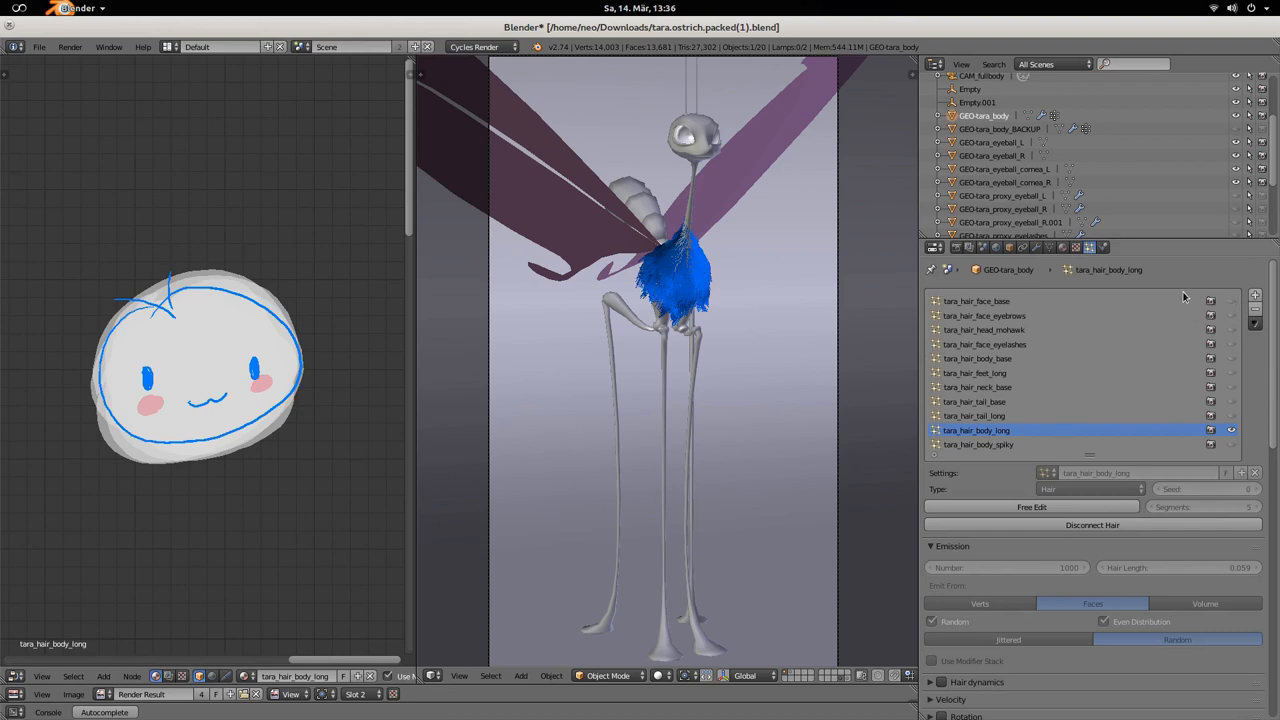
{"action": "mouse_move", "coordinate": [1211, 301]}
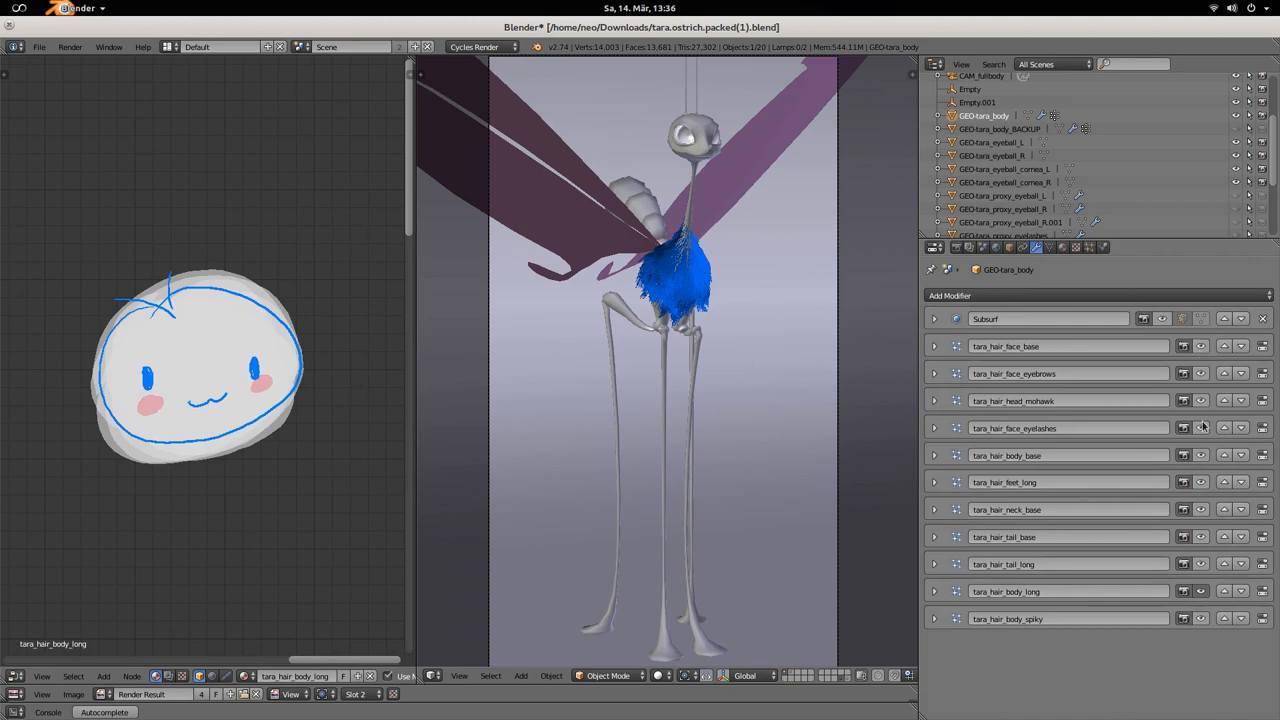
{"action": "mouse_move", "coordinate": [1197, 517]}
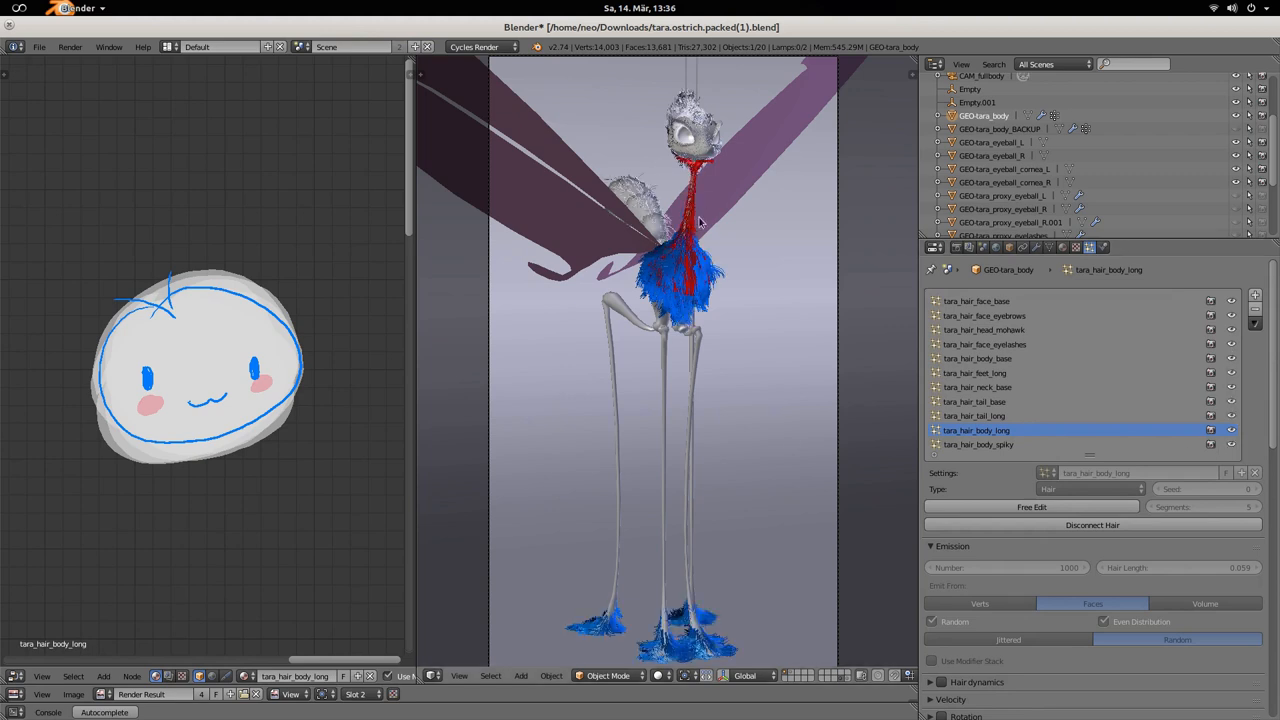
{"action": "mouse_move", "coordinate": [1232, 412]}
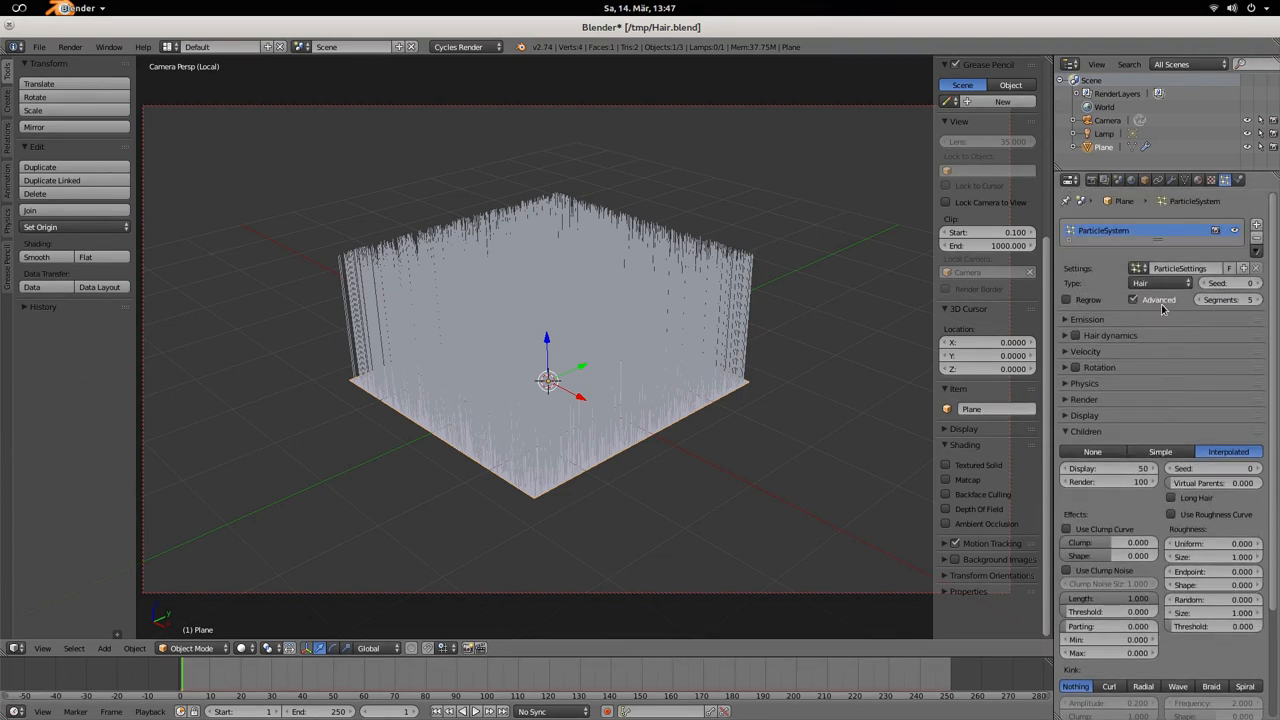
{"action": "mouse_move", "coordinate": [1148, 327]}
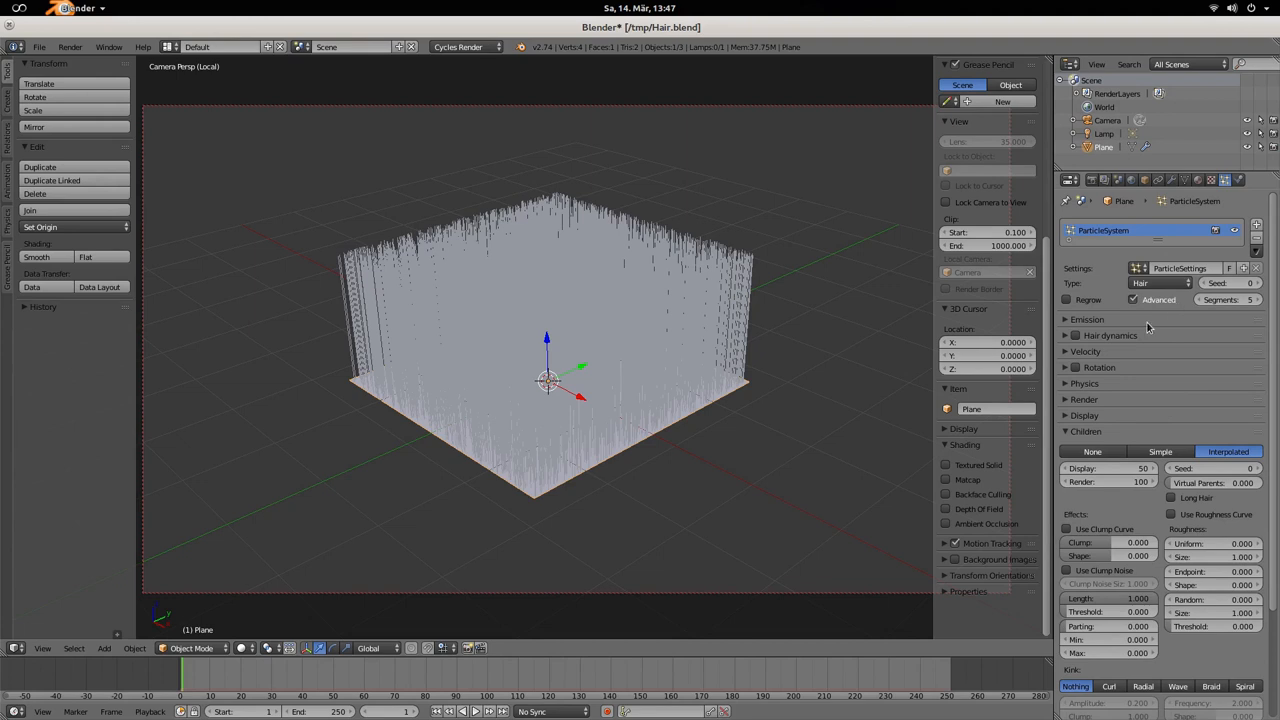
Set the hair plane's particle Children mode to Interpolated.
{"action": "left_click", "coordinate": [1087, 319]}
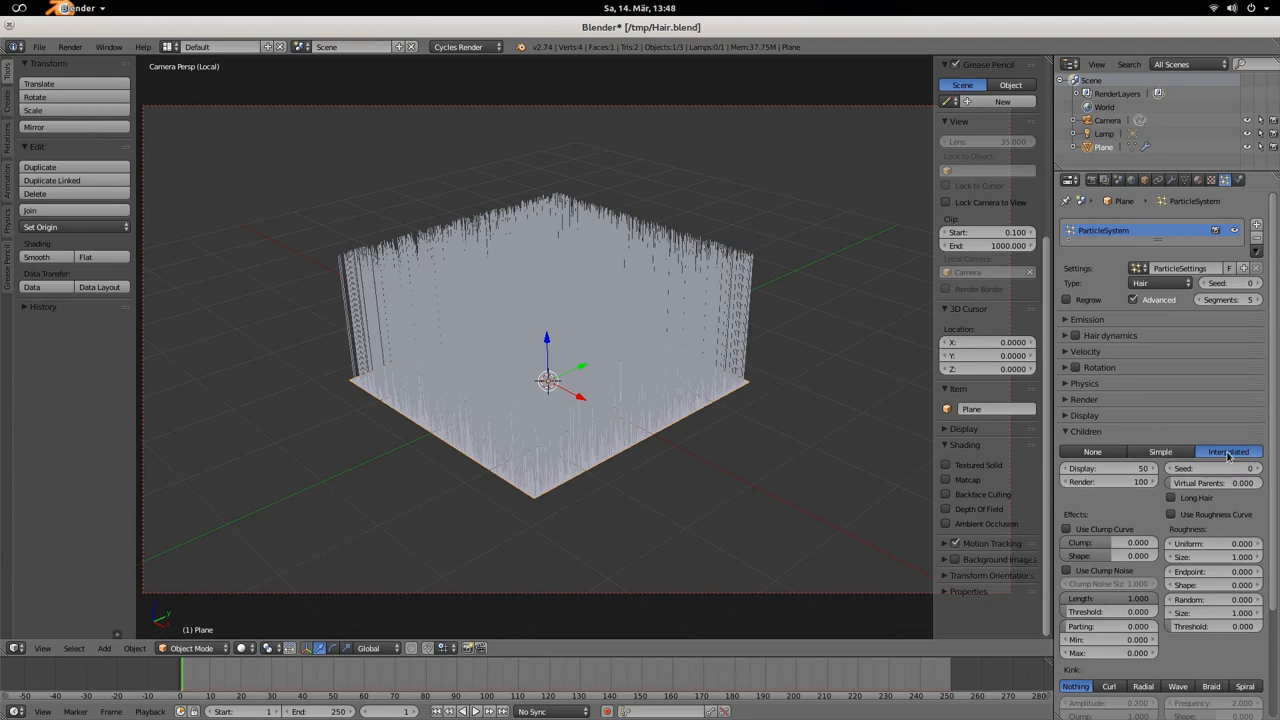
{"action": "mouse_move", "coordinate": [1229, 451]}
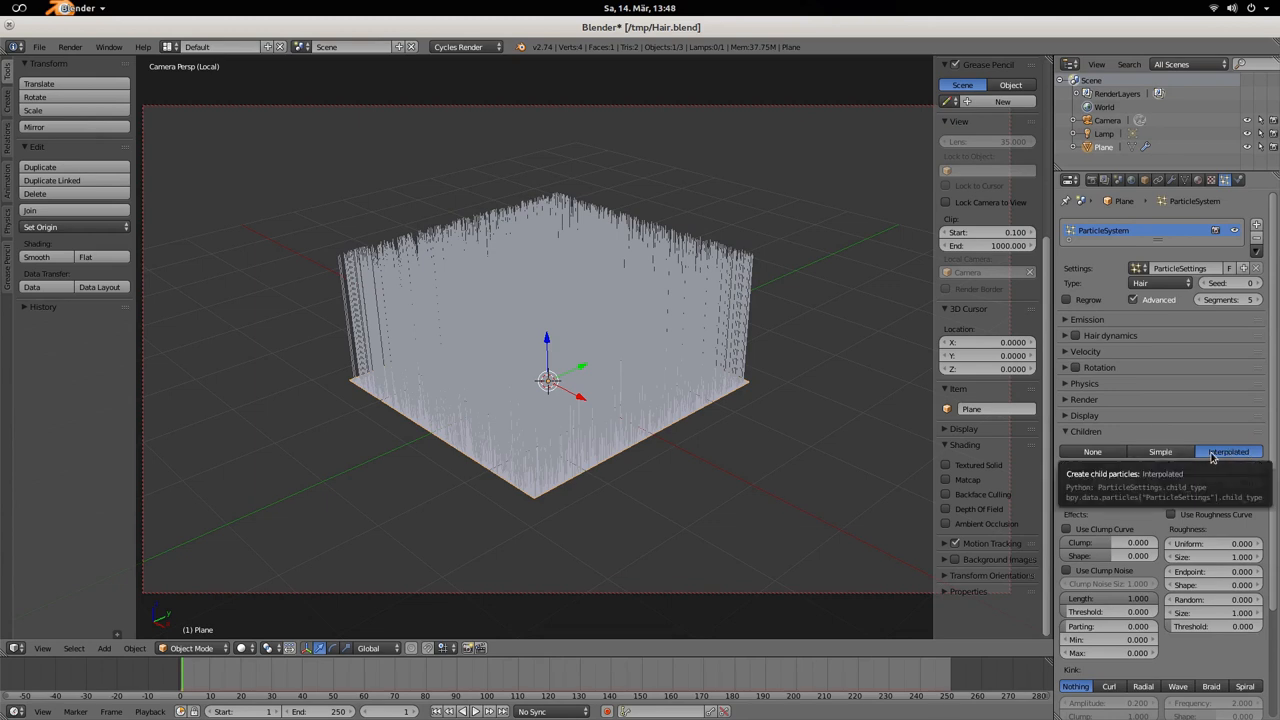
{"action": "left_click", "coordinate": [1228, 451]}
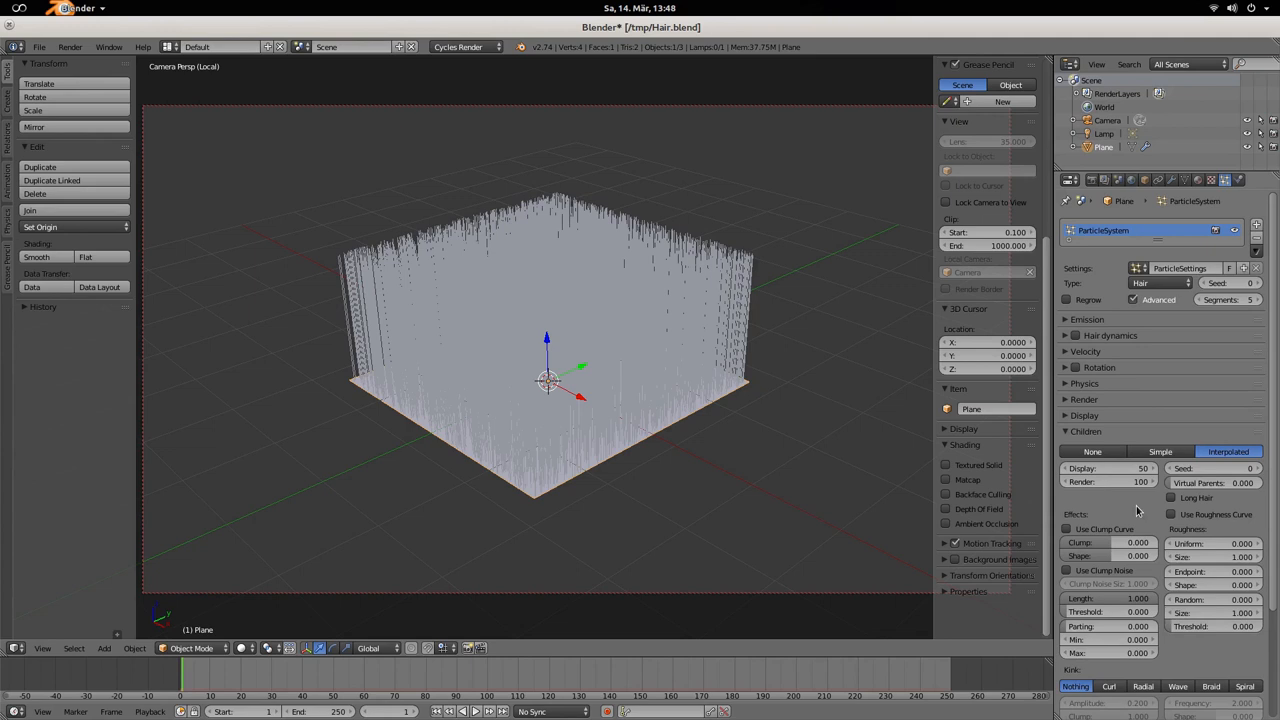
{"action": "mouse_move", "coordinate": [753, 460]}
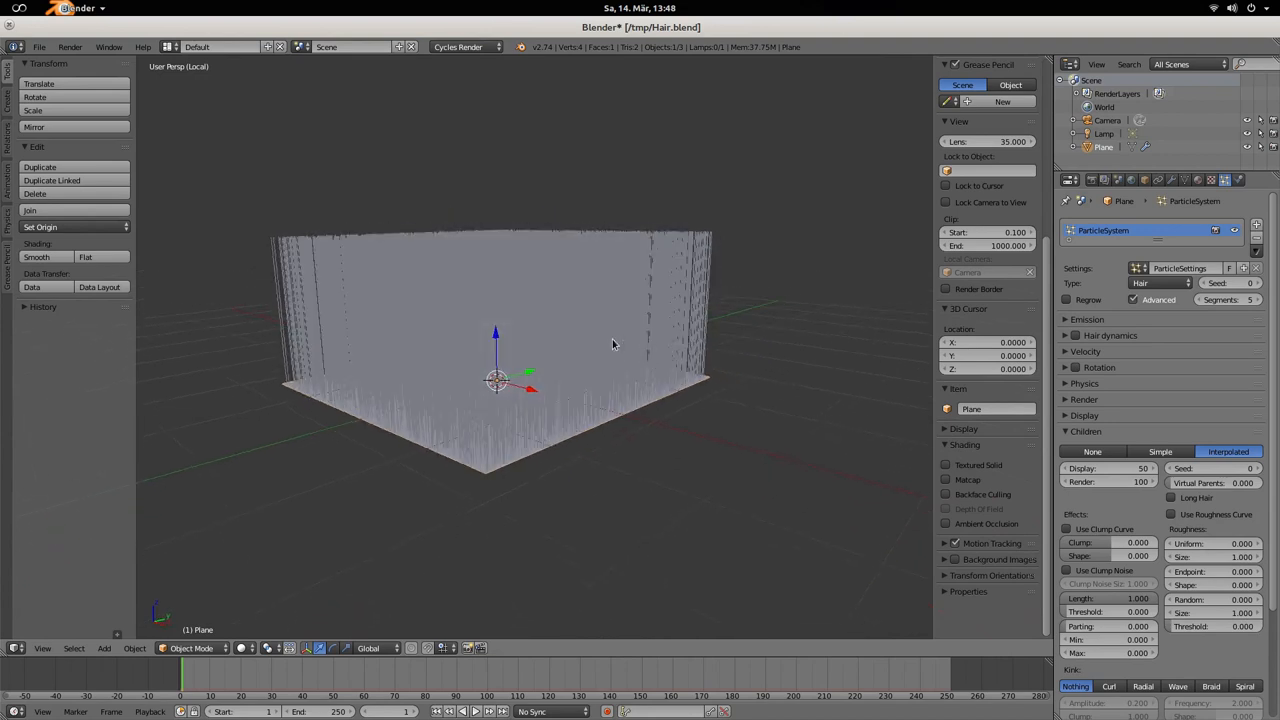
{"action": "mouse_move", "coordinate": [263, 454]}
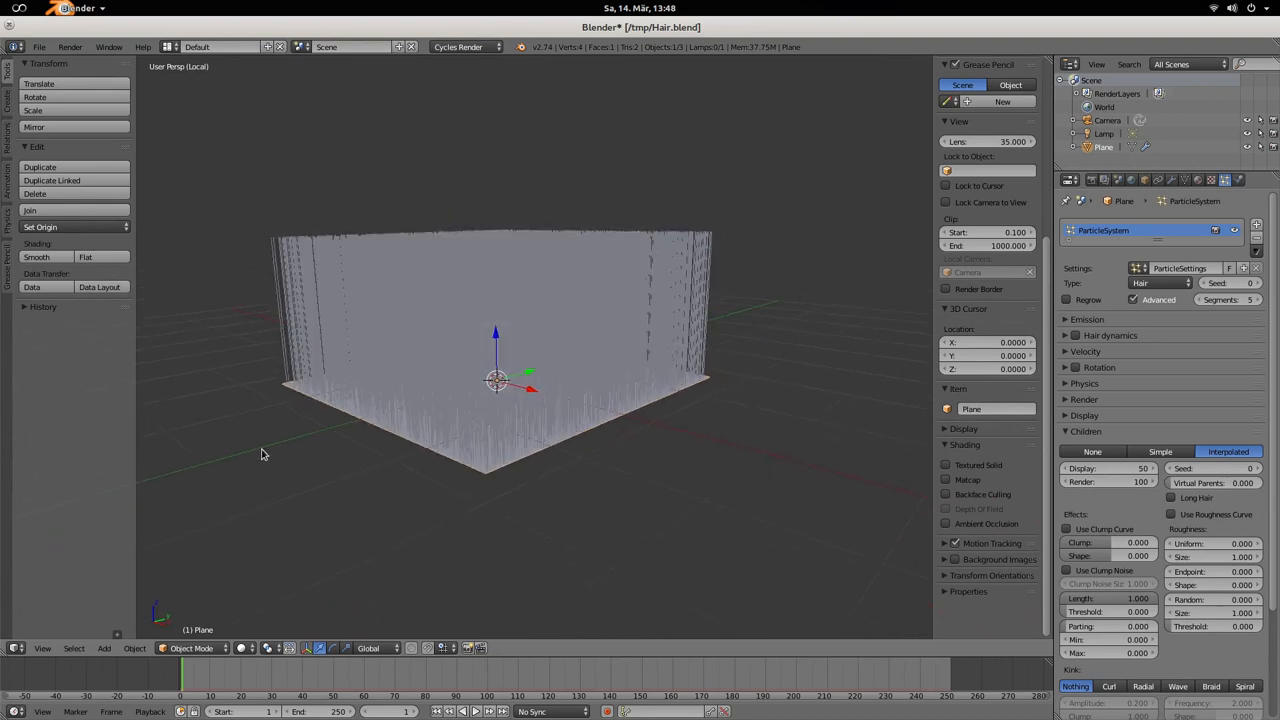
{"action": "mouse_move", "coordinate": [947, 524]}
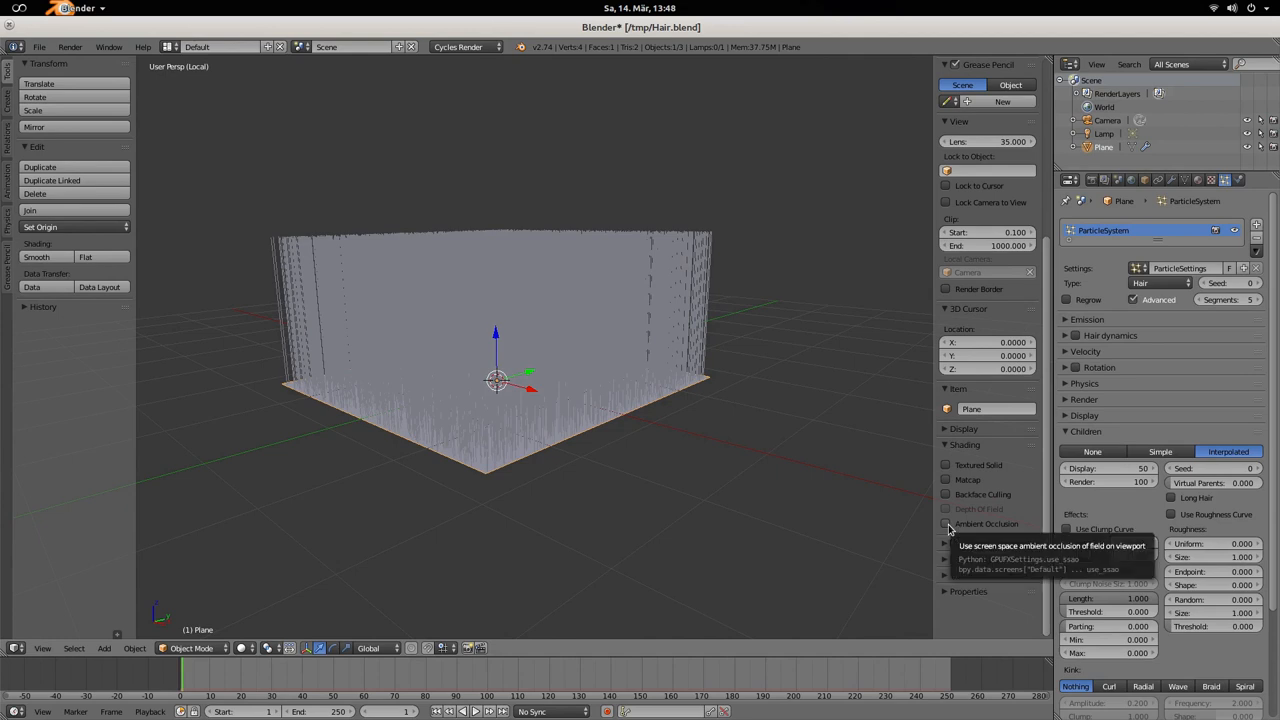
Turn on viewport ambient occlusion and raise child hair uniform roughness to 0.409.
{"action": "left_click", "coordinate": [946, 523]}
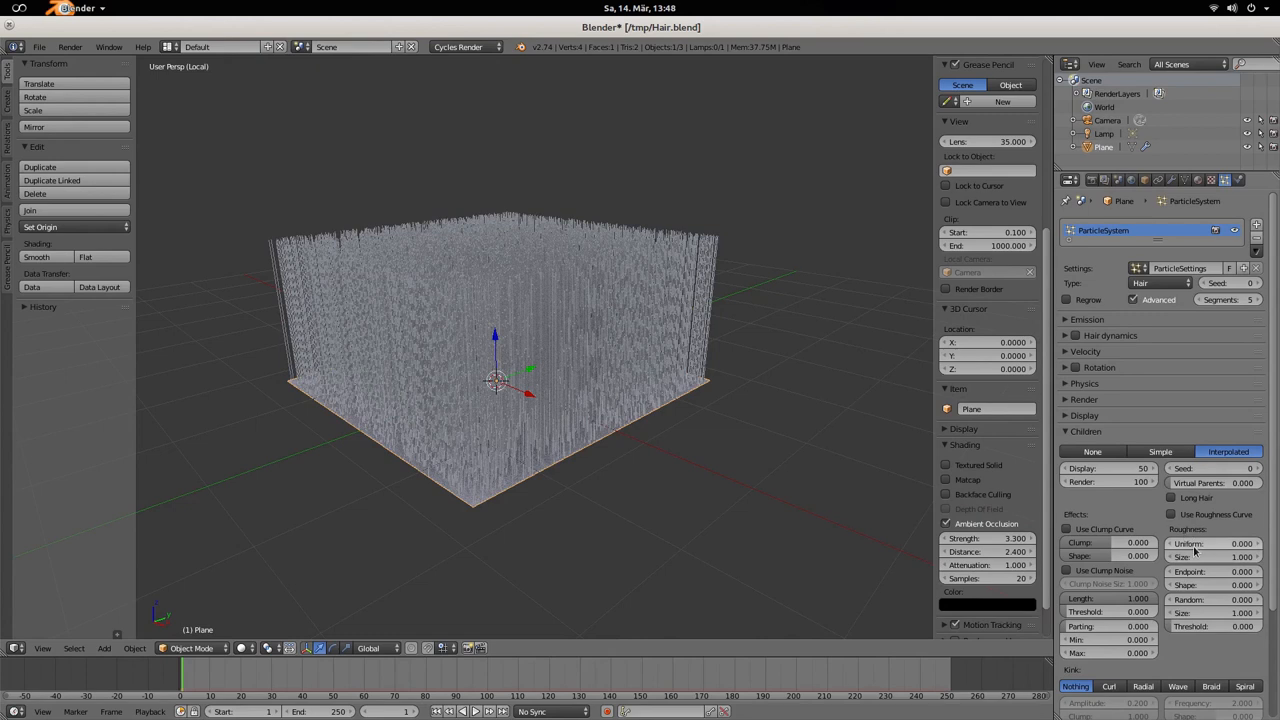
{"action": "left_click", "coordinate": [1240, 543]}
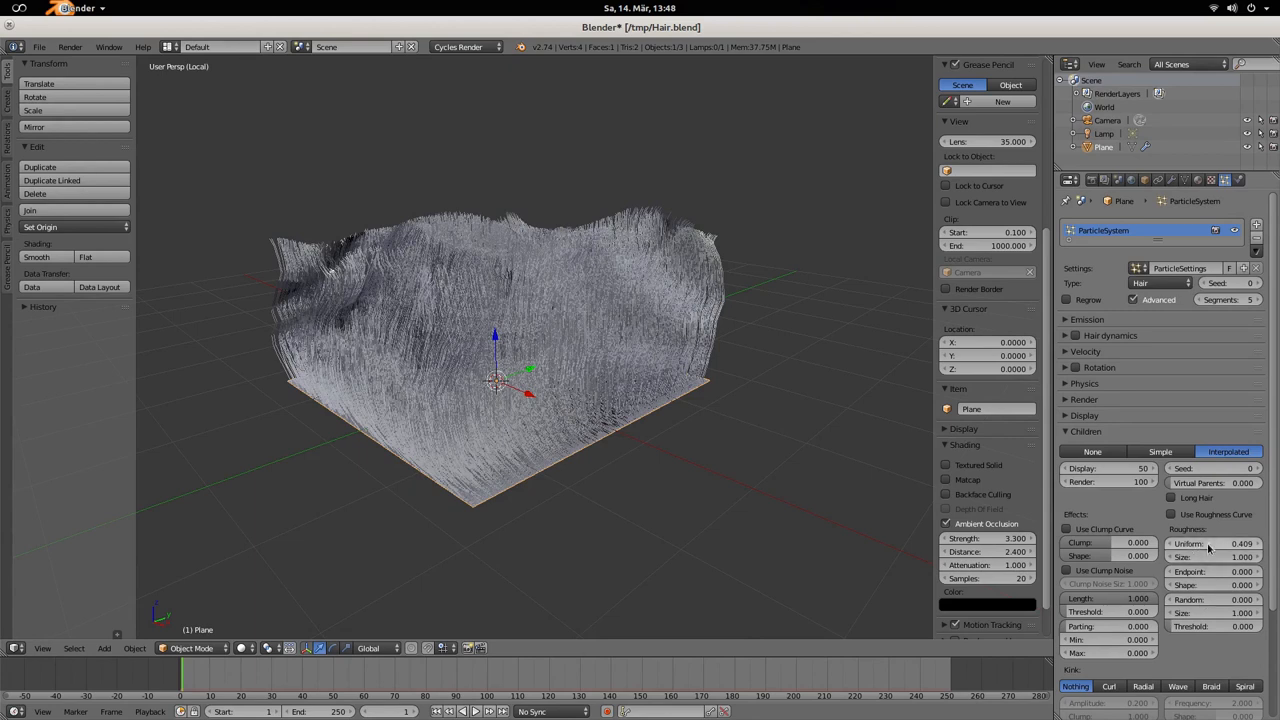
{"action": "mouse_move", "coordinate": [1210, 543]}
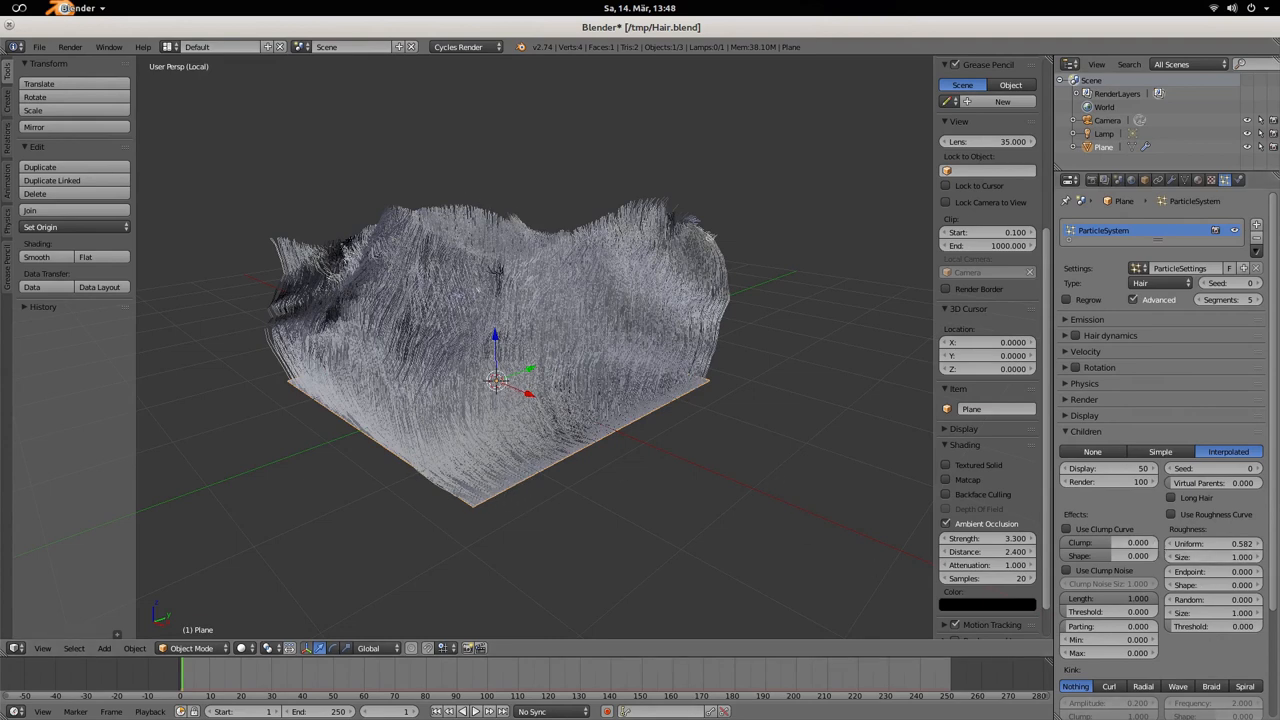
{"action": "mouse_move", "coordinate": [1193, 515]}
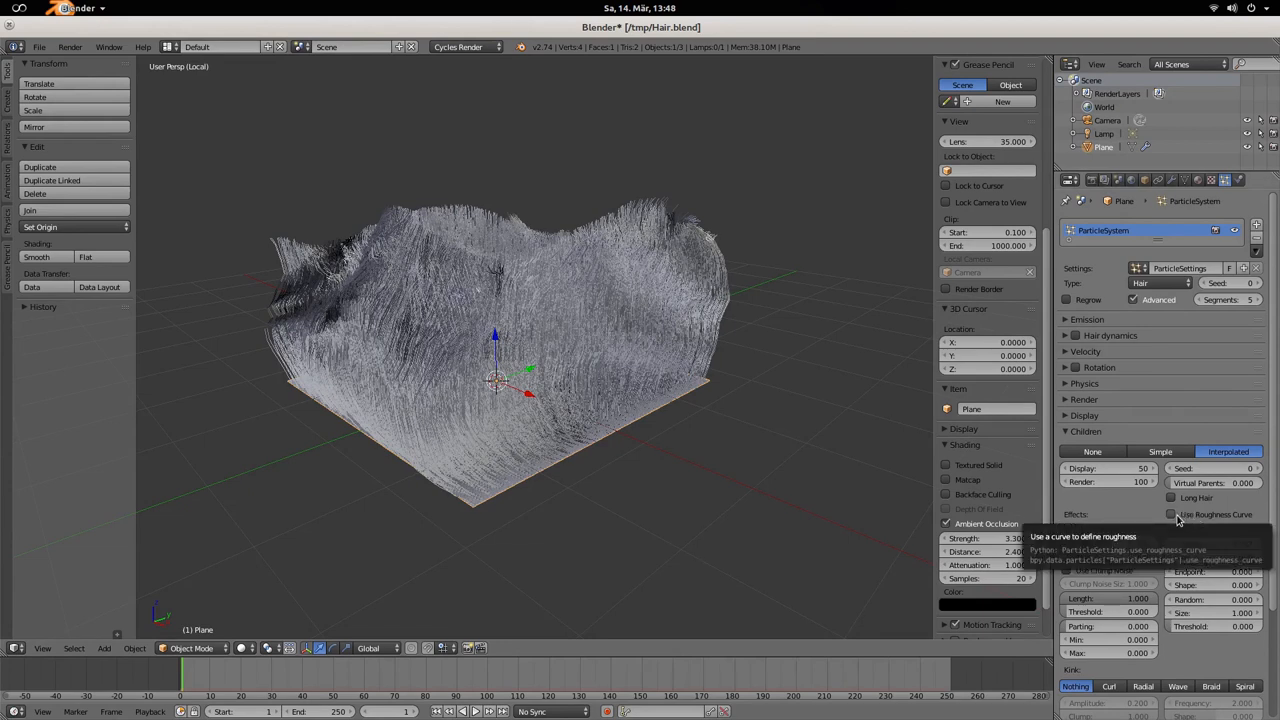
Enable the roughness curve and drag its points into an S shape, strongest at tips.
{"action": "left_click", "coordinate": [1172, 514]}
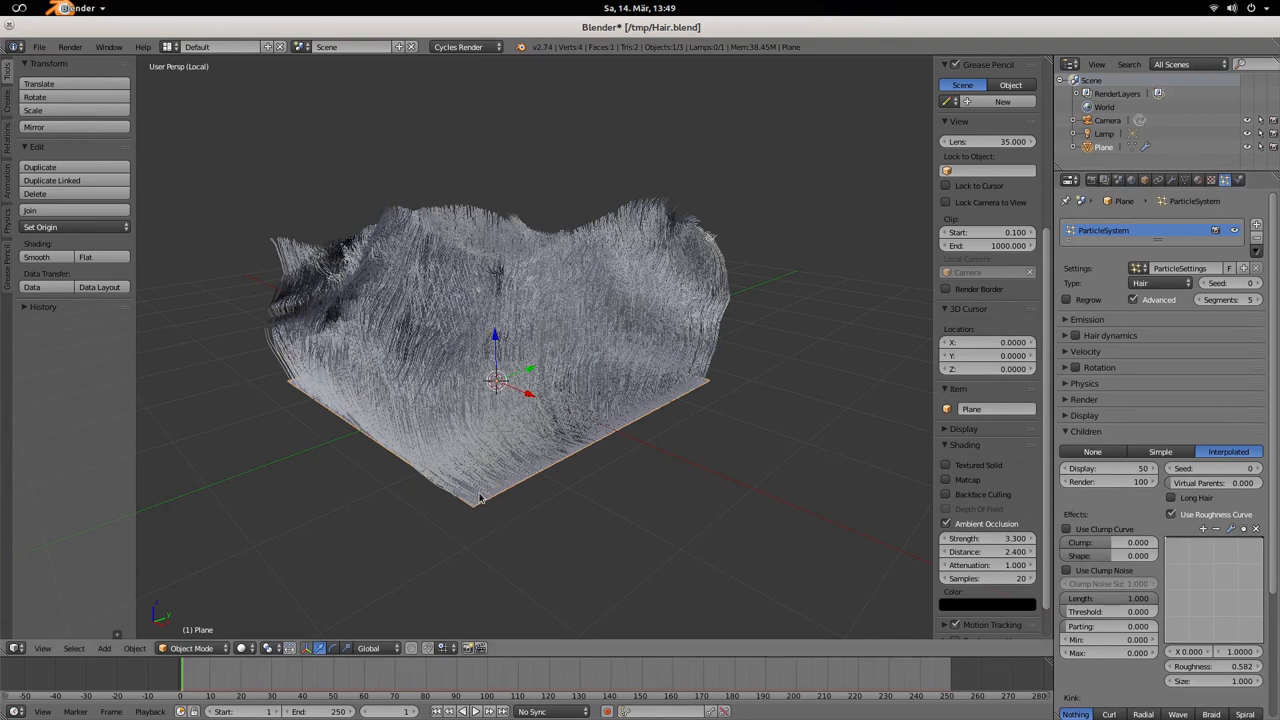
{"action": "mouse_move", "coordinate": [501, 172]}
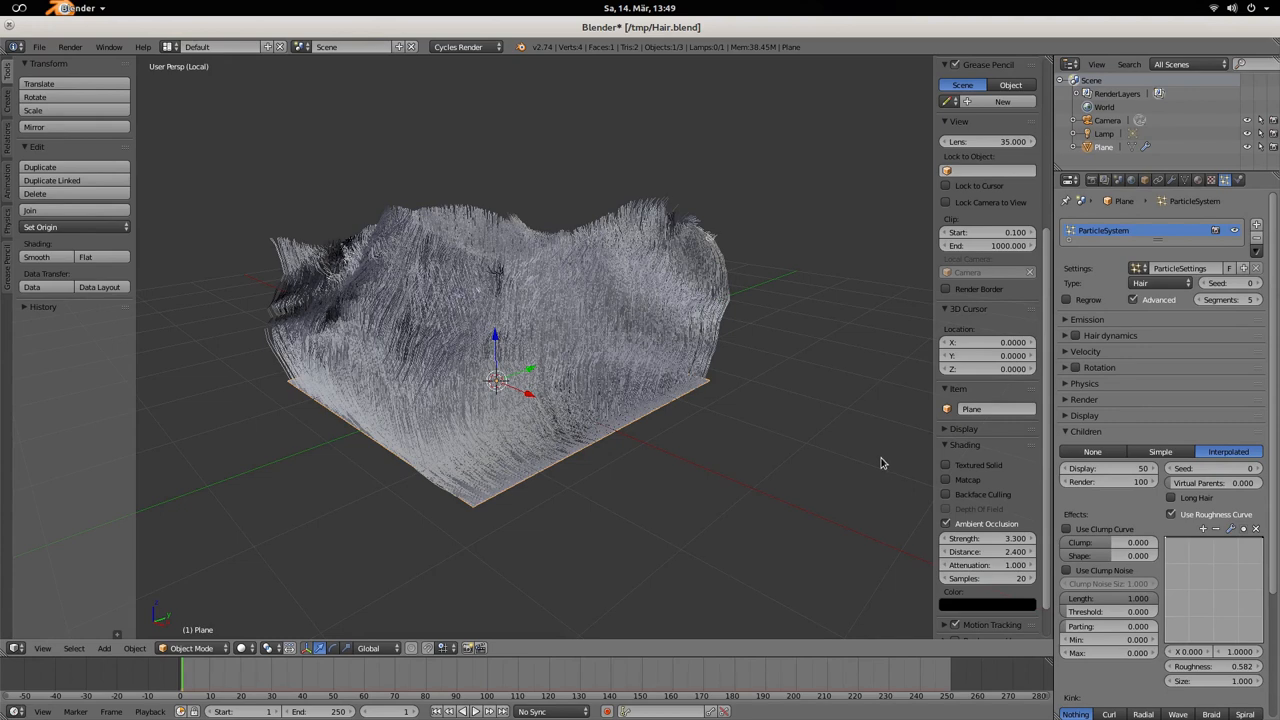
{"action": "mouse_move", "coordinate": [1167, 543]}
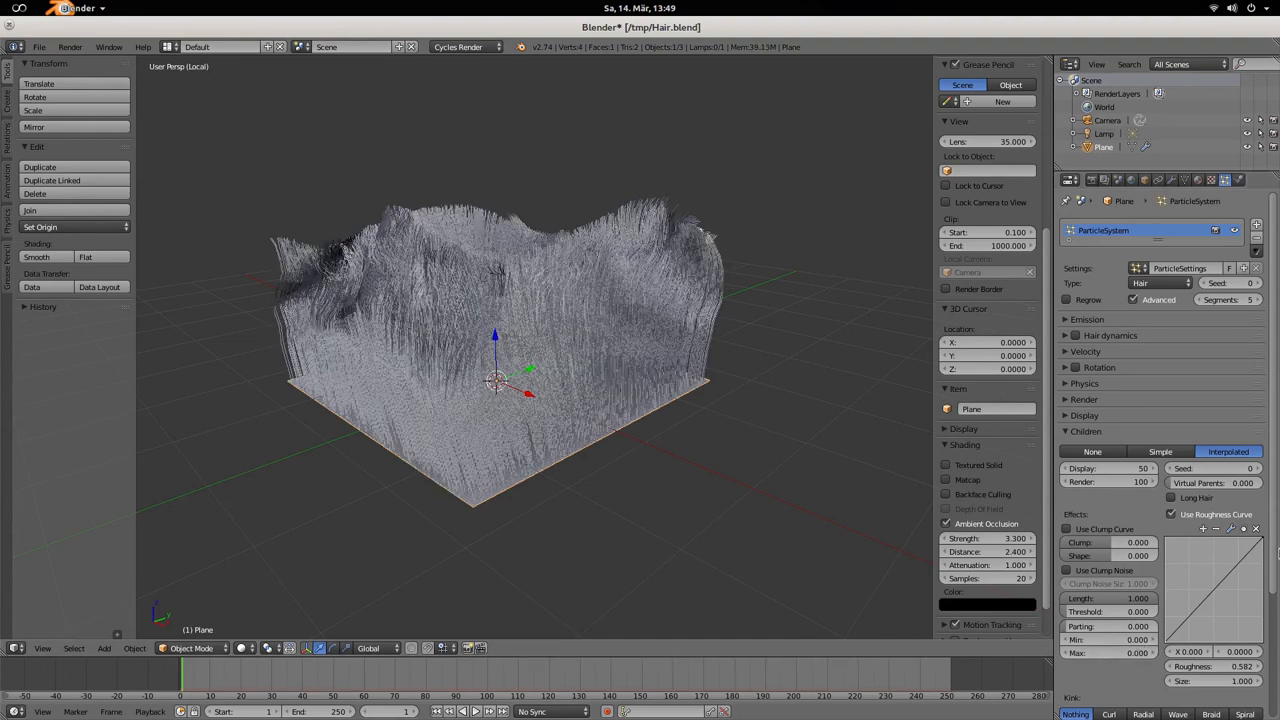
{"action": "mouse_move", "coordinate": [1221, 585]}
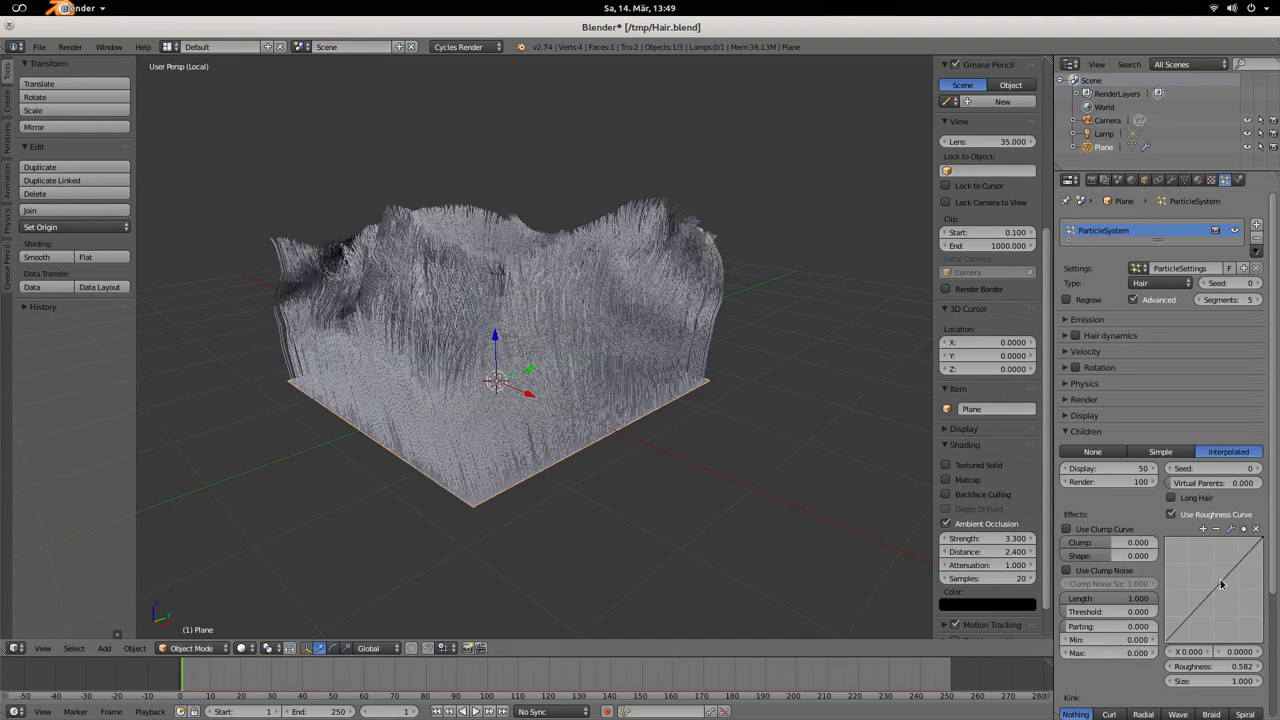
{"action": "left_click", "coordinate": [1066, 528]}
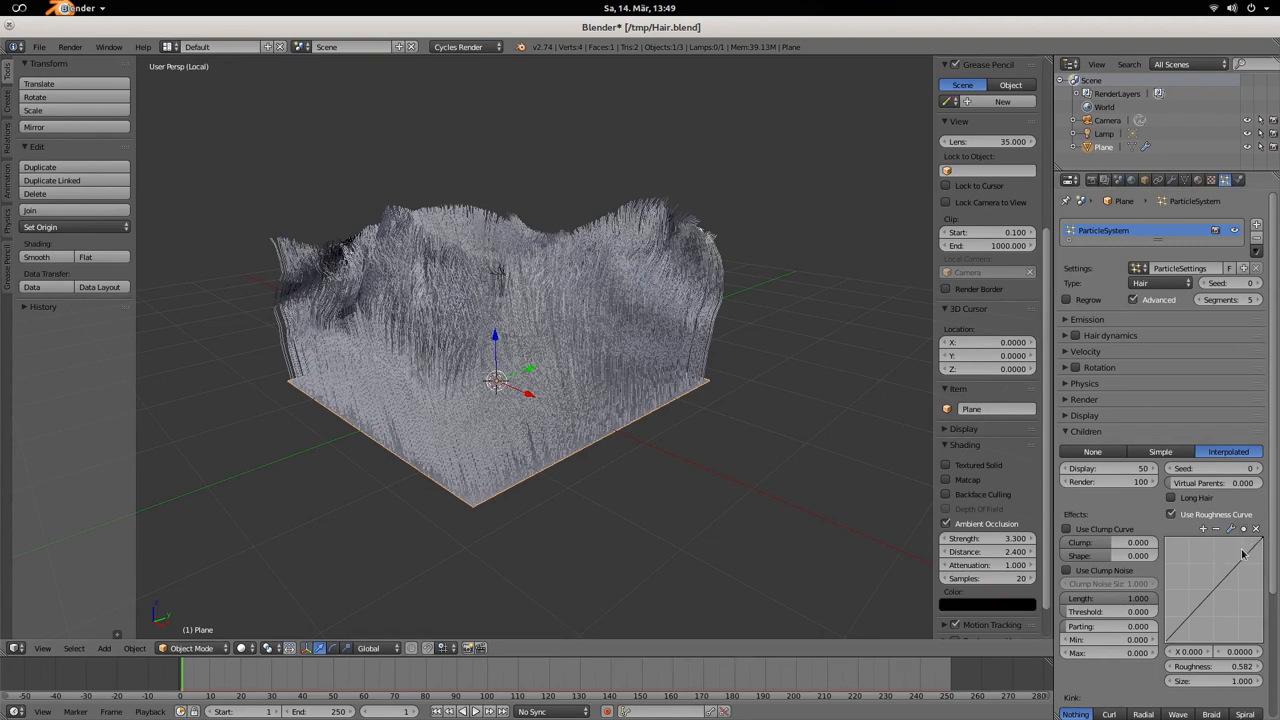
{"action": "mouse_move", "coordinate": [1168, 620]}
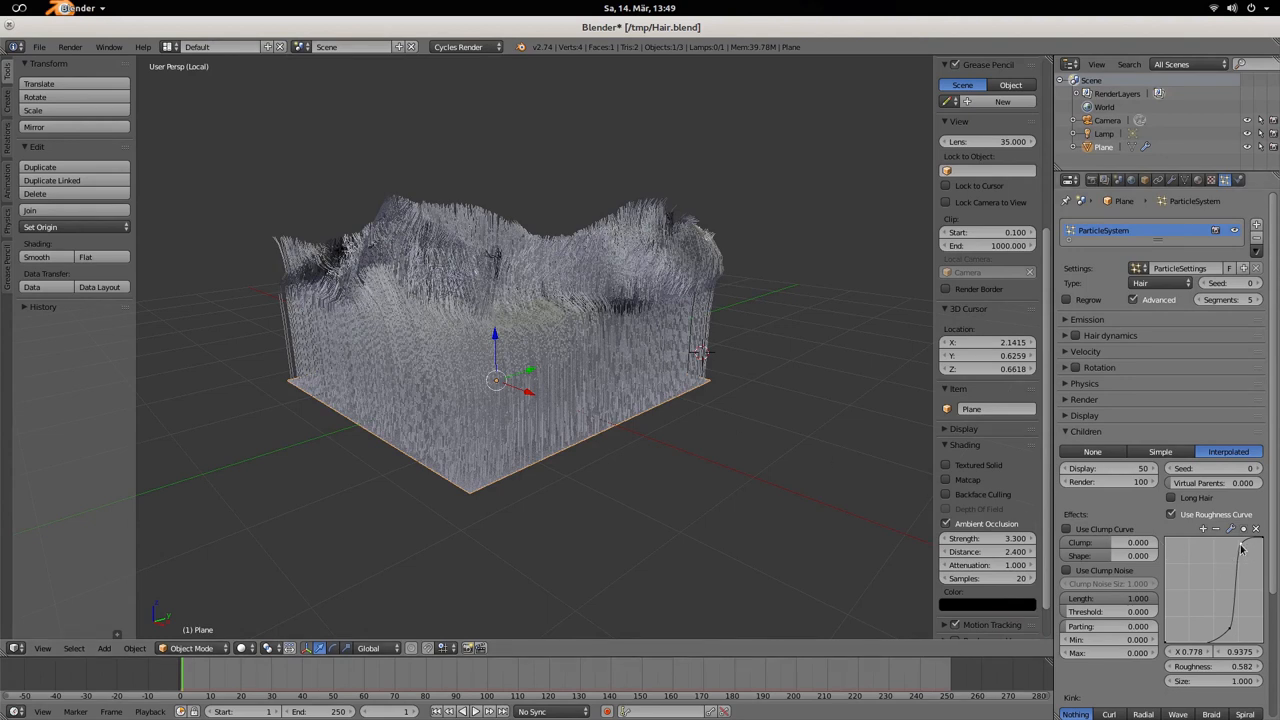
{"action": "left_click_drag", "start_coordinate": [1243, 548], "coordinate": [1205, 620]}
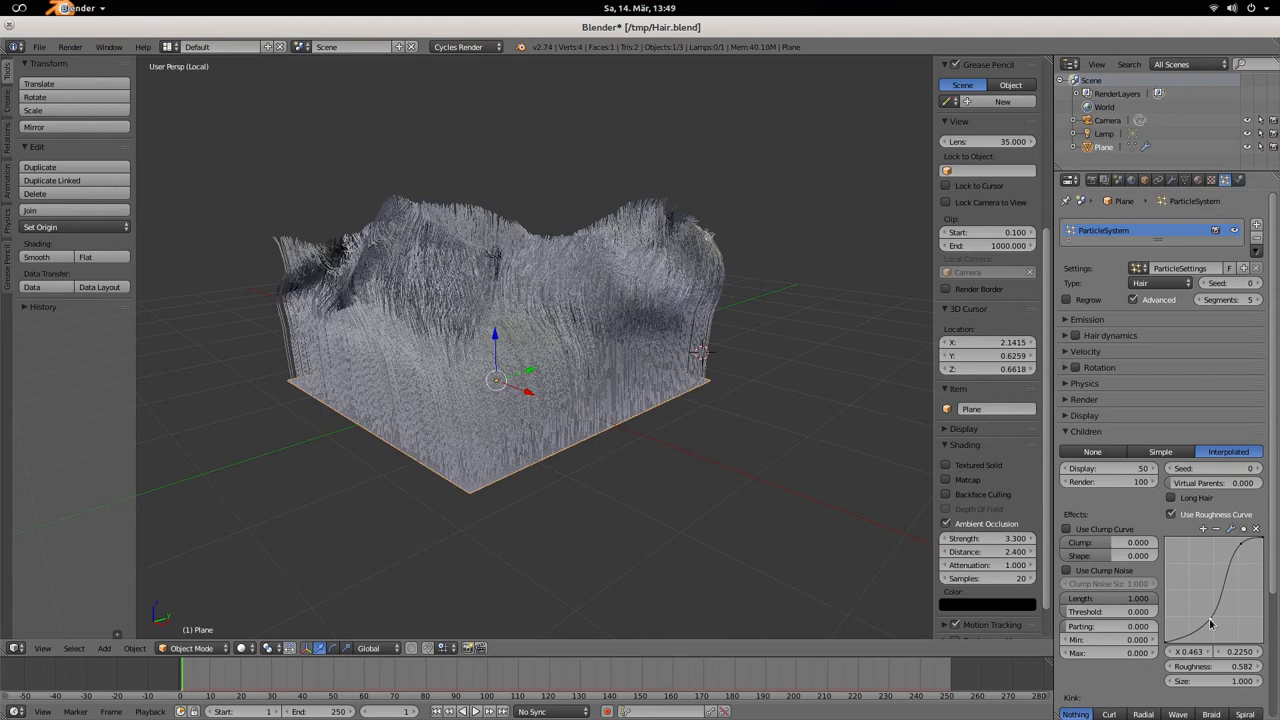
{"action": "mouse_move", "coordinate": [1232, 568]}
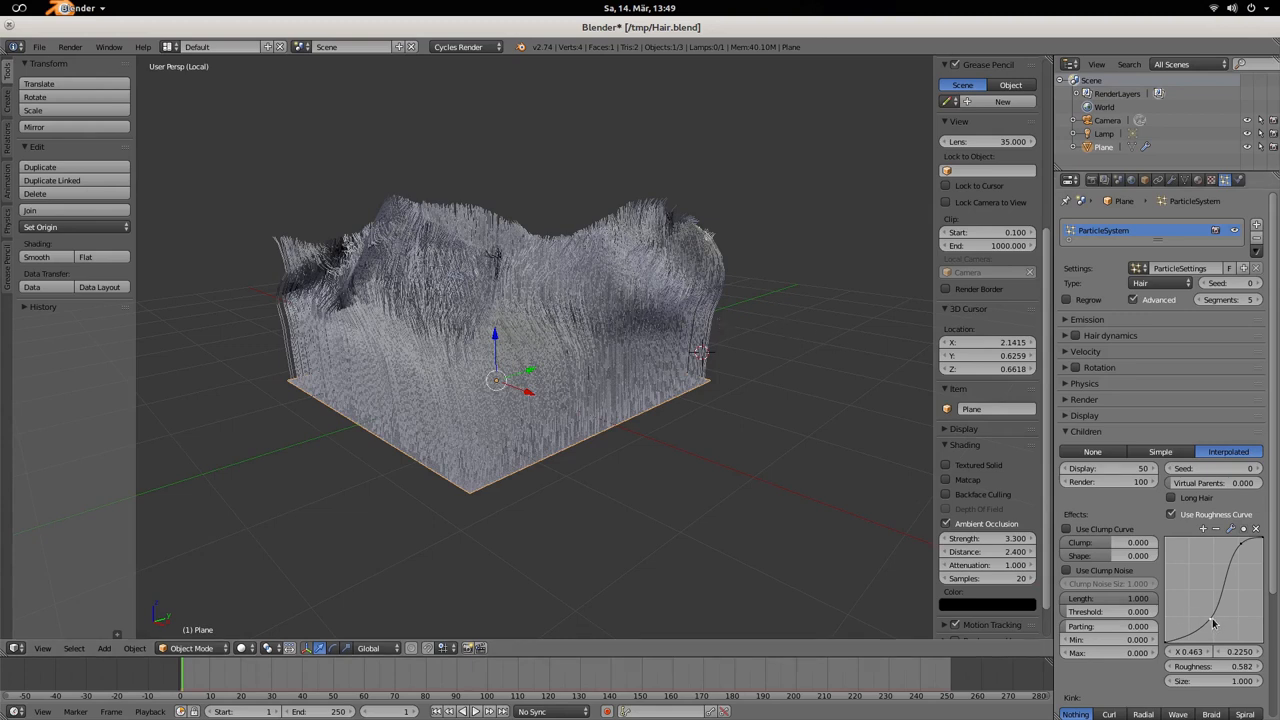
{"action": "left_click", "coordinate": [1172, 514]}
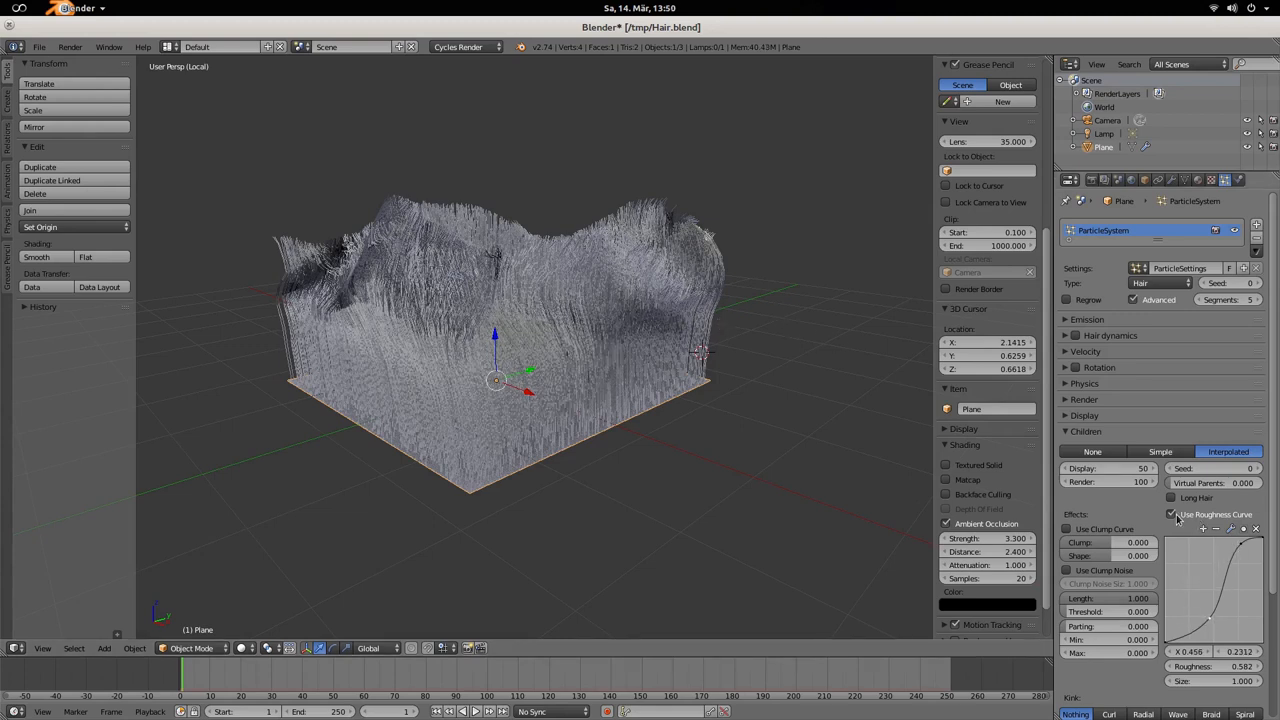
Turn off the roughness curve and raise child Clump to 1.000.
{"action": "left_click", "coordinate": [1171, 514]}
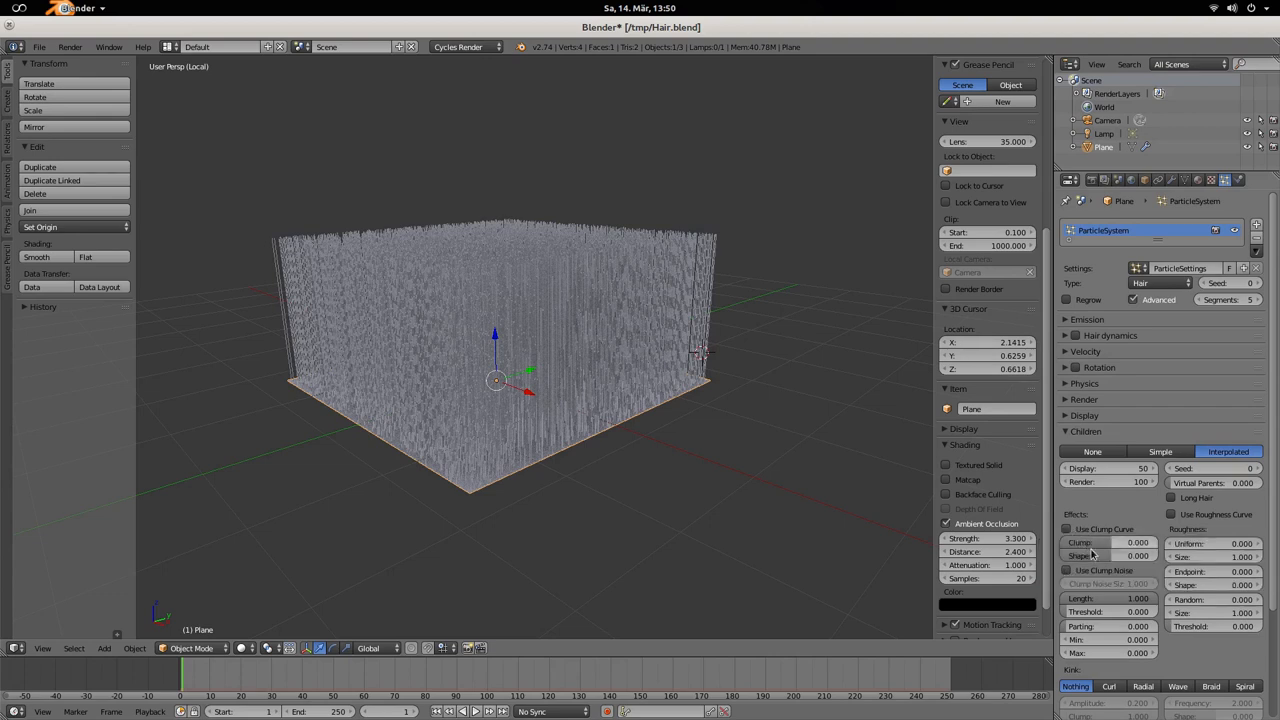
{"action": "left_click", "coordinate": [1108, 542]}
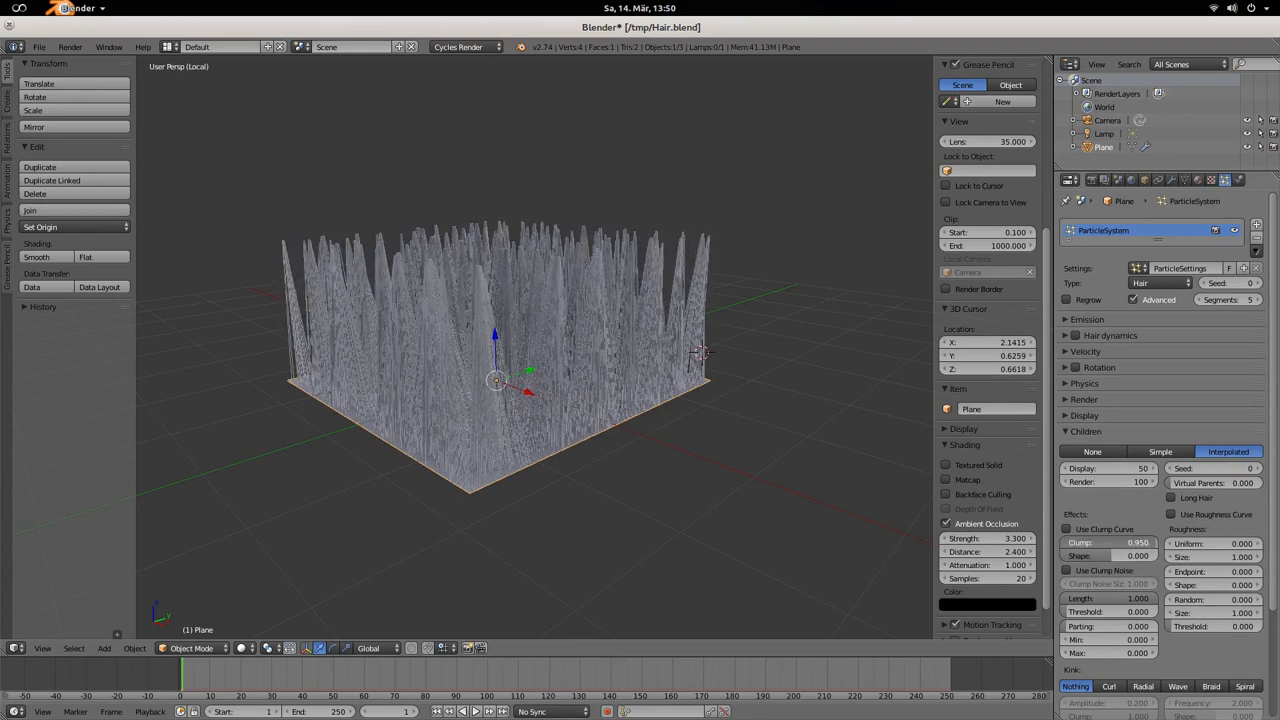
{"action": "left_click", "coordinate": [1107, 542]}
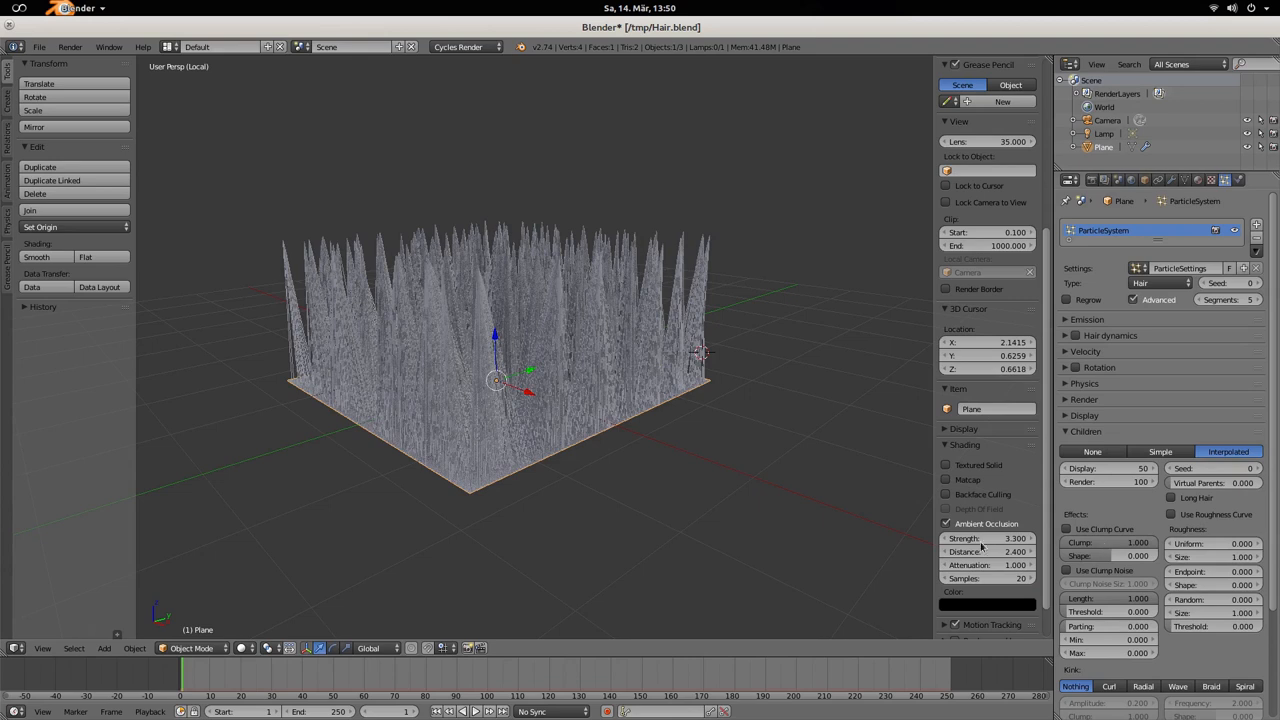
{"action": "mouse_move", "coordinate": [335, 277]}
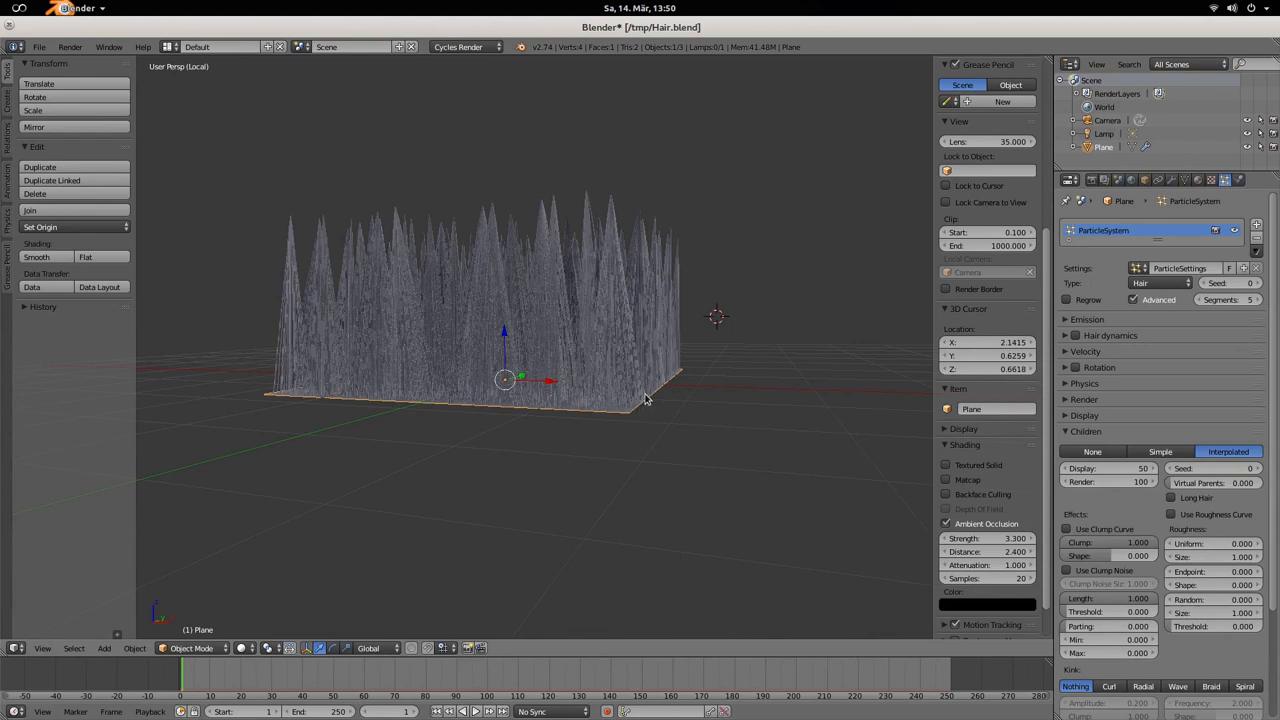
{"action": "mouse_move", "coordinate": [613, 195]}
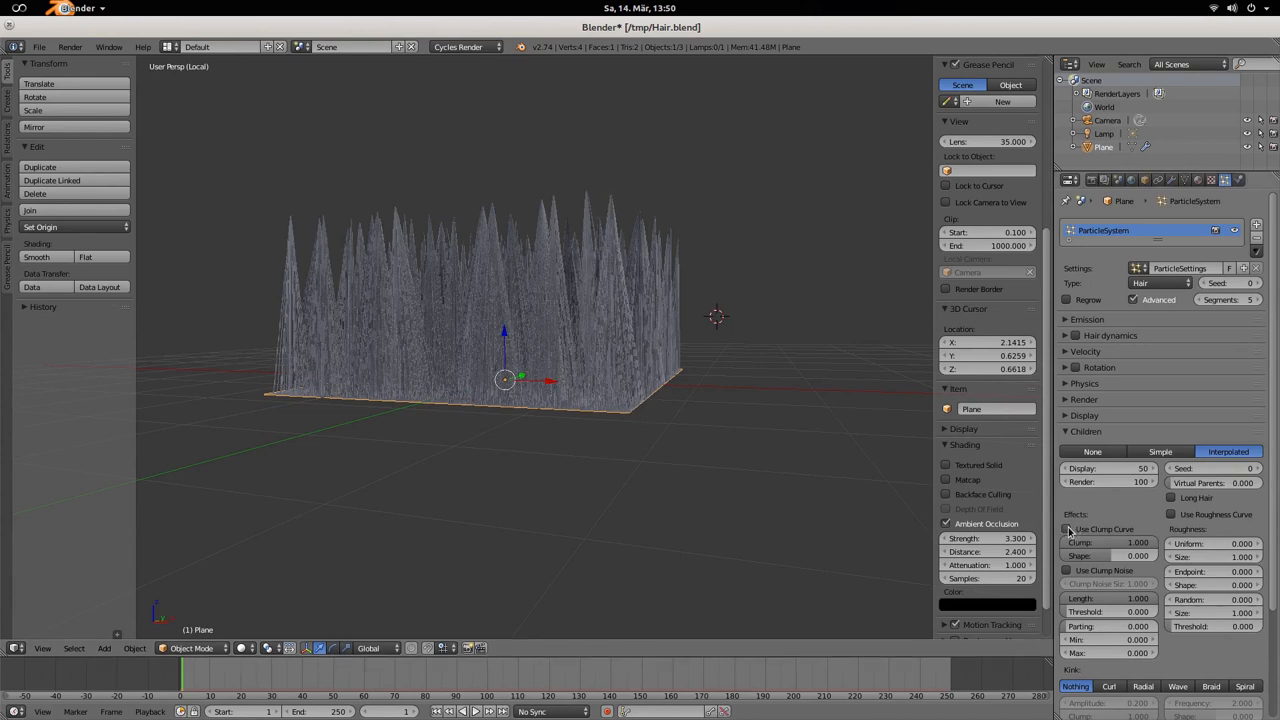
Toggle the Use Clump Curve option for the child hairs.
{"action": "left_click", "coordinate": [1066, 528]}
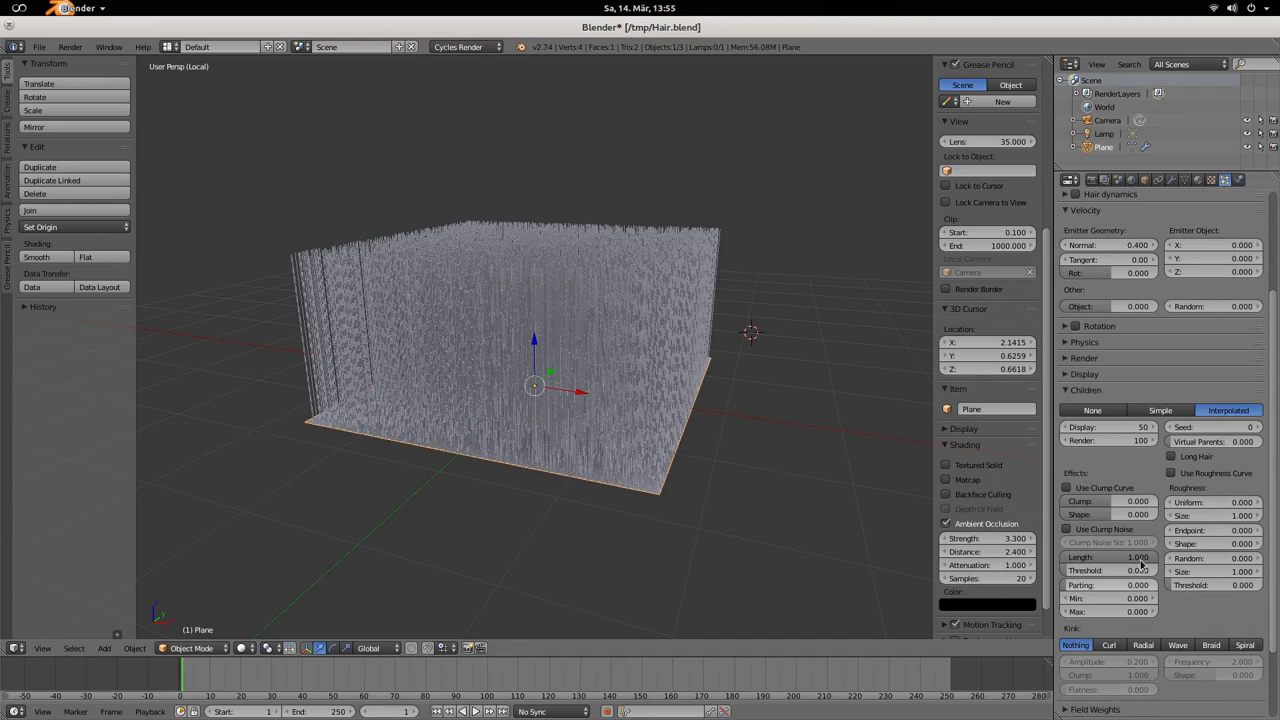
Set the child kink style to Spiral and add 0.010 random emitter velocity.
{"action": "scroll", "scroll_direction": "down", "scroll_amount": 3}
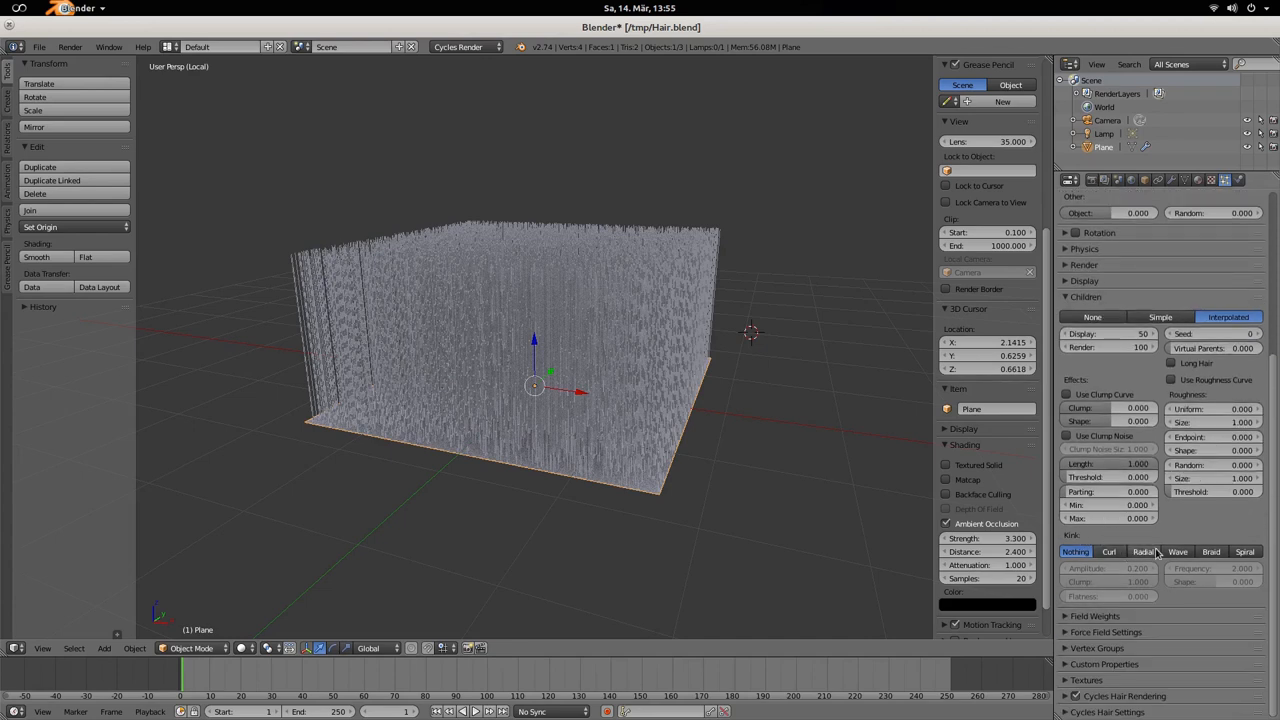
{"action": "left_click", "coordinate": [1245, 551]}
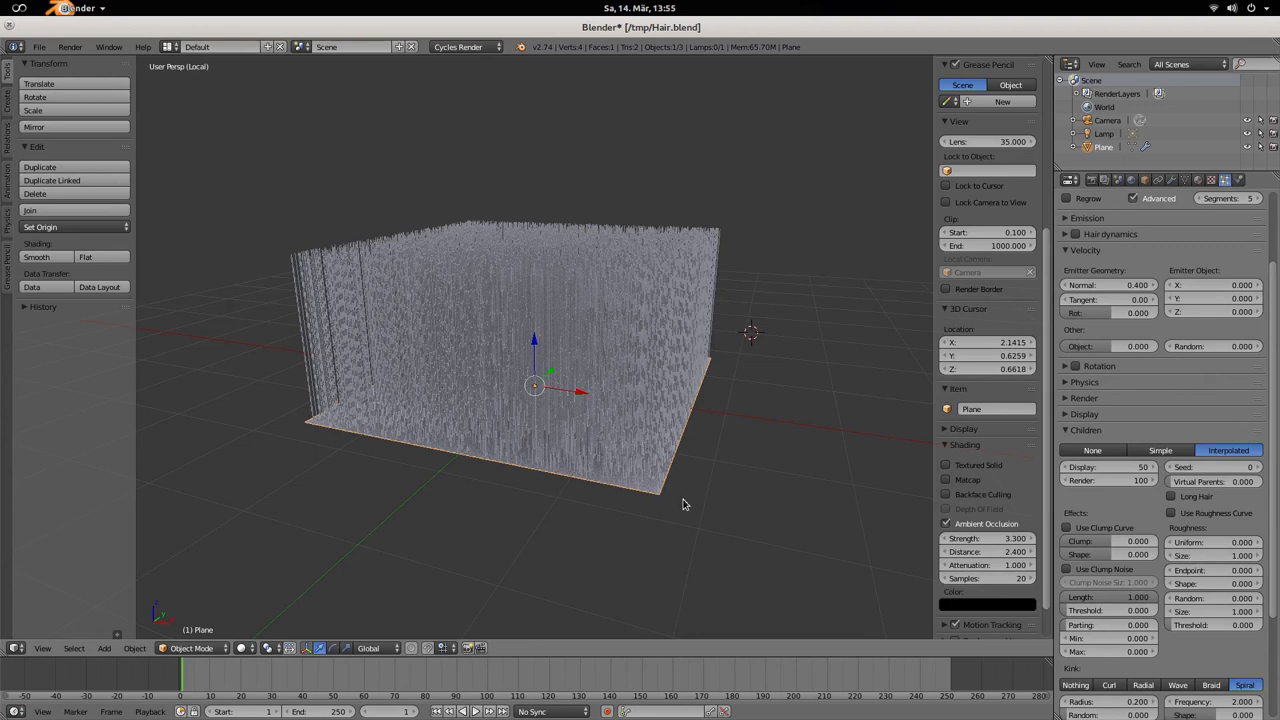
{"action": "mouse_move", "coordinate": [438, 453]}
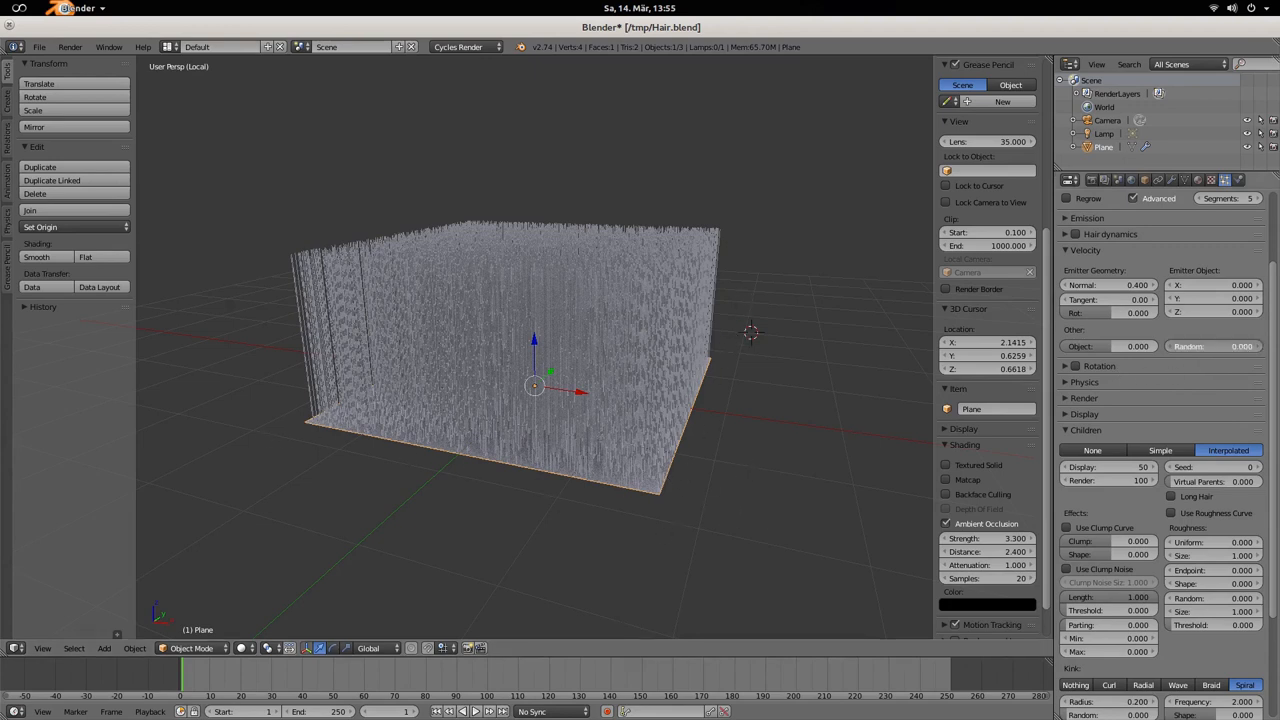
{"action": "left_click", "coordinate": [1240, 346]}
{"action": "type", "text": "0.010"}
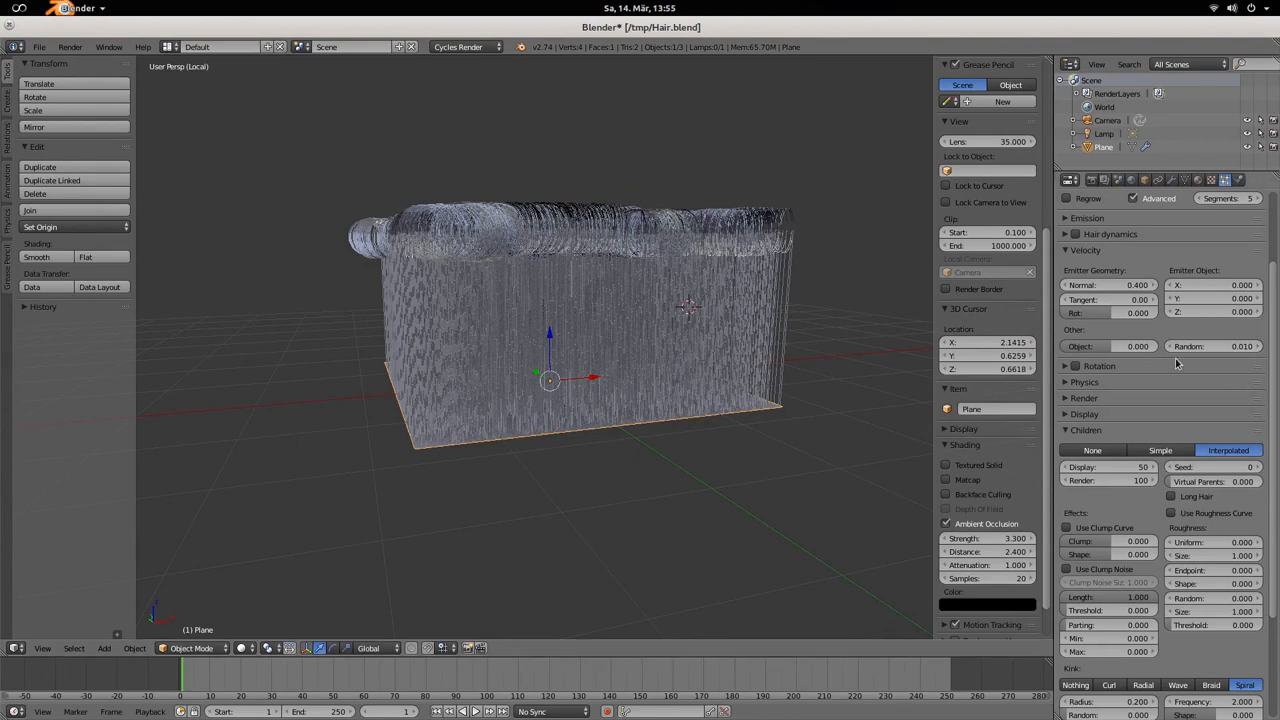
Randomize the spiral kink radius (0.590) and axis (0.619), then reduce displayed children.
{"action": "scroll", "scroll_direction": "down", "scroll_amount": 3}
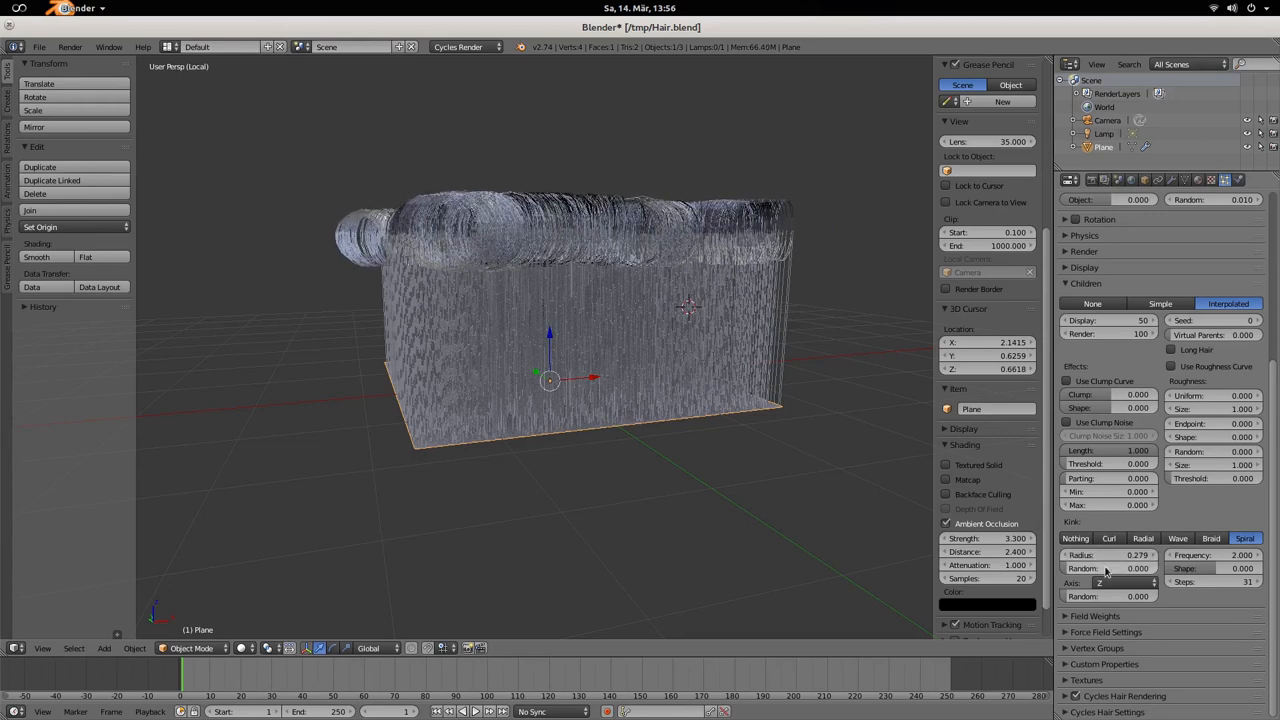
{"action": "left_click", "coordinate": [1110, 568]}
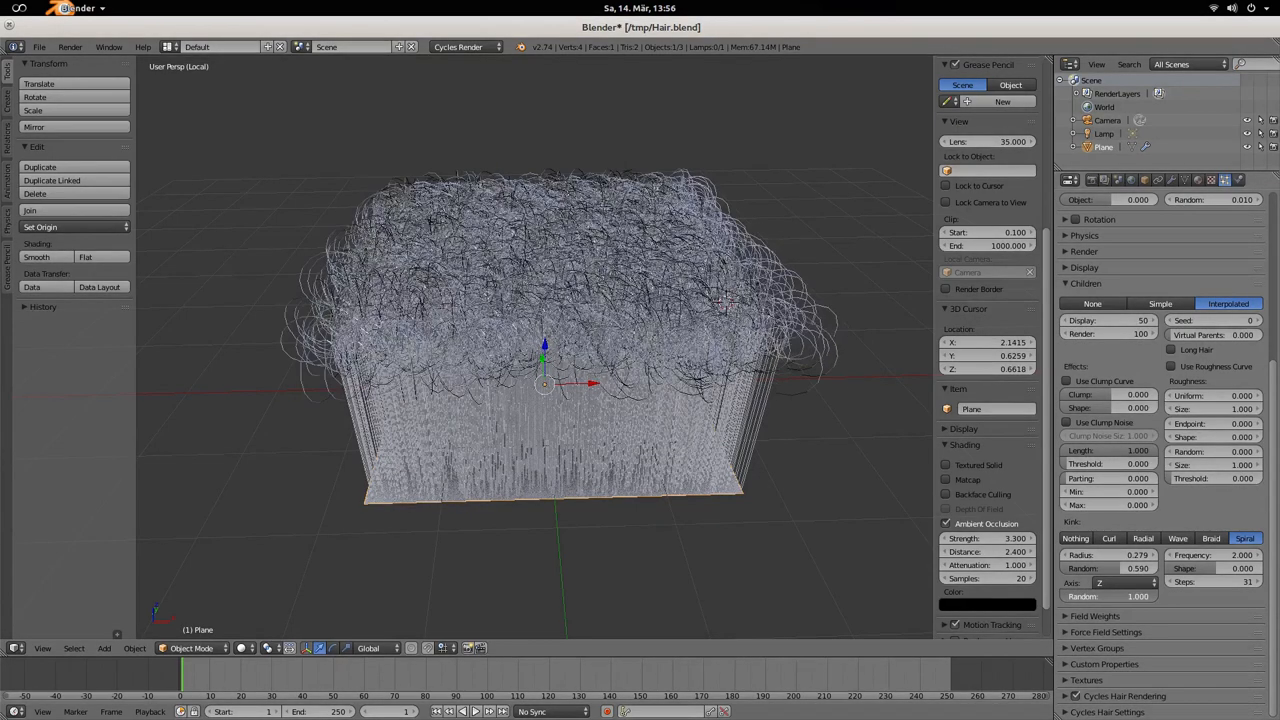
{"action": "left_click", "coordinate": [1115, 596]}
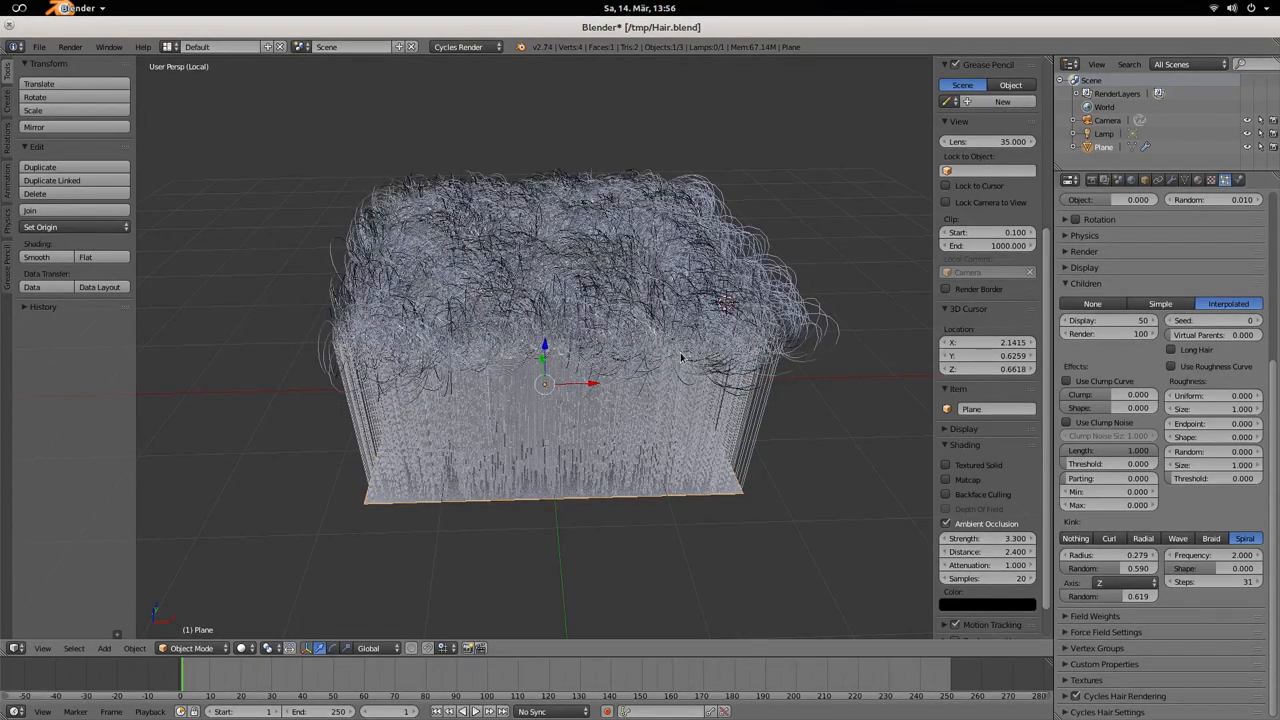
{"action": "left_click", "coordinate": [1143, 320]}
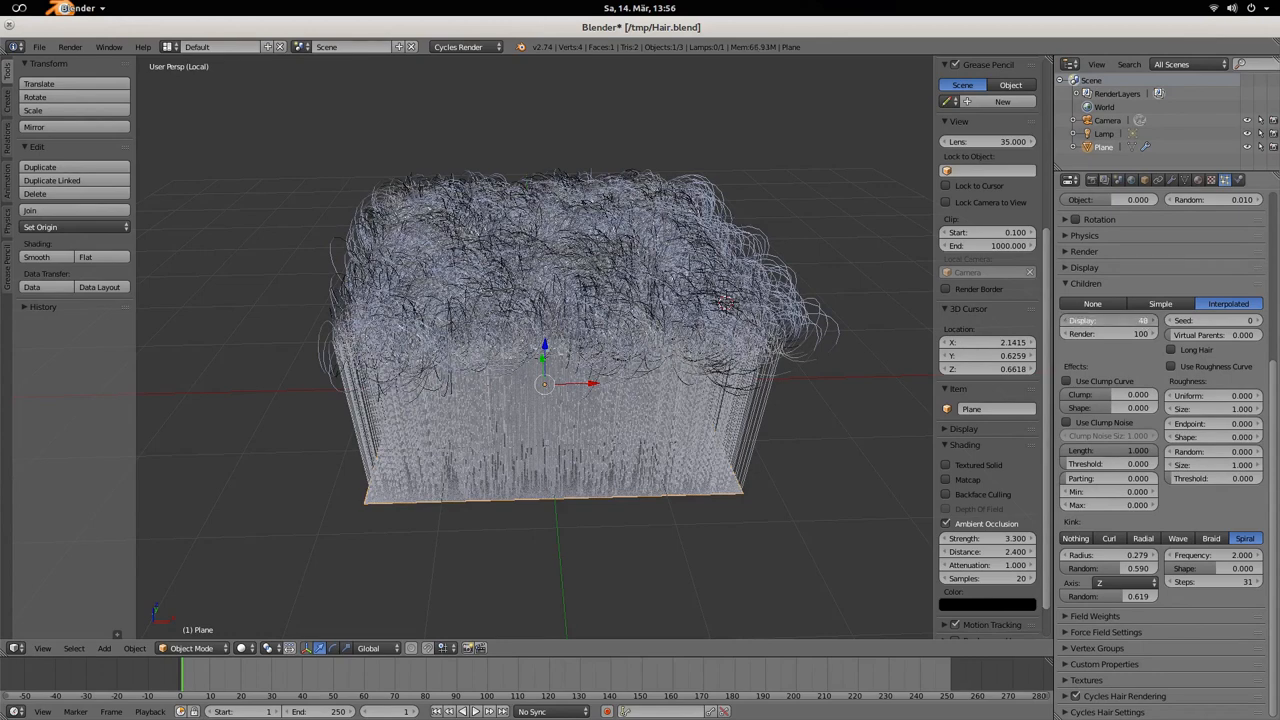
Show only 2 children per parent and adjust spiral Steps to 42.
{"action": "left_click", "coordinate": [1108, 319]}
{"action": "type", "text": "2"}
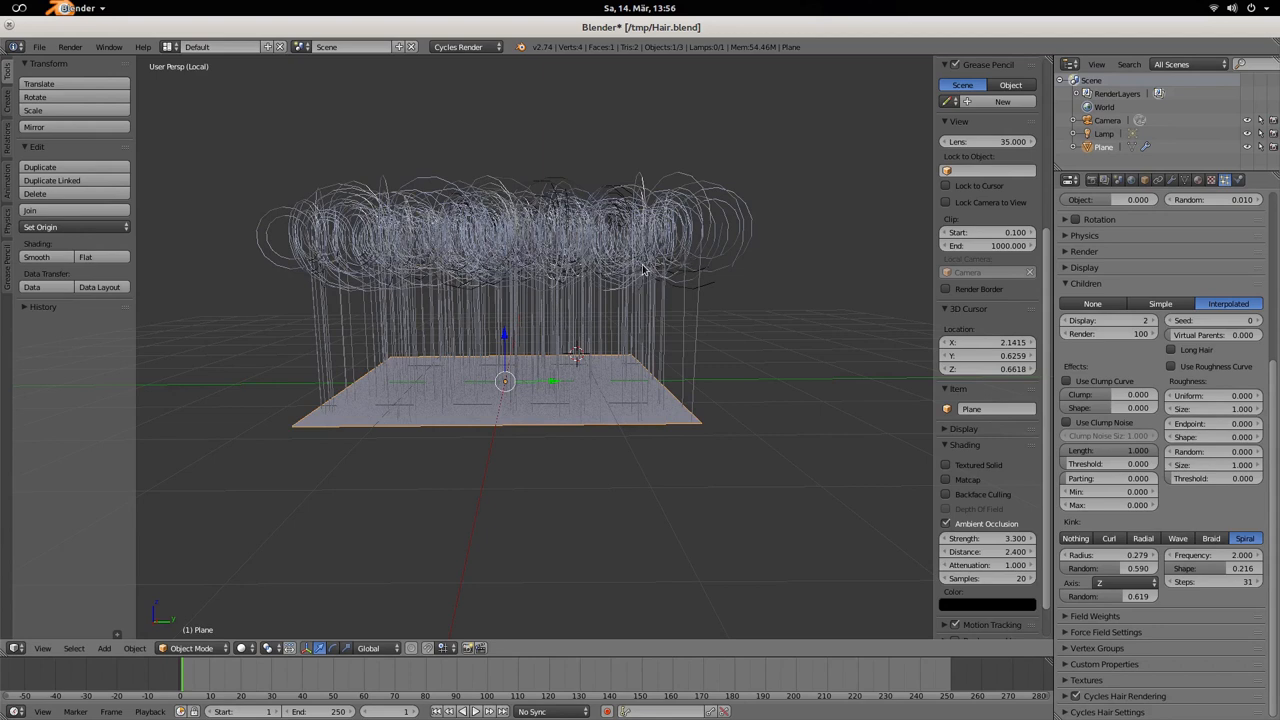
{"action": "mouse_move", "coordinate": [684, 237]}
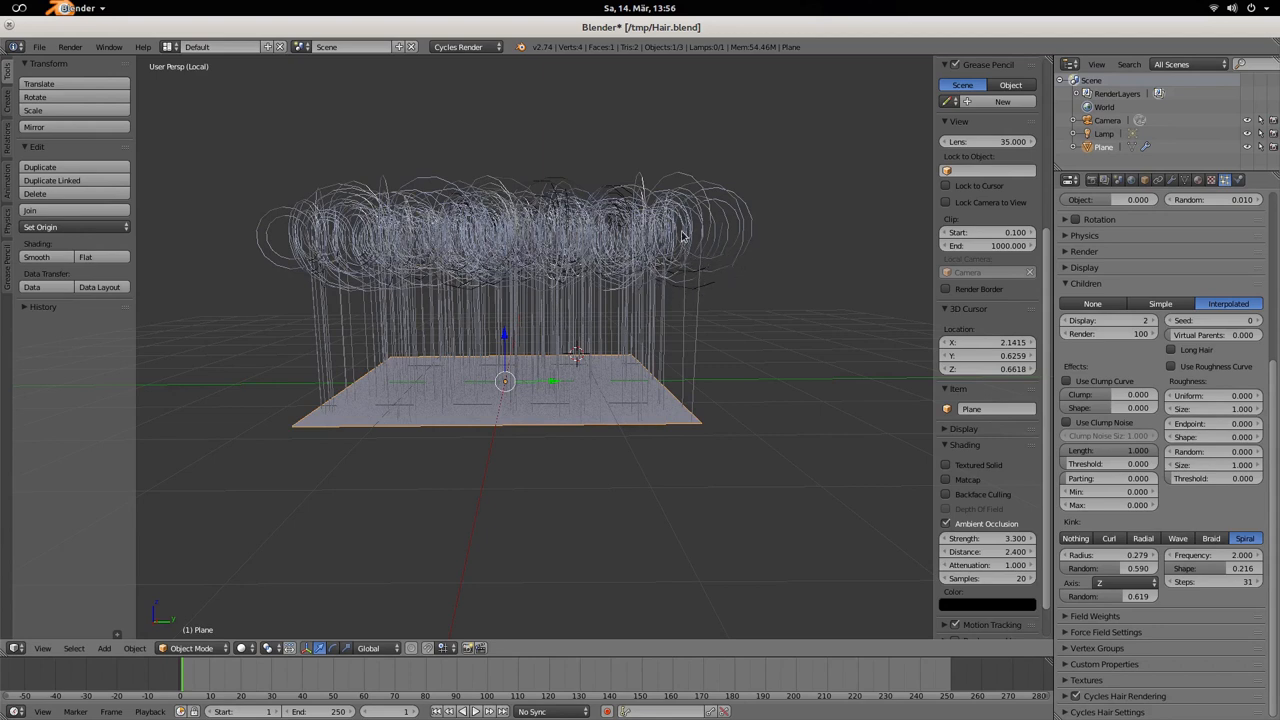
{"action": "mouse_move", "coordinate": [700, 262]}
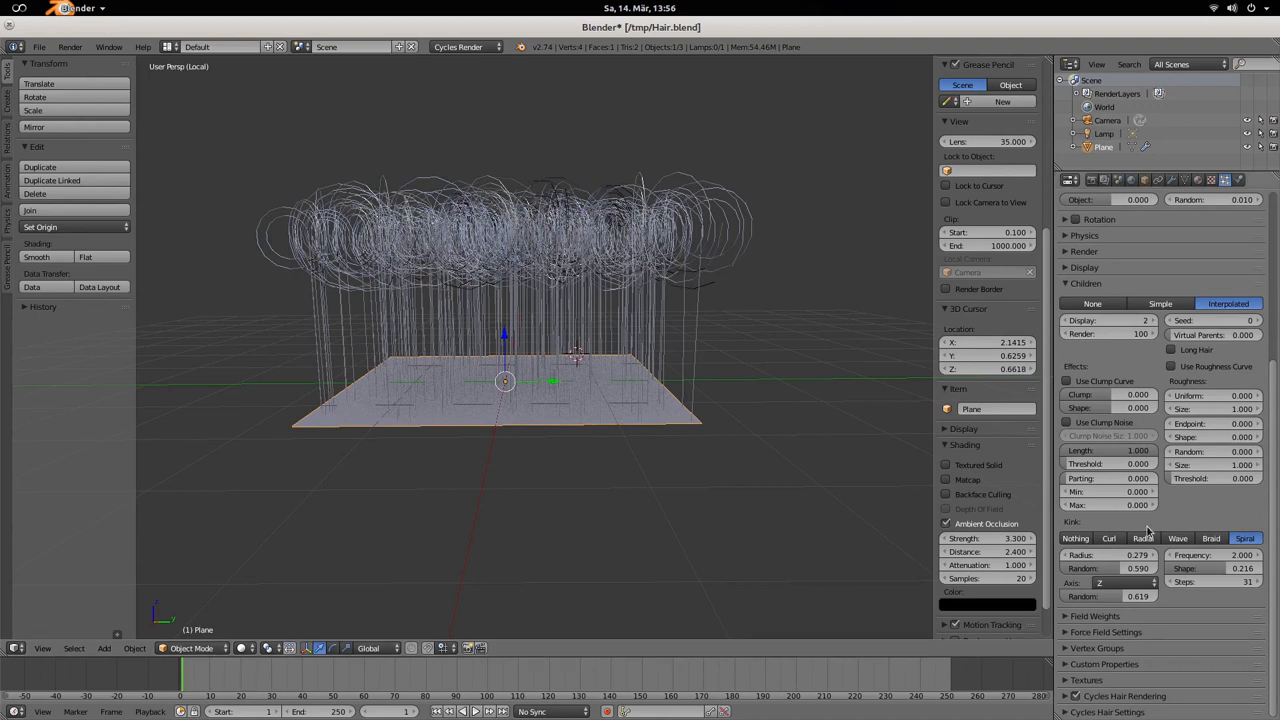
{"action": "left_click", "coordinate": [1210, 582]}
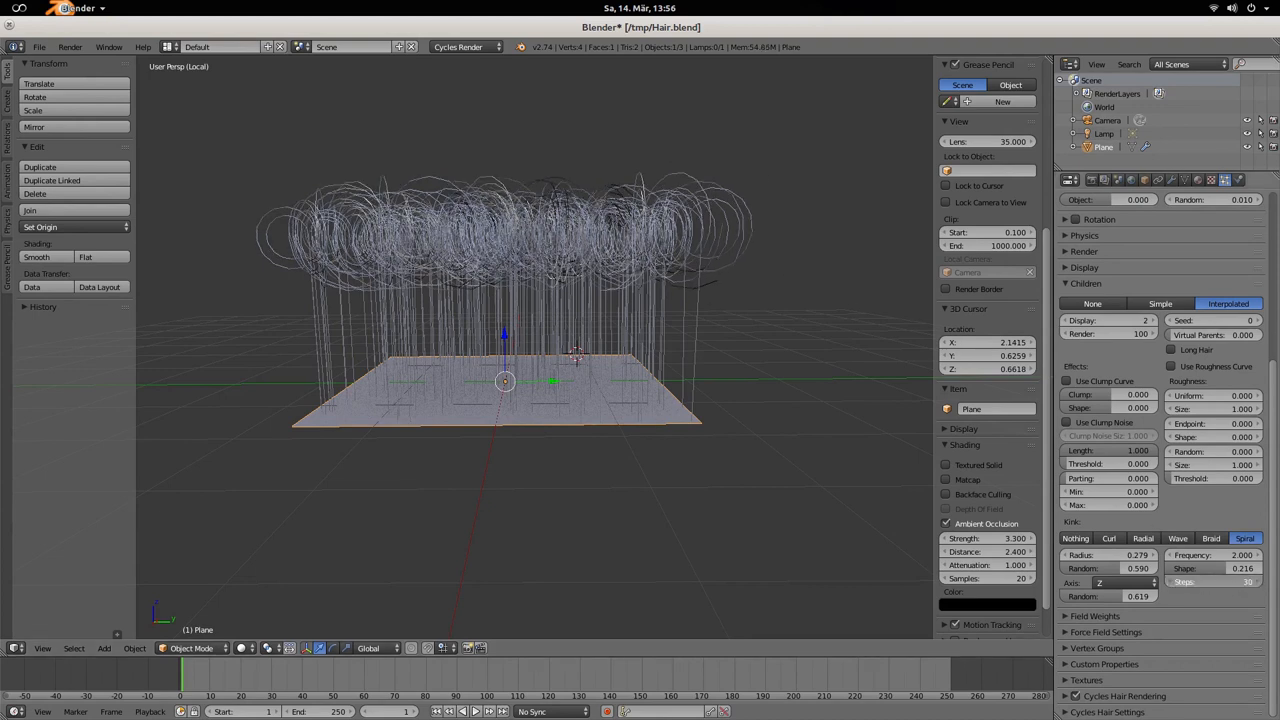
{"action": "left_click", "coordinate": [1230, 582]}
{"action": "type", "text": "42"}
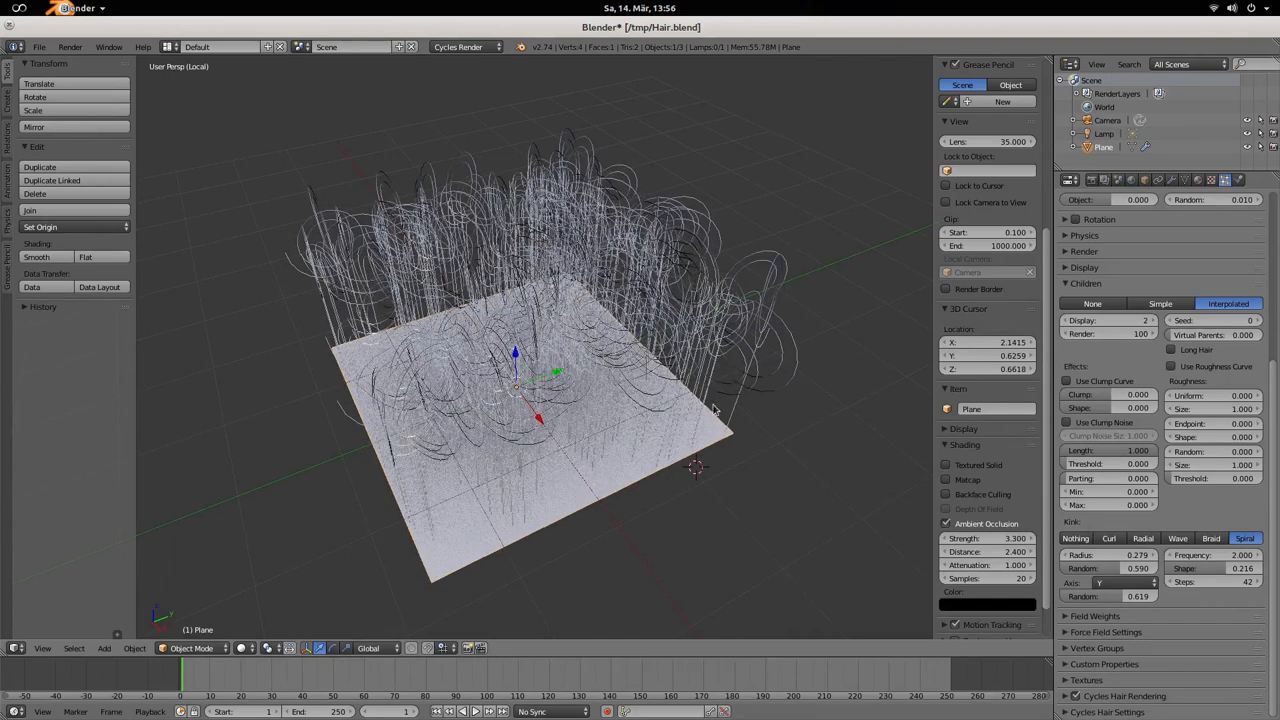
{"action": "mouse_move", "coordinate": [850, 418]}
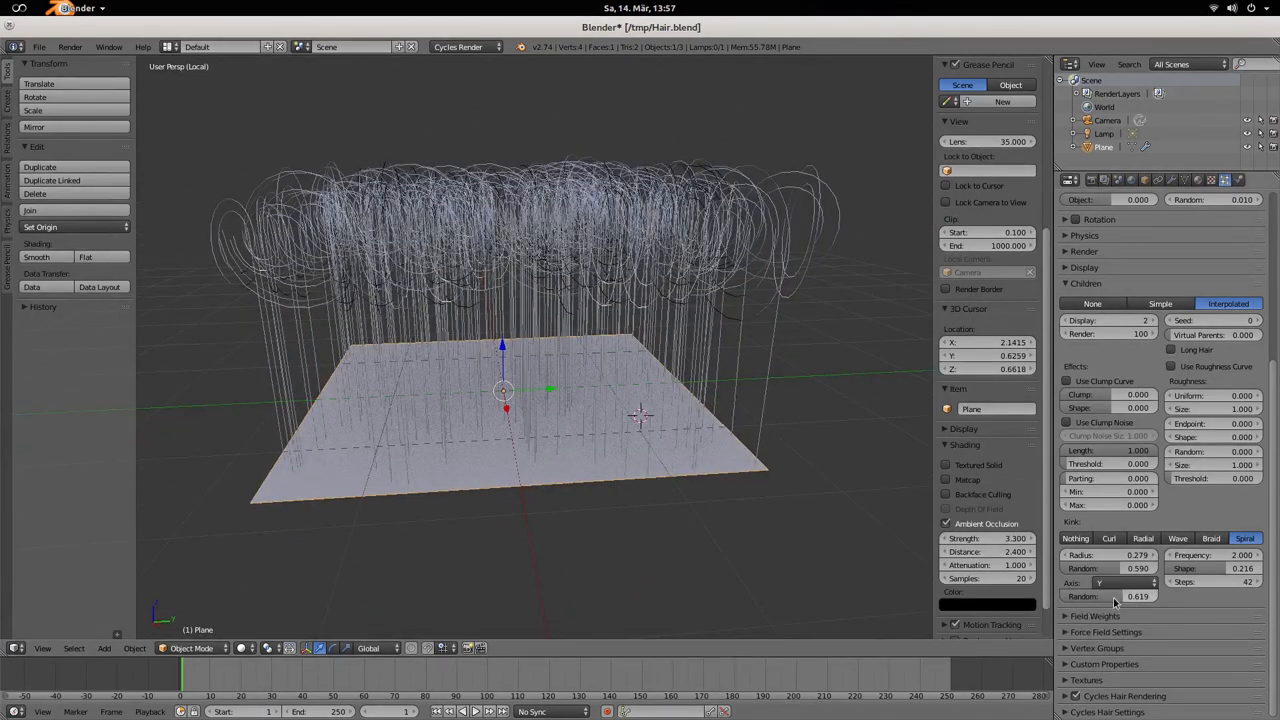
{"action": "mouse_move", "coordinate": [1115, 596]}
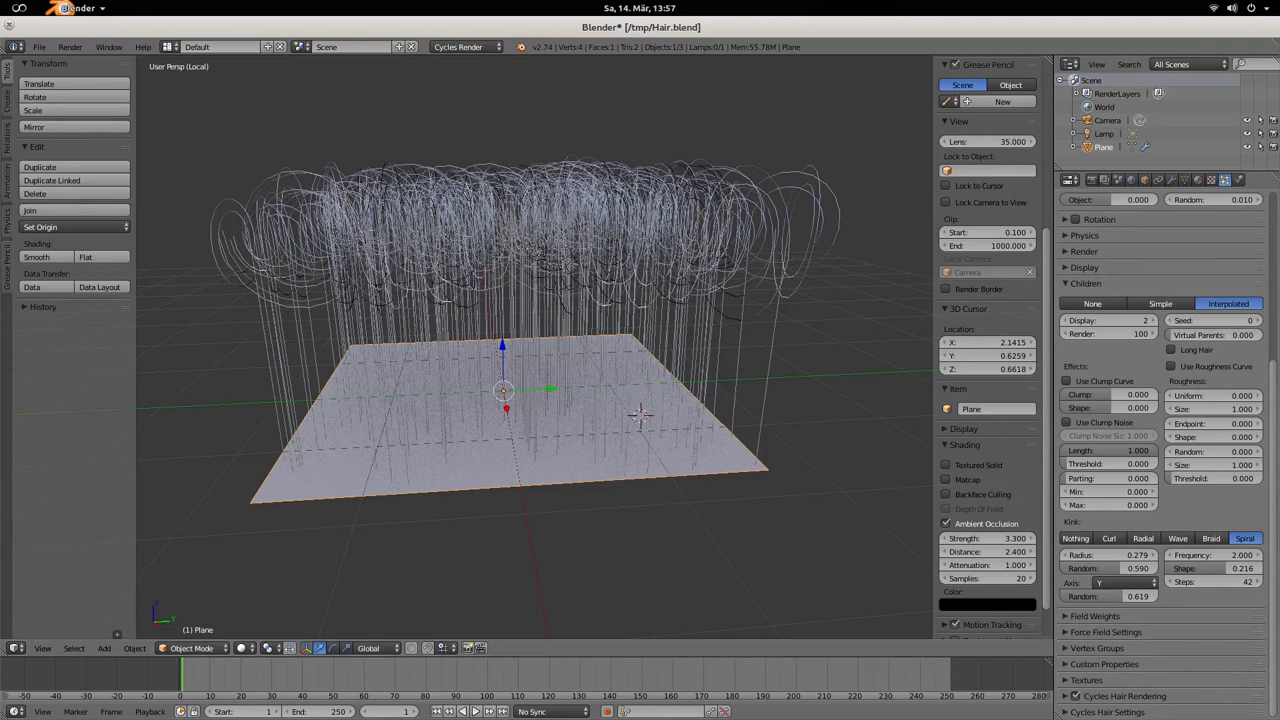
{"action": "mouse_move", "coordinate": [670, 414]}
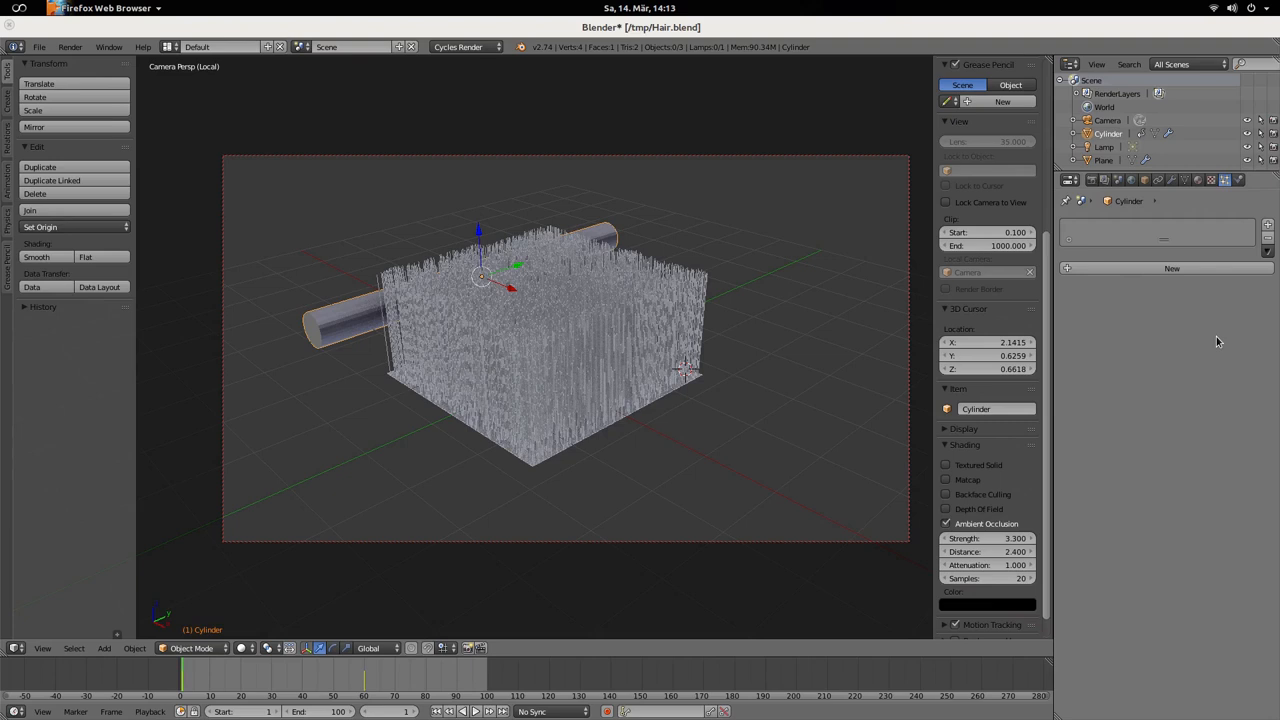
{"action": "mouse_move", "coordinate": [678, 286]}
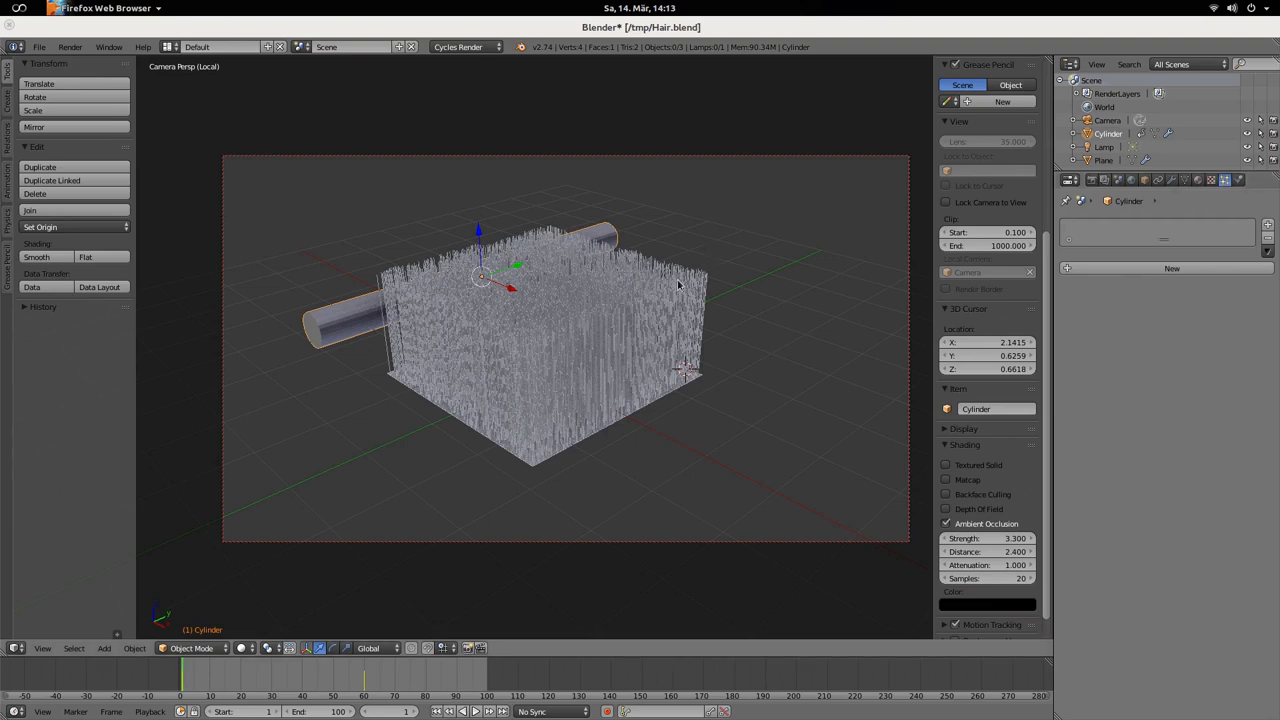
{"action": "mouse_move", "coordinate": [480, 395]}
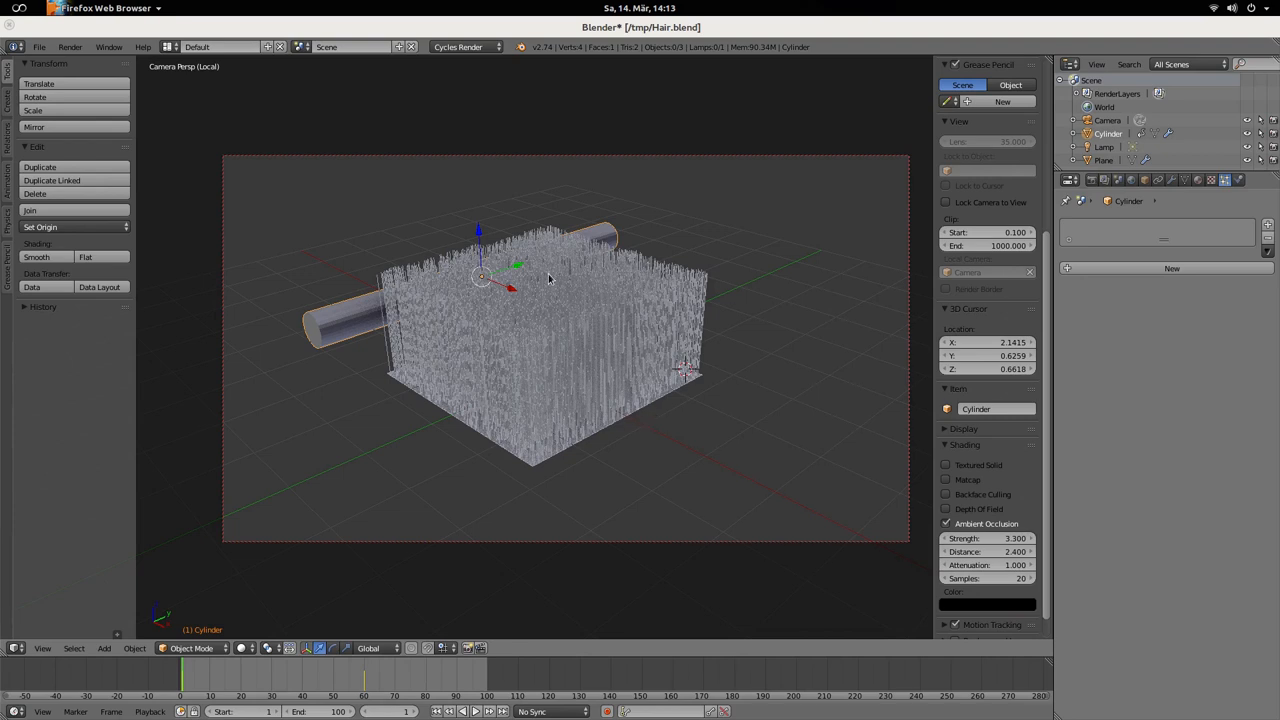
{"action": "mouse_move", "coordinate": [640, 369]}
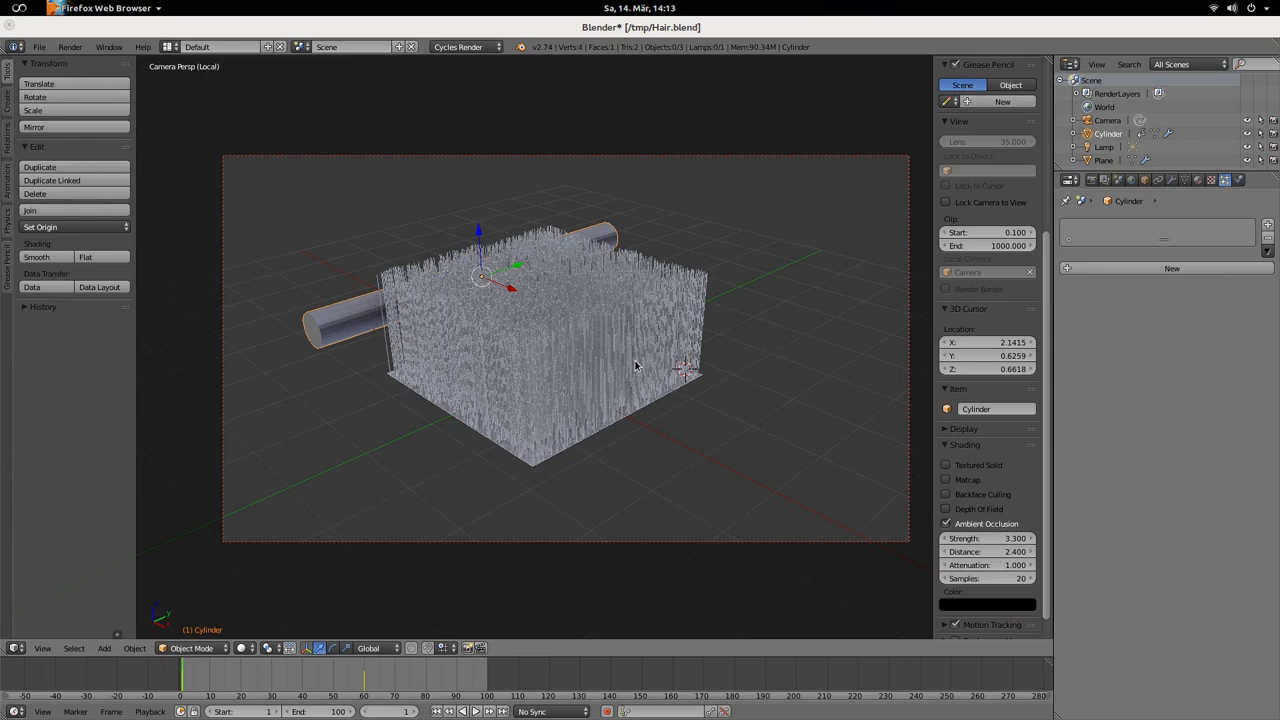
{"action": "mouse_move", "coordinate": [601, 365]}
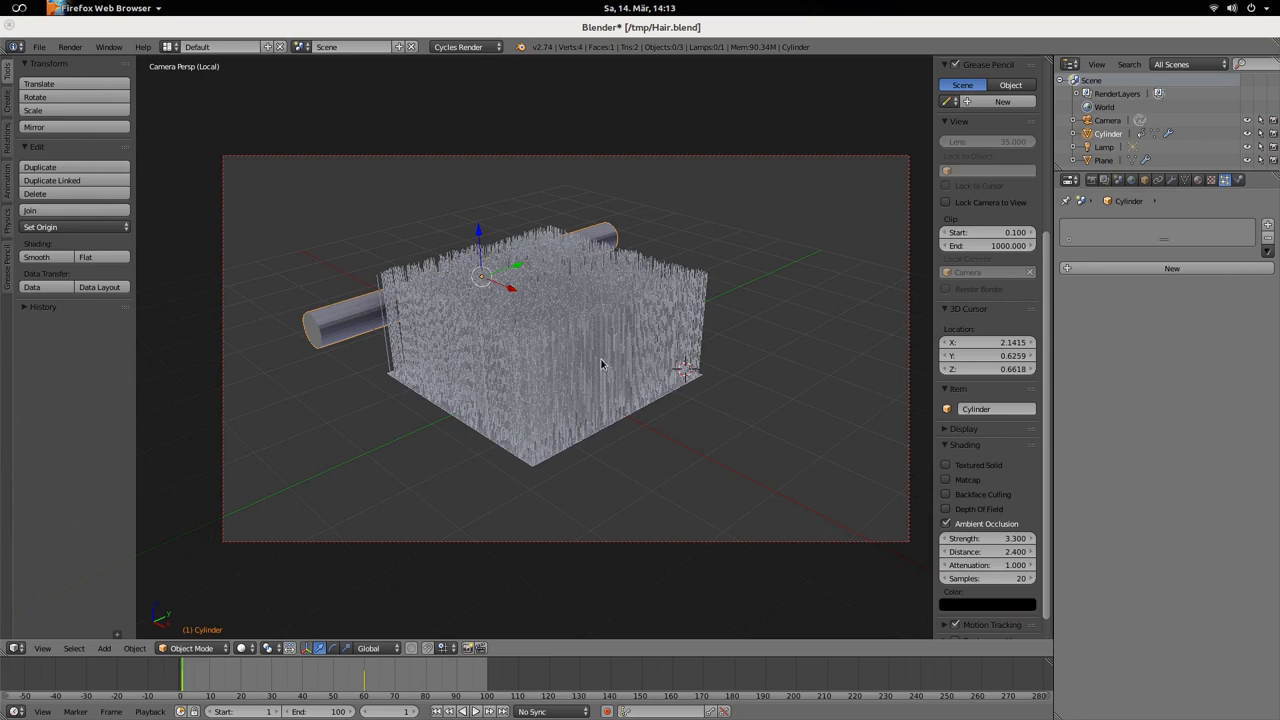
{"action": "mouse_move", "coordinate": [592, 374]}
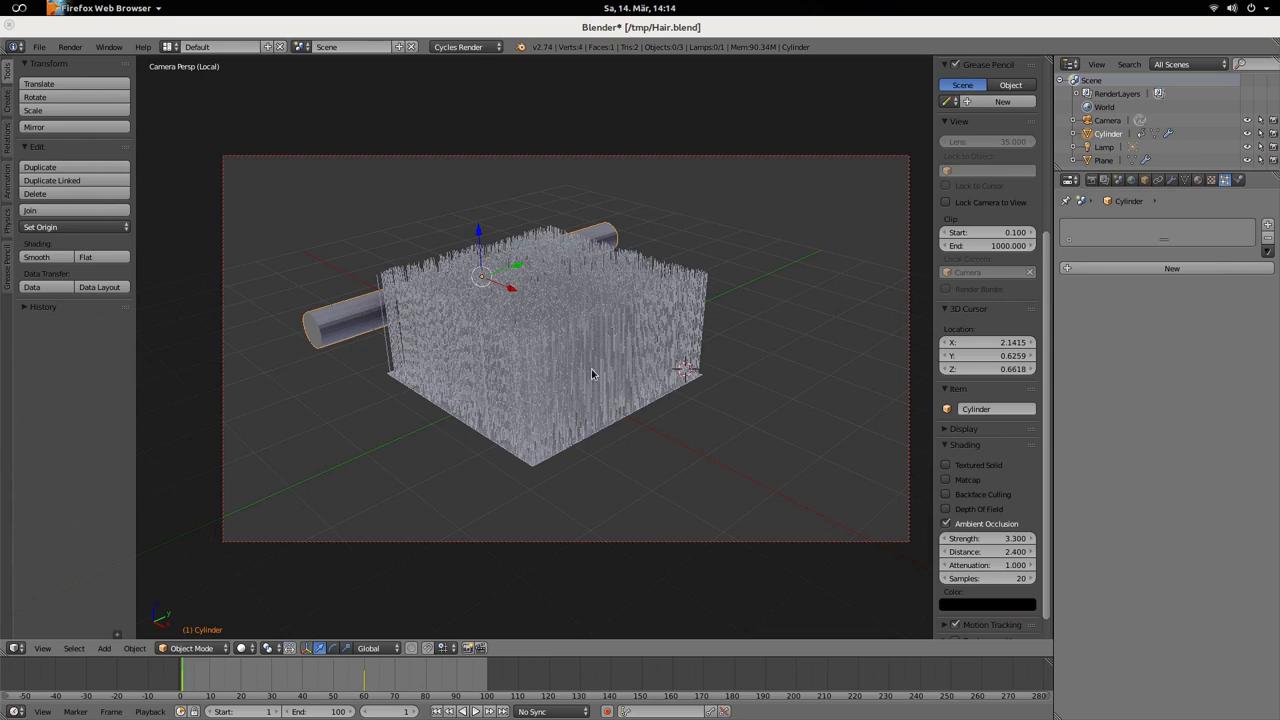
{"action": "mouse_move", "coordinate": [620, 388]}
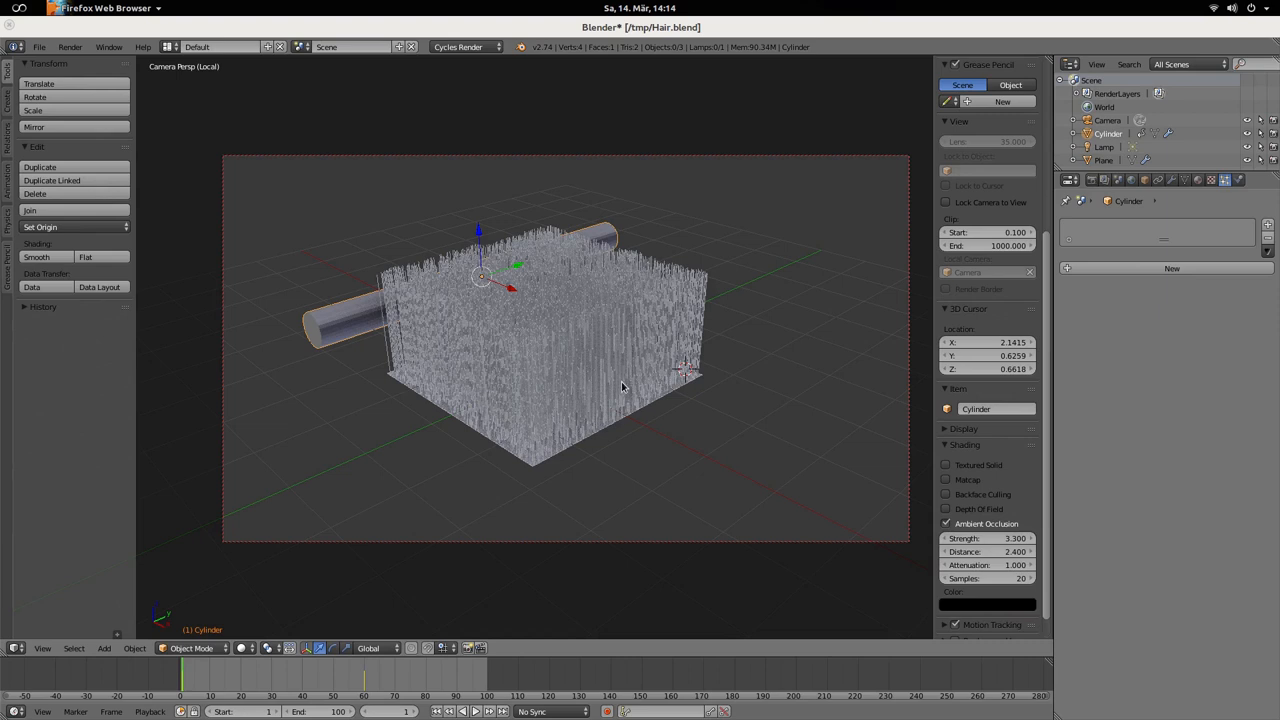
{"action": "mouse_move", "coordinate": [360, 337]}
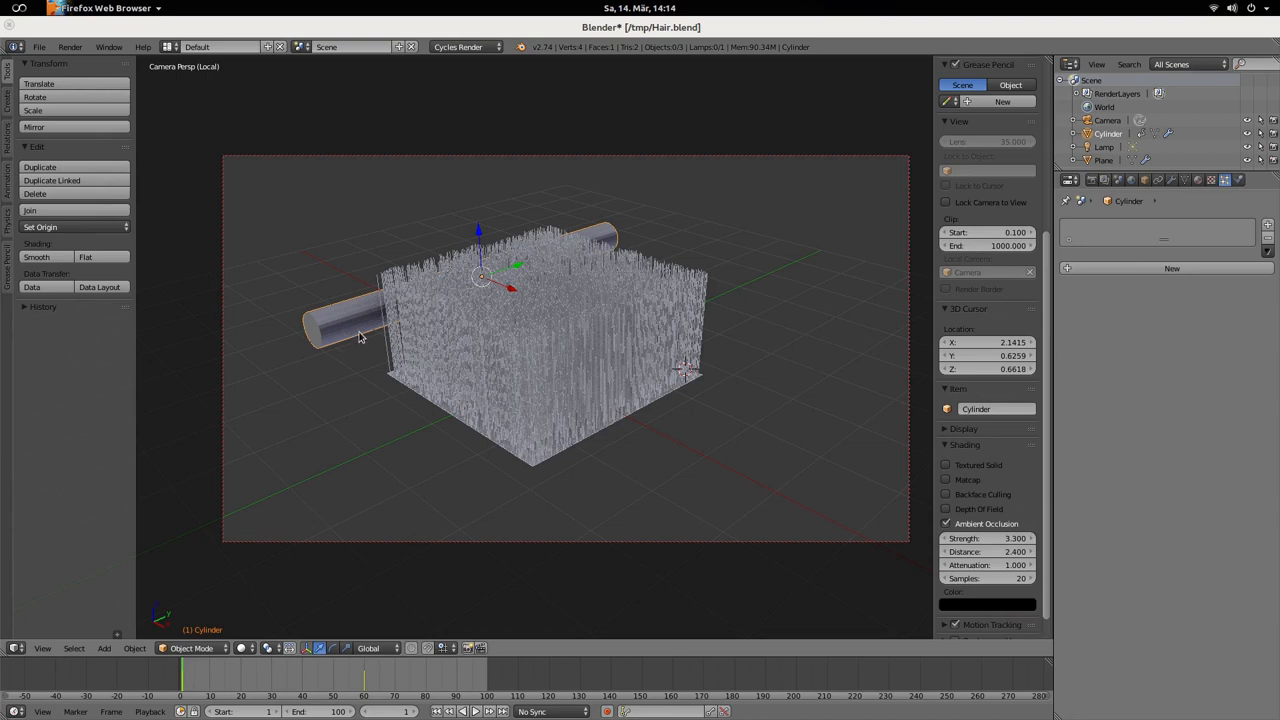
{"action": "mouse_move", "coordinate": [608, 243]}
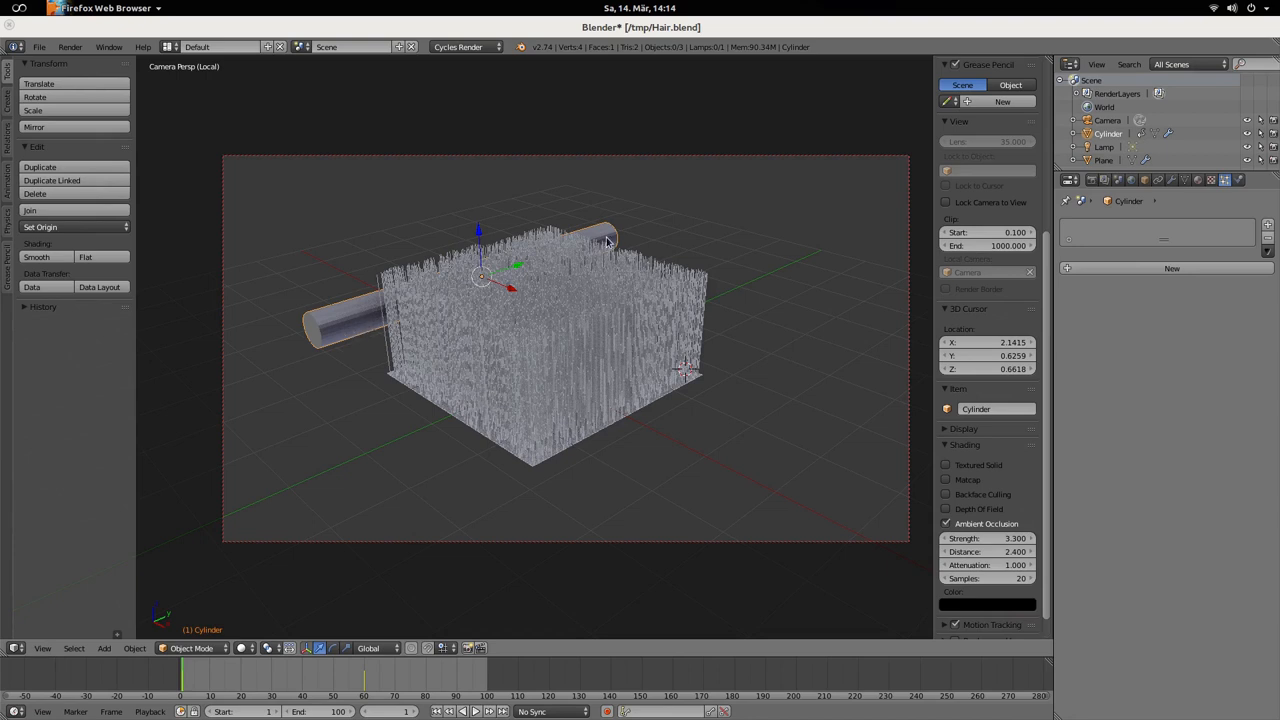
{"action": "mouse_move", "coordinate": [603, 337]}
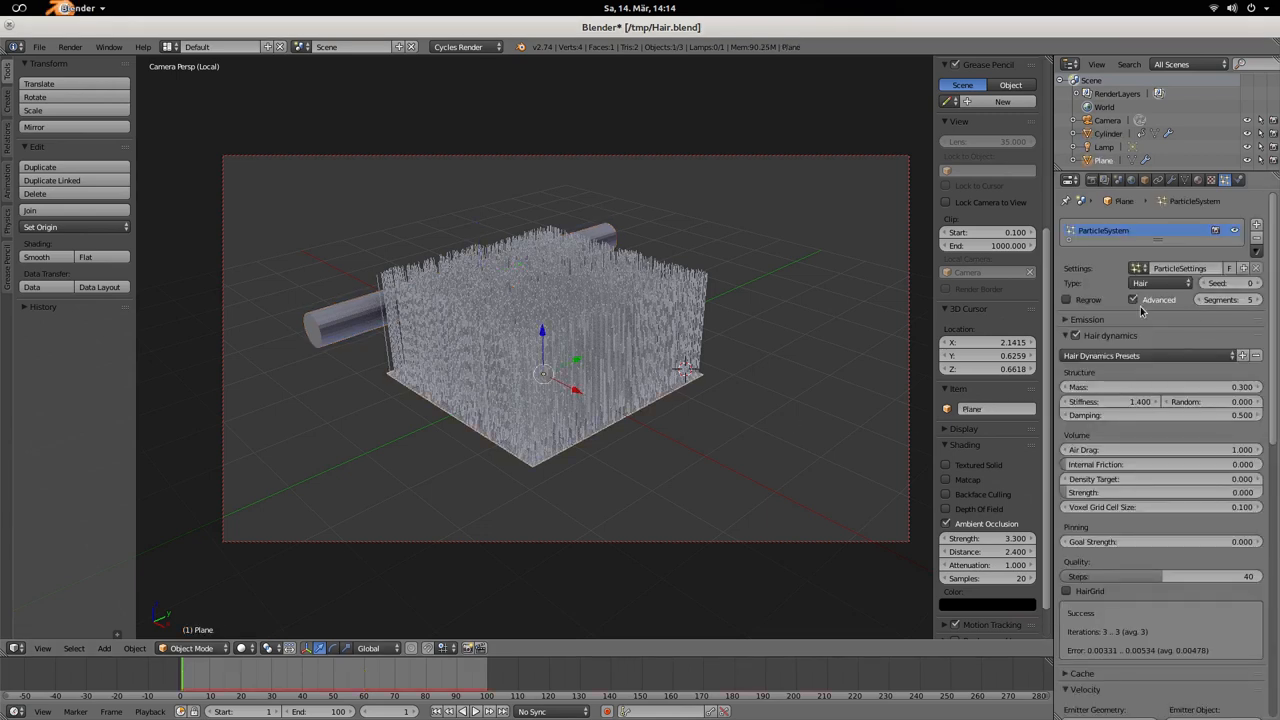
{"action": "mouse_move", "coordinate": [1093, 365]}
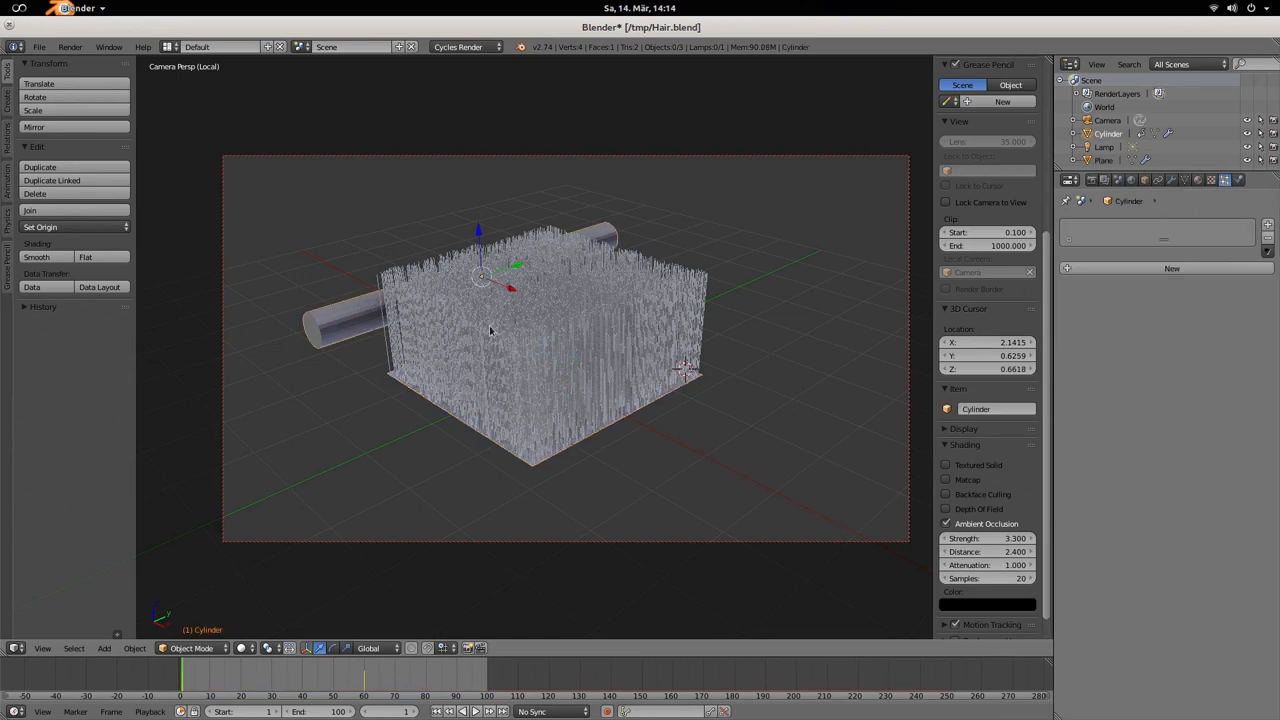
Show the Cylinder's Collision settings in the Physics tab.
{"action": "left_click", "coordinate": [1116, 256]}
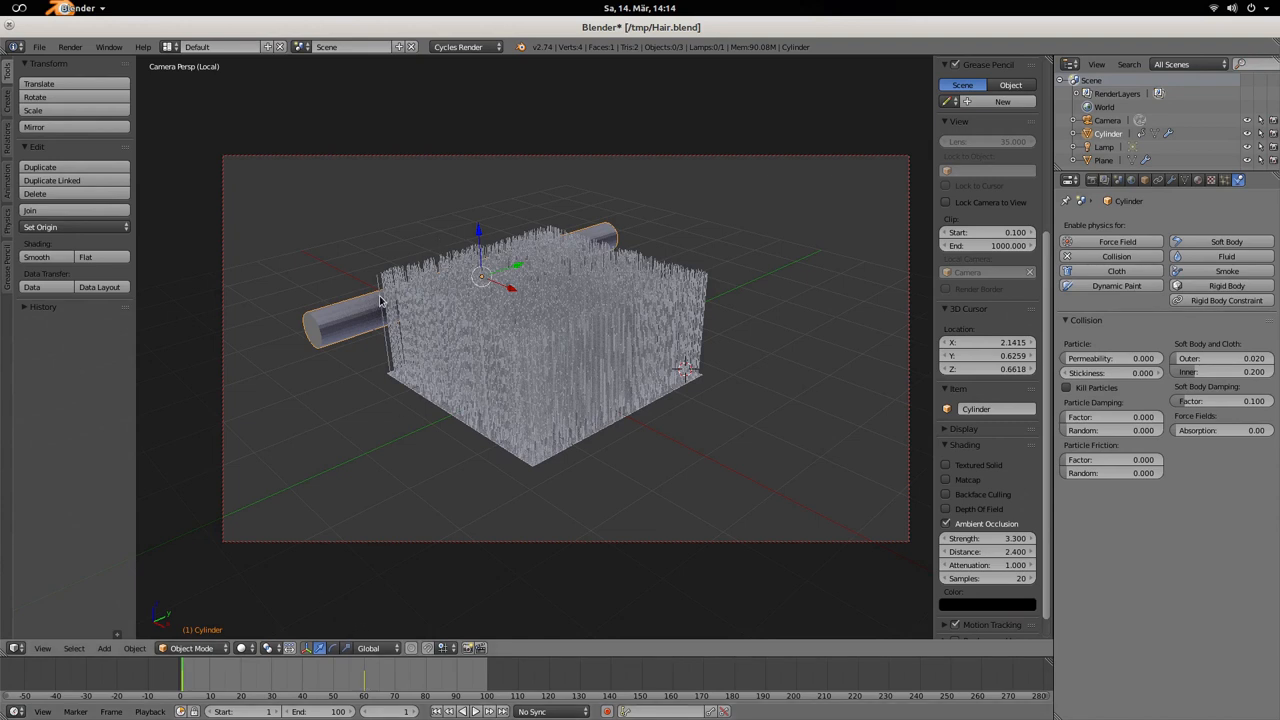
{"action": "left_click", "coordinate": [477, 711]}
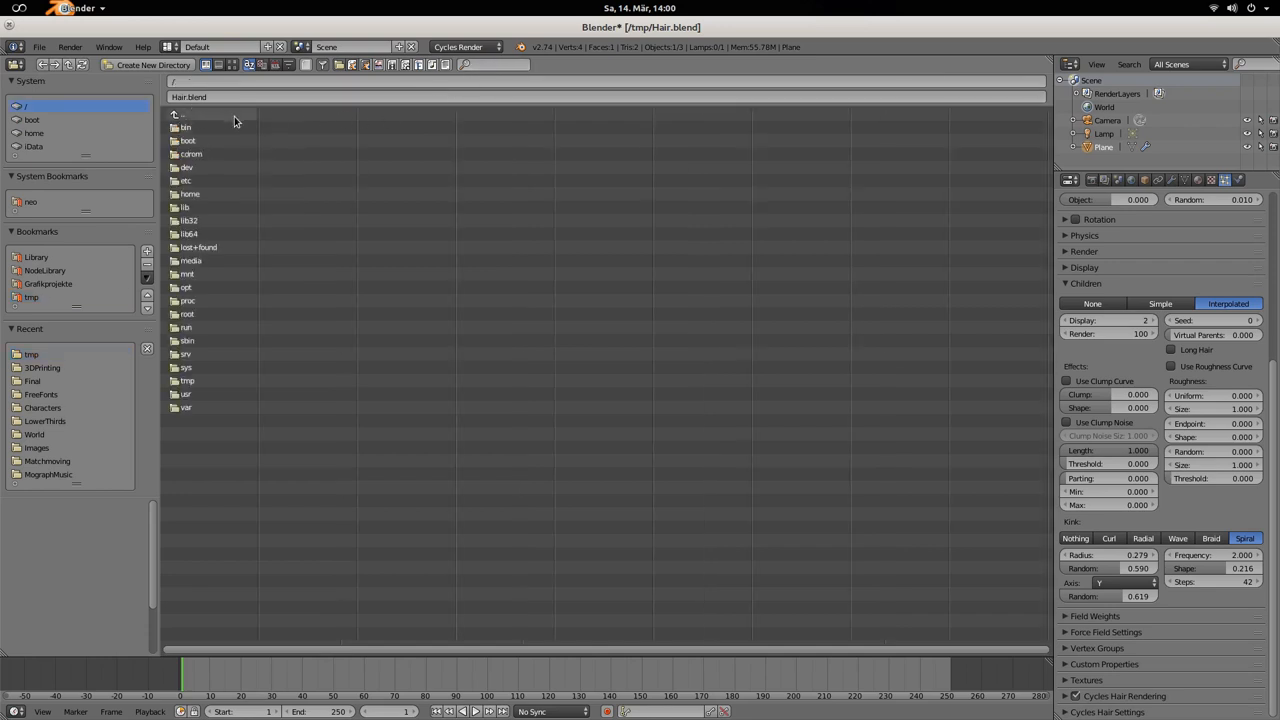
{"action": "mouse_move", "coordinate": [205, 126]}
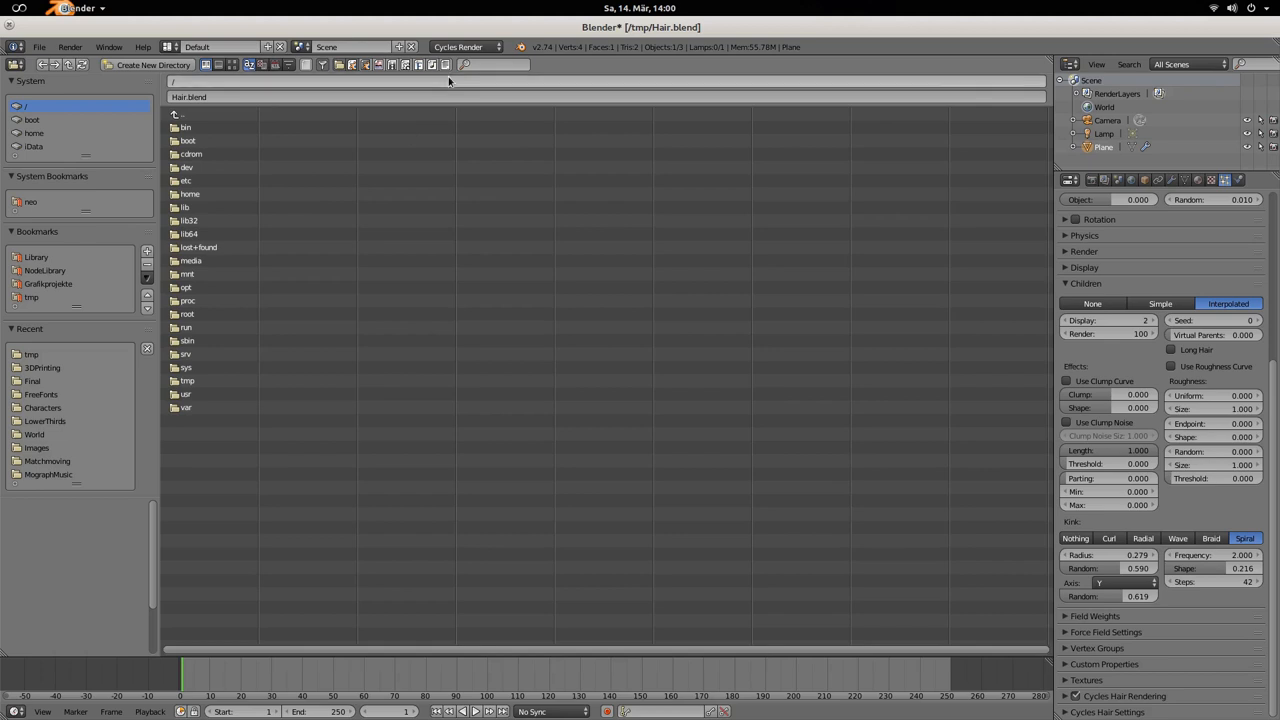
{"action": "mouse_move", "coordinate": [465, 64]}
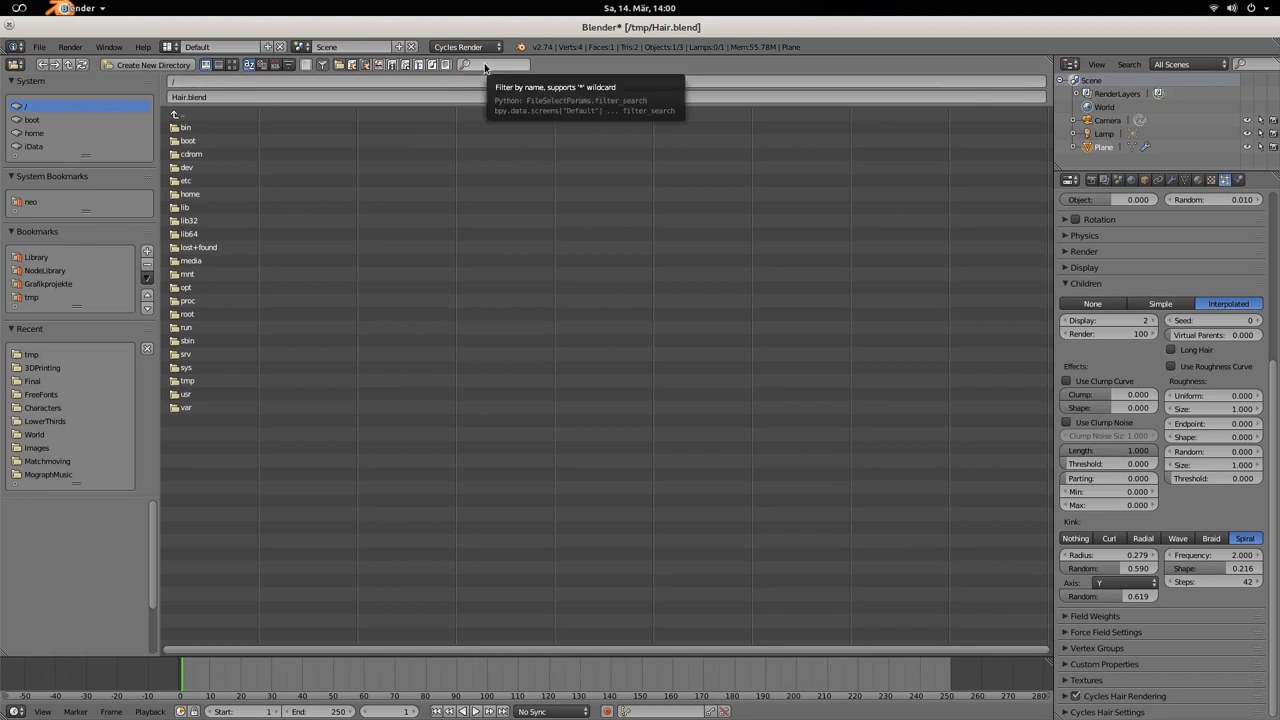
{"action": "mouse_move", "coordinate": [505, 68]}
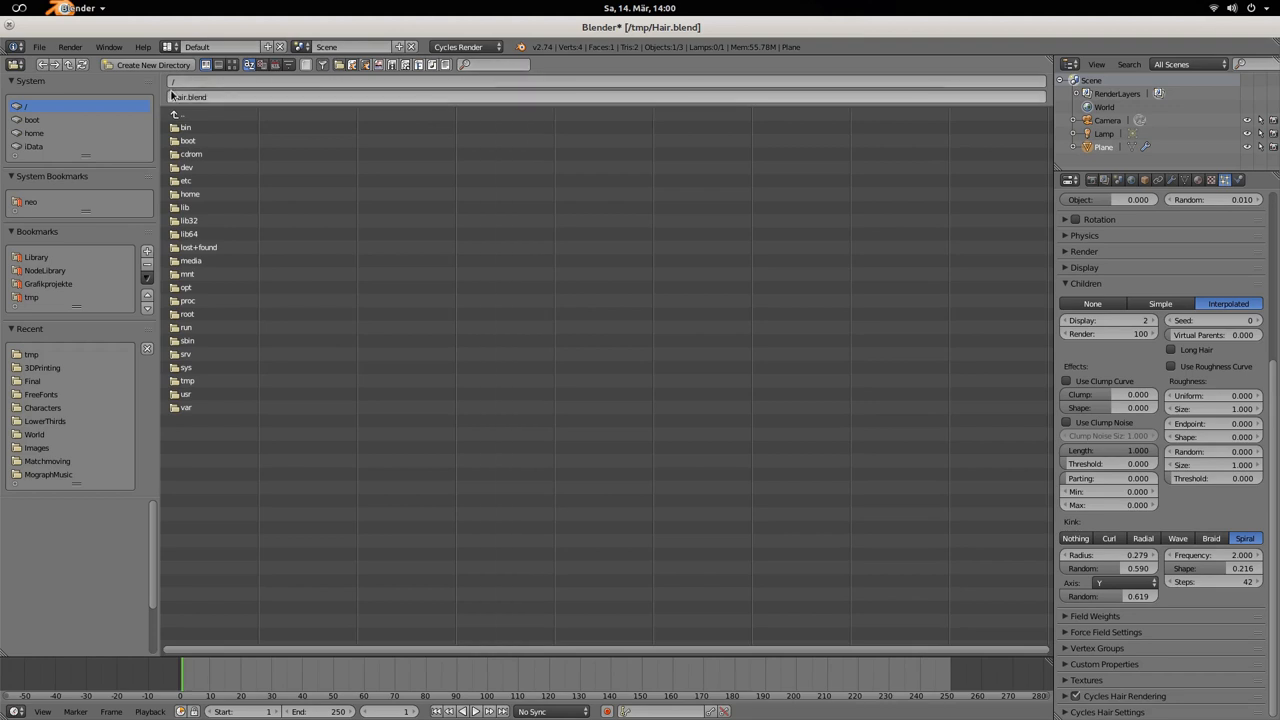
{"action": "mouse_move", "coordinate": [505, 73]}
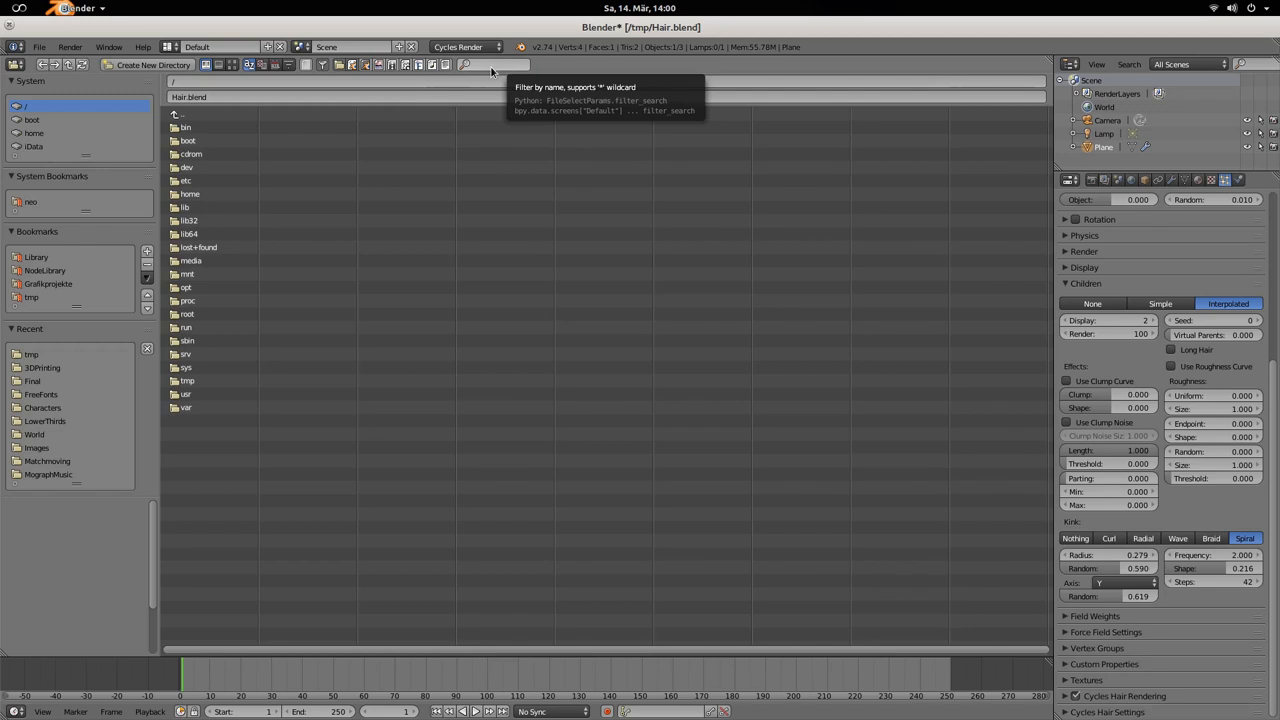
{"action": "mouse_move", "coordinate": [42, 257]}
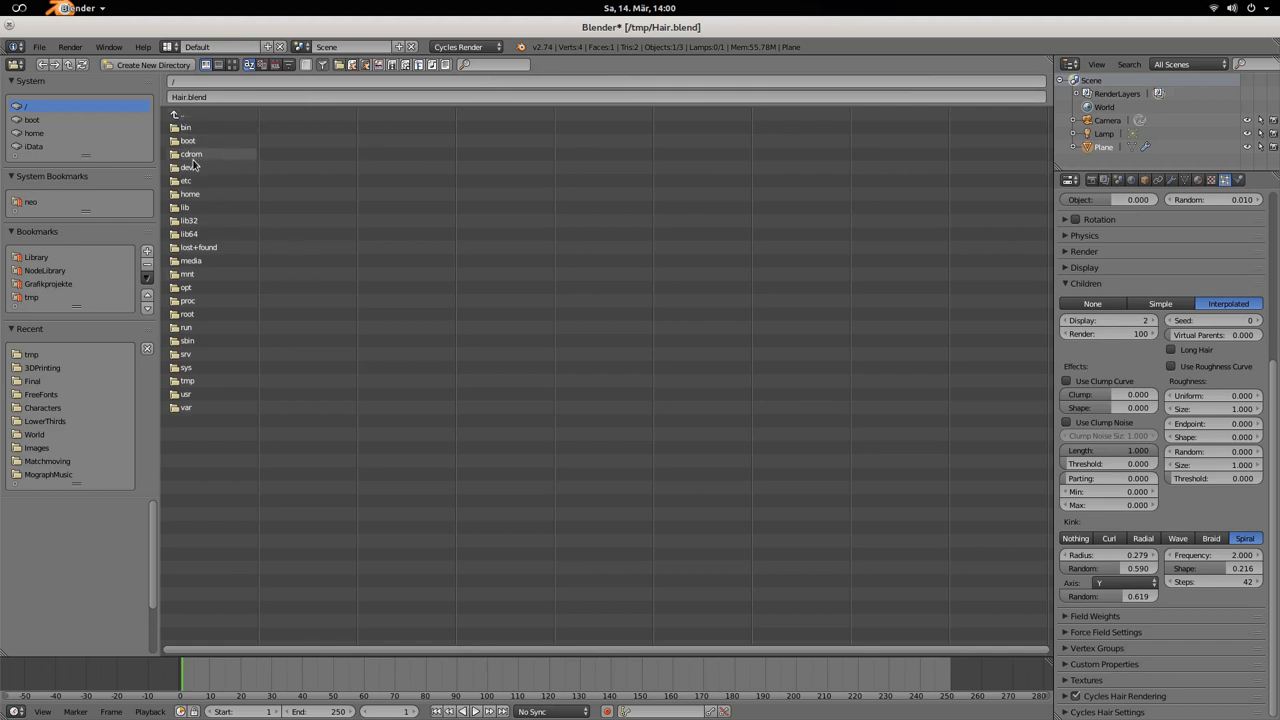
{"action": "mouse_move", "coordinate": [147, 256]}
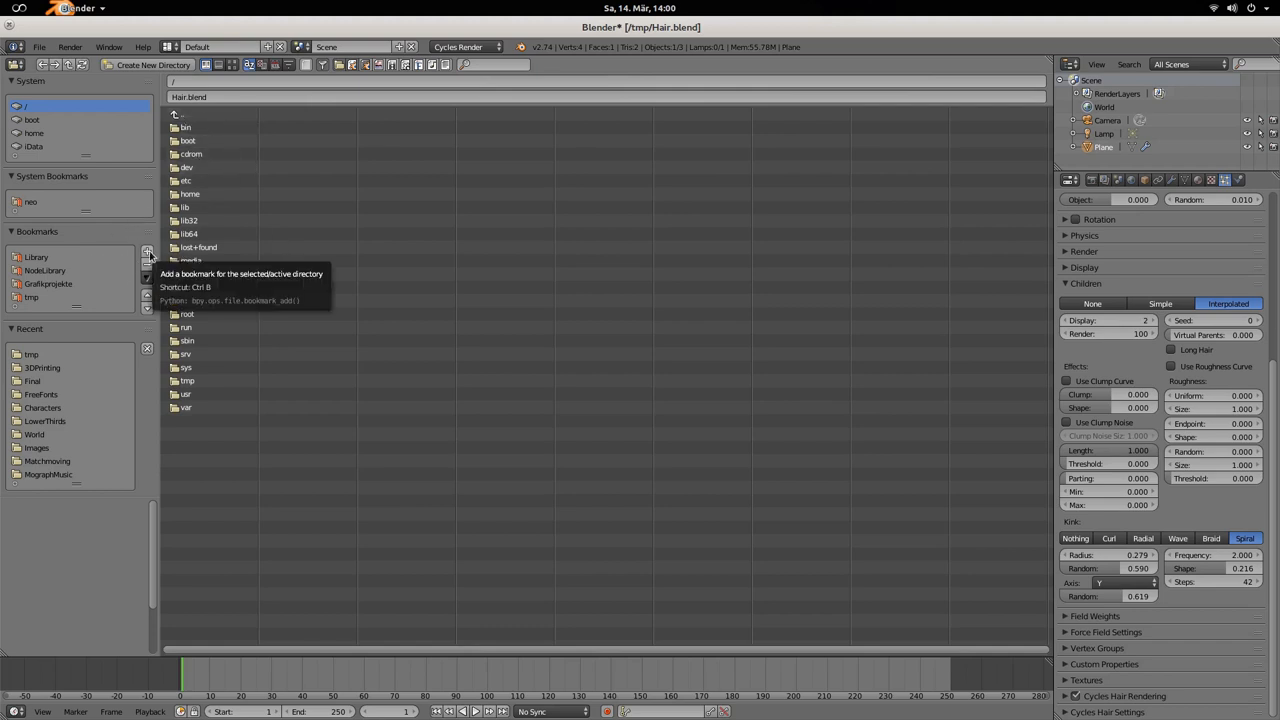
Bookmark the root directory as a new entry named Root.
{"action": "left_click", "coordinate": [146, 251]}
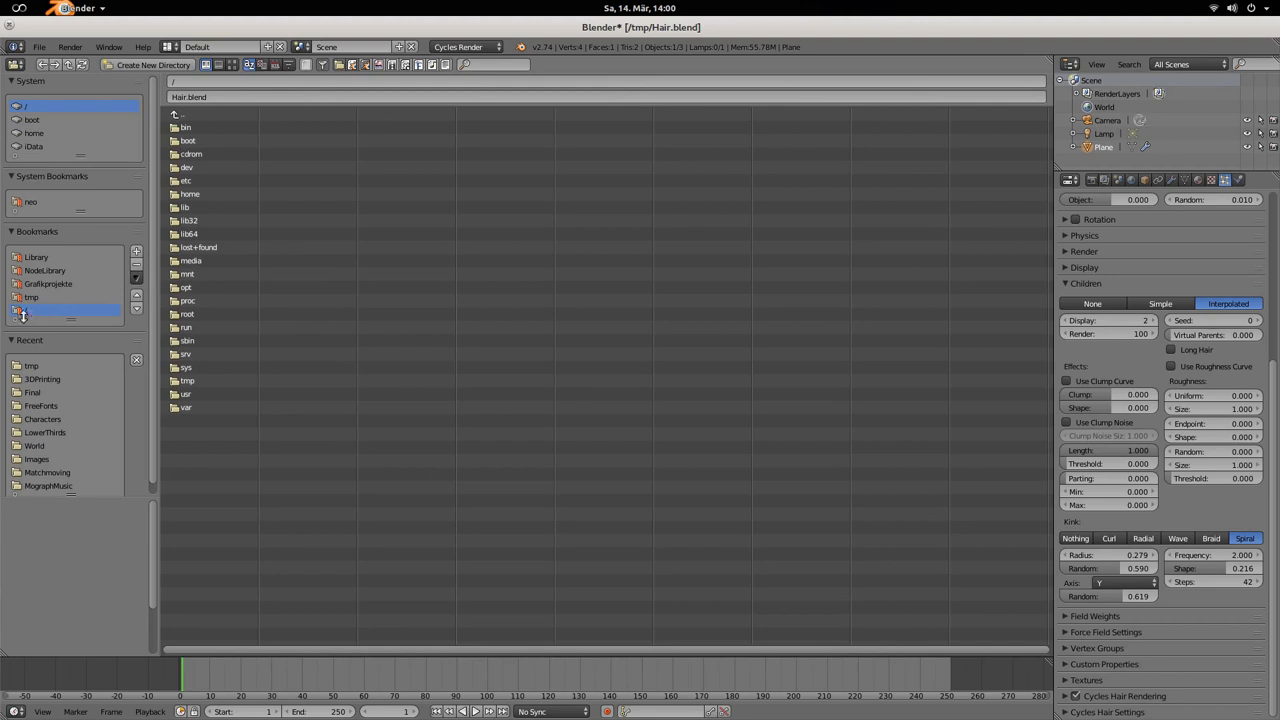
{"action": "mouse_move", "coordinate": [30, 311]}
{"action": "type", "text": "Root"}
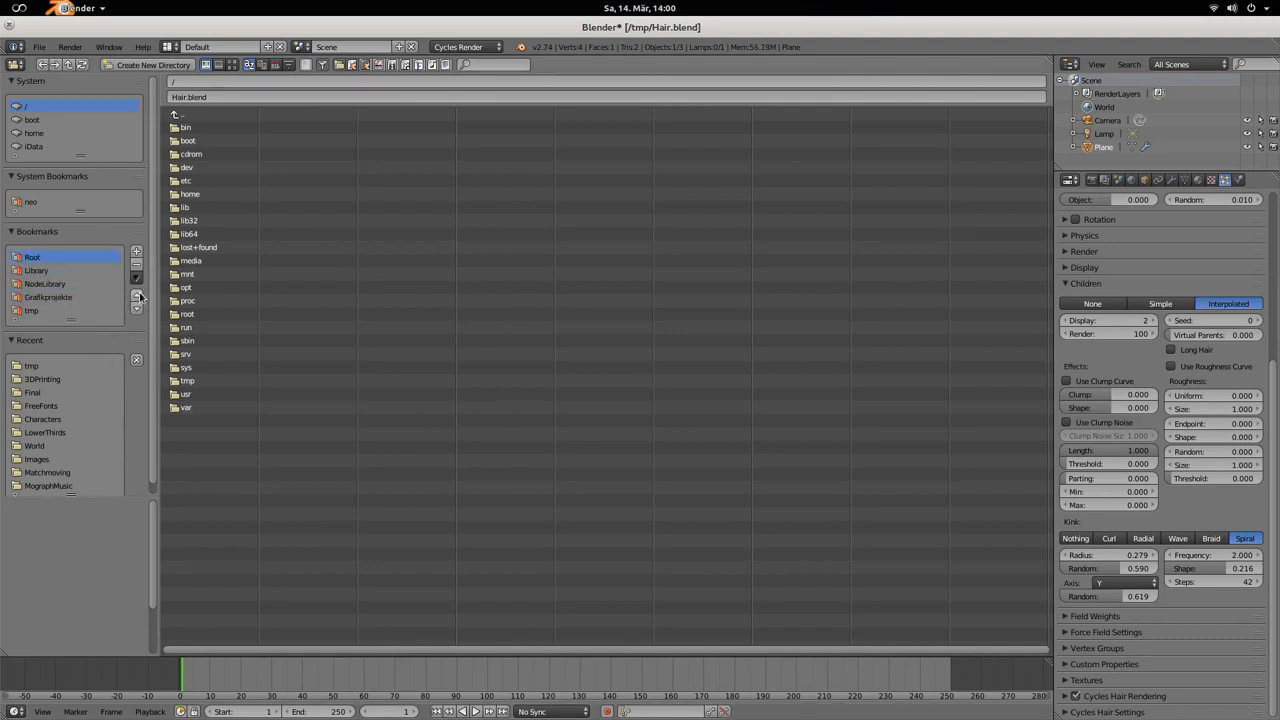
{"action": "mouse_move", "coordinate": [31, 365]}
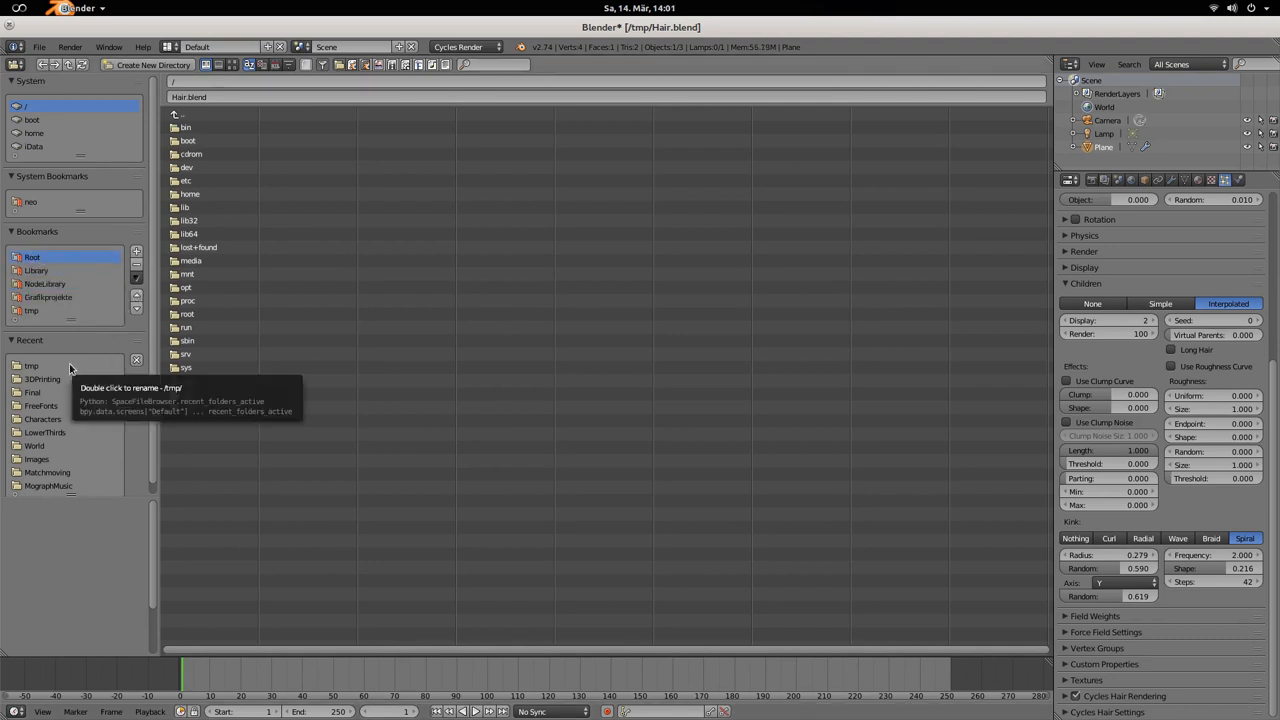
{"action": "right_click", "coordinate": [32, 310]}
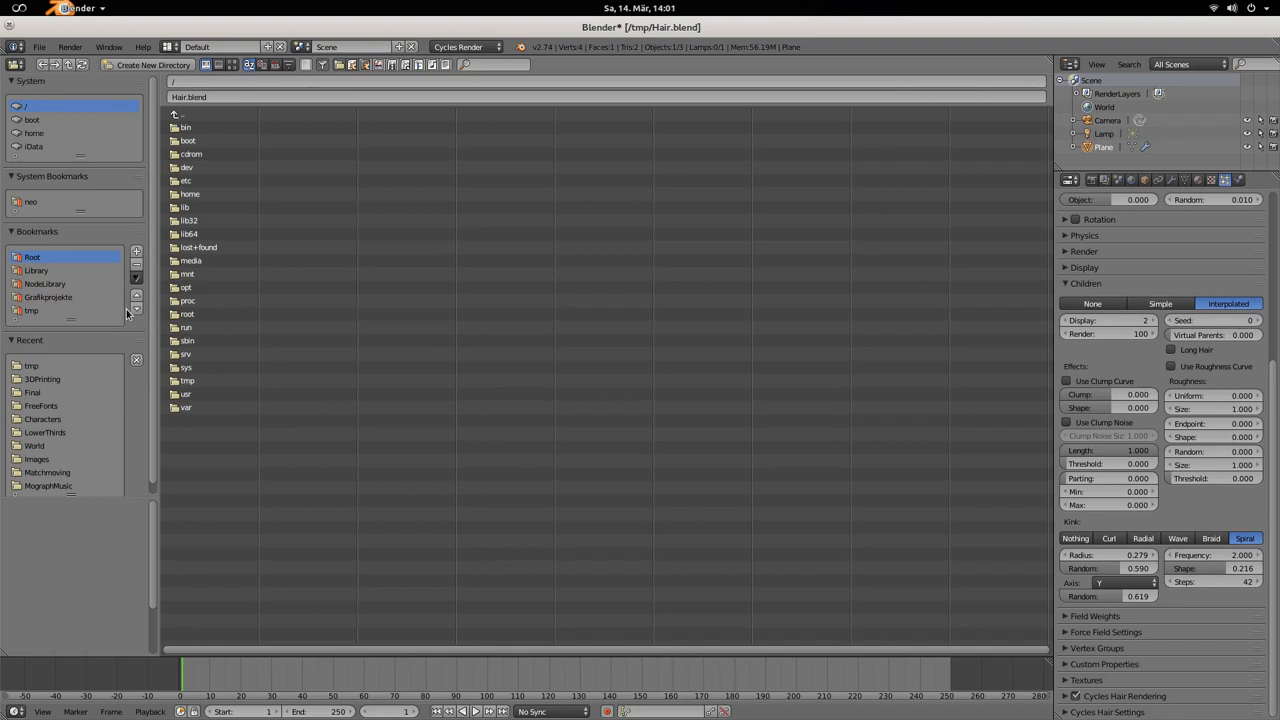
{"action": "mouse_move", "coordinate": [155, 224]}
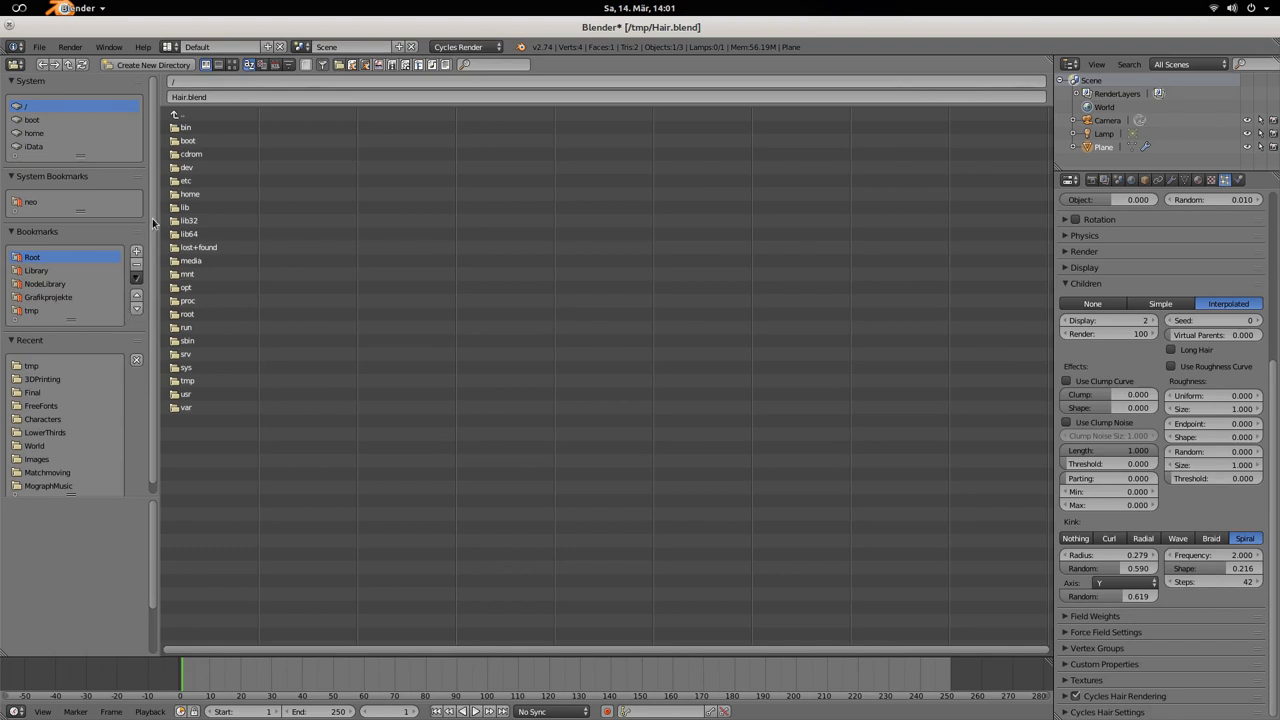